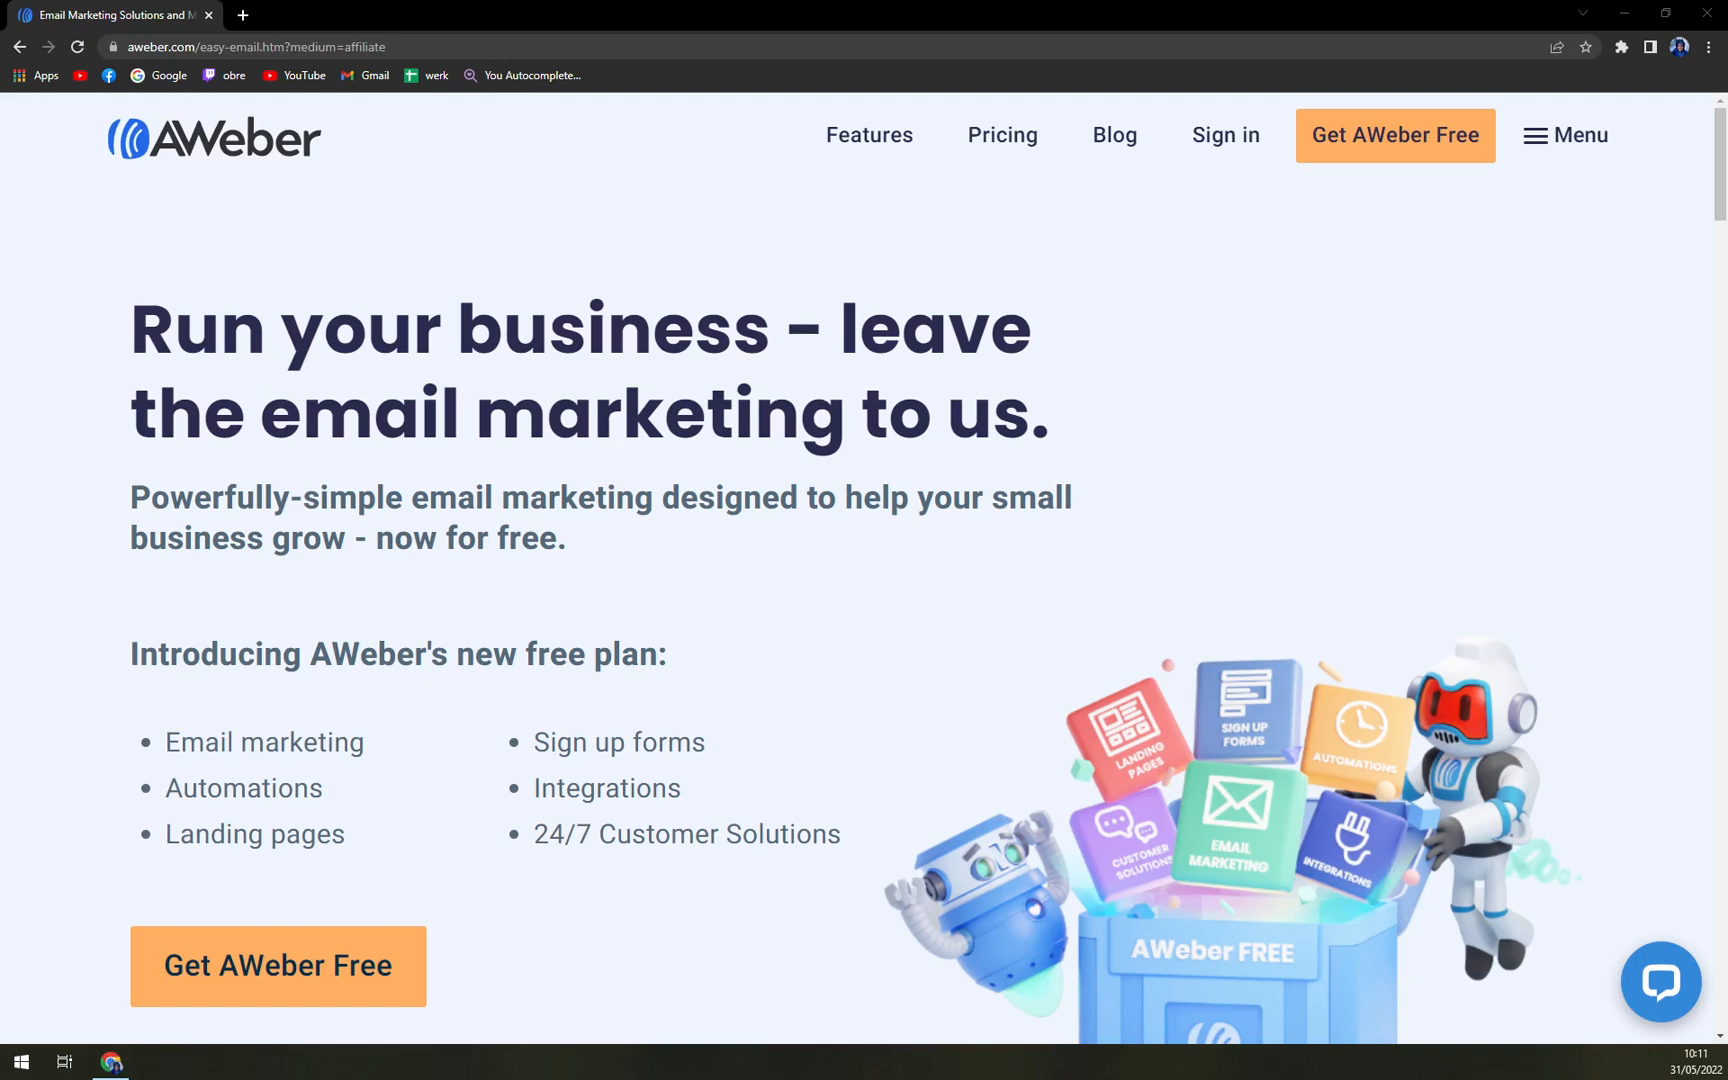
- Scroll through the AWeber home page reviewing its feature sections
scroll(down, 3)
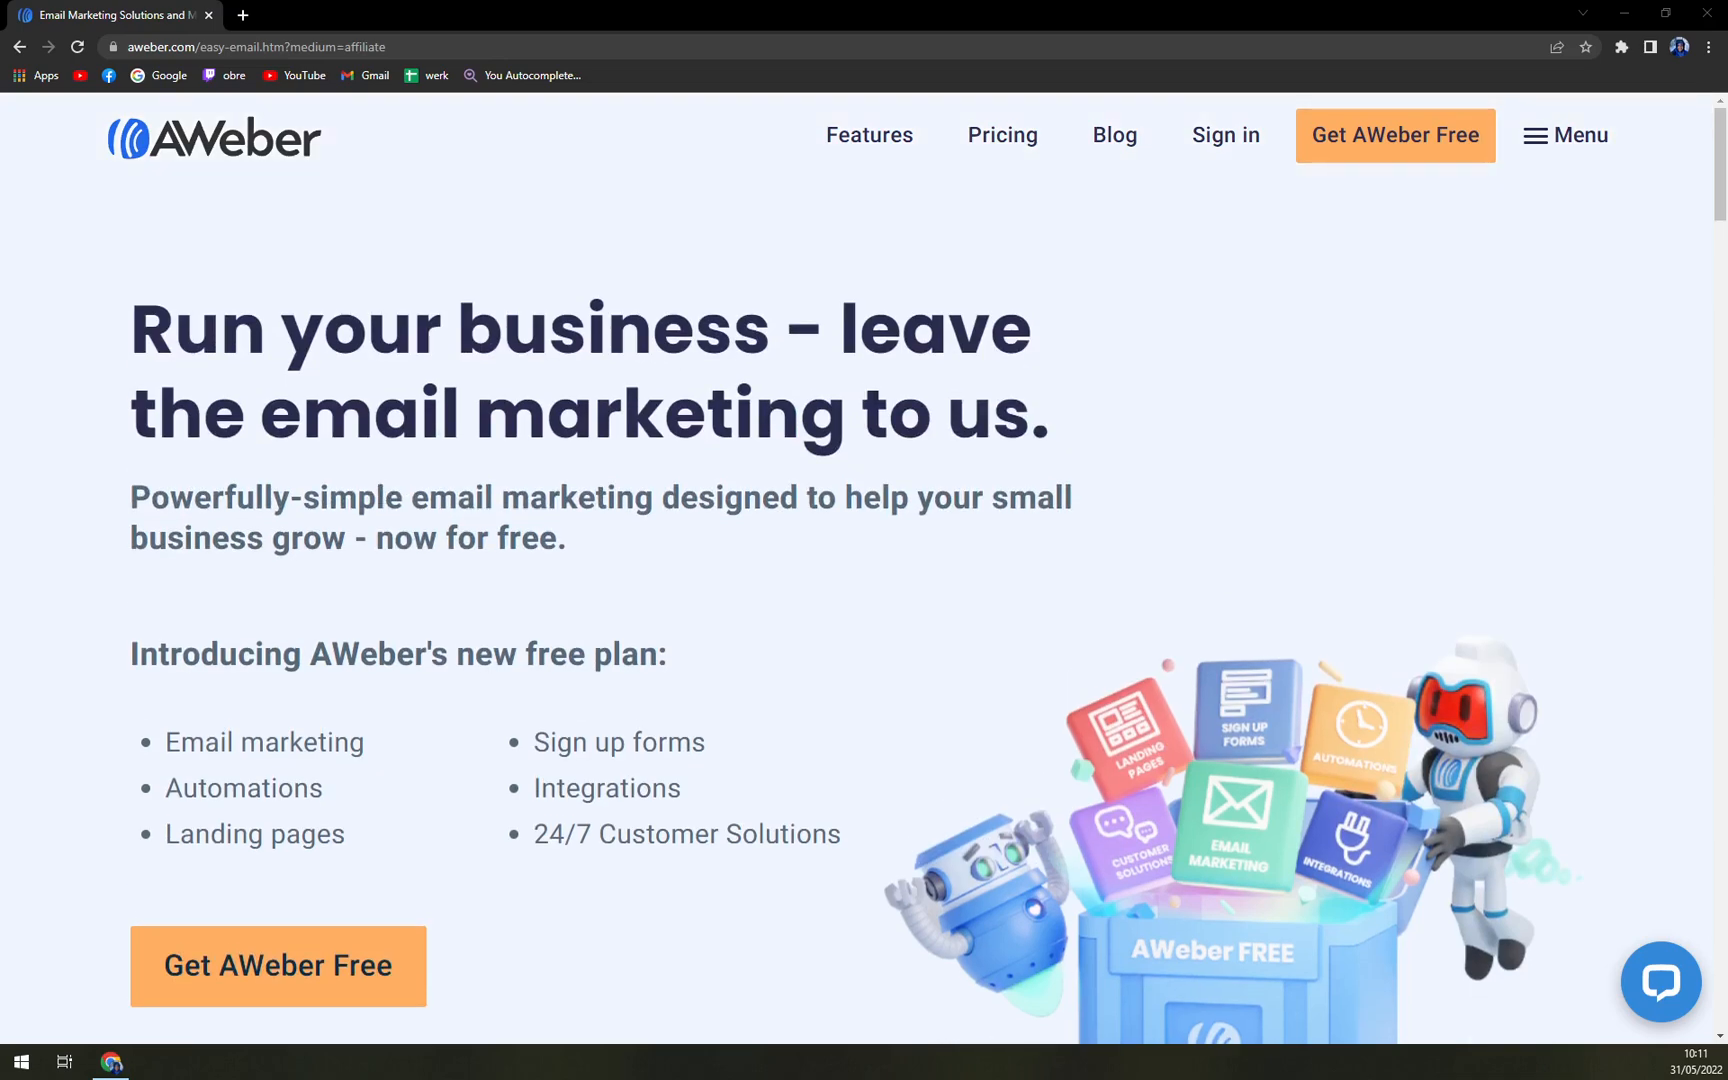
scroll(down, 3)
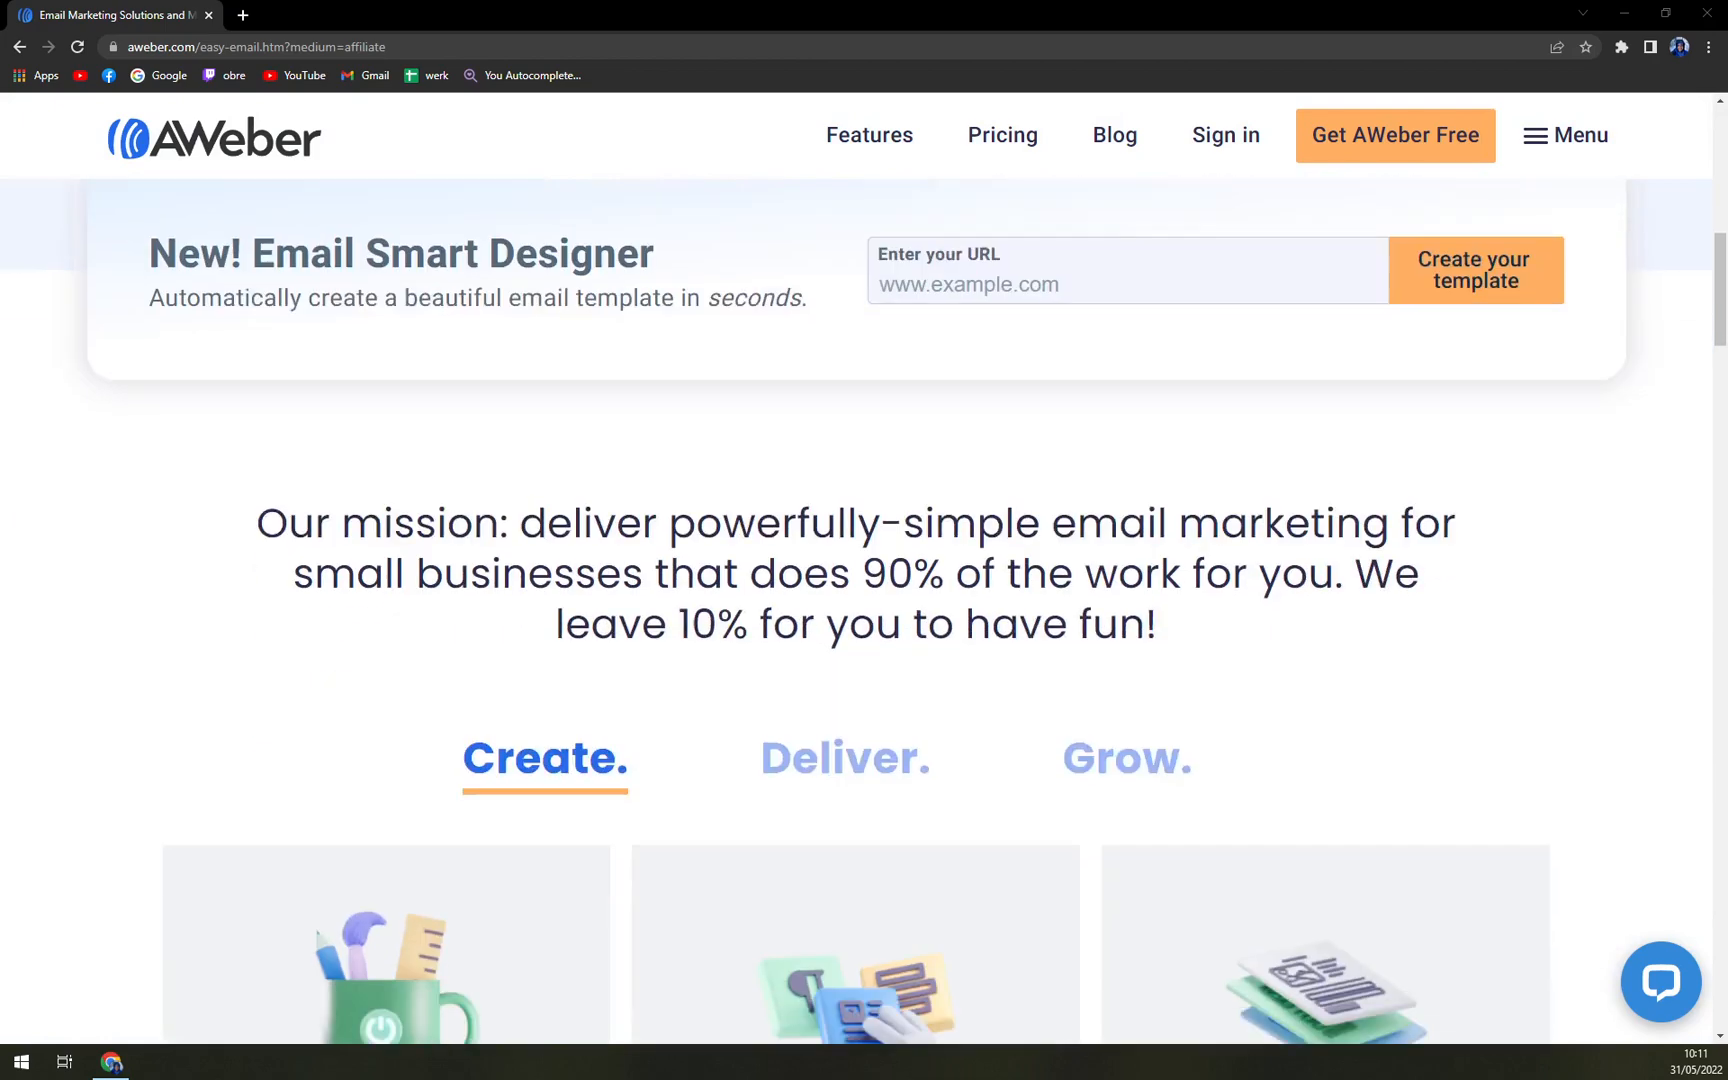
scroll(down, 3)
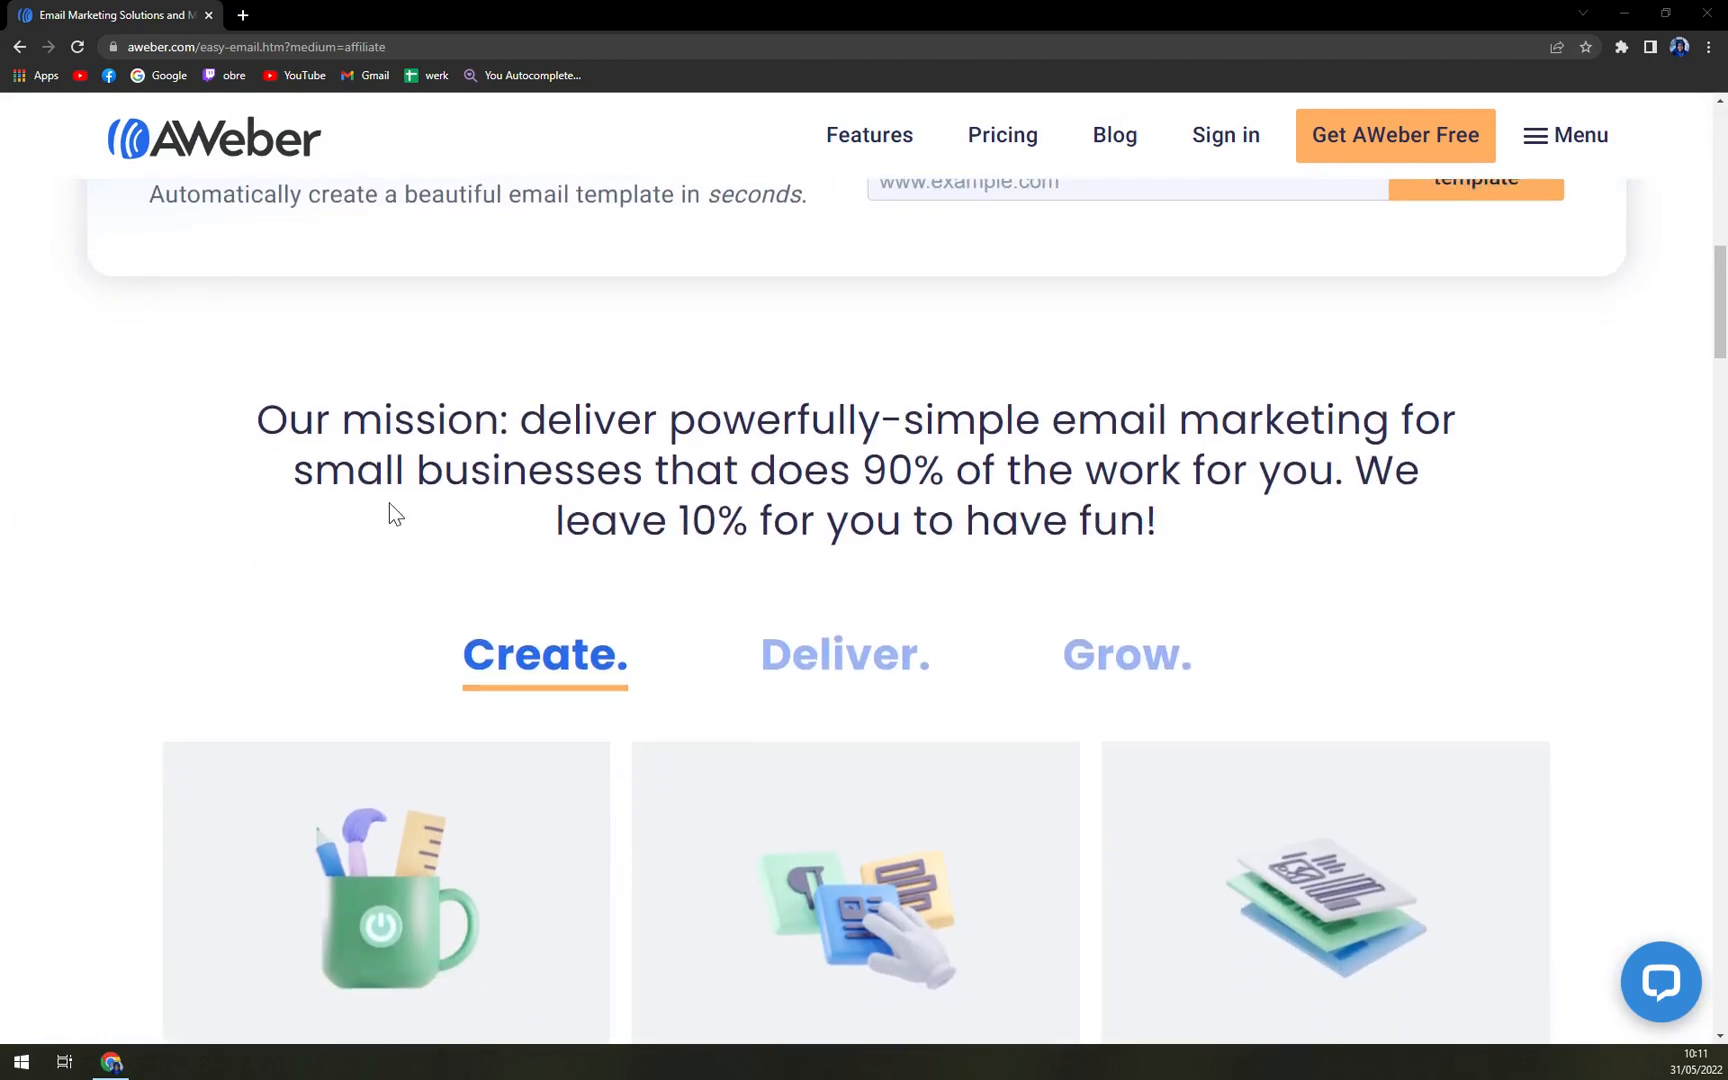
mouse_move(402, 520)
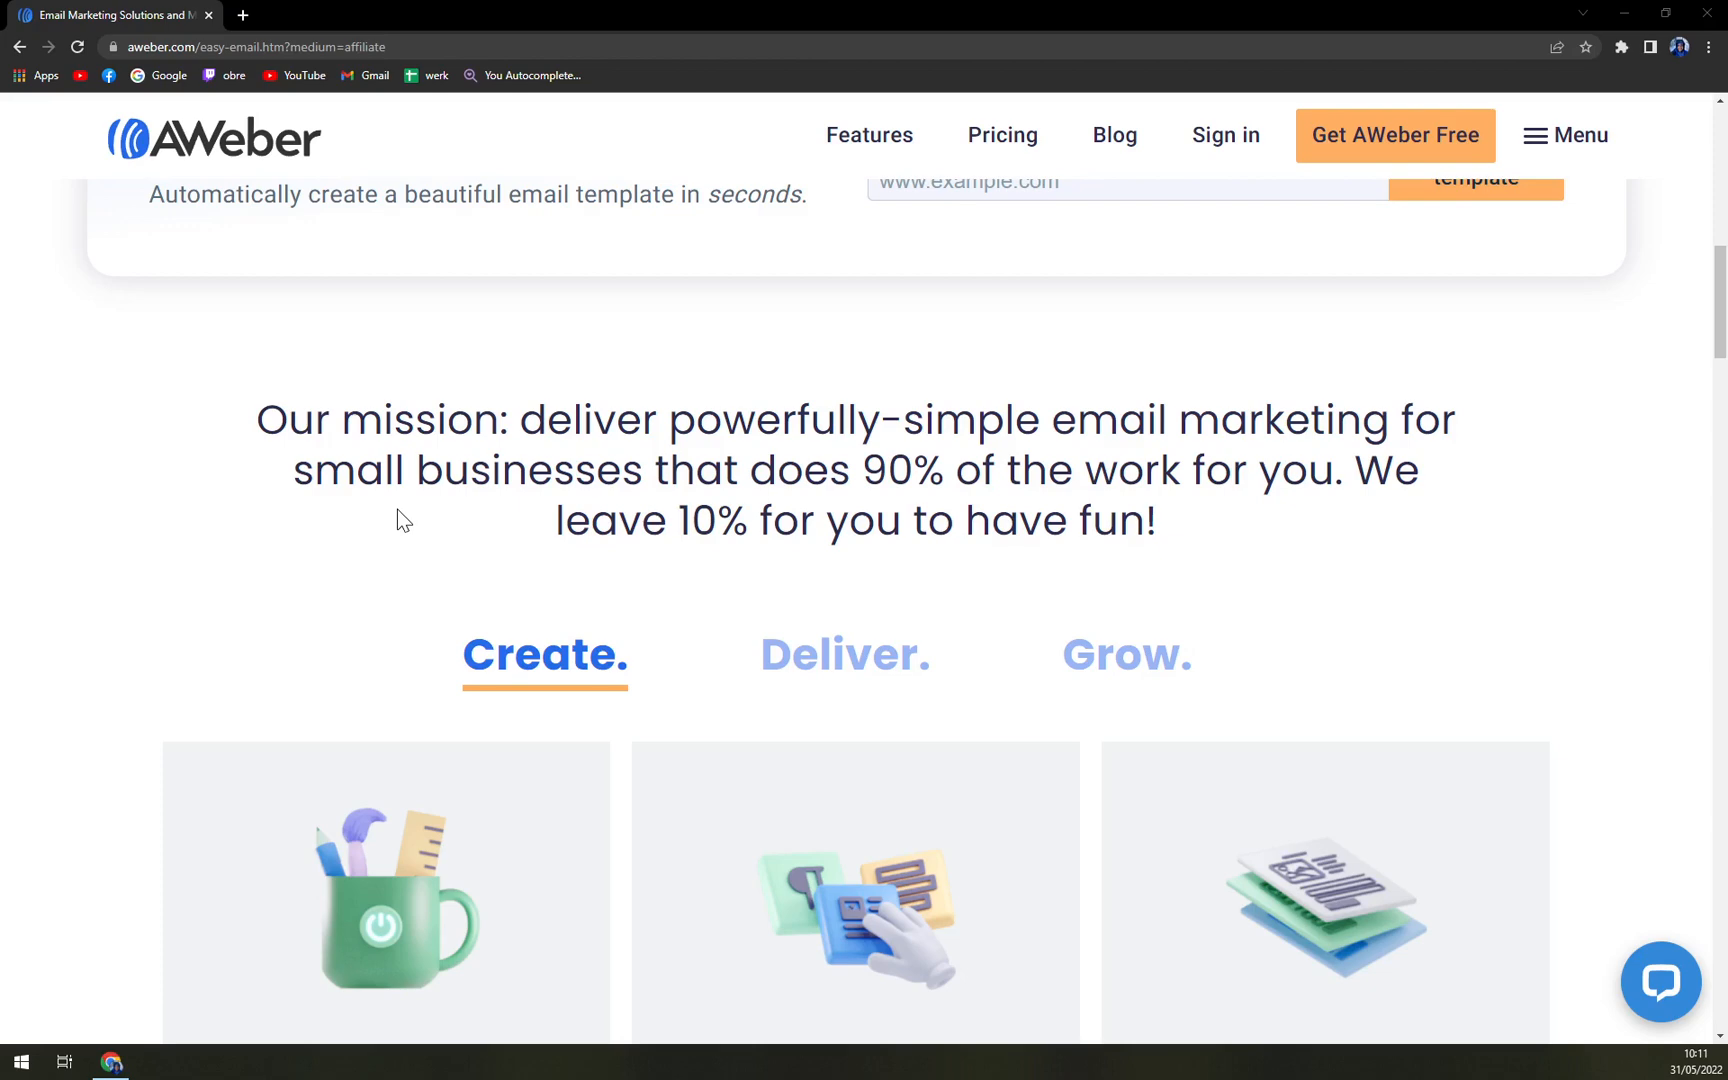
scroll(down, 3)
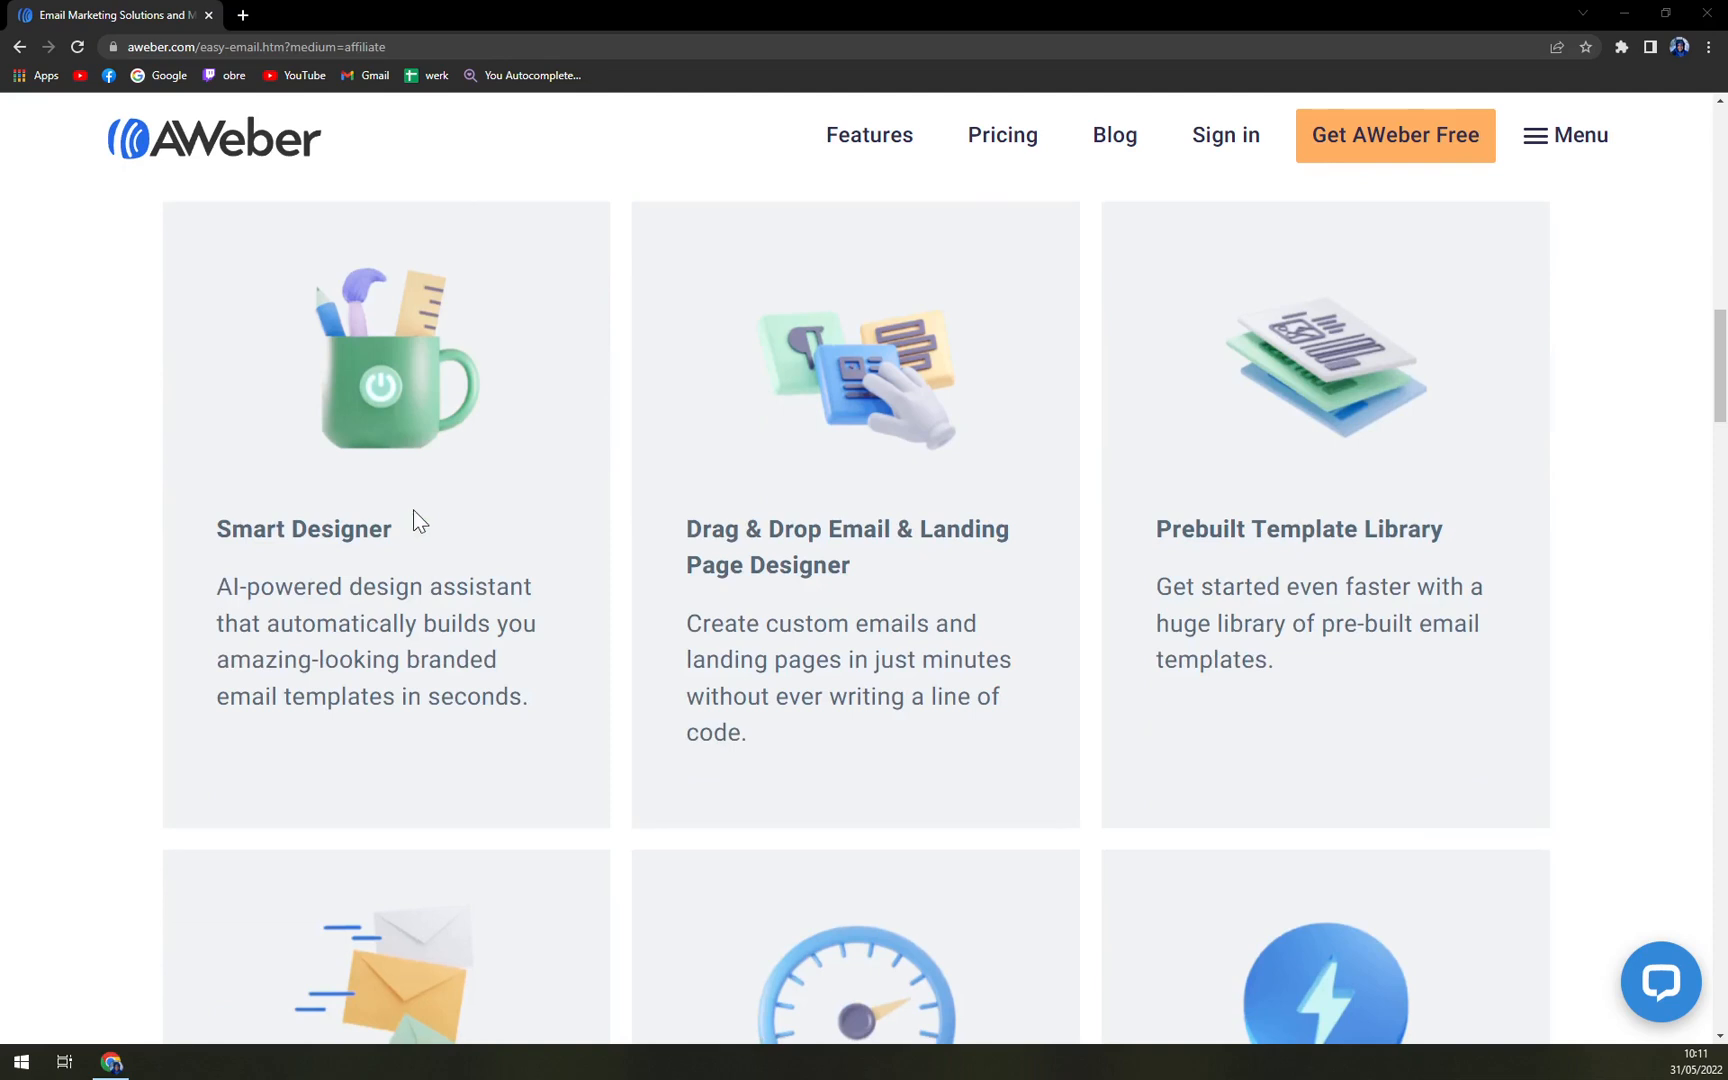
mouse_move(440, 512)
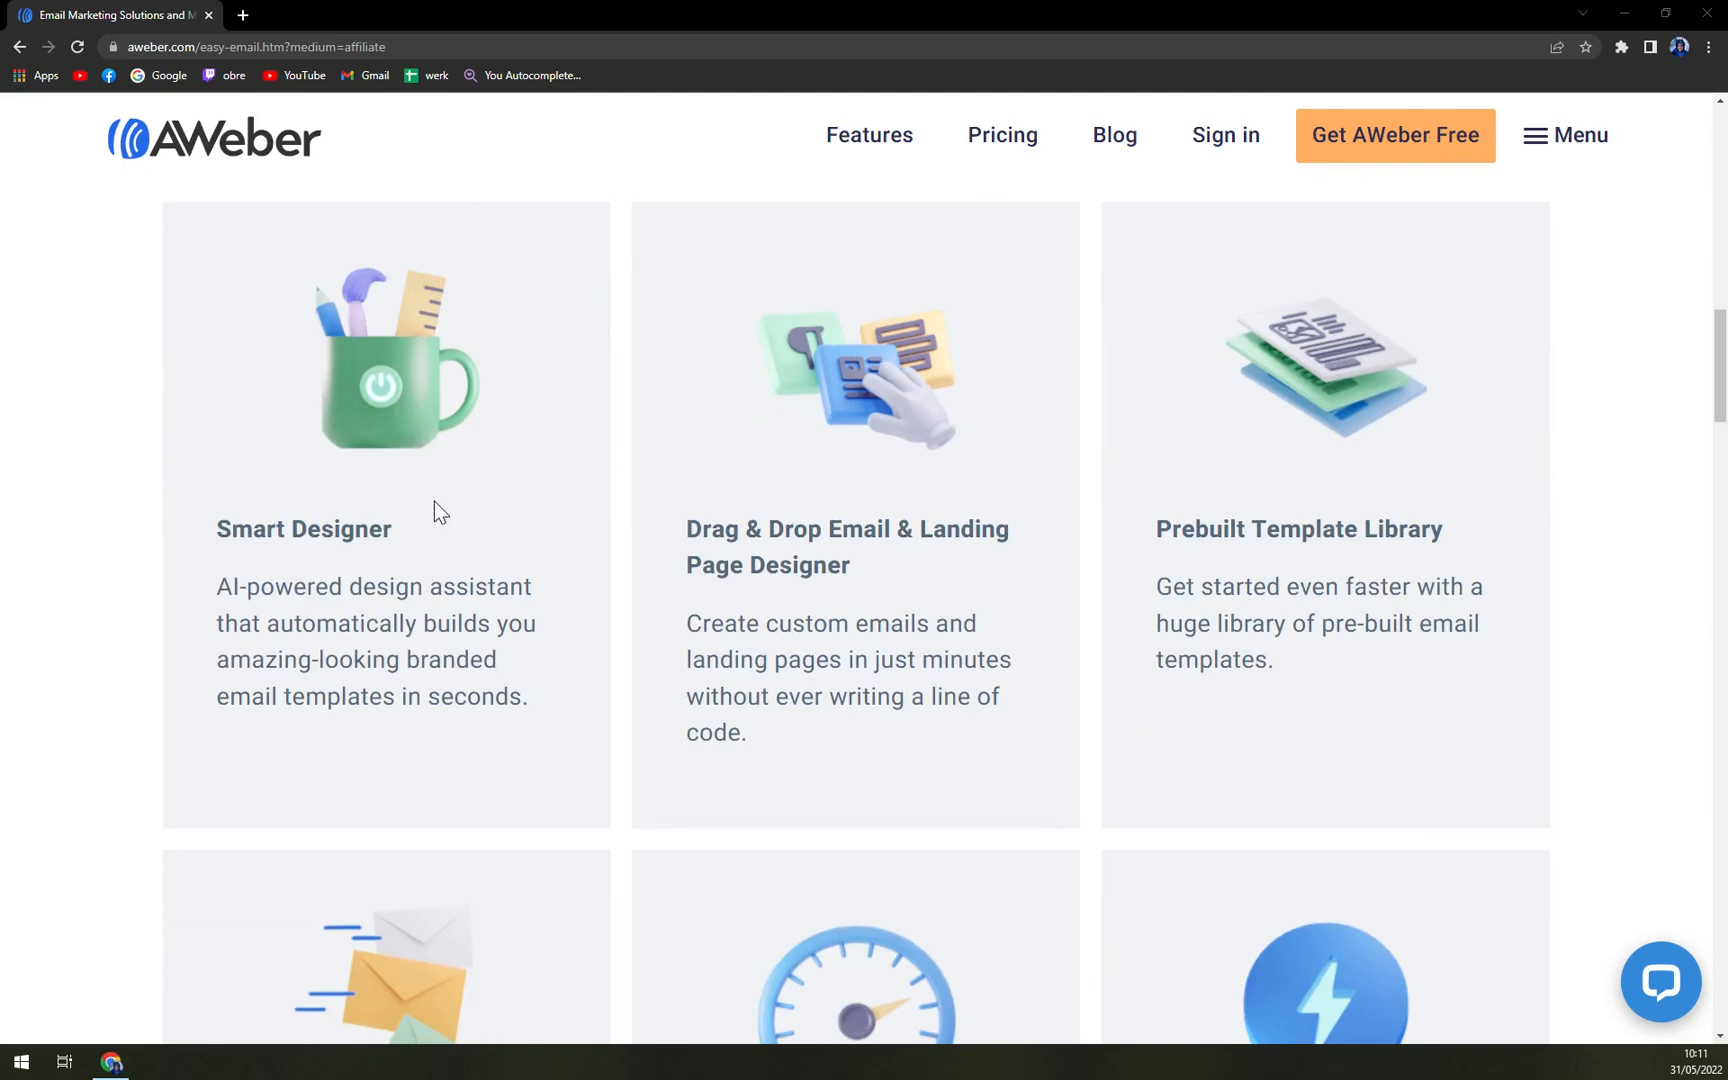
scroll(down, 3)
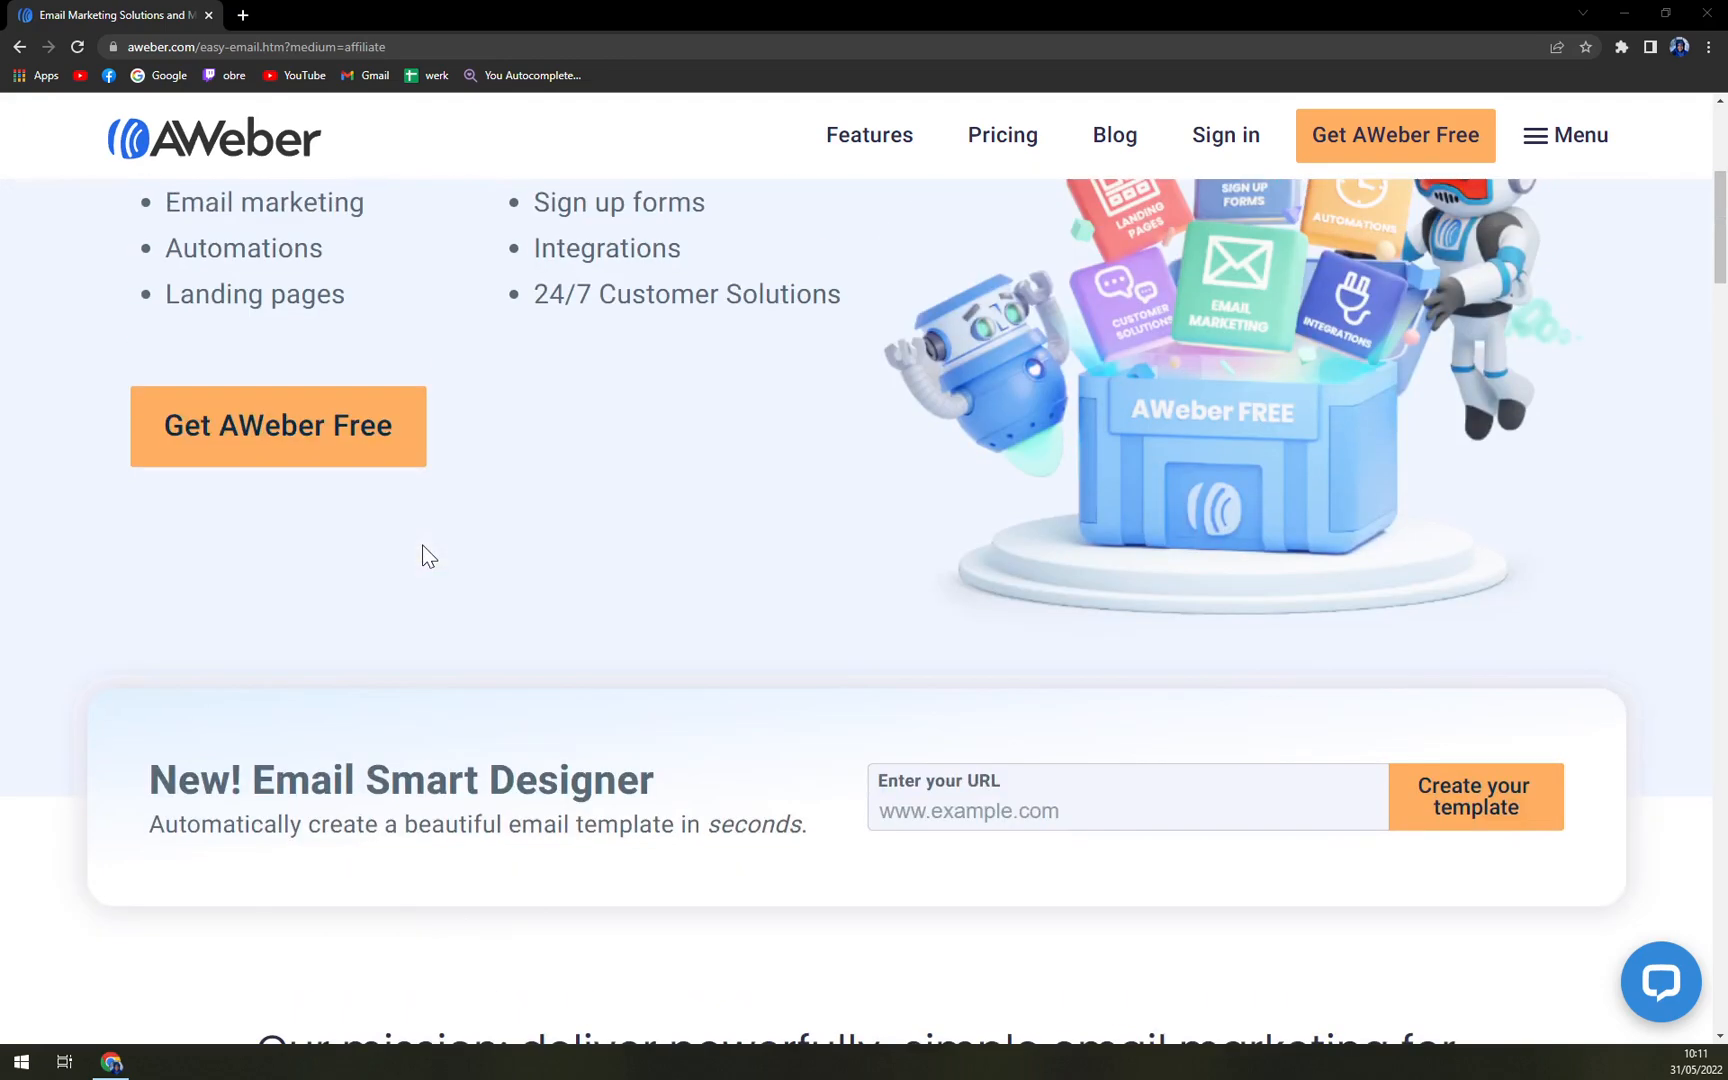
scroll(up, 3)
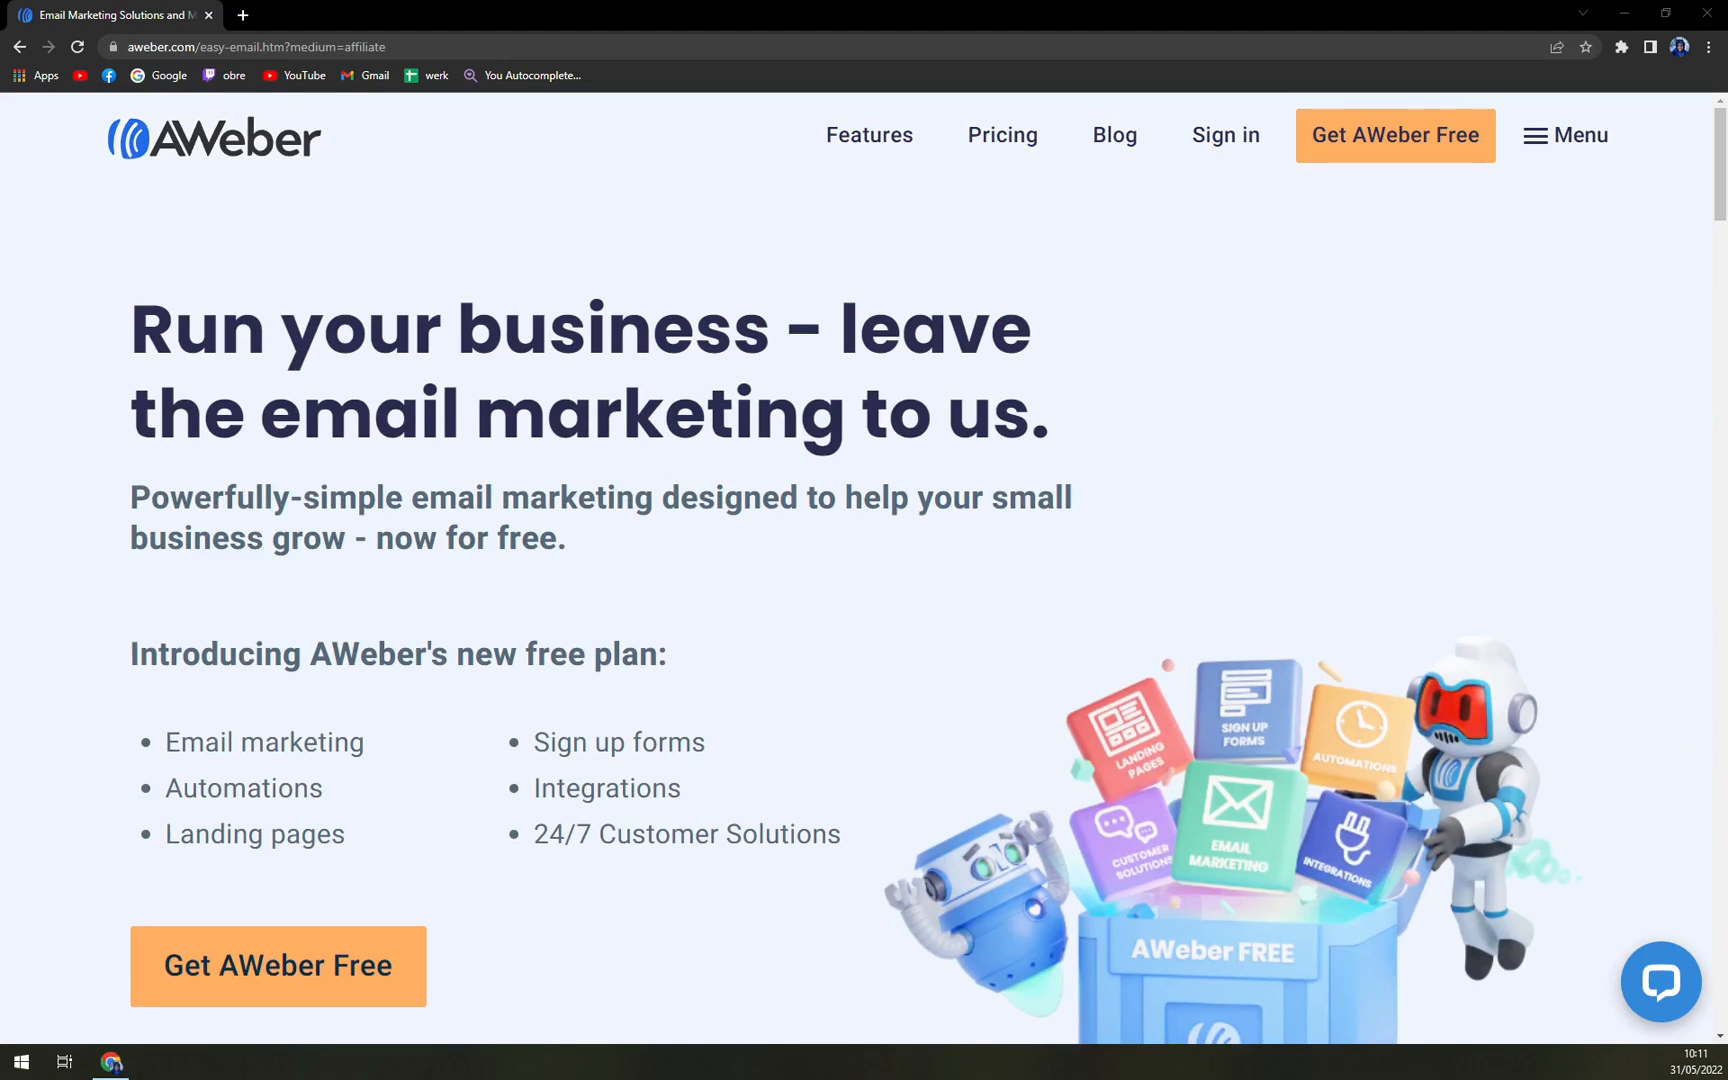
scroll(down, 3)
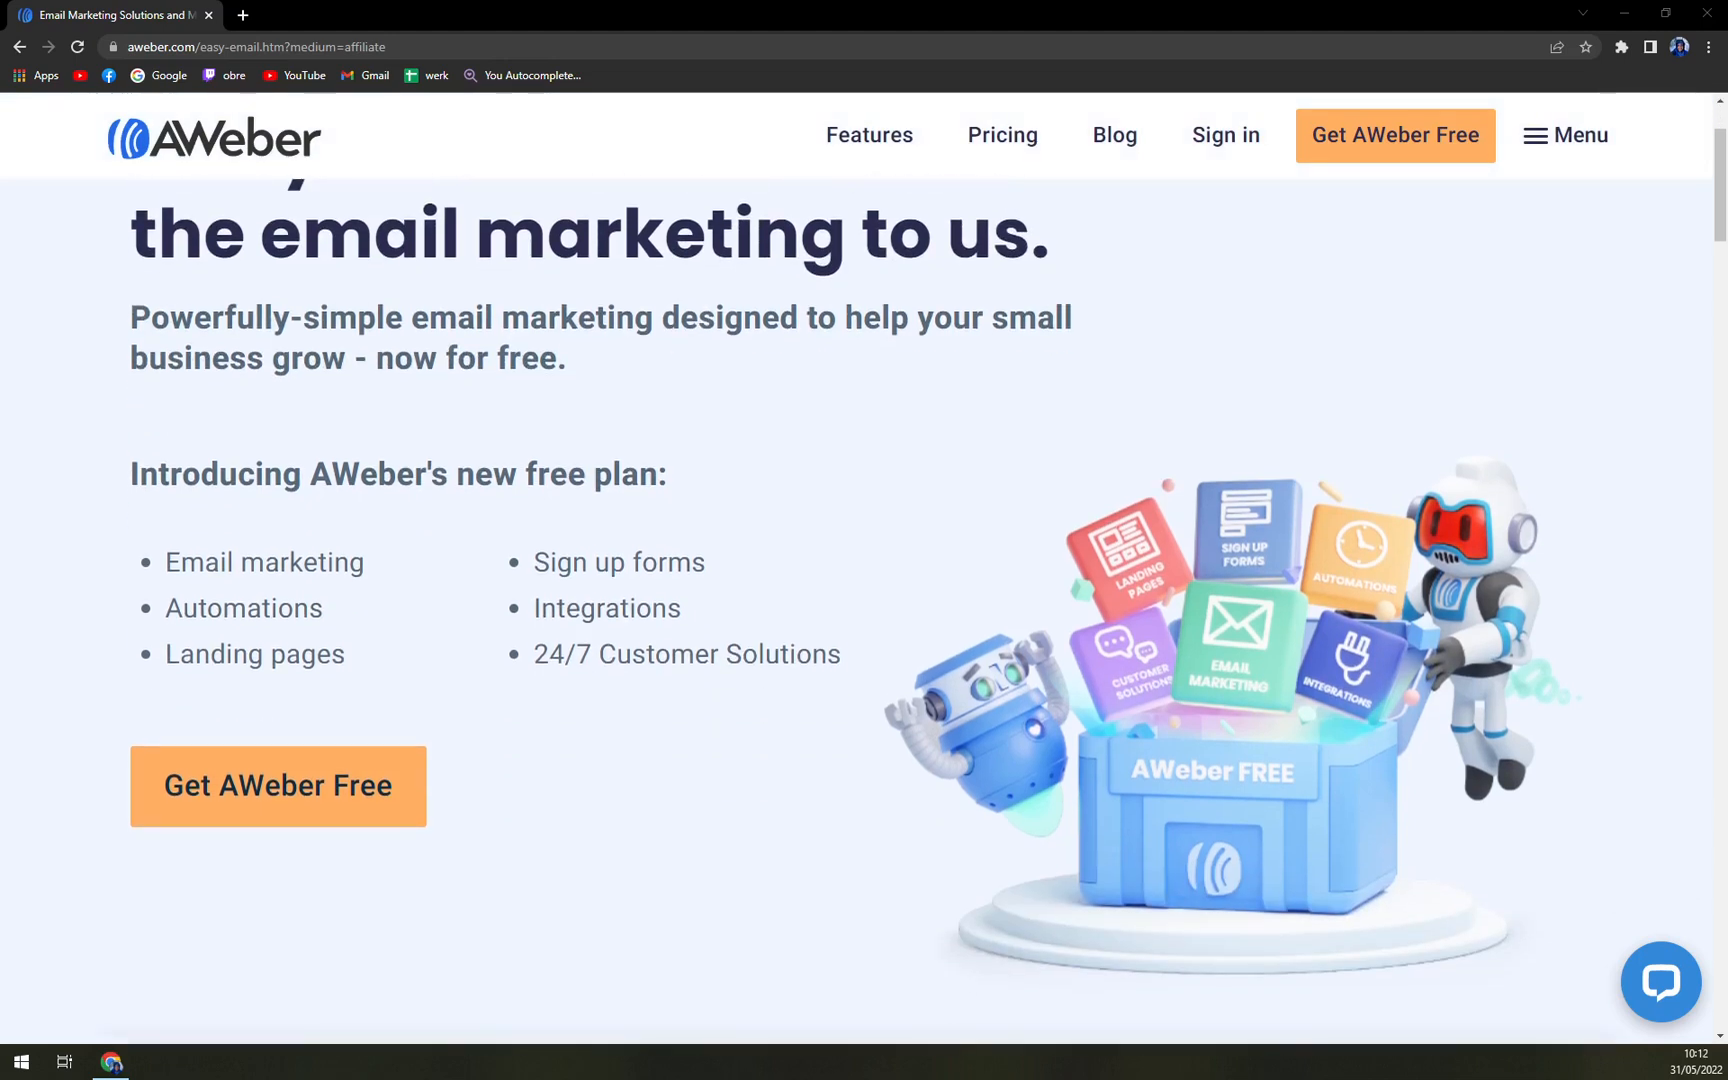
scroll(down, 3)
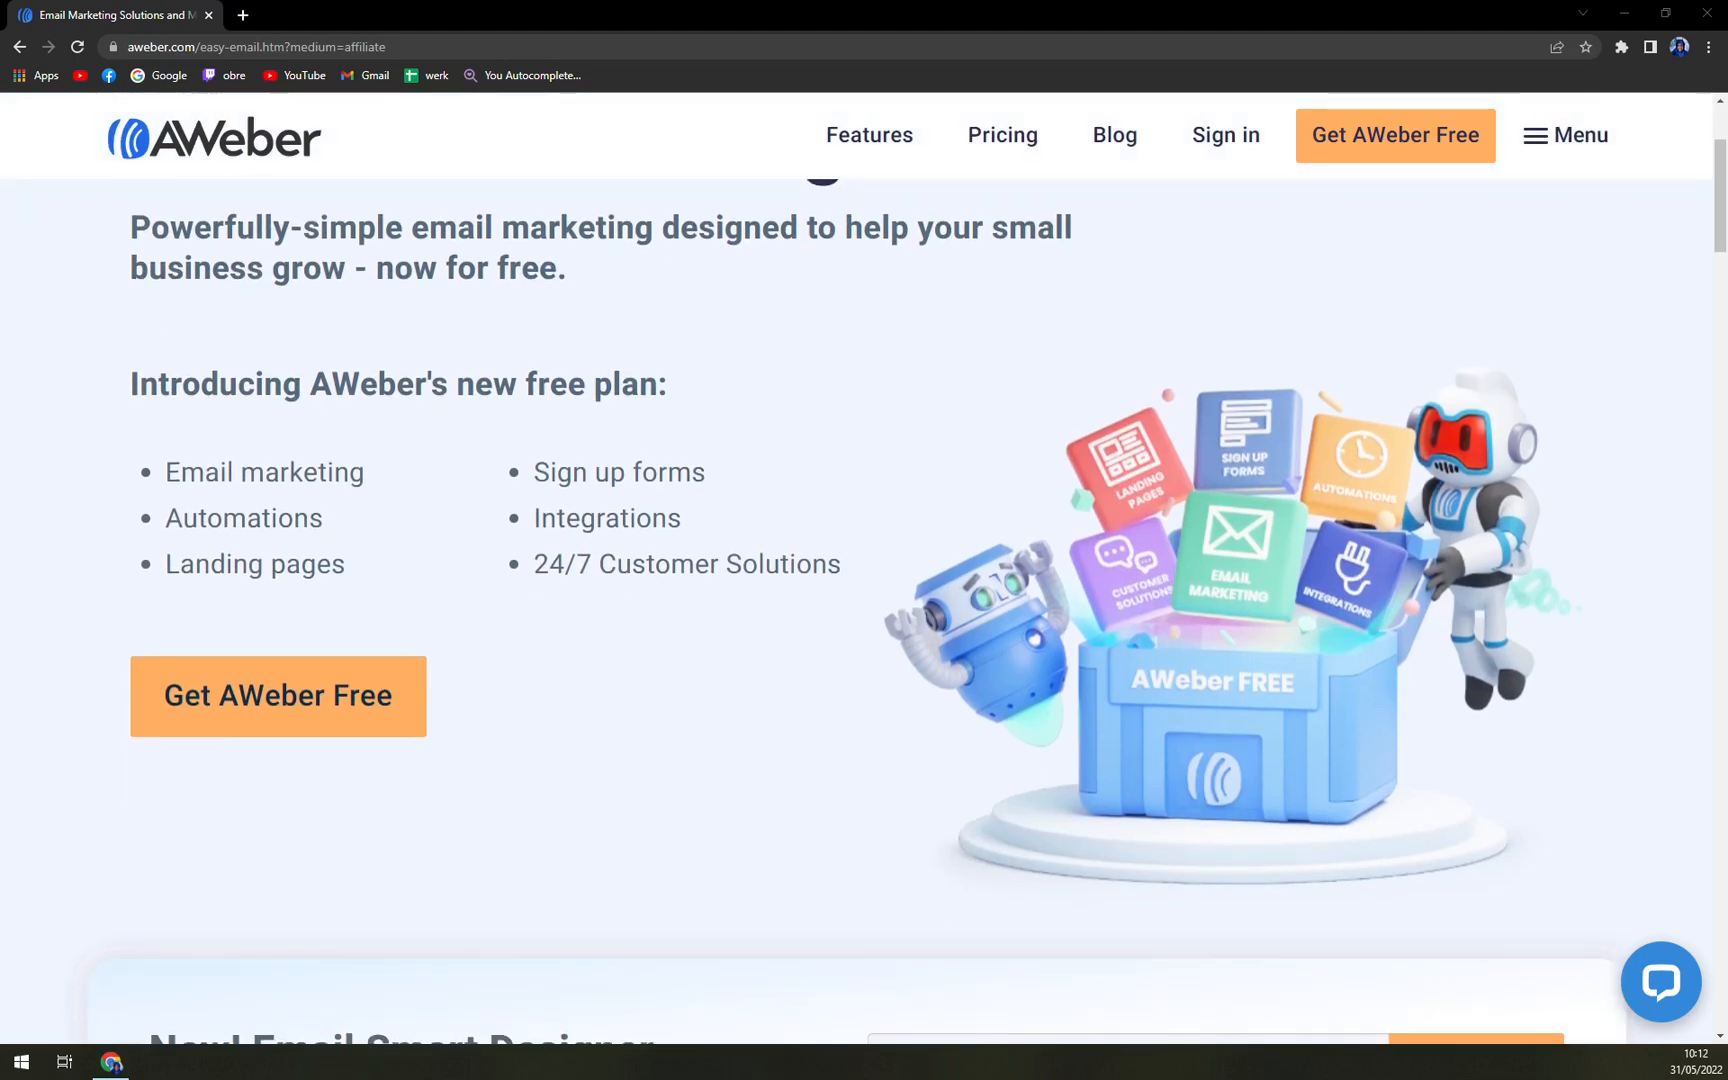
scroll(down, 3)
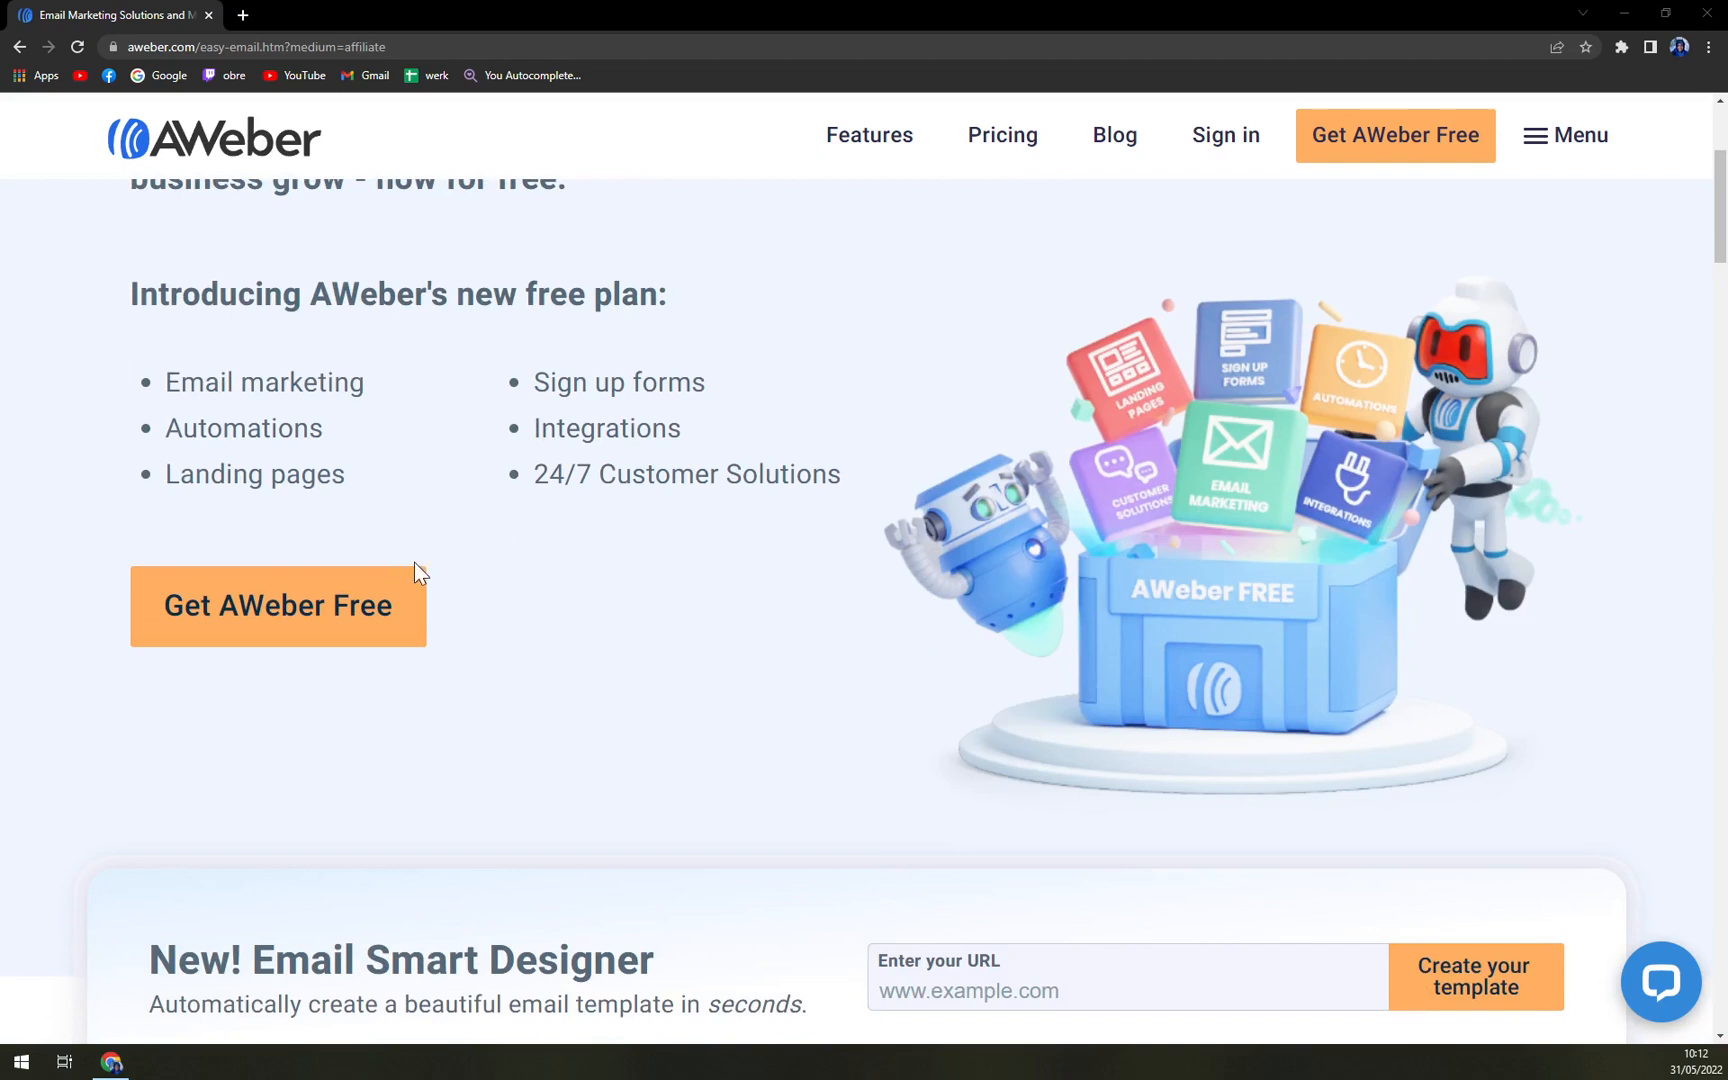
mouse_move(402, 580)
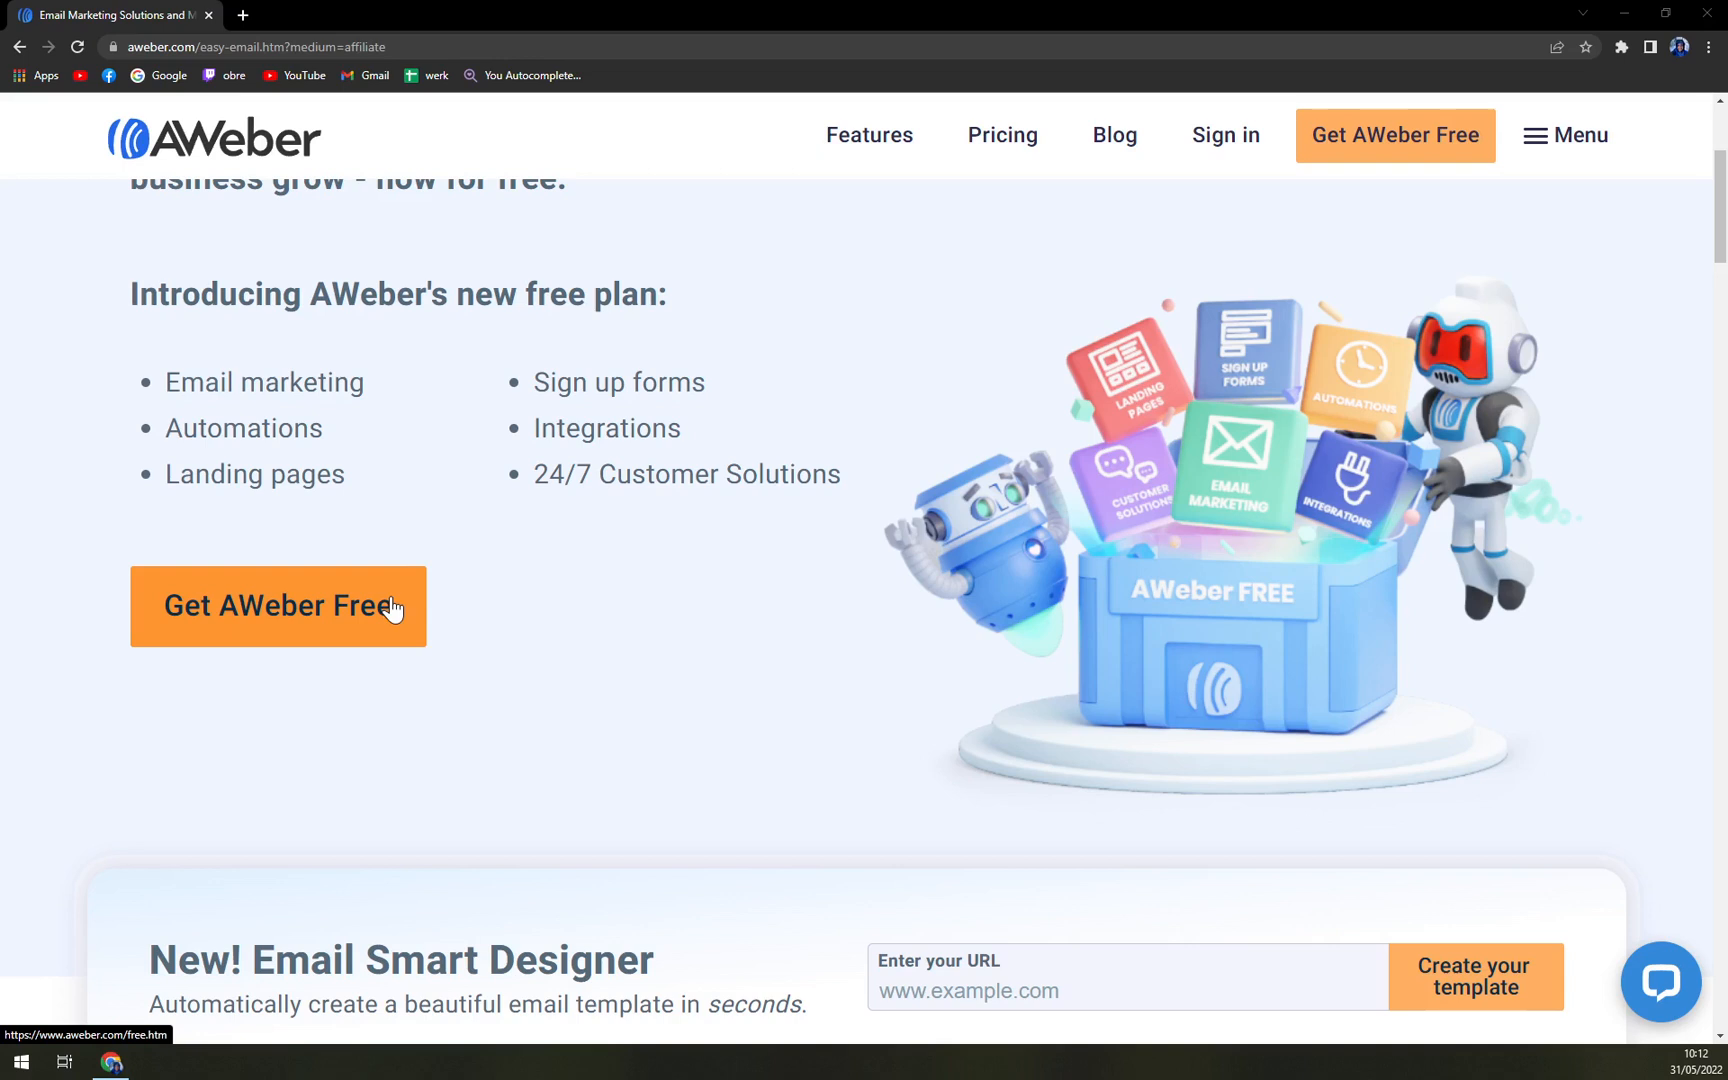
scroll(down, 3)
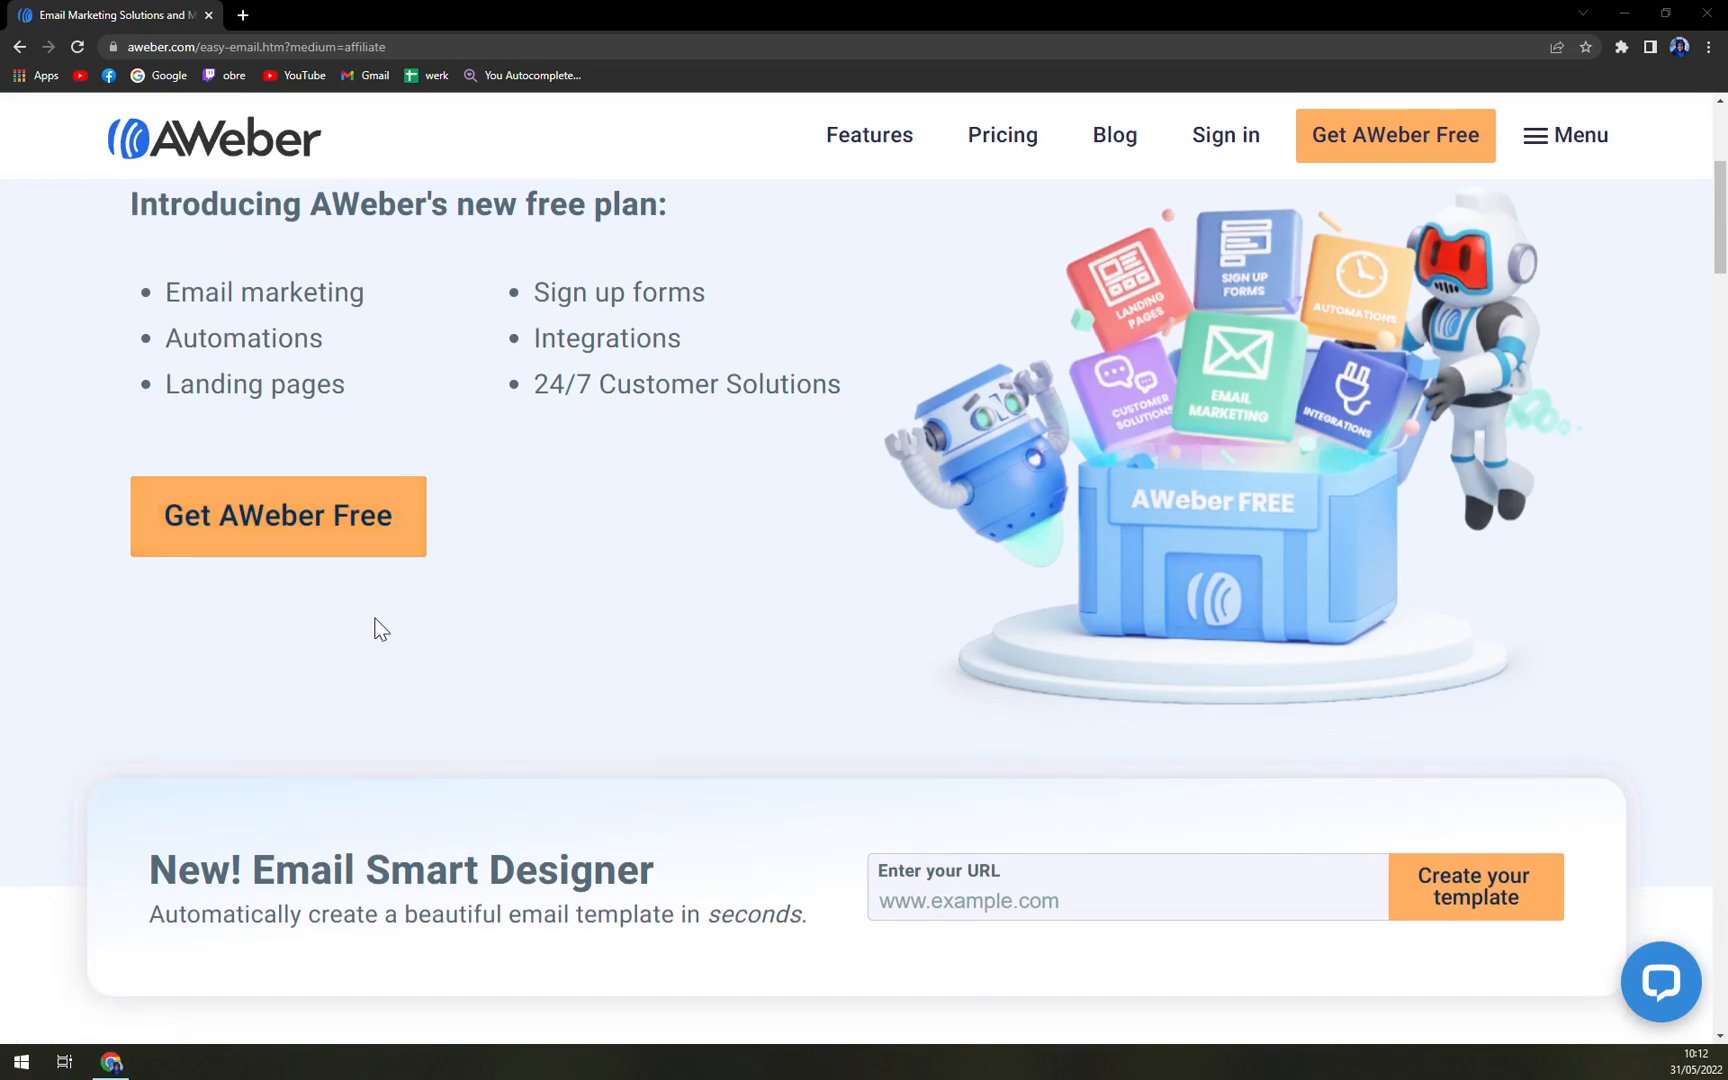
scroll(down, 3)
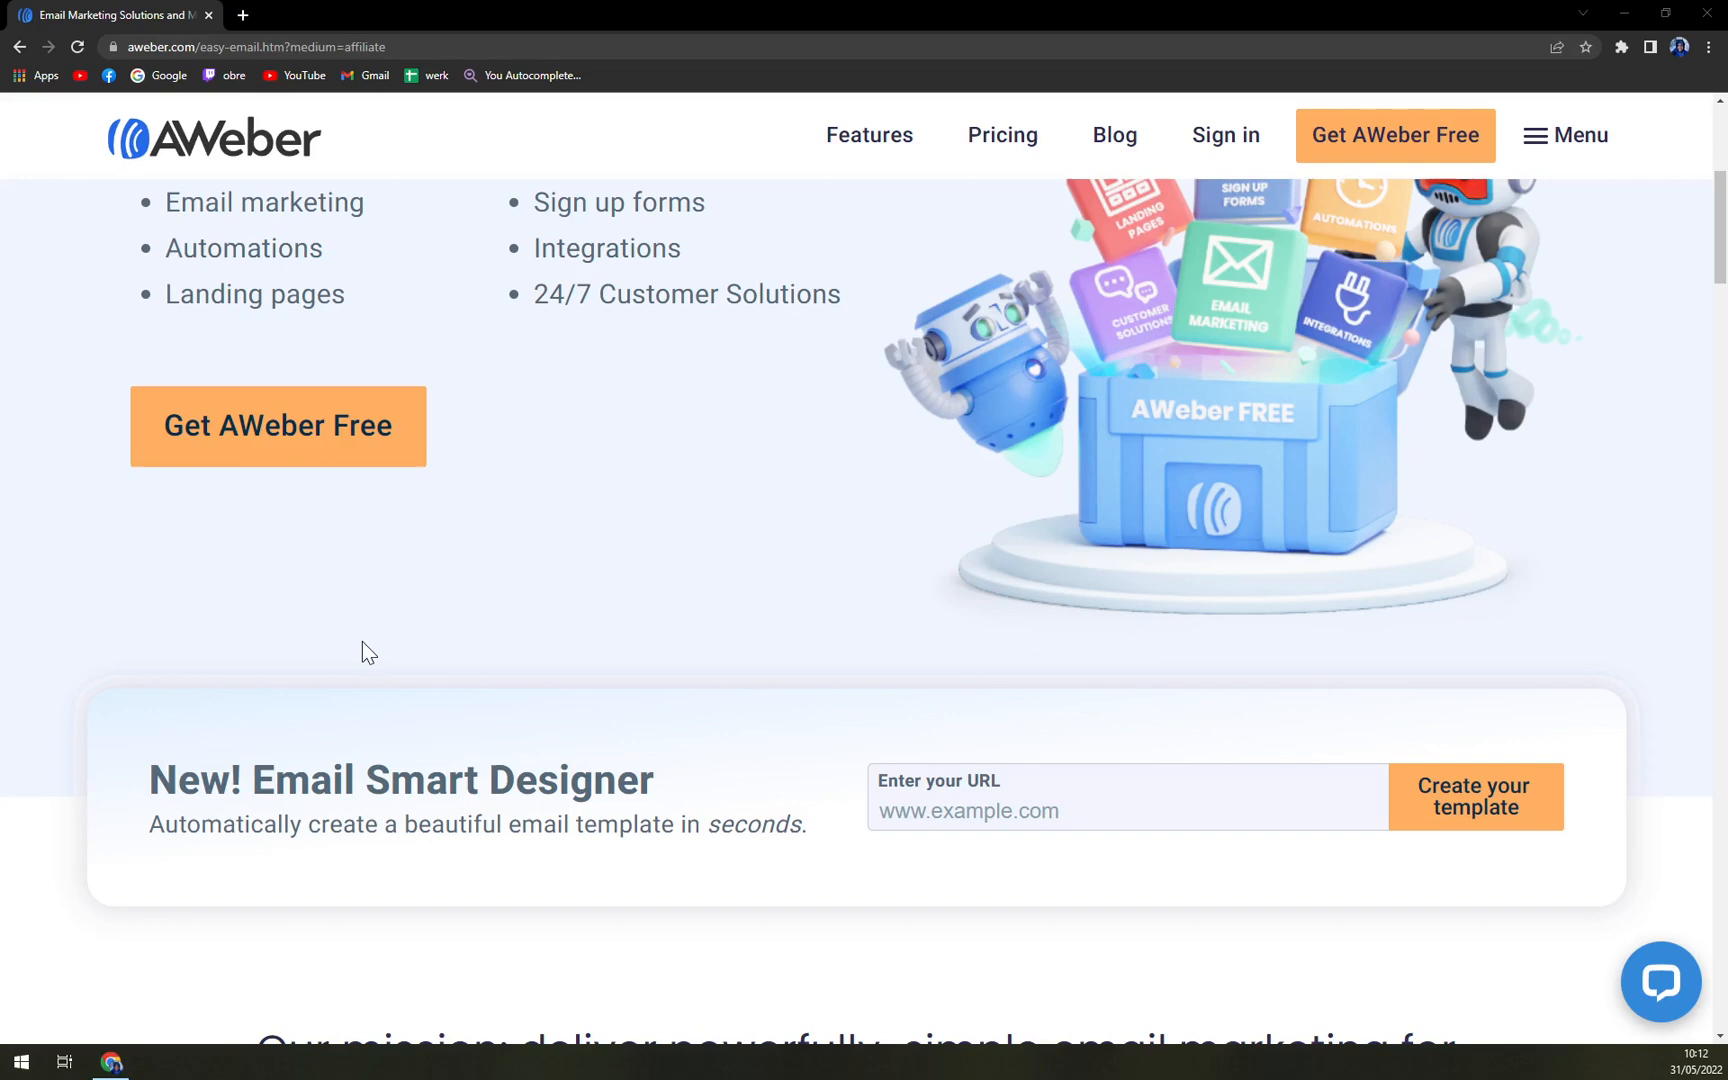
scroll(down, 3)
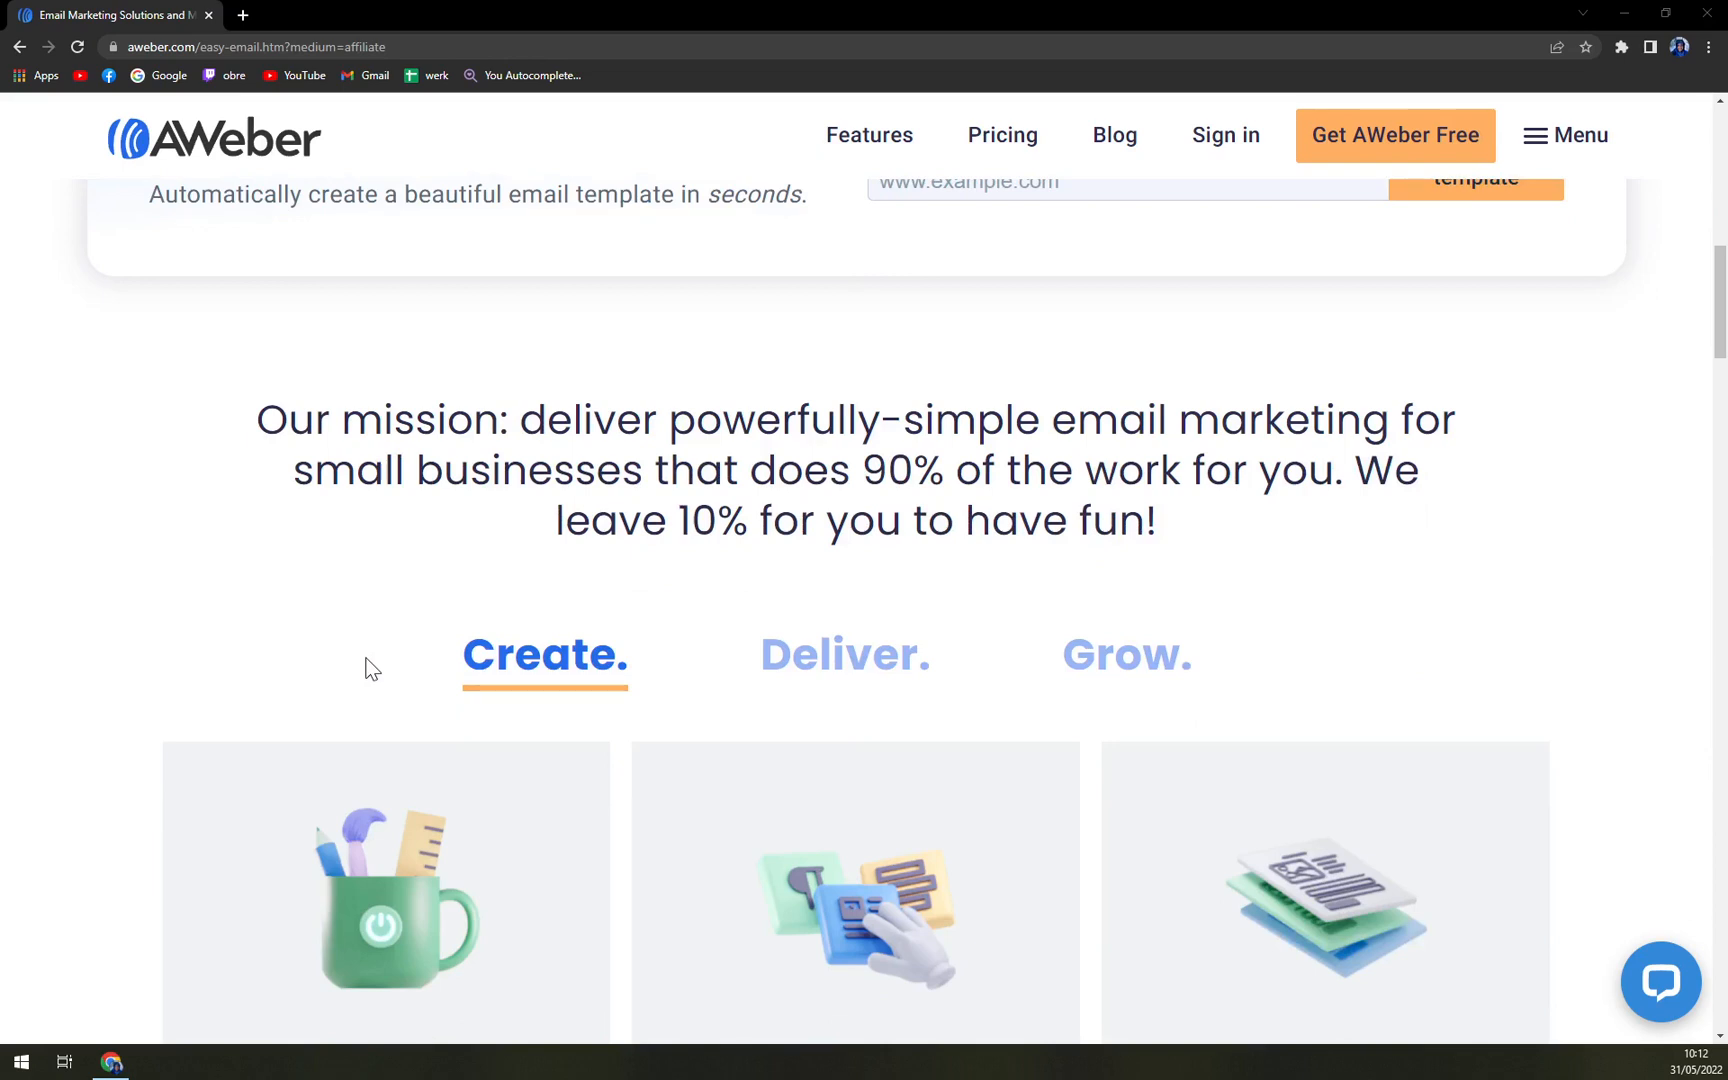
scroll(down, 3)
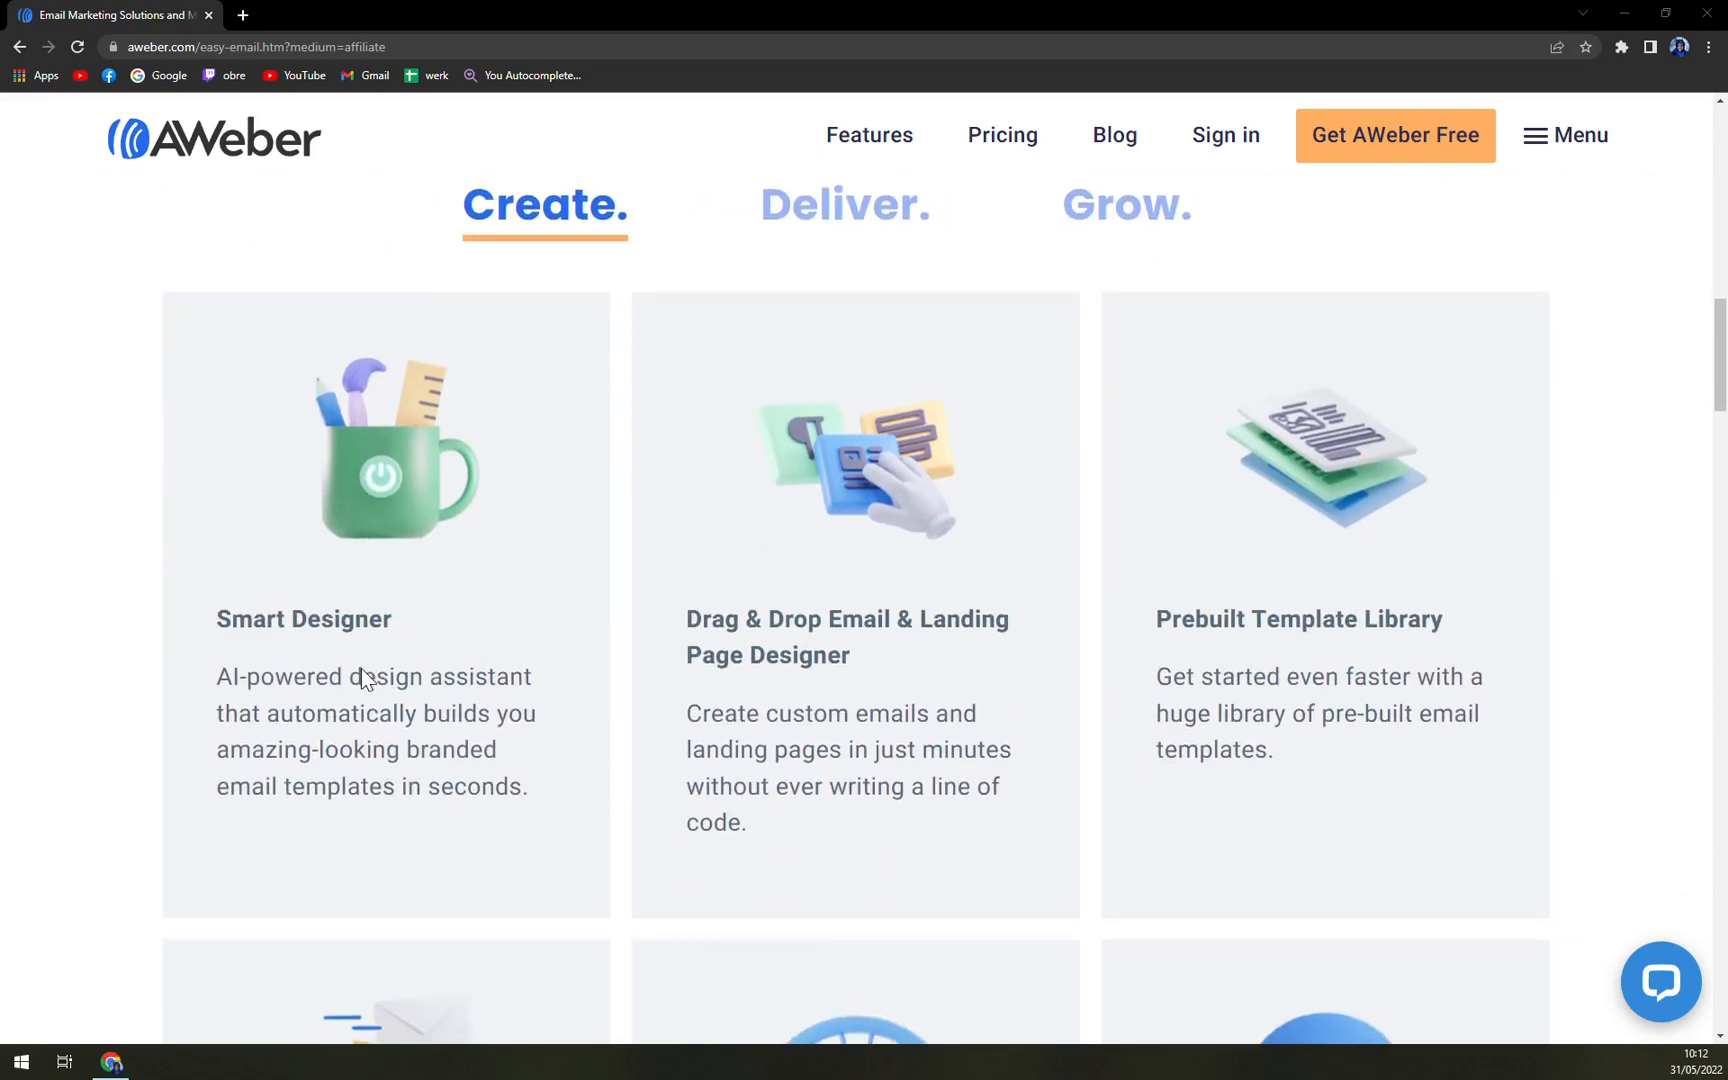
scroll(down, 3)
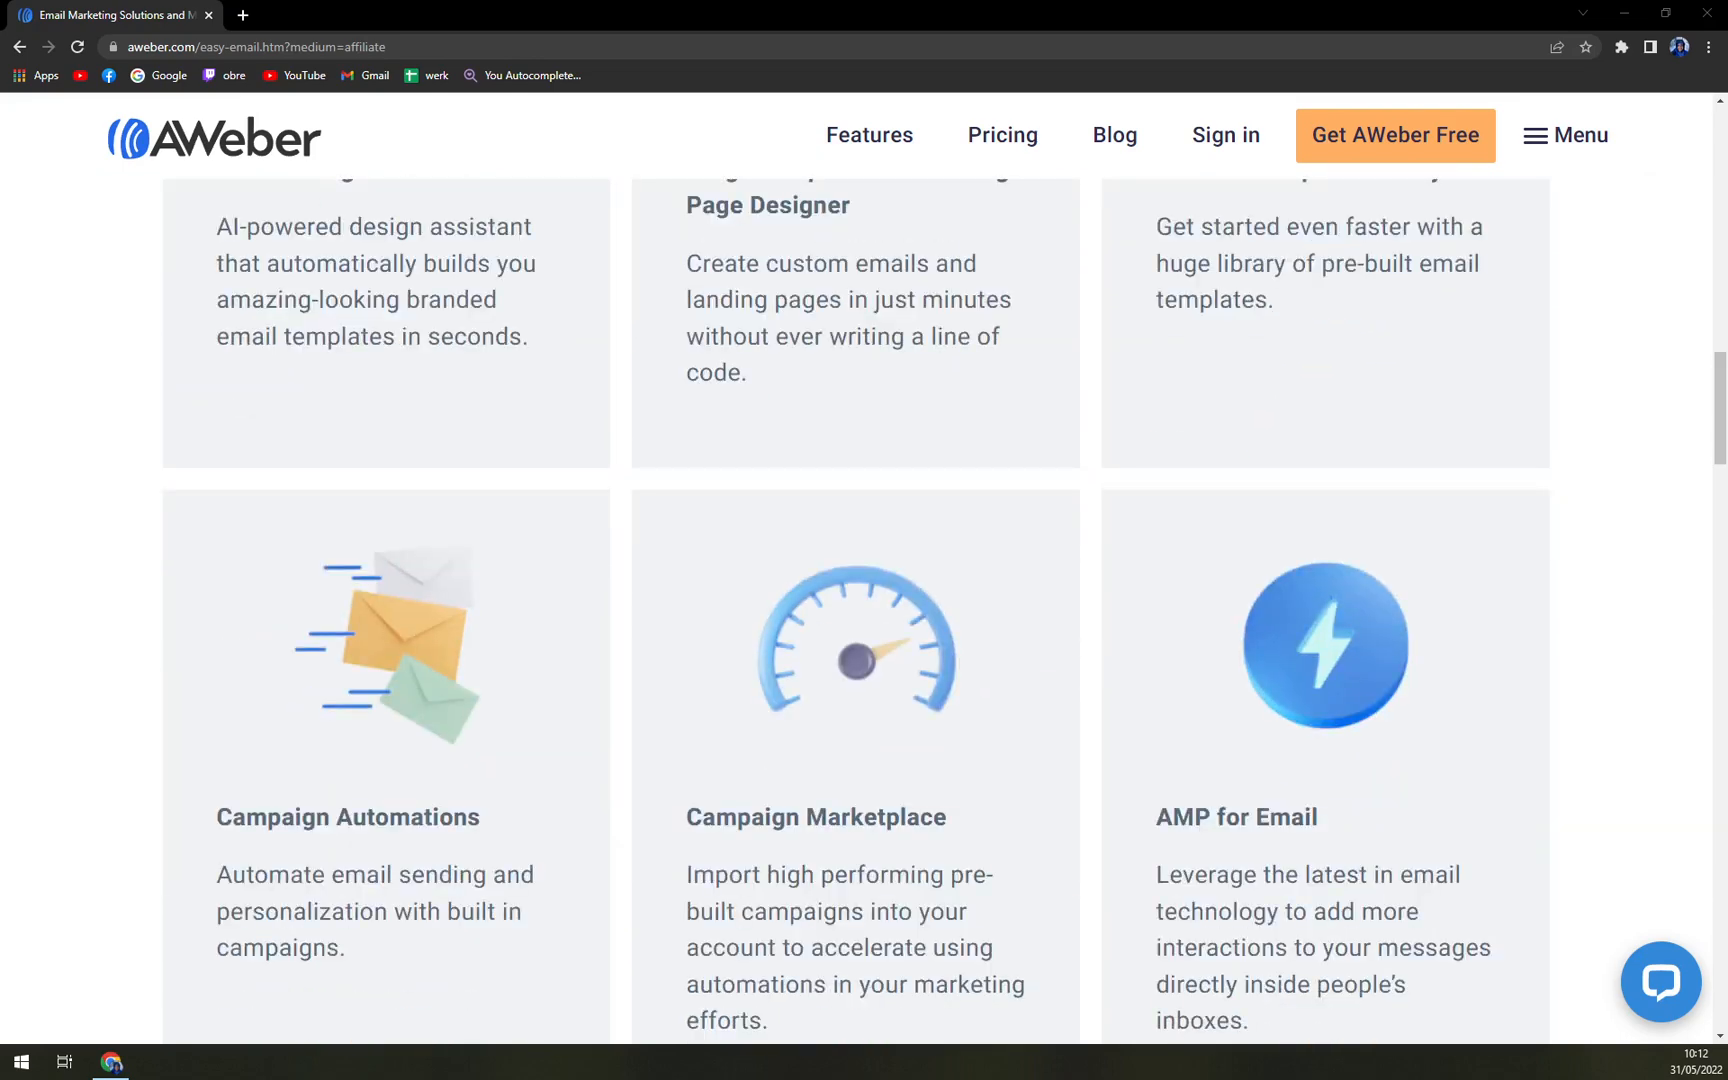
scroll(down, 3)
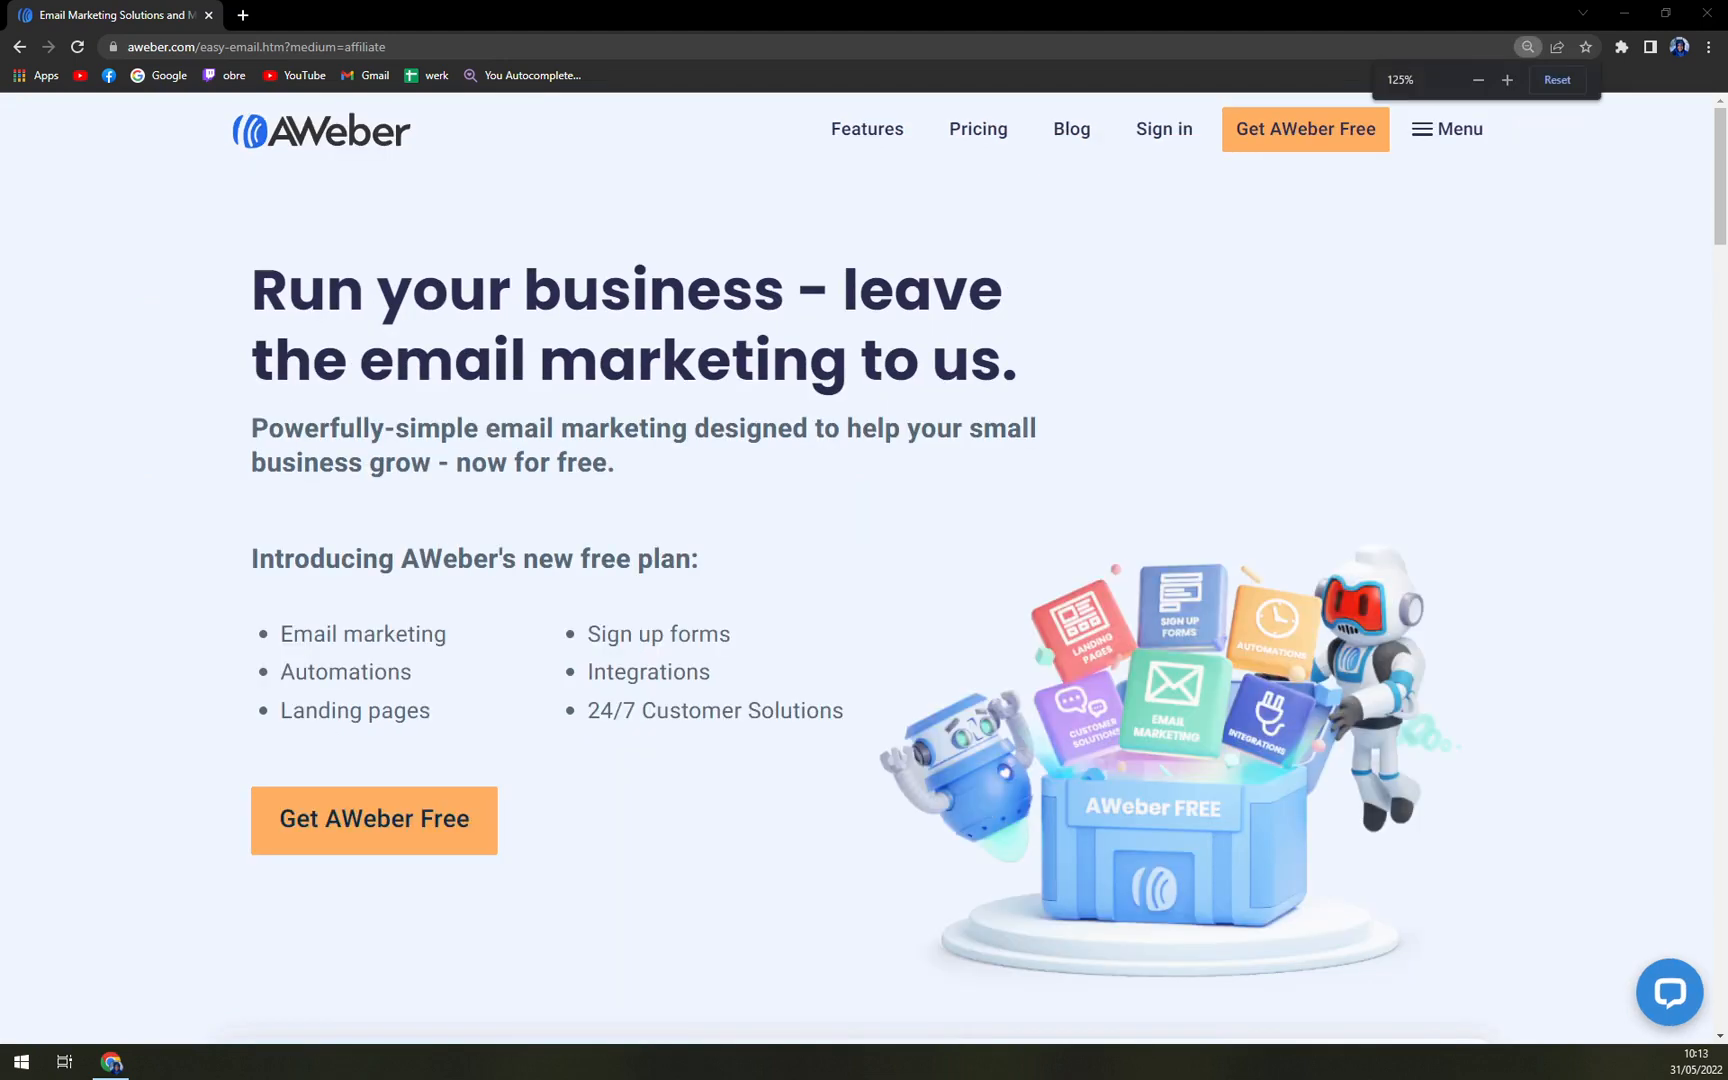
click(1528, 46)
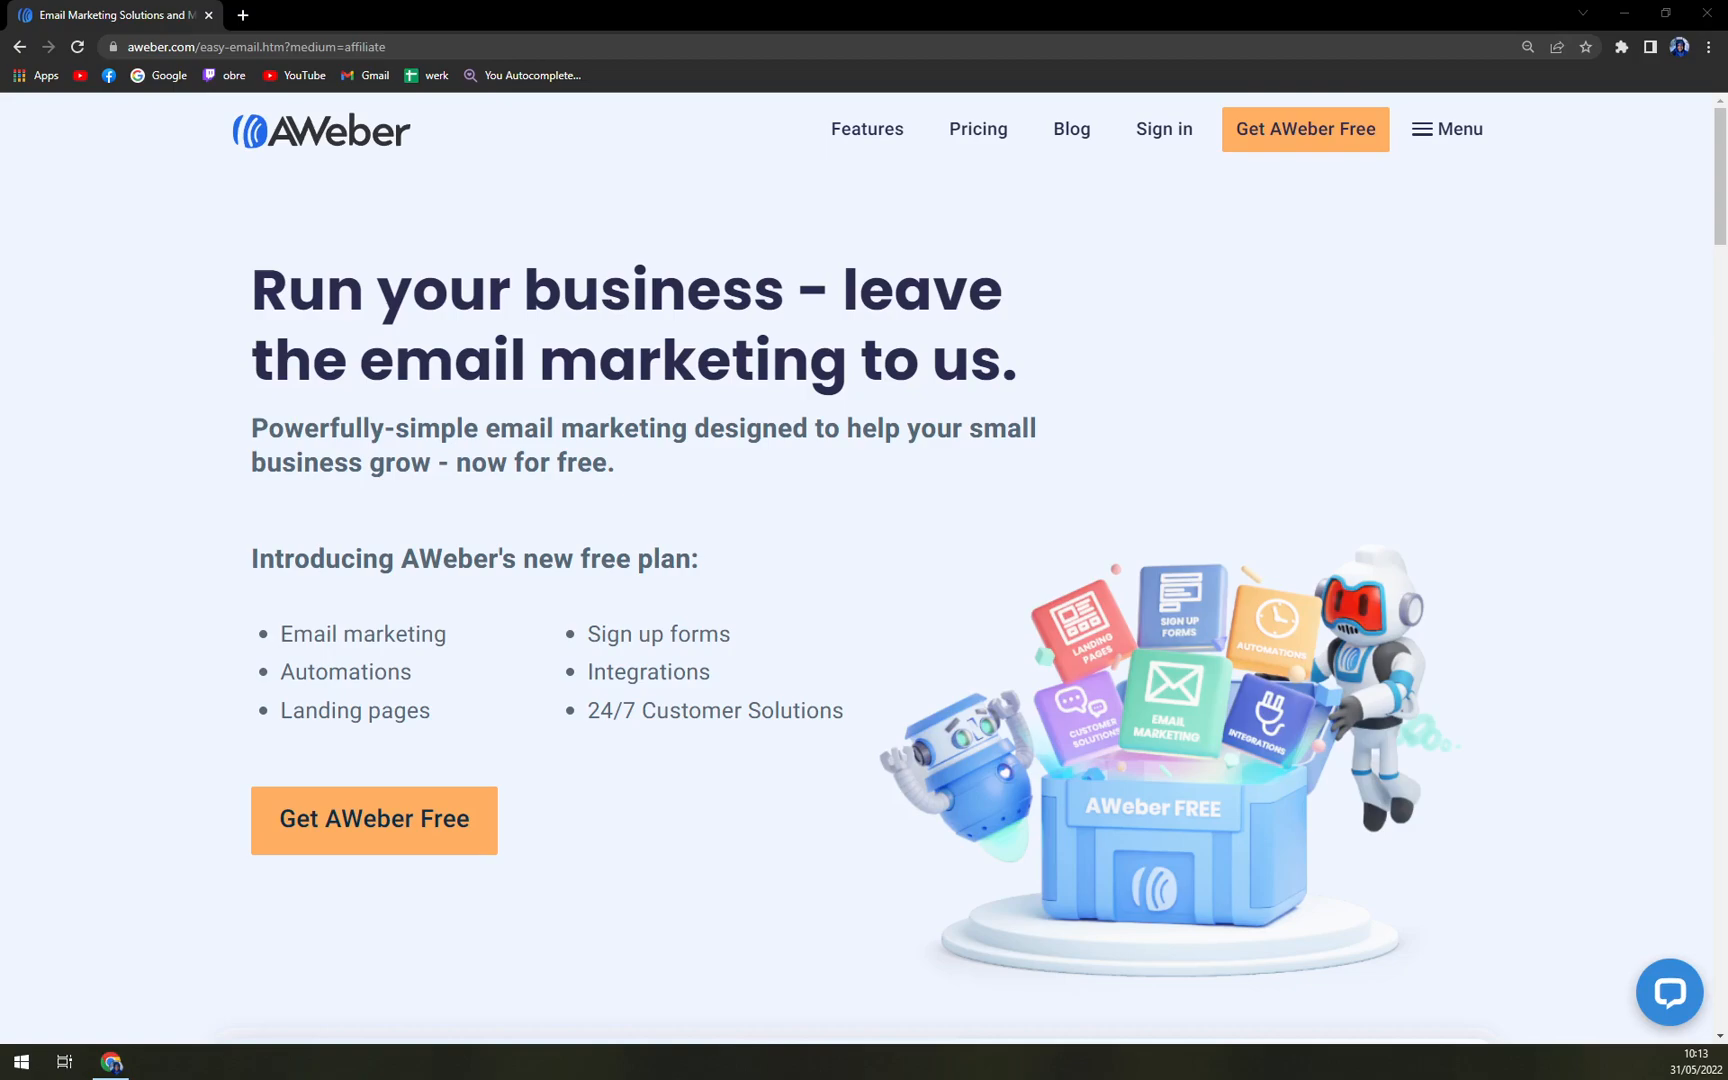
mouse_move(552, 12)
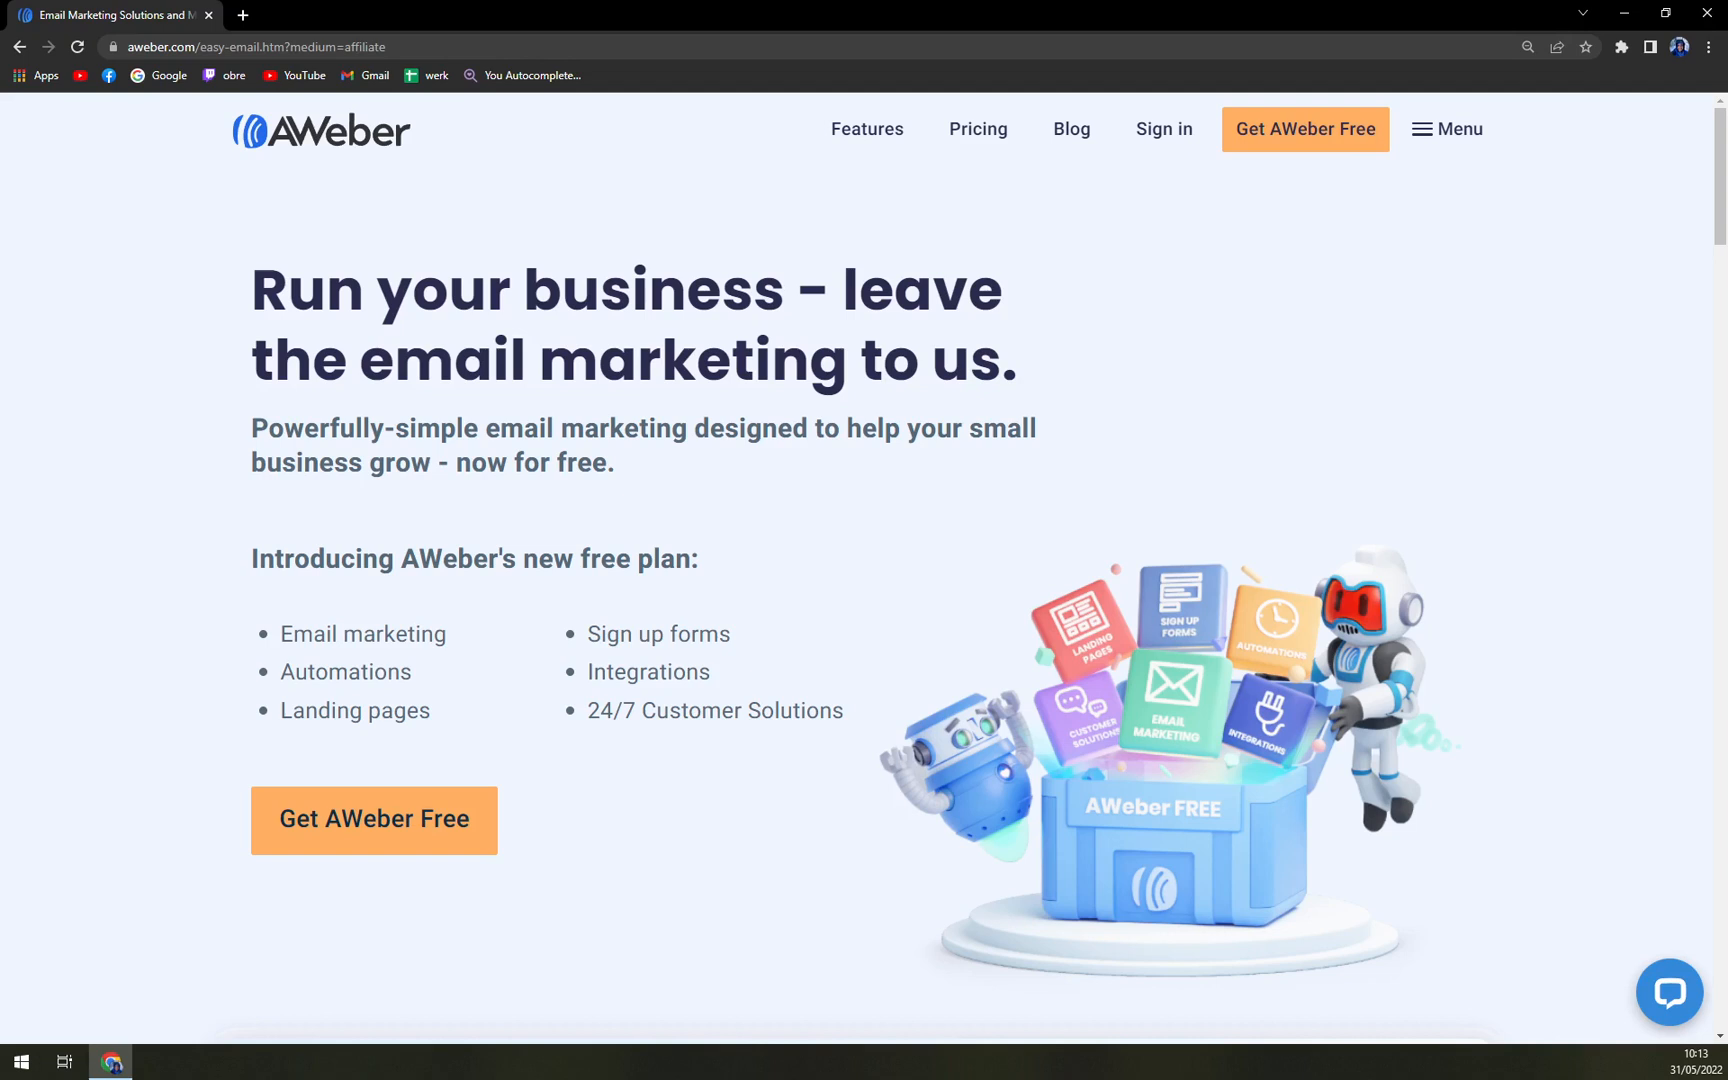
mouse_move(660, 504)
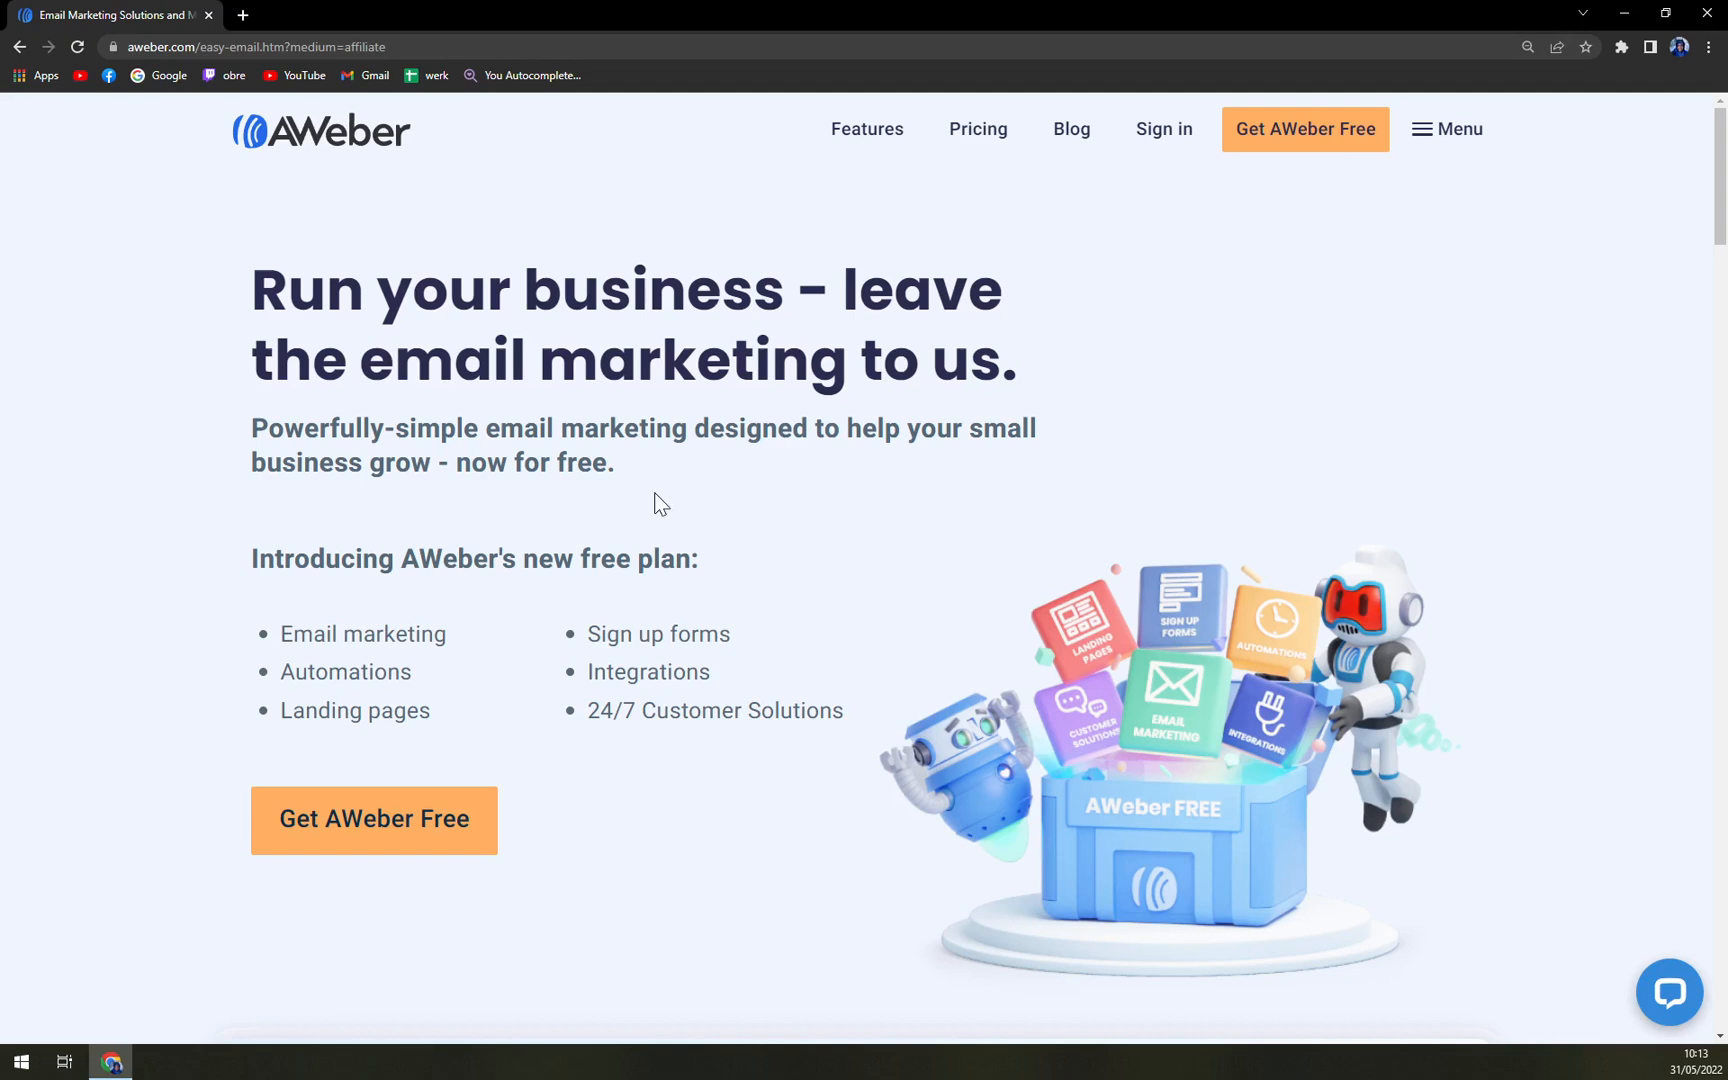
mouse_move(686, 510)
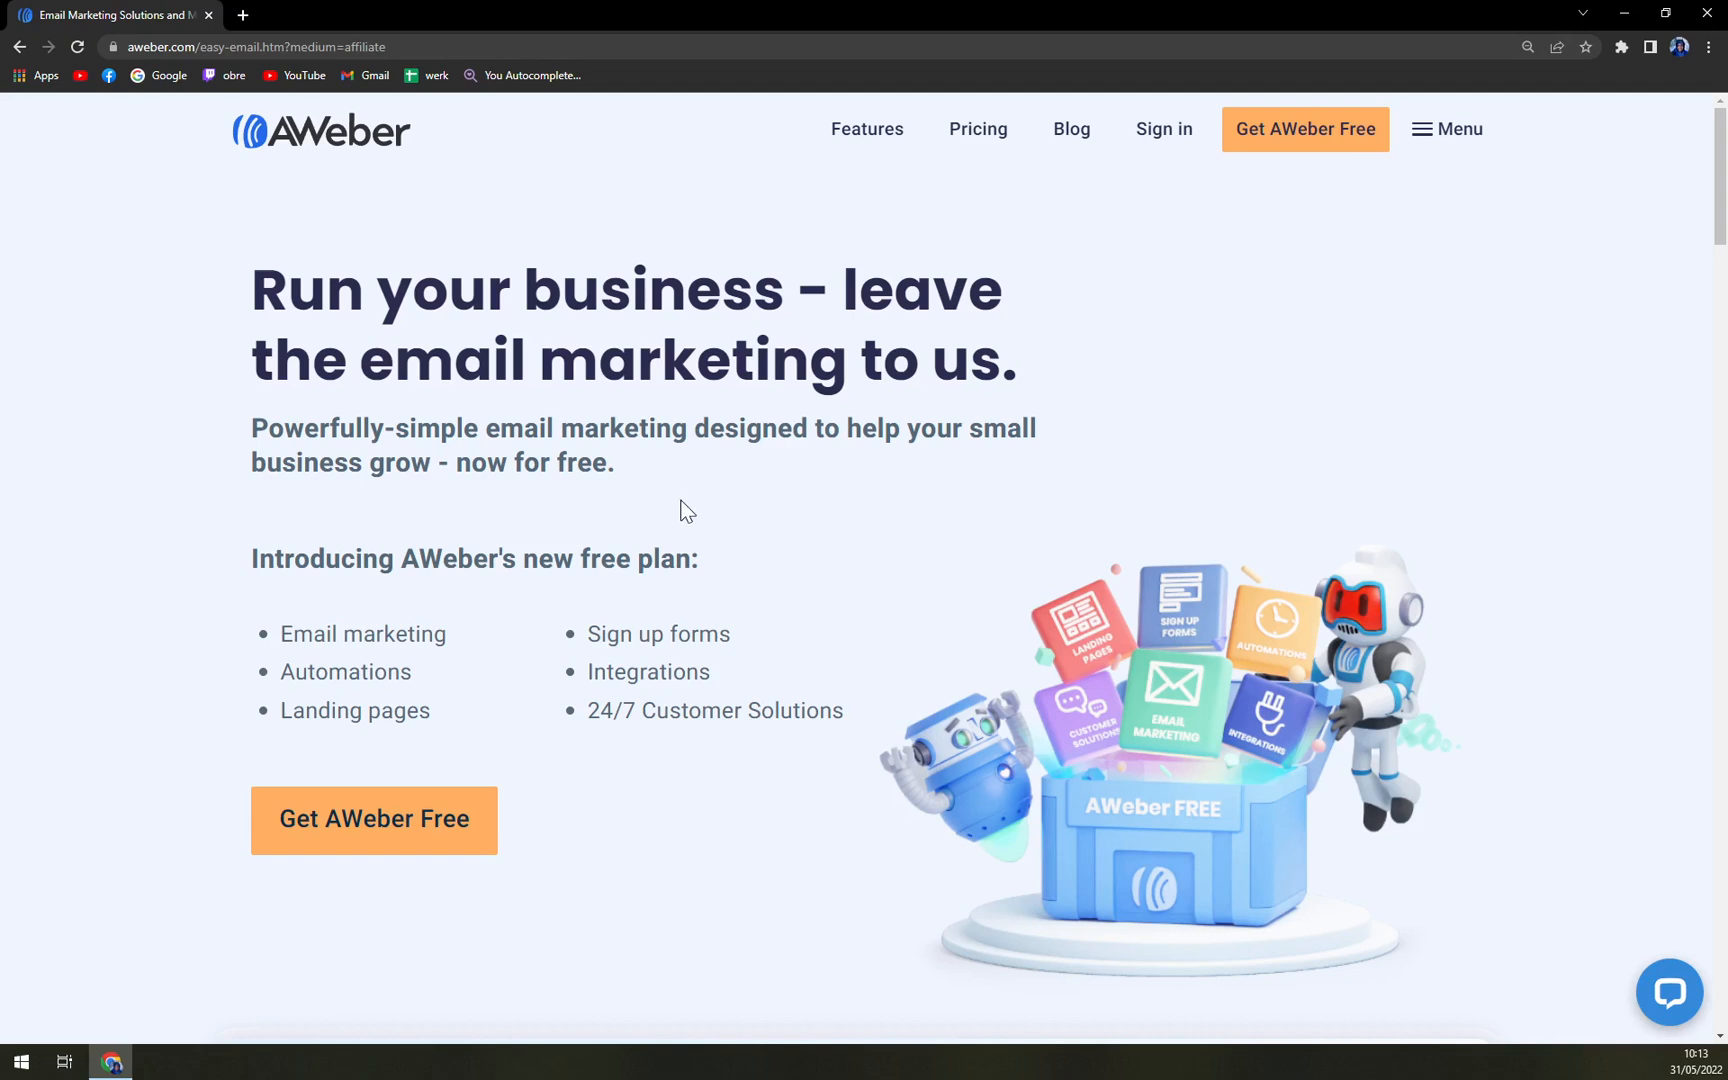
mouse_move(634, 510)
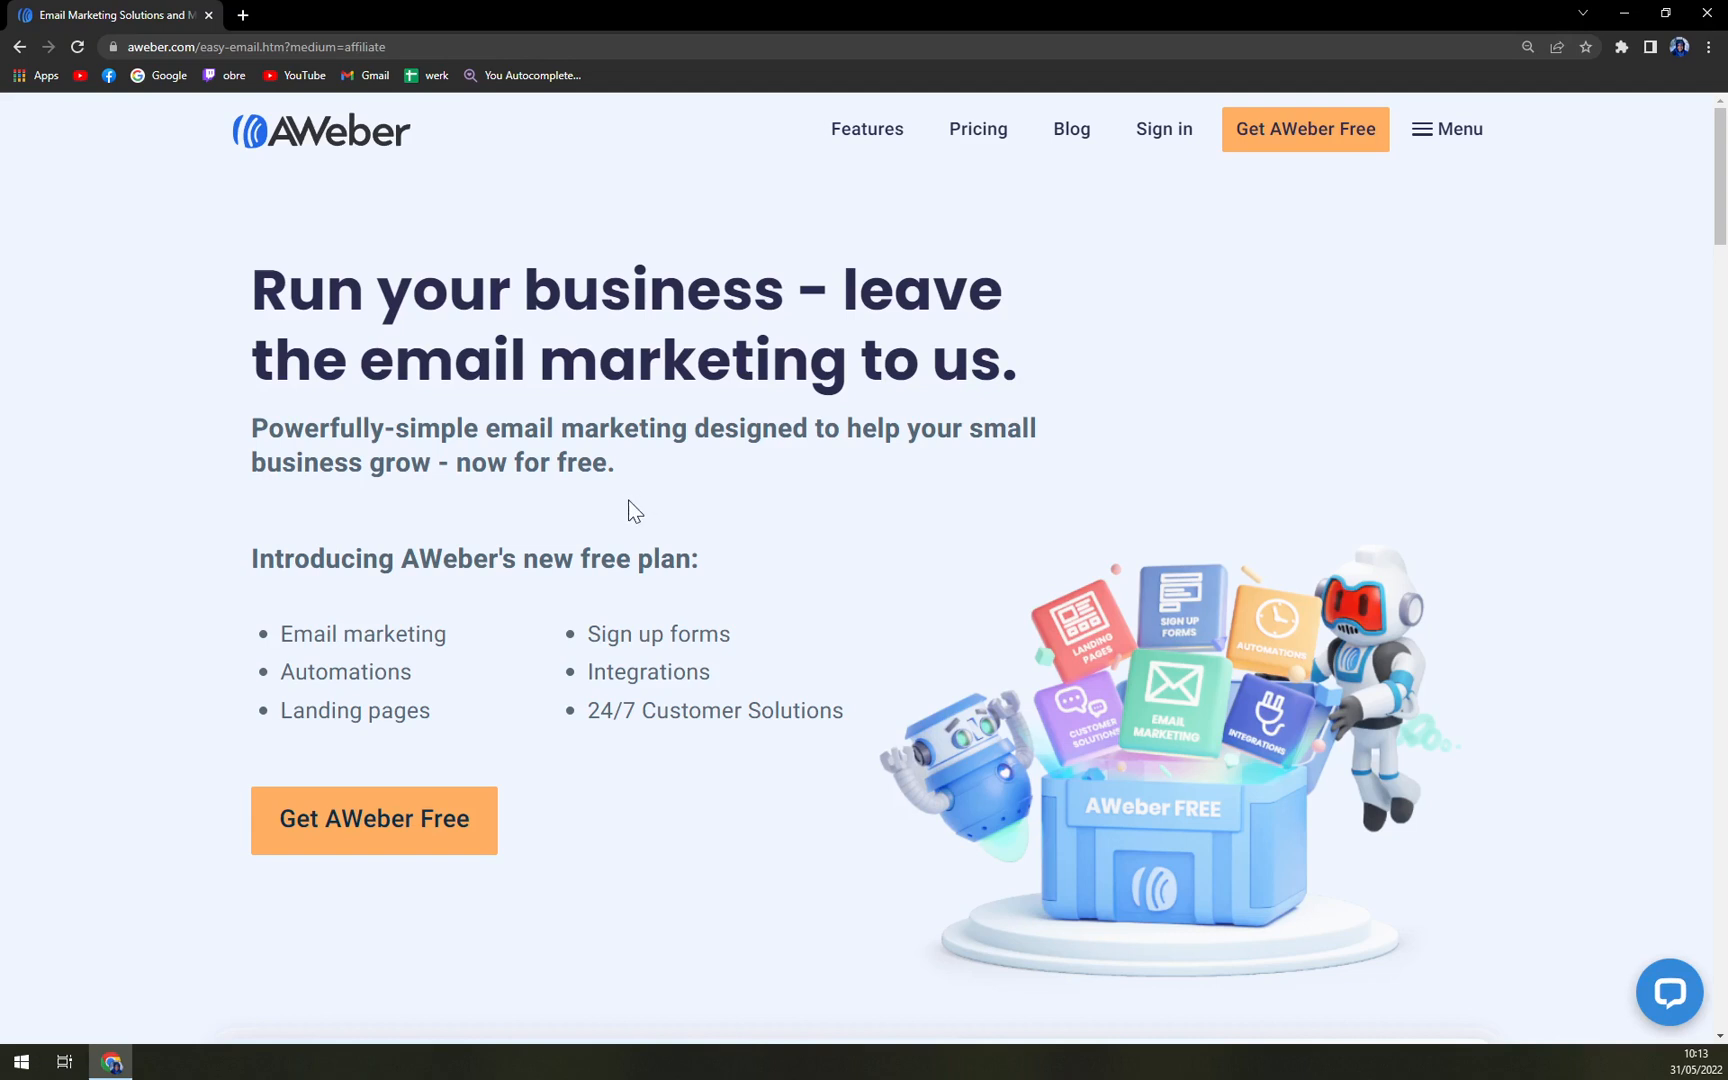
- View the Pricing page and compare the Pro price under monthly versus annual billing
click(976, 128)
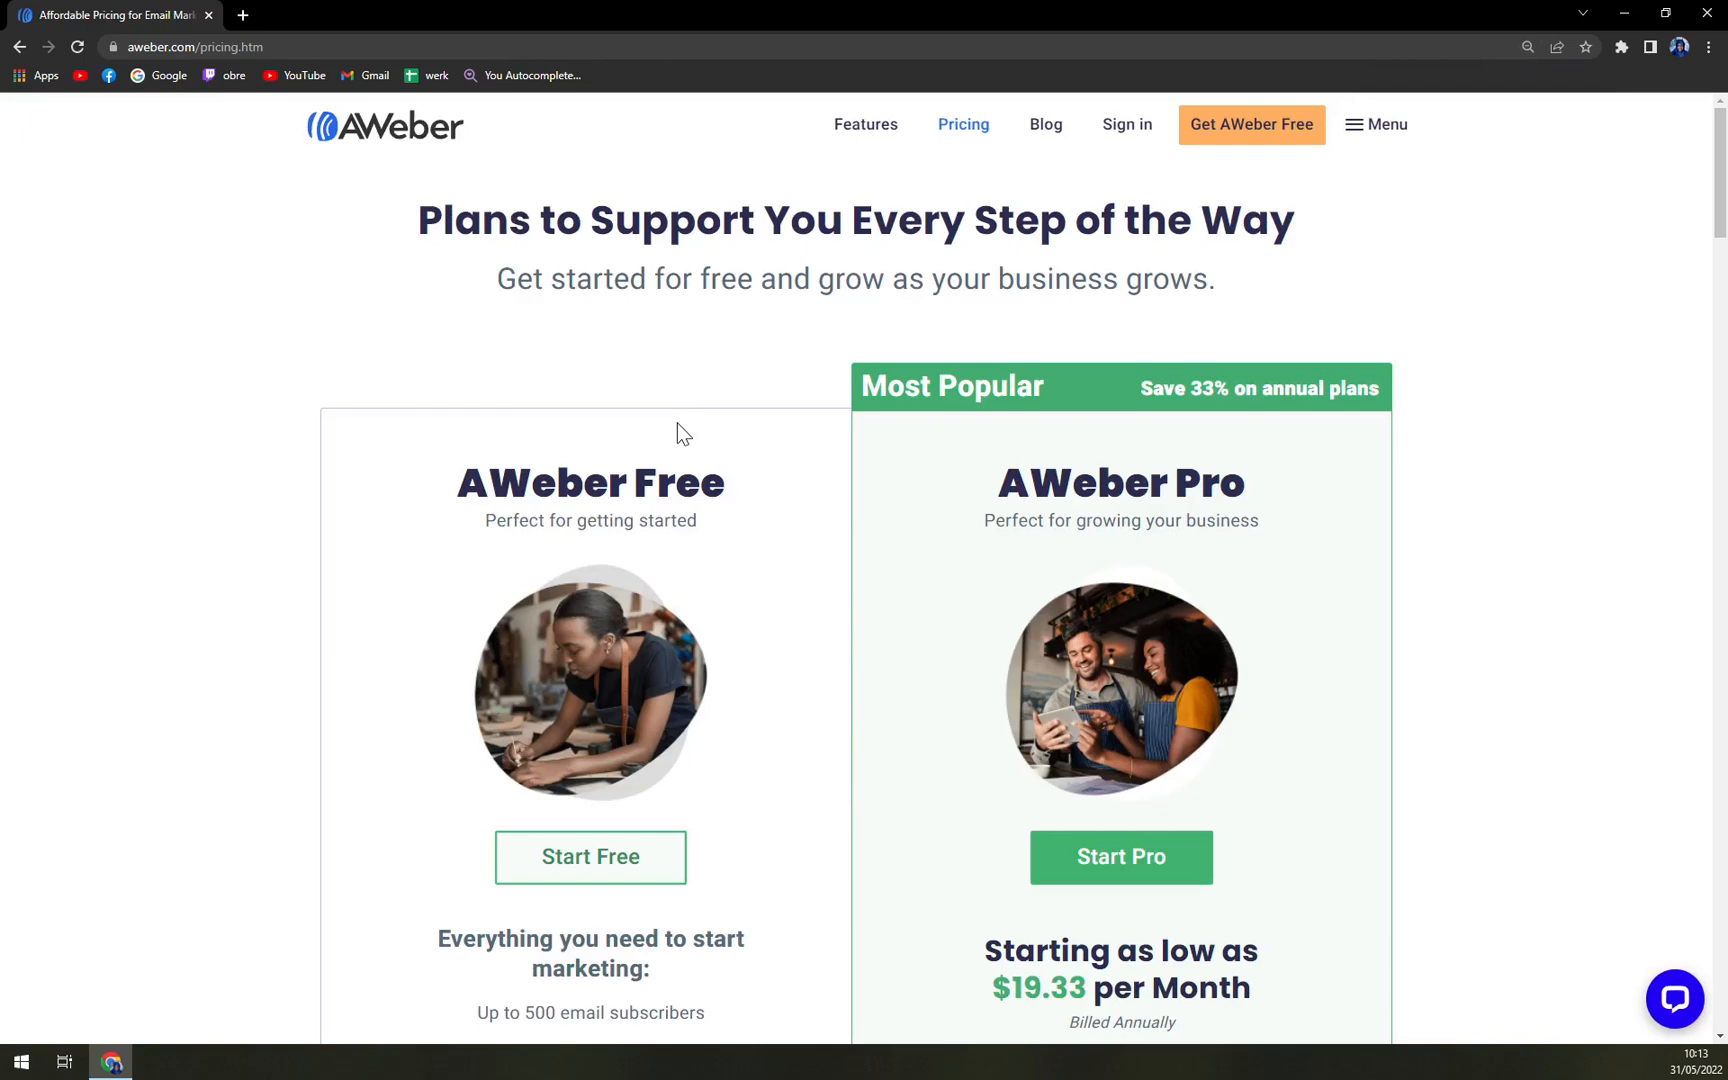
mouse_move(574, 318)
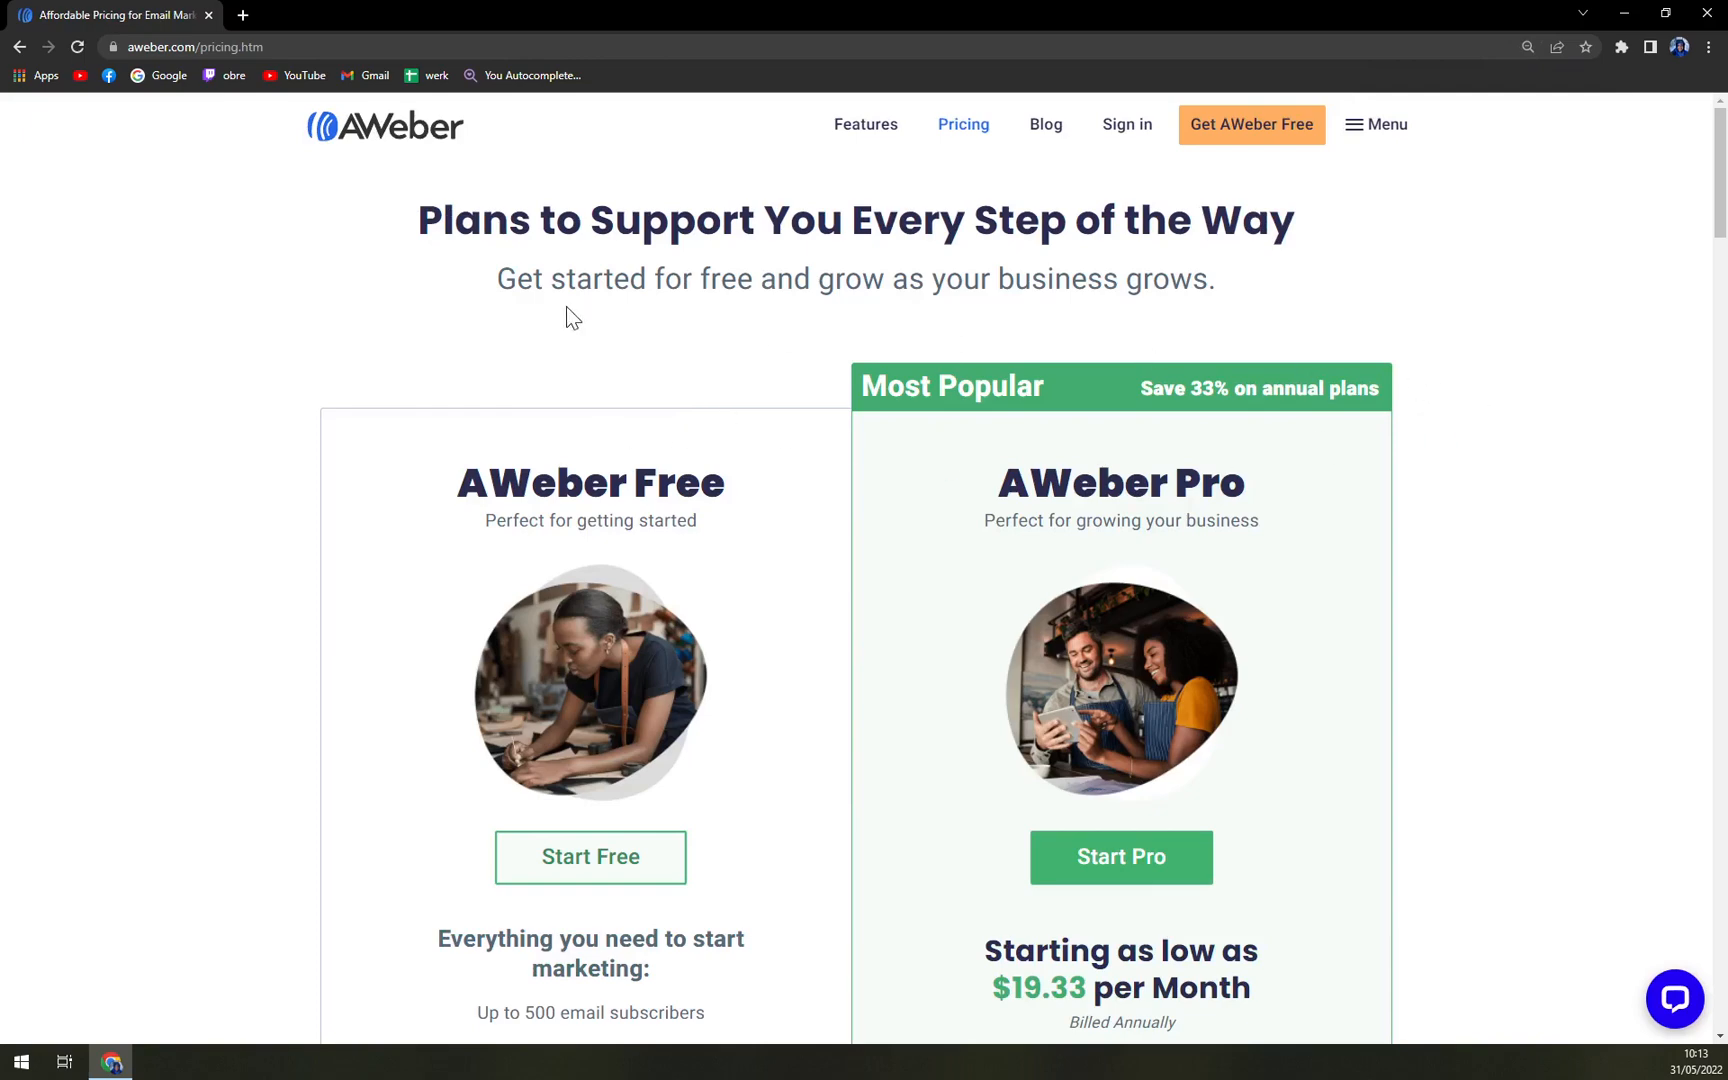
mouse_move(528, 394)
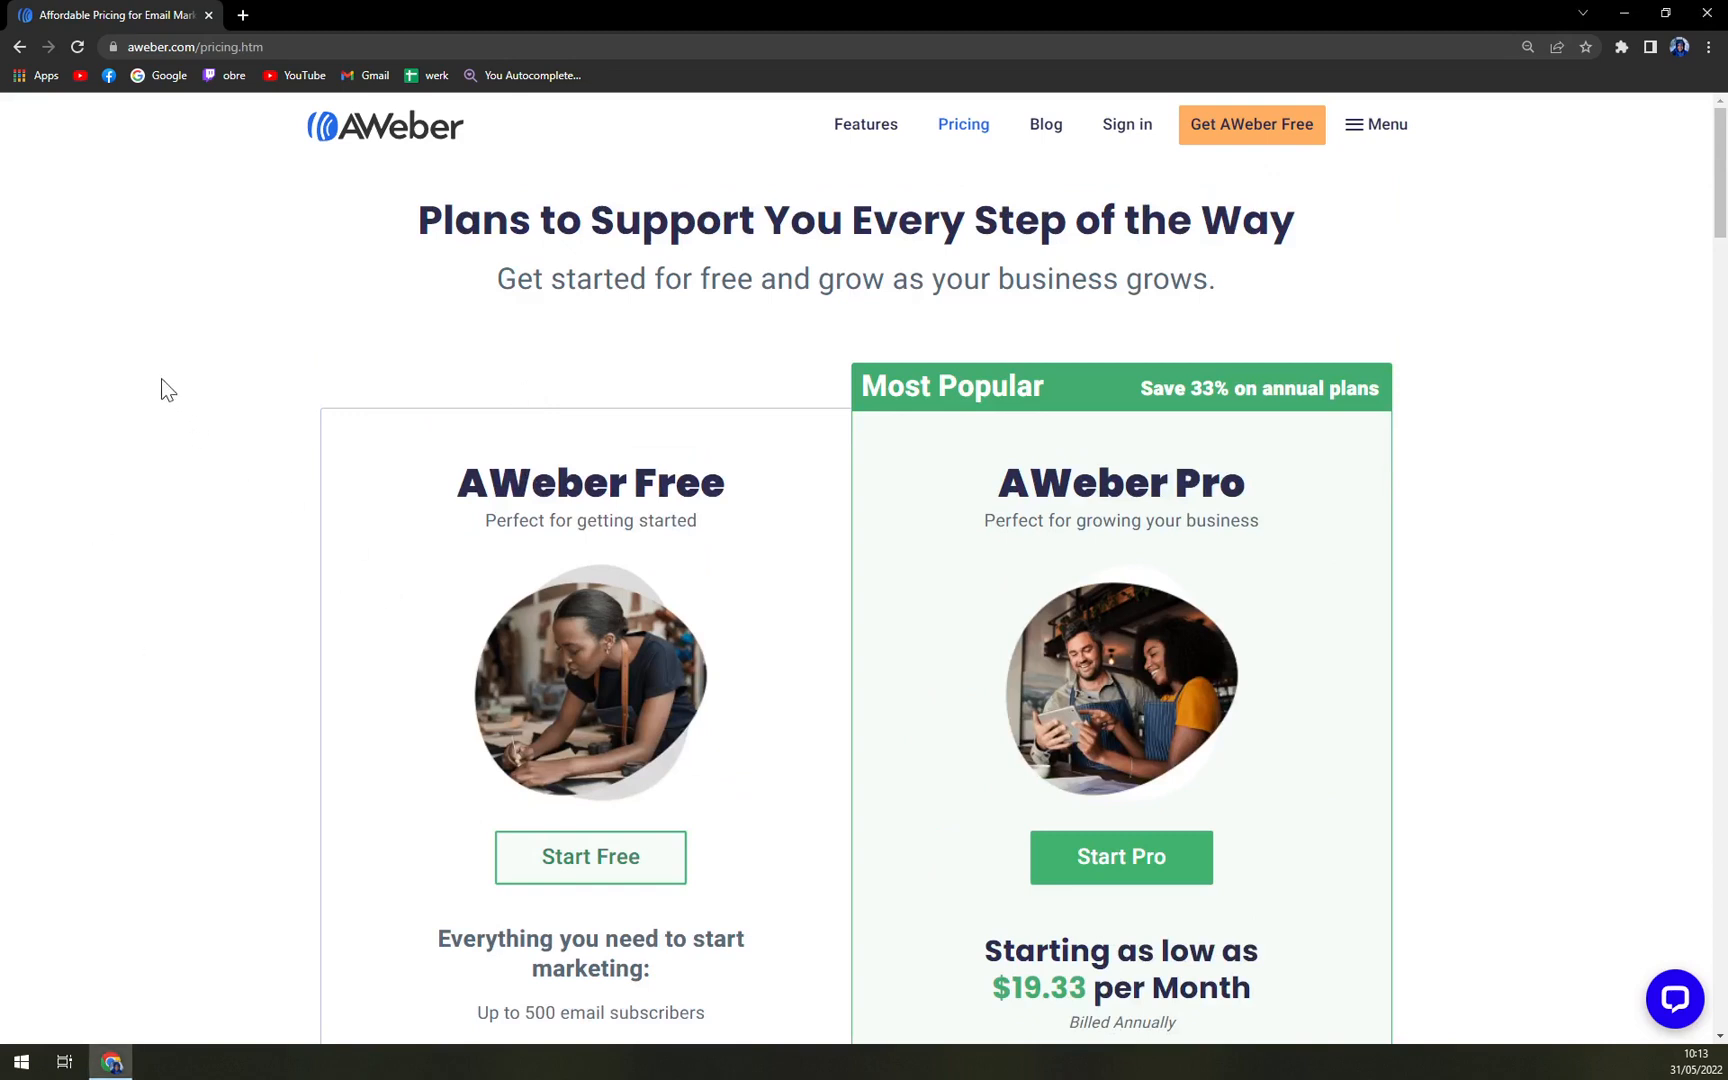
scroll(down, 3)
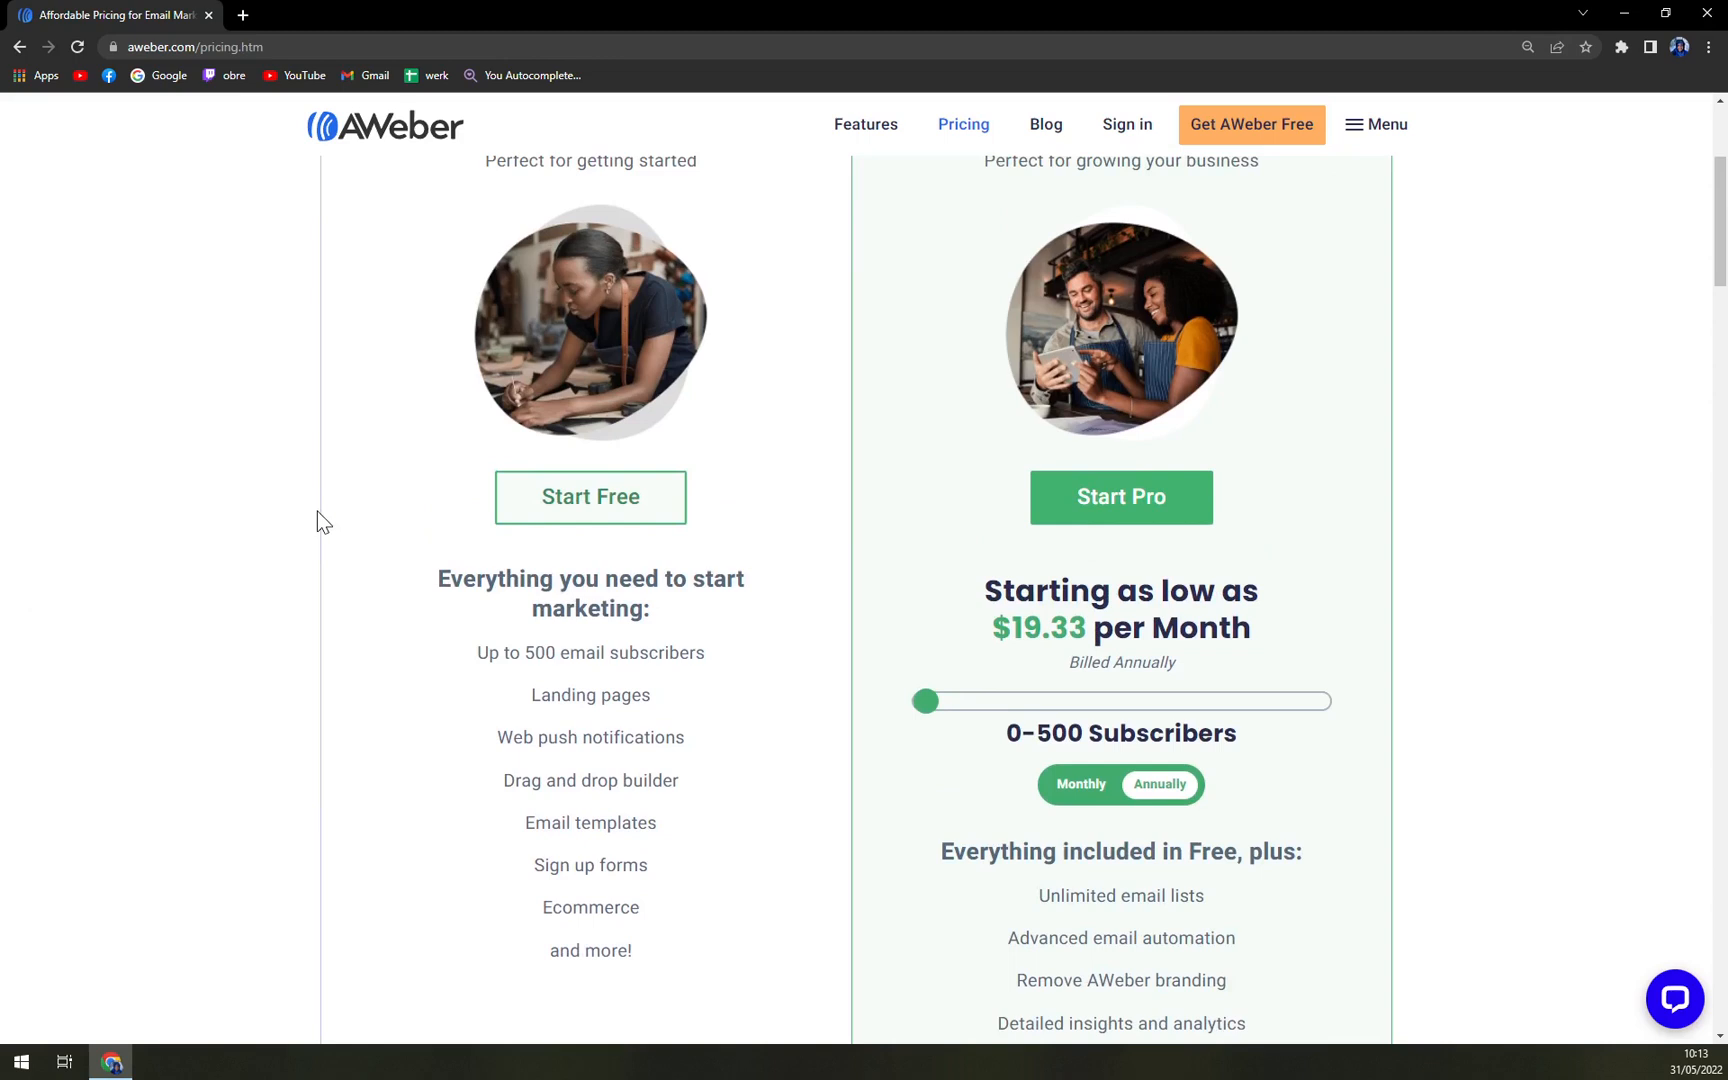
scroll(down, 3)
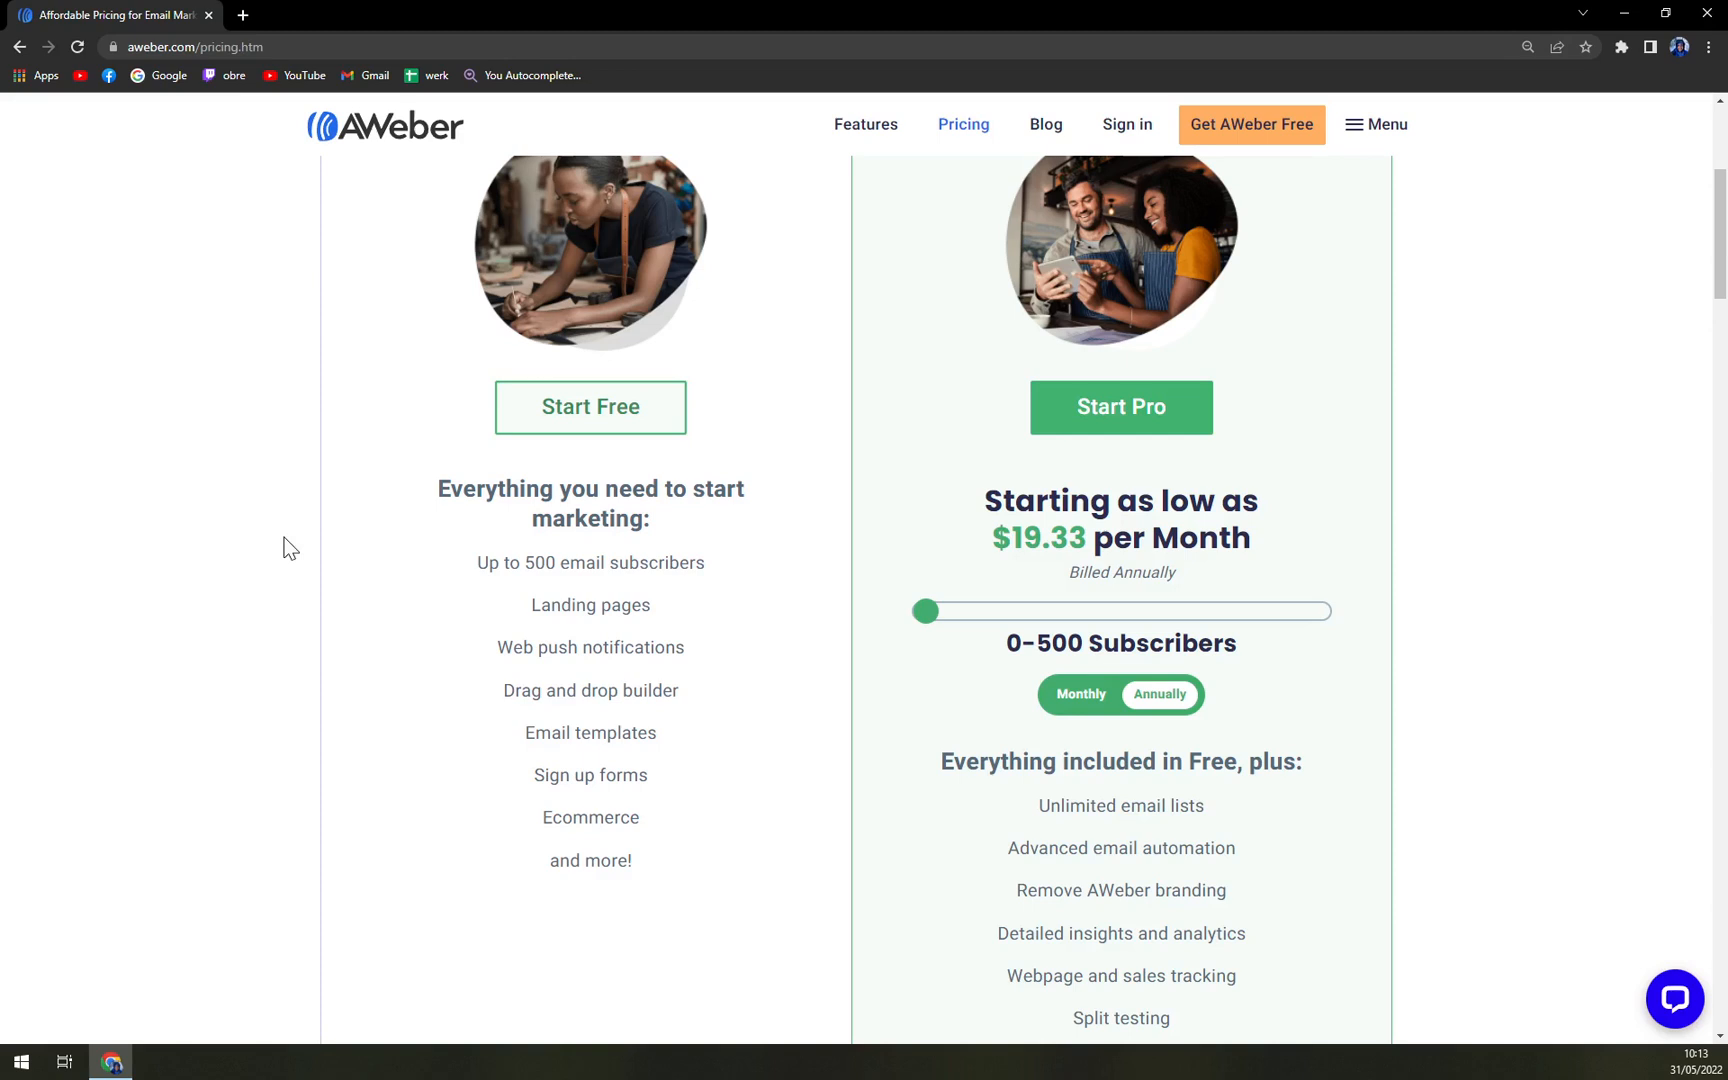
mouse_move(286, 554)
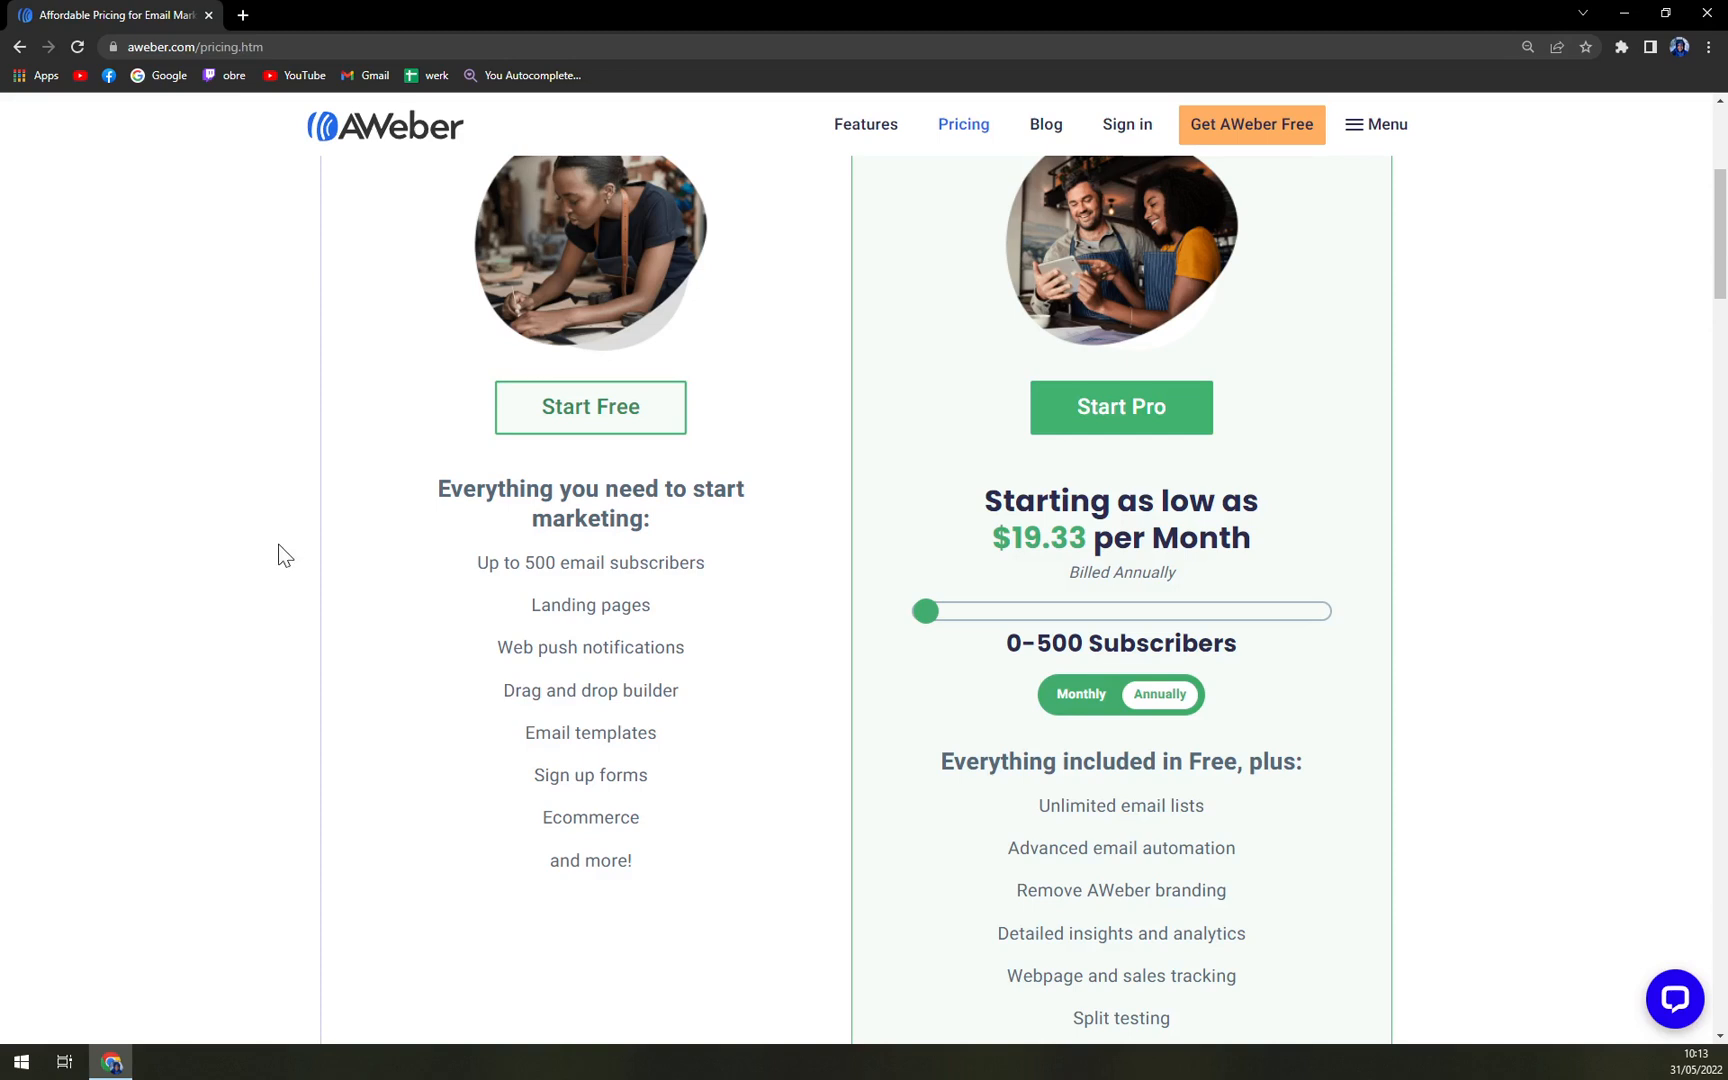
mouse_move(274, 546)
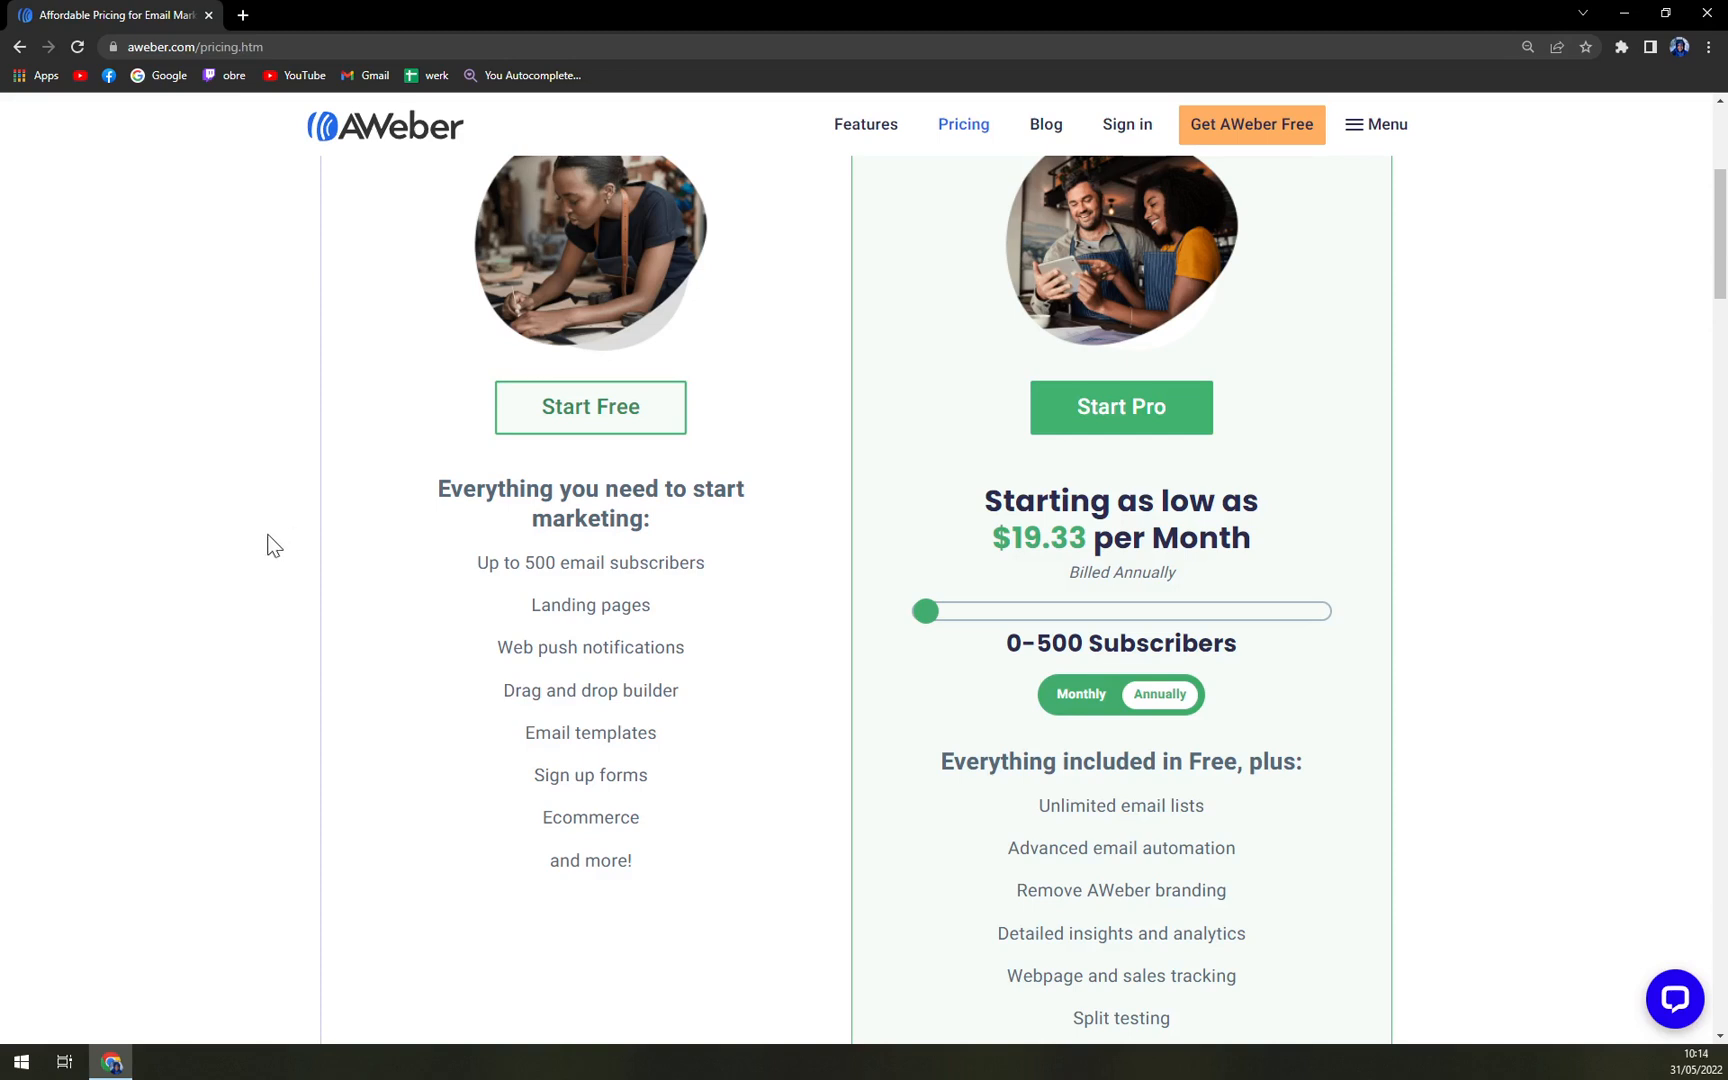
scroll(down, 3)
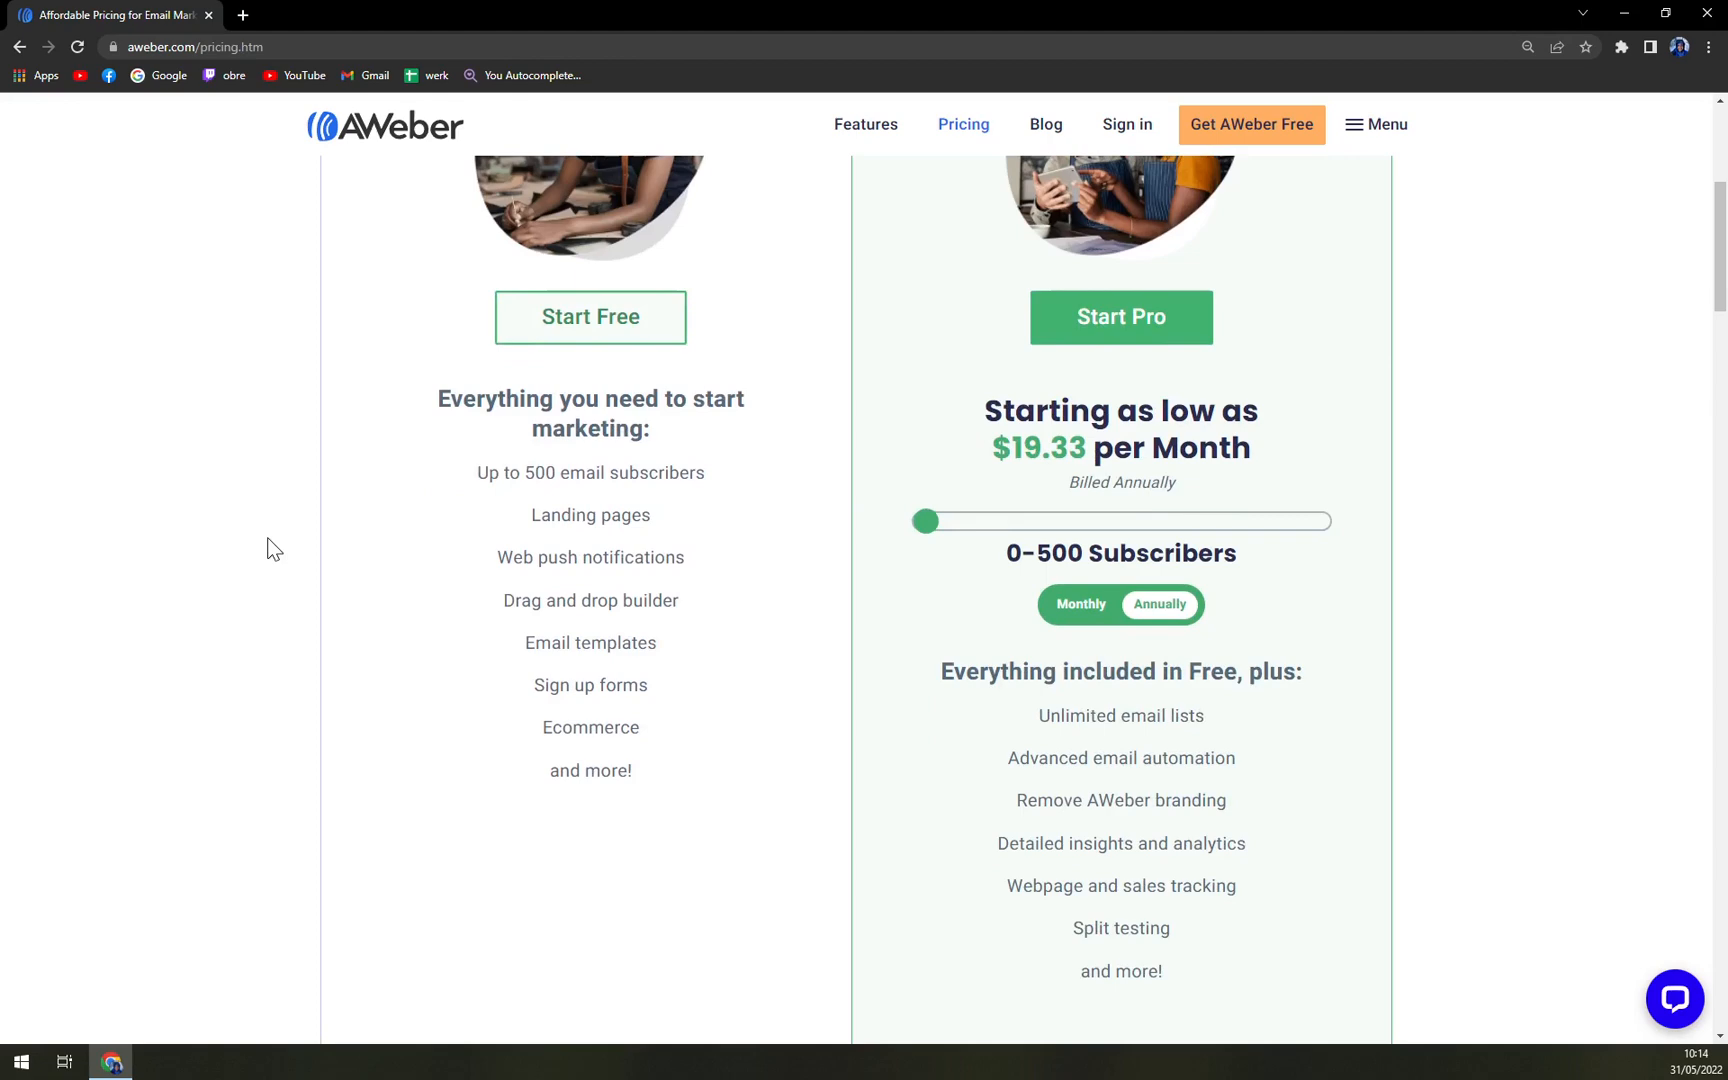
scroll(up, 3)
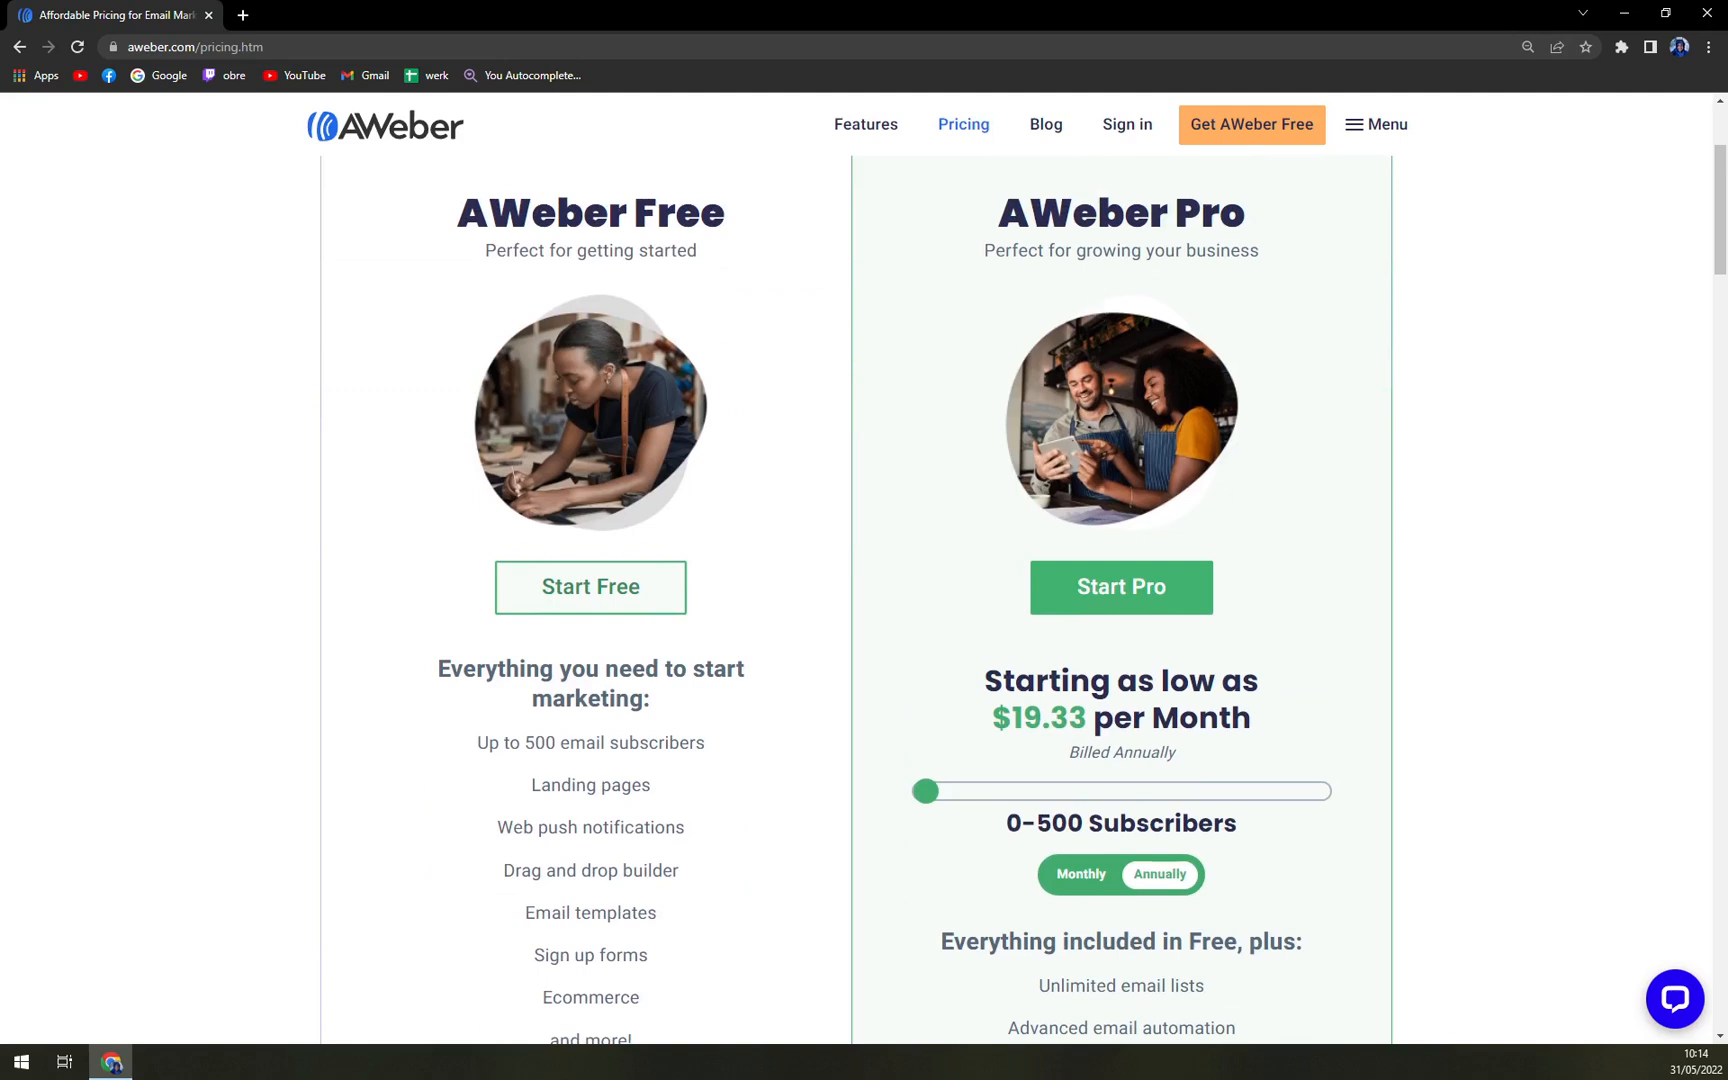
scroll(down, 3)
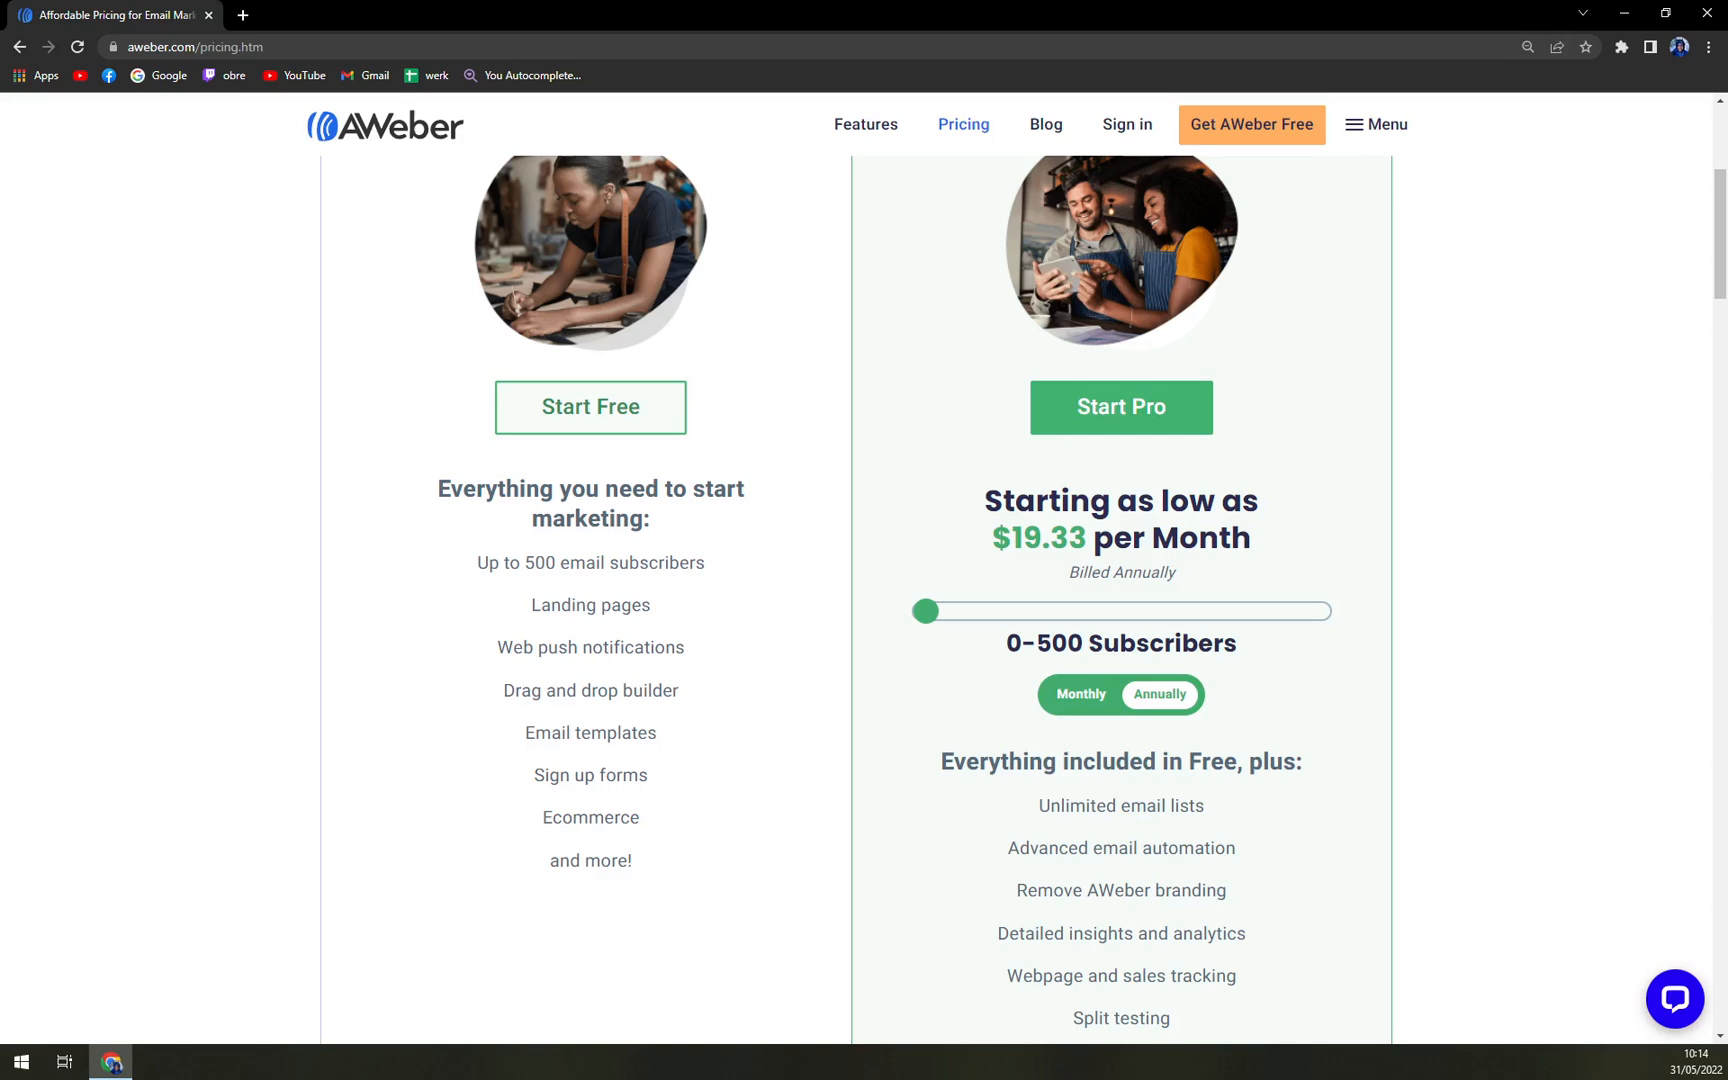
click(1078, 602)
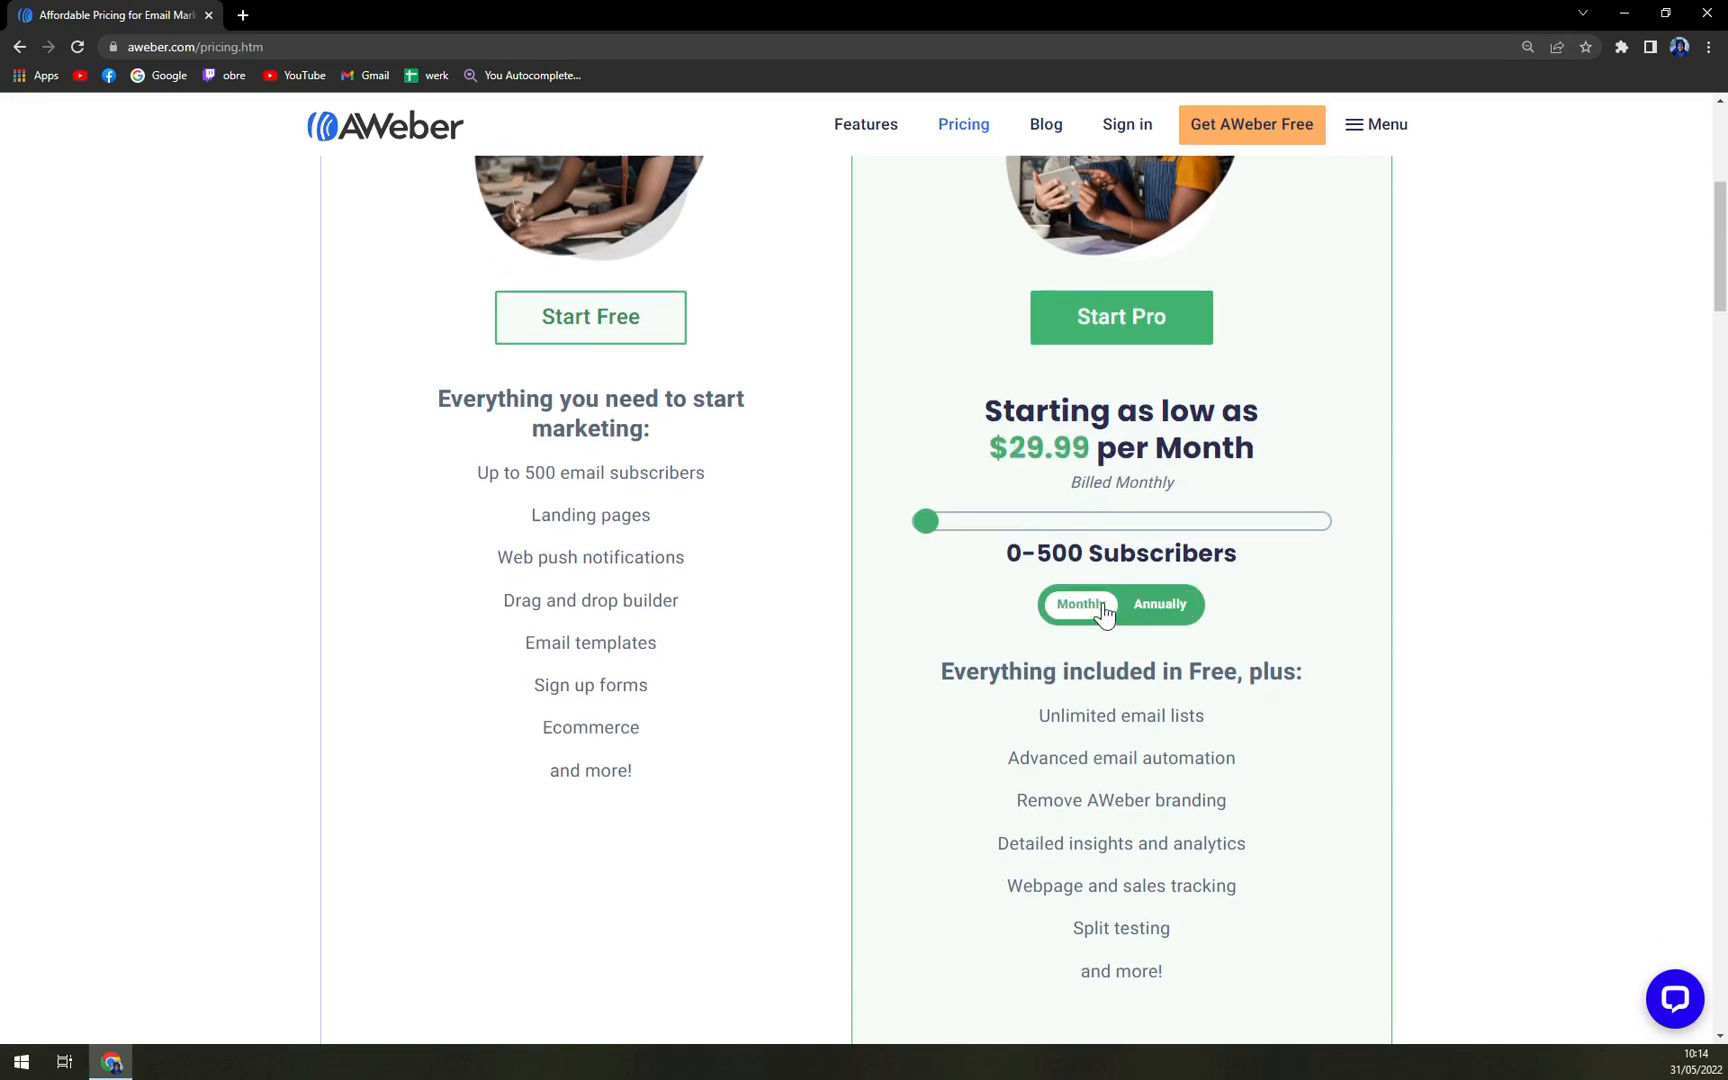
mouse_move(1076, 612)
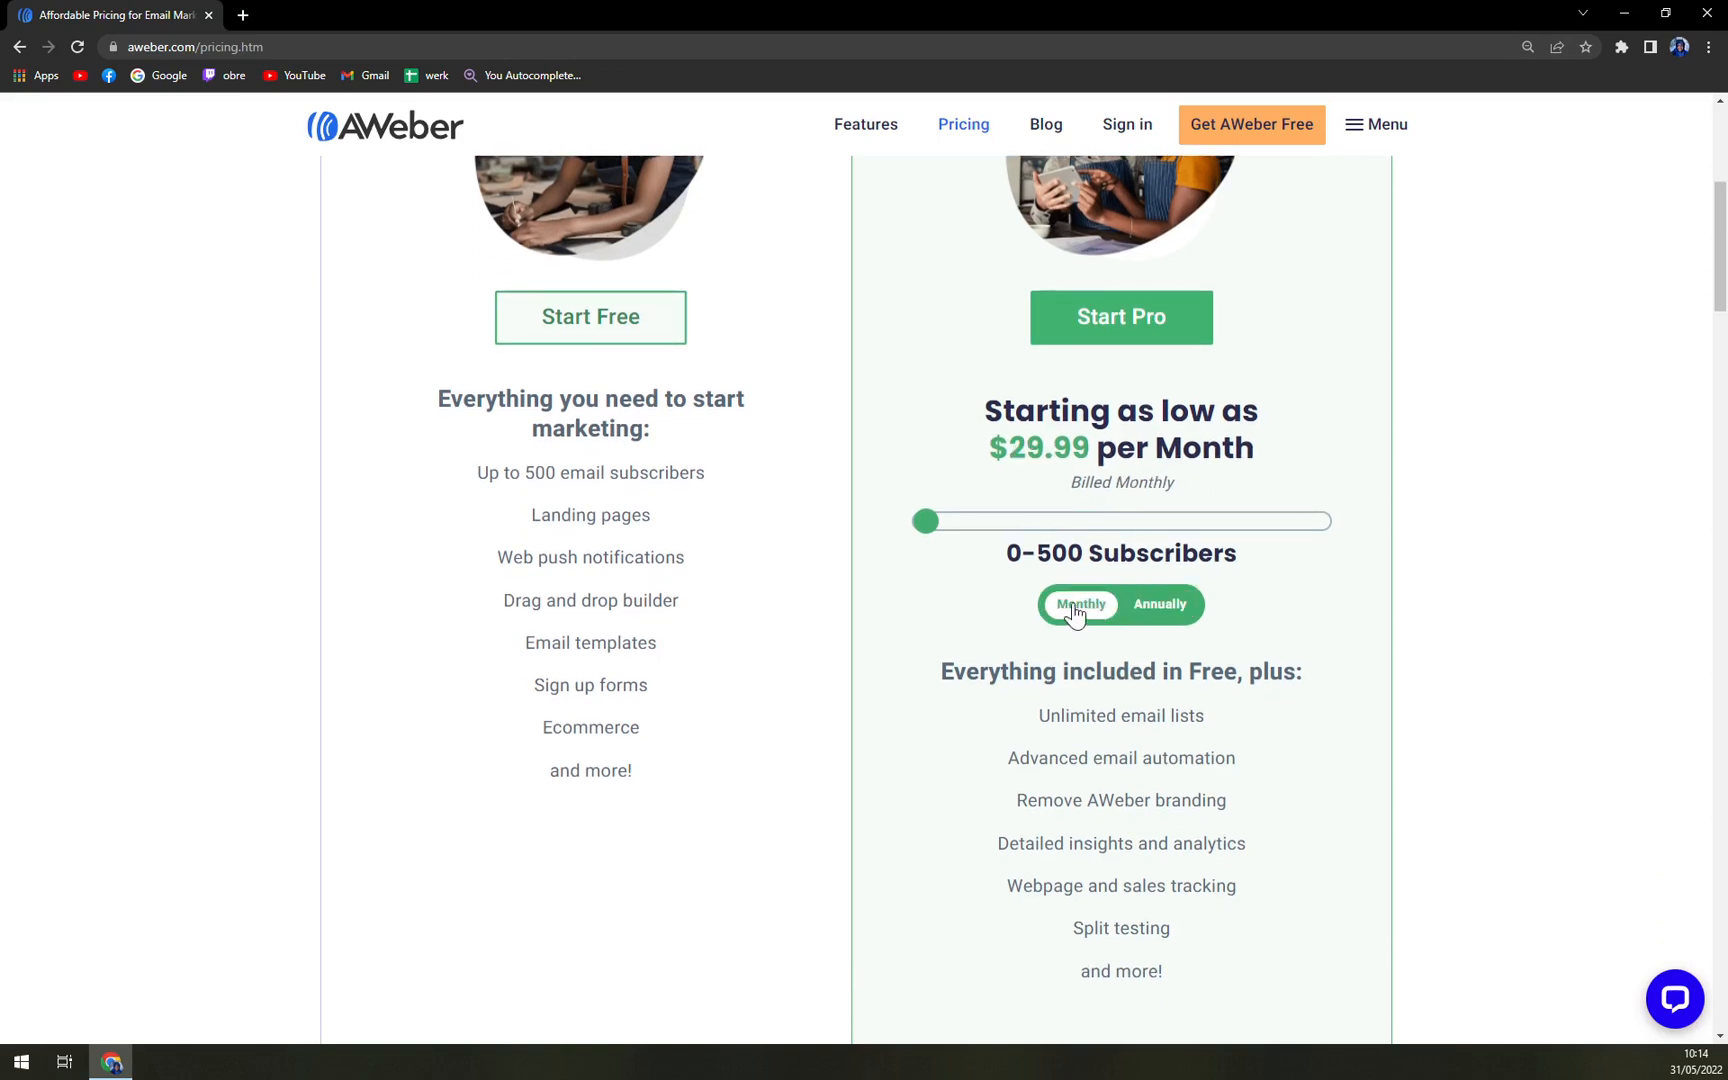
click(1160, 604)
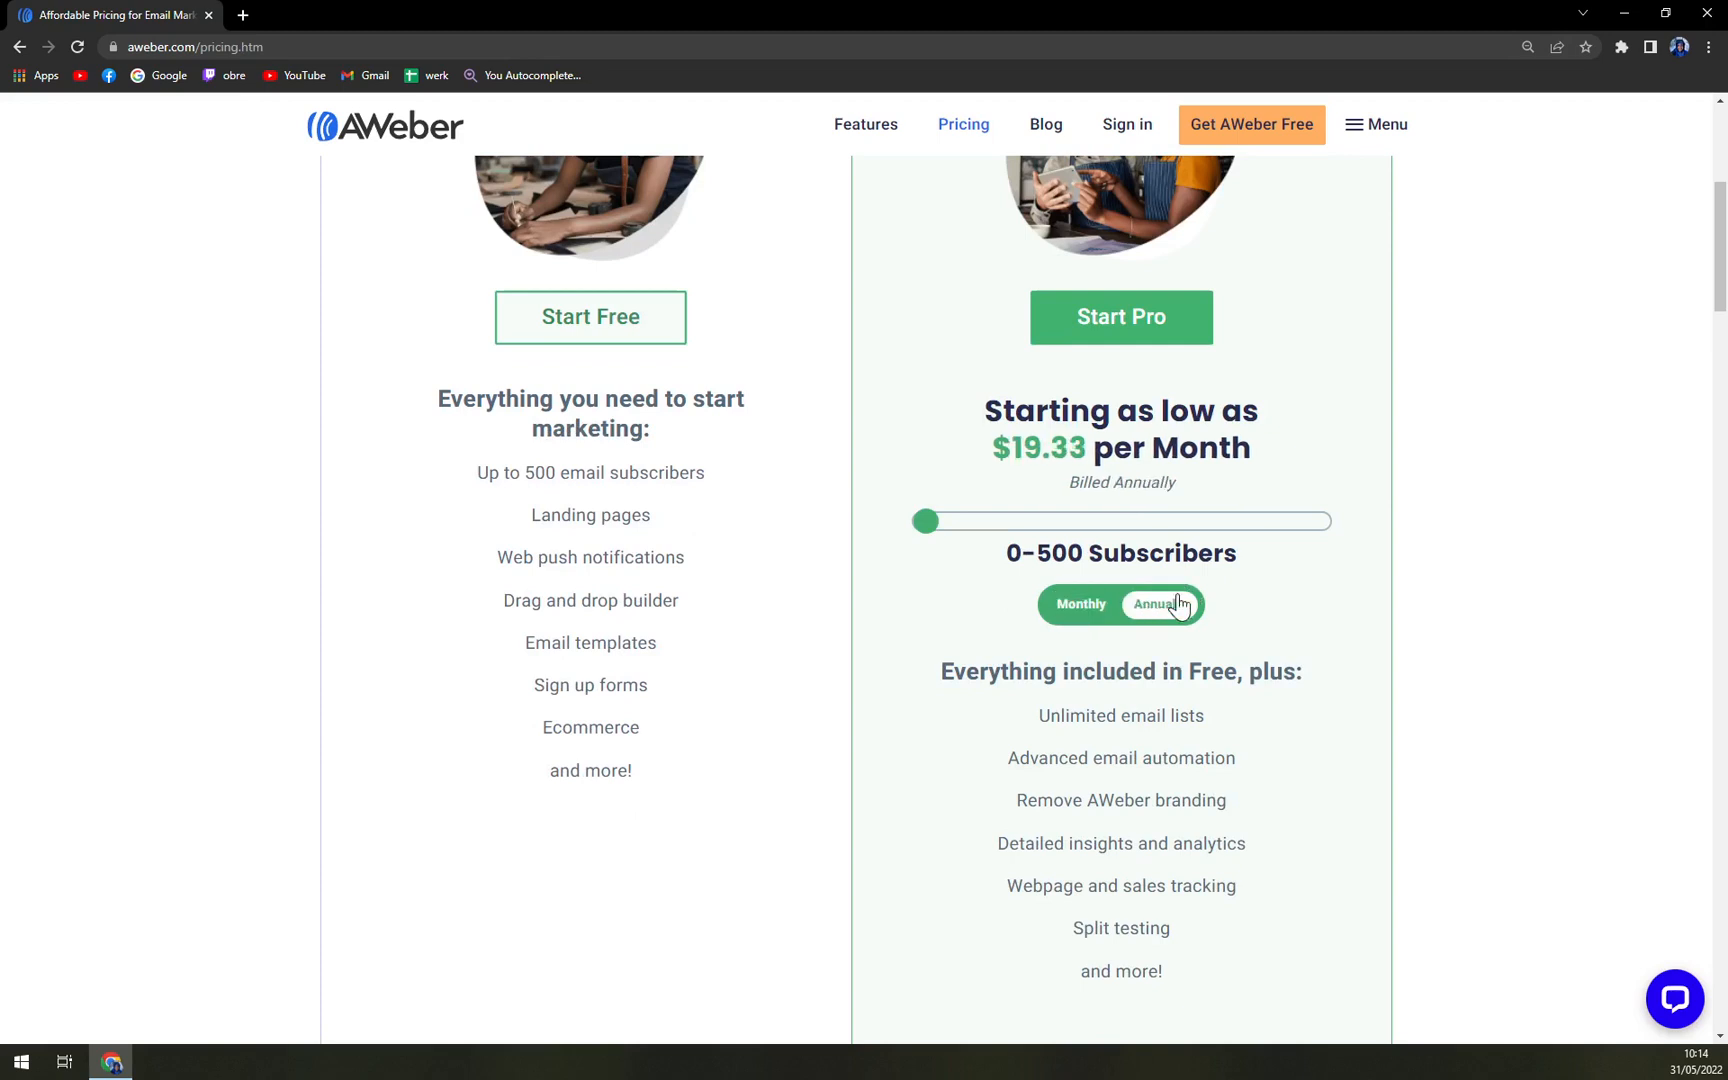
- Review the plan comparison table, noting Pro's Unlimited list profiles
scroll(down, 3)
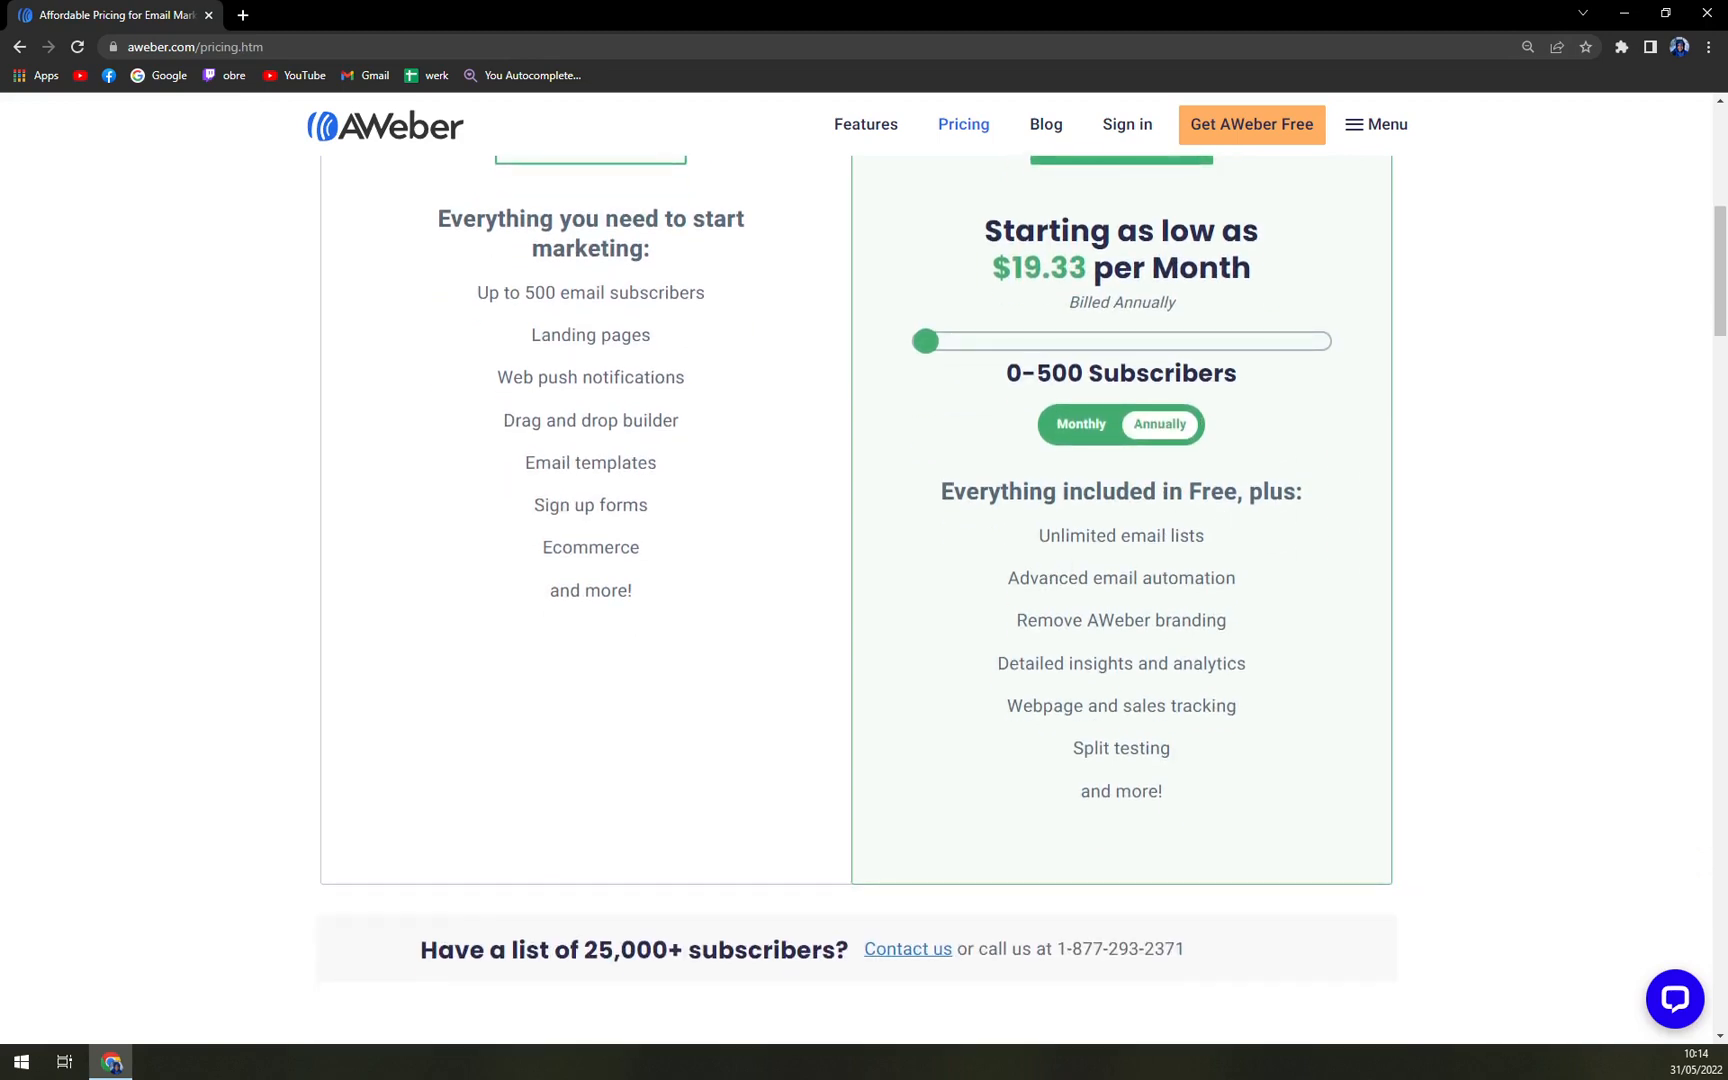
mouse_move(1364, 586)
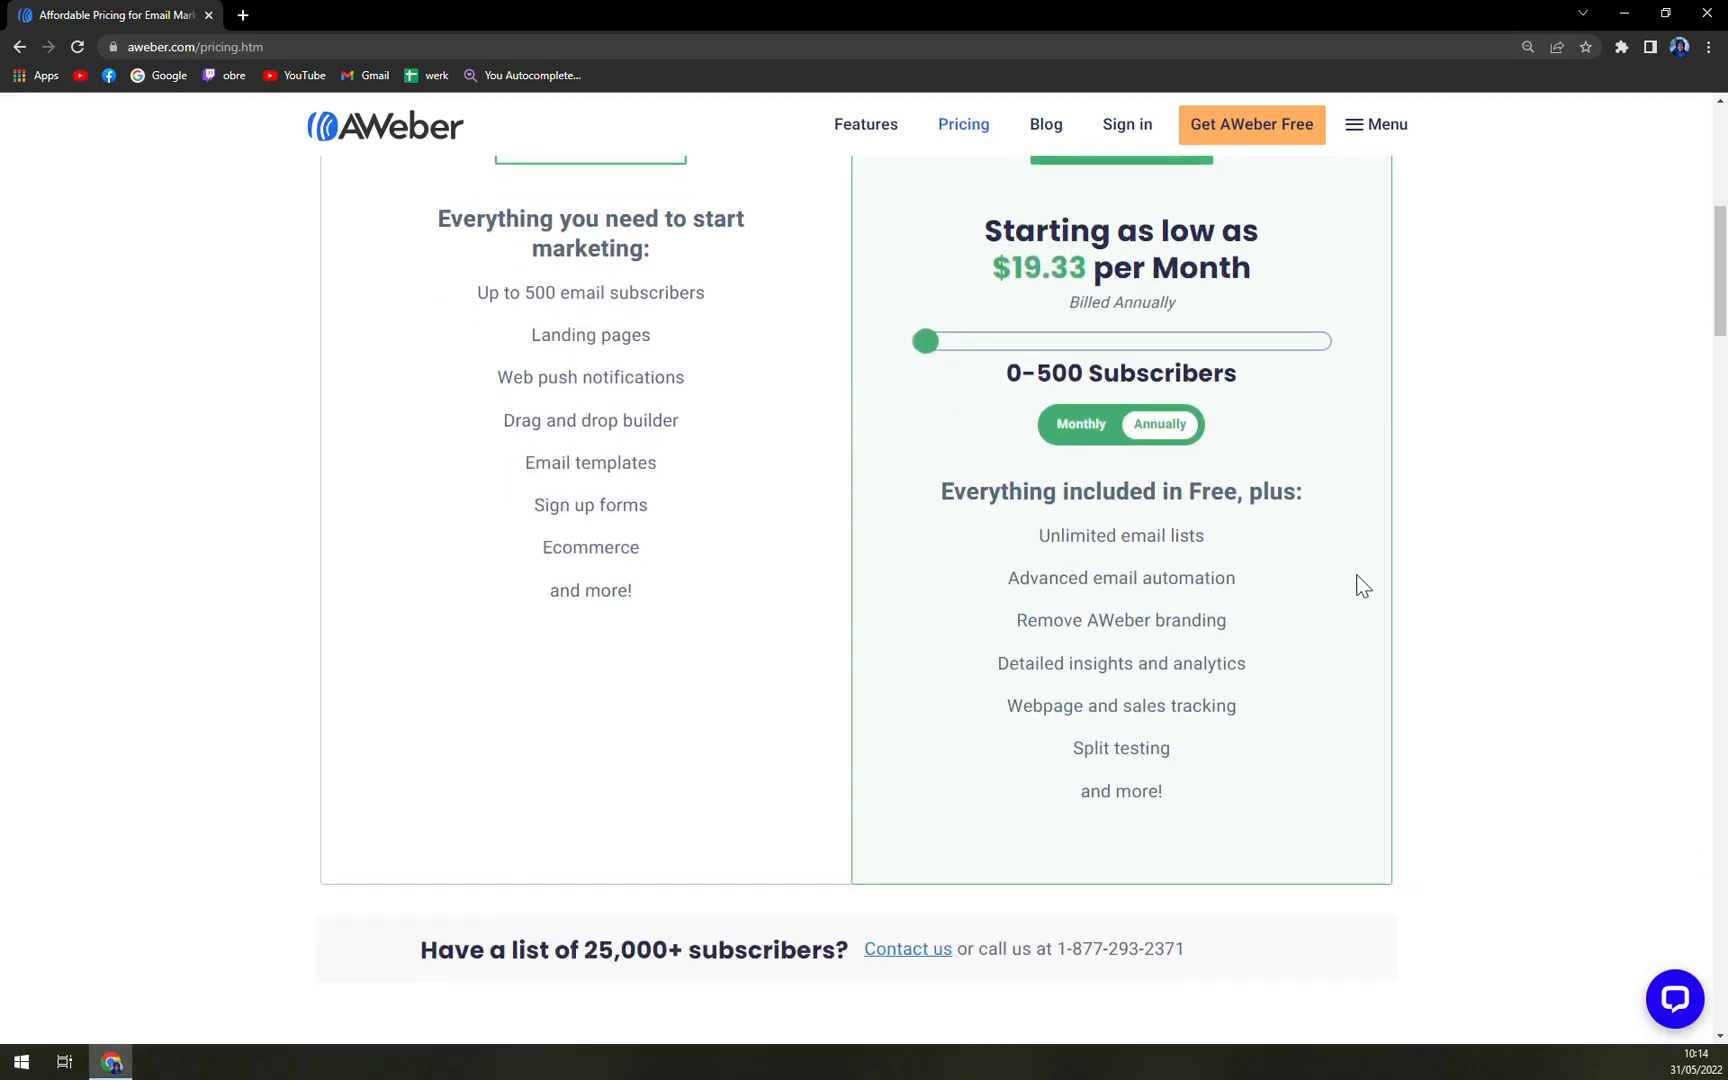
mouse_move(1184, 646)
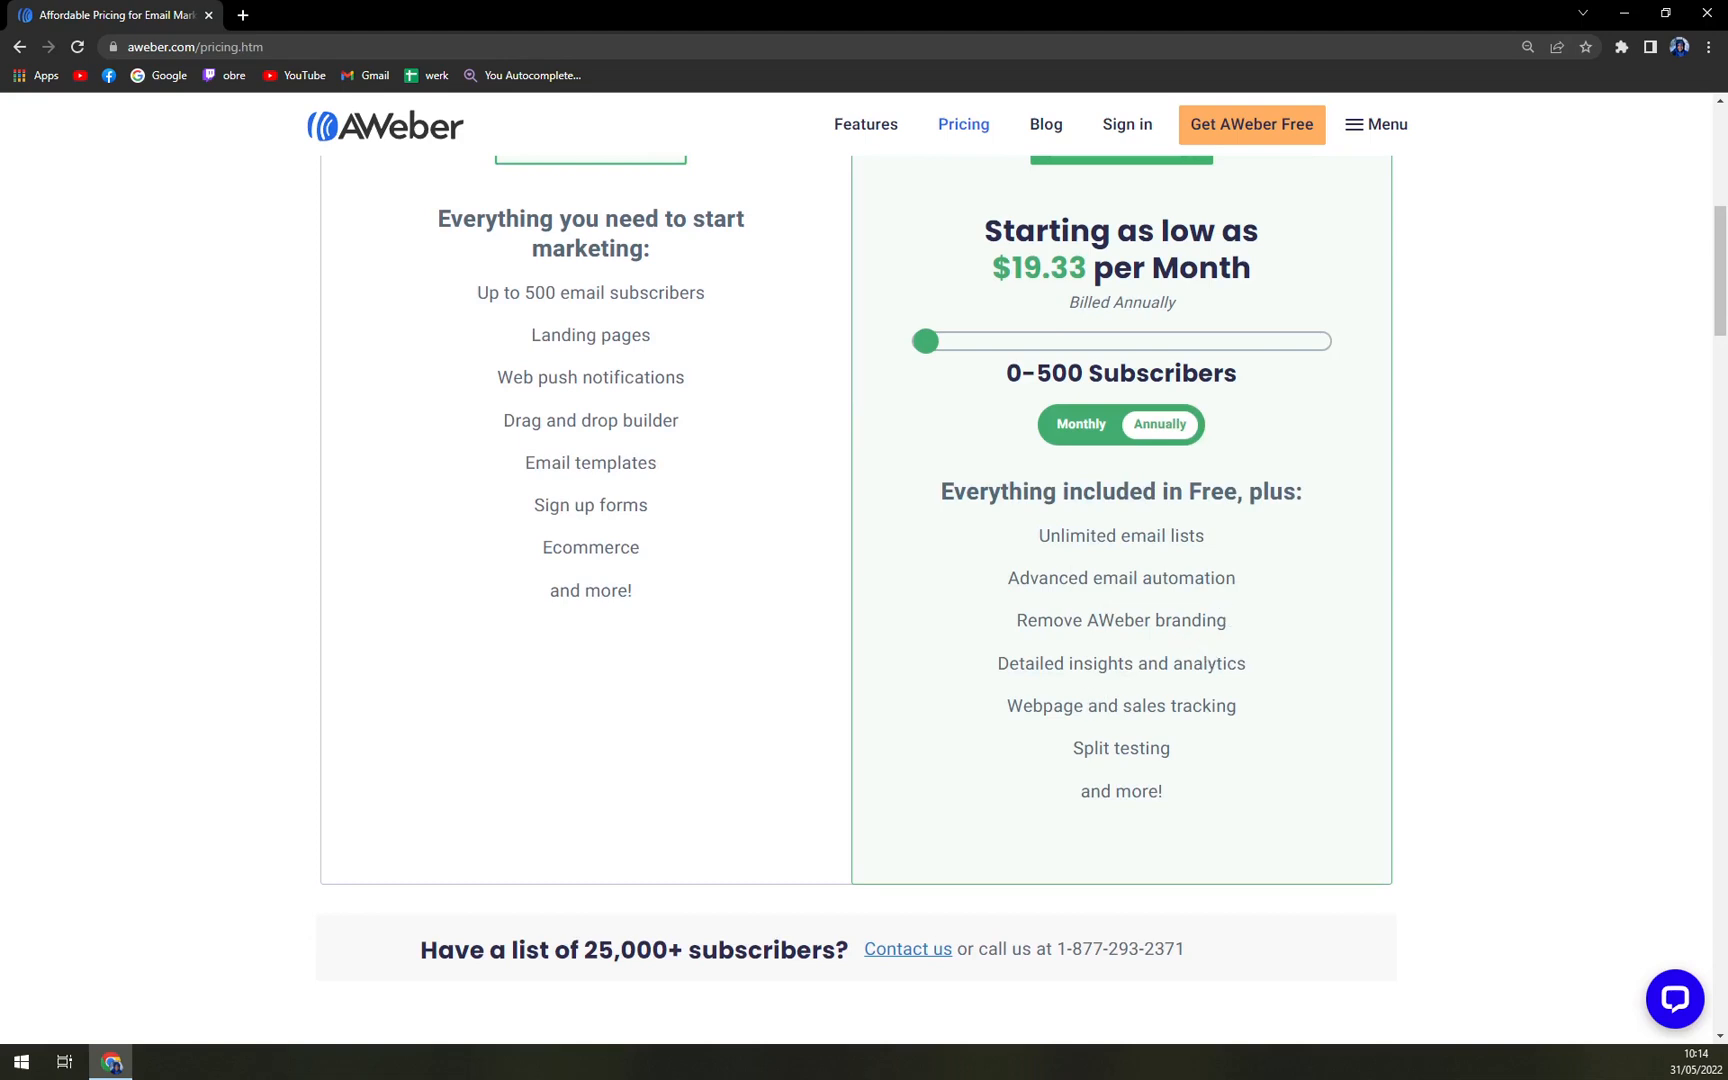
mouse_move(1198, 732)
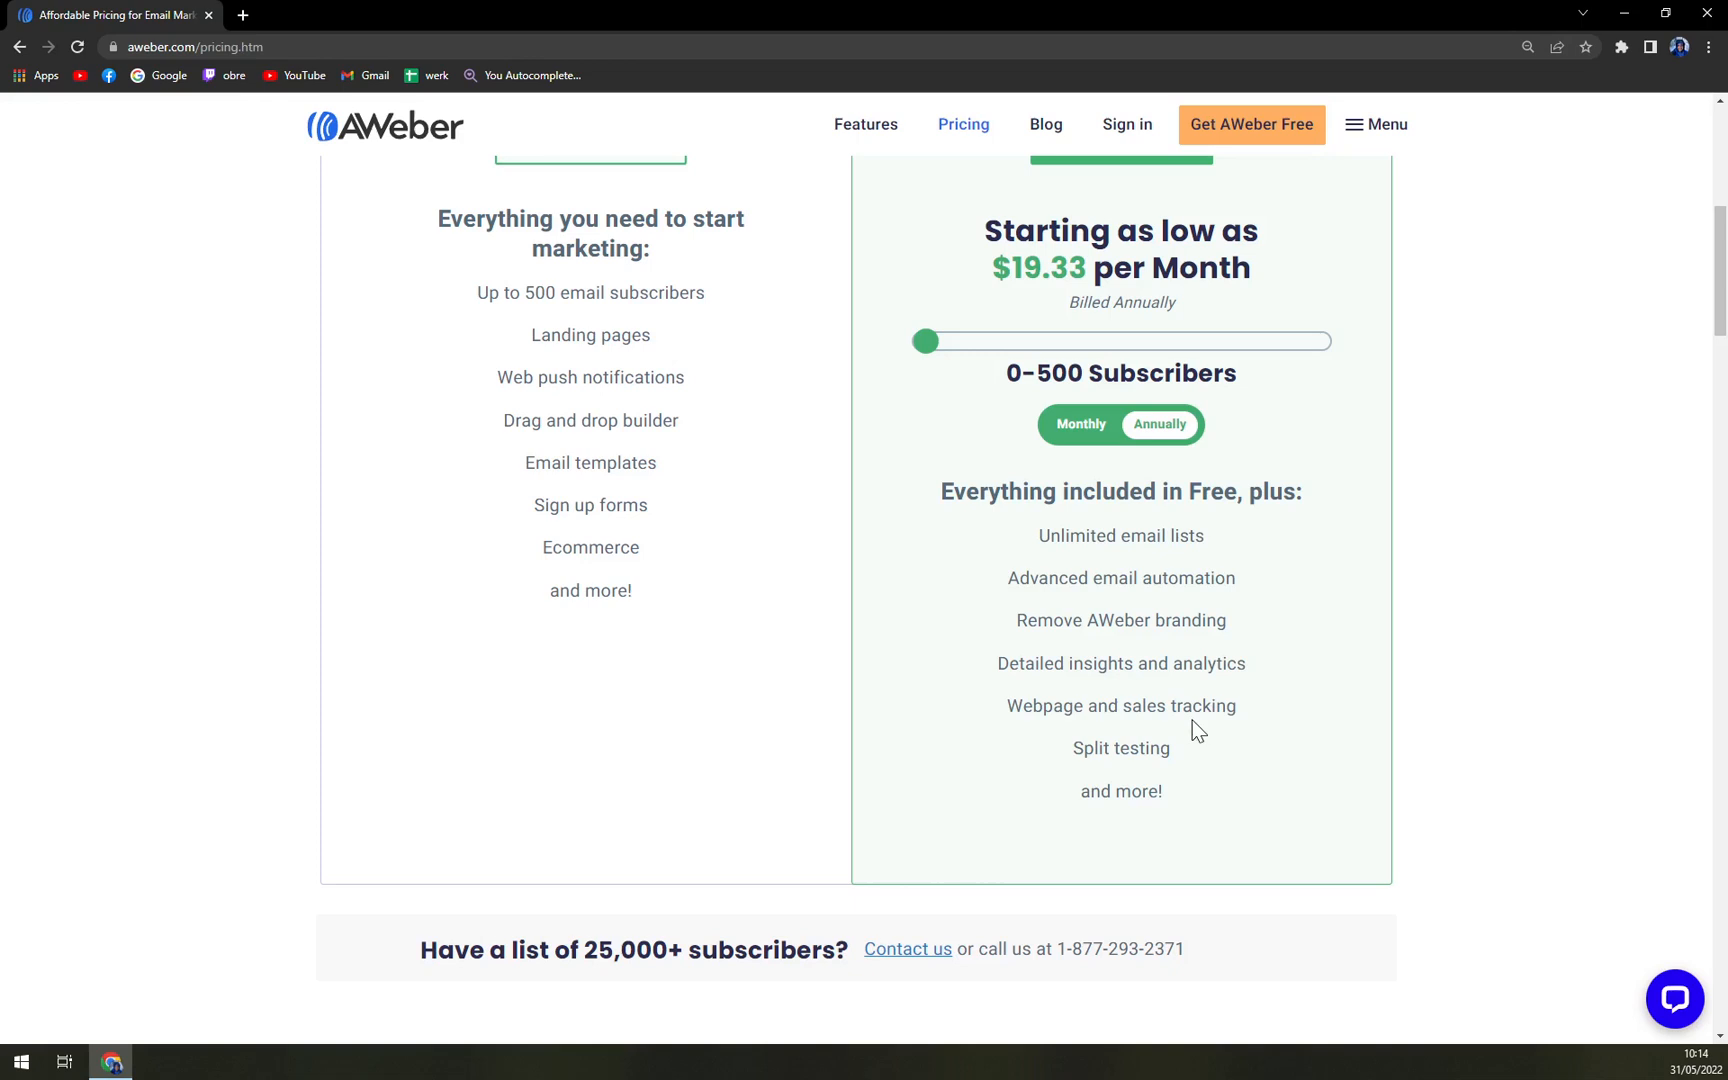
scroll(down, 3)
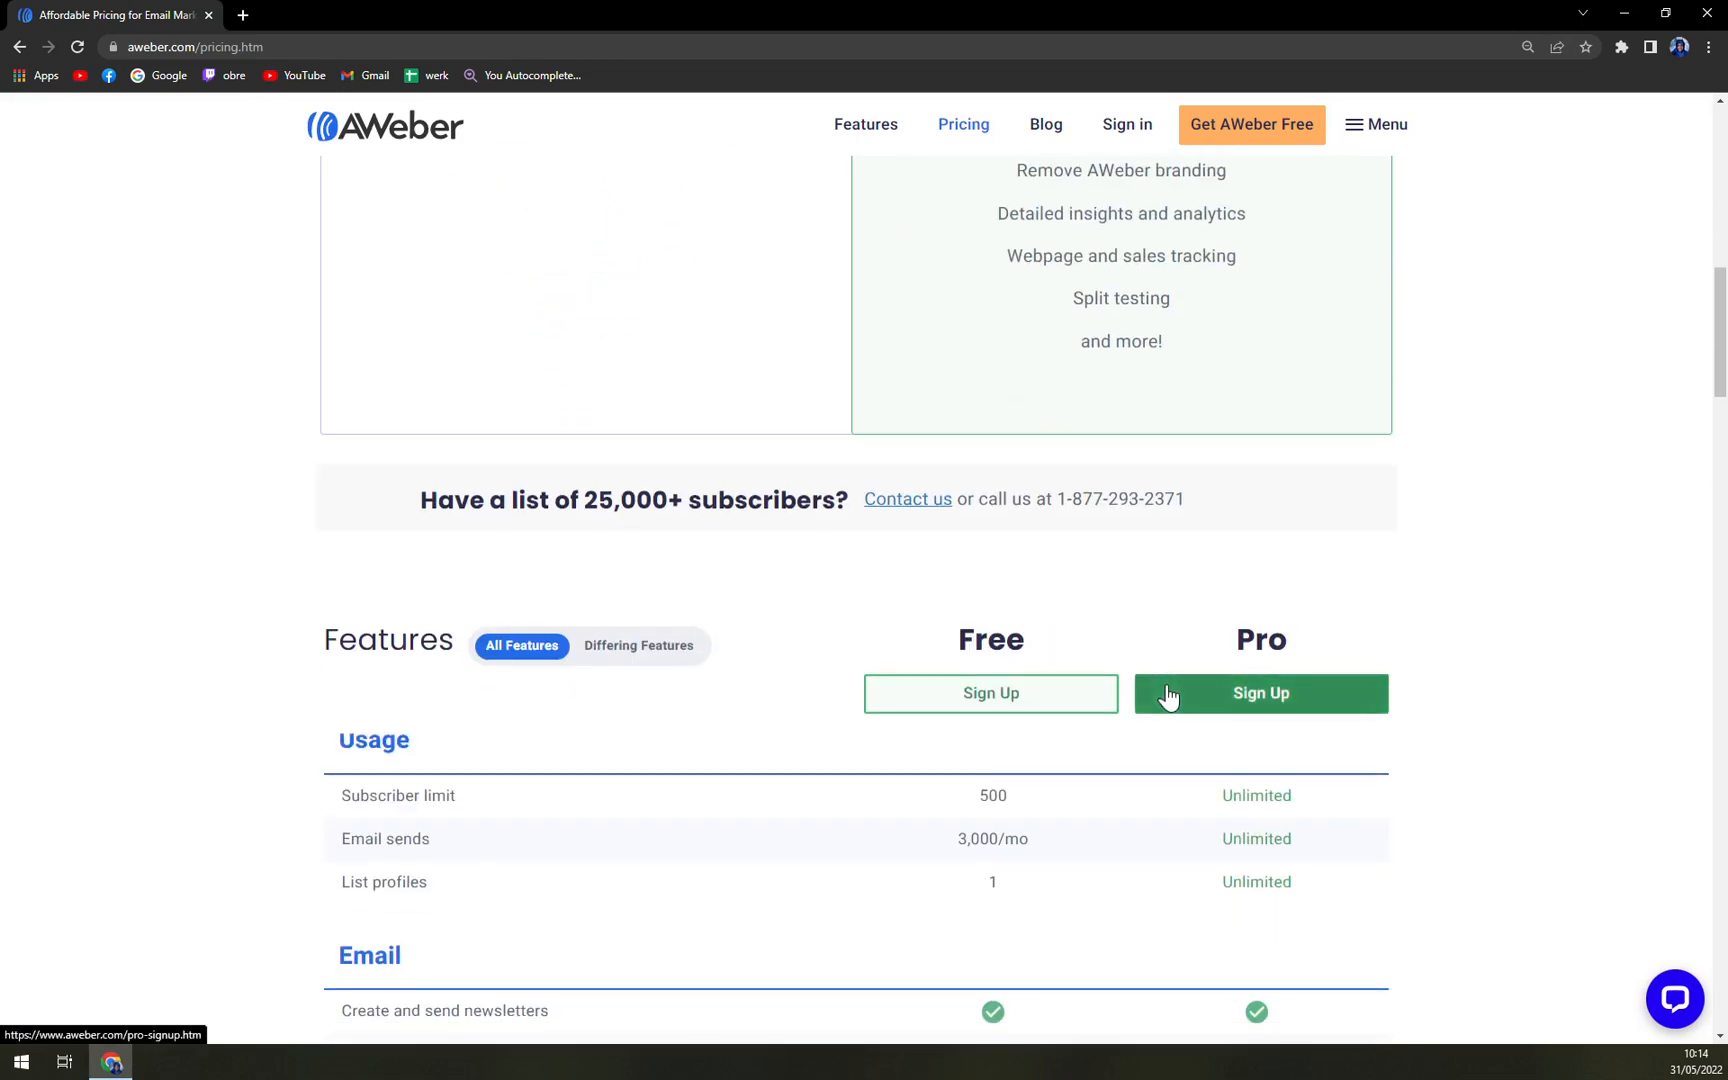
scroll(down, 3)
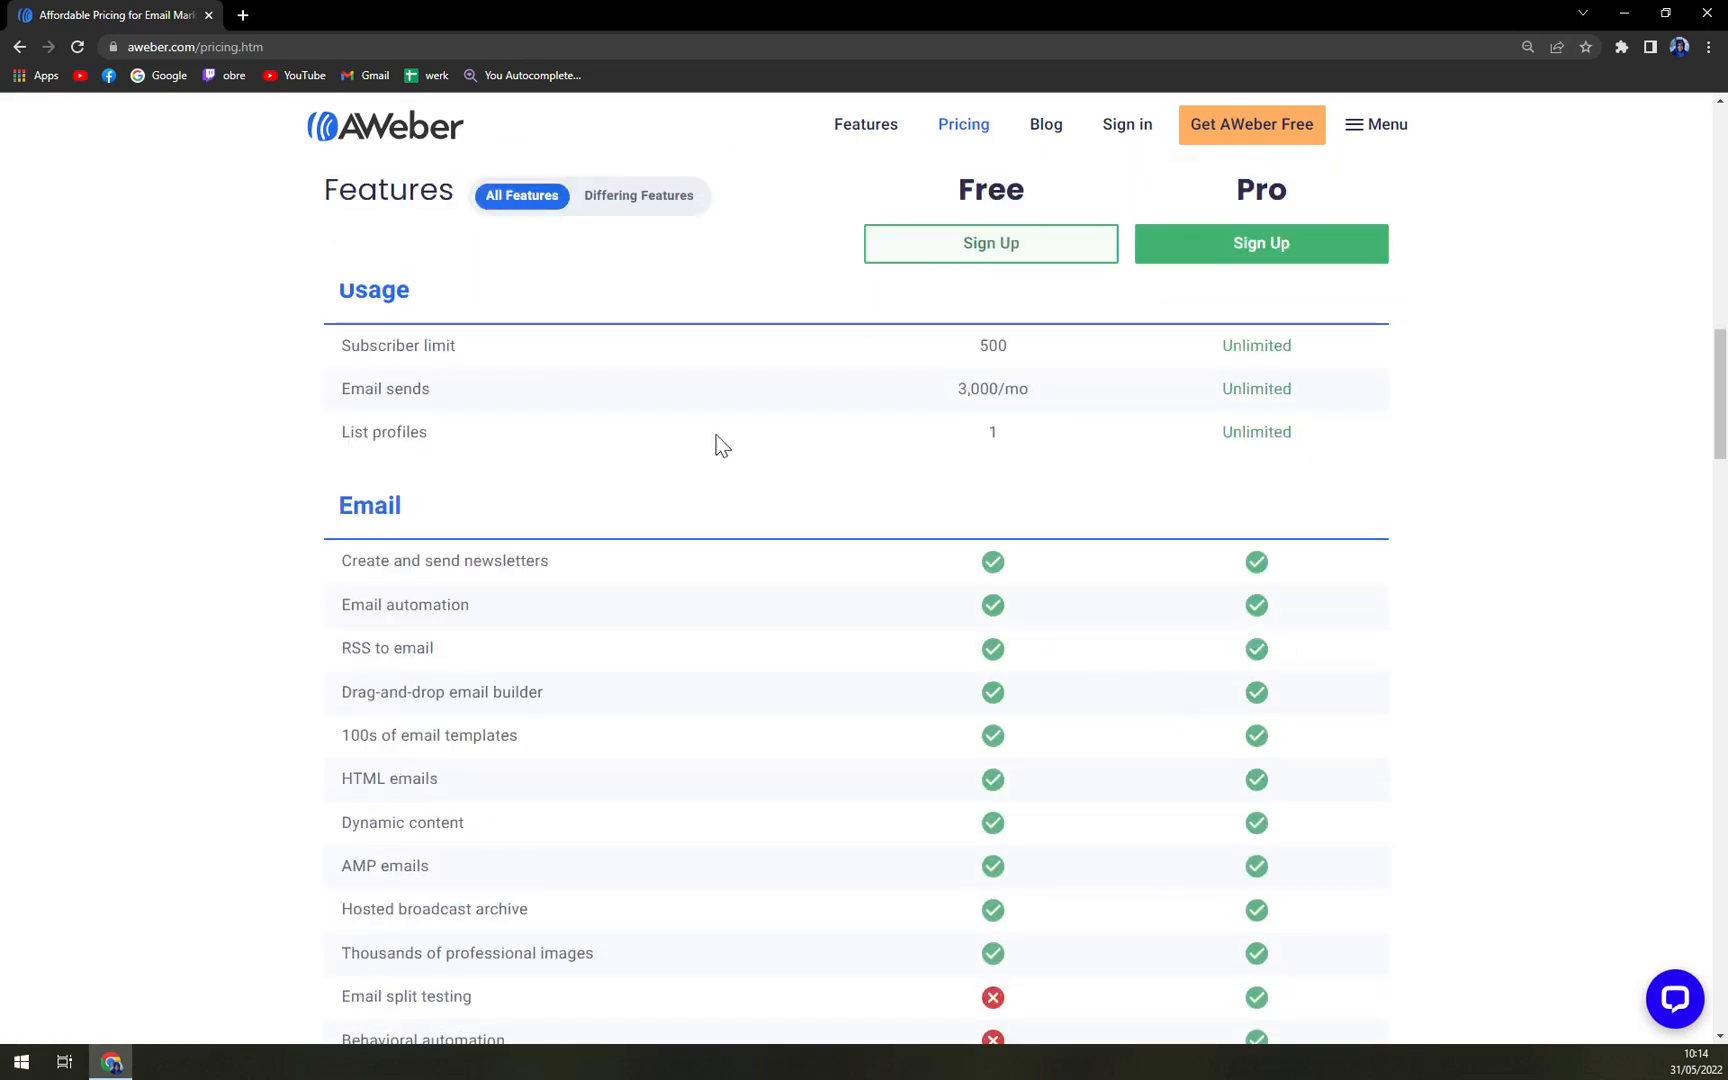
scroll(down, 3)
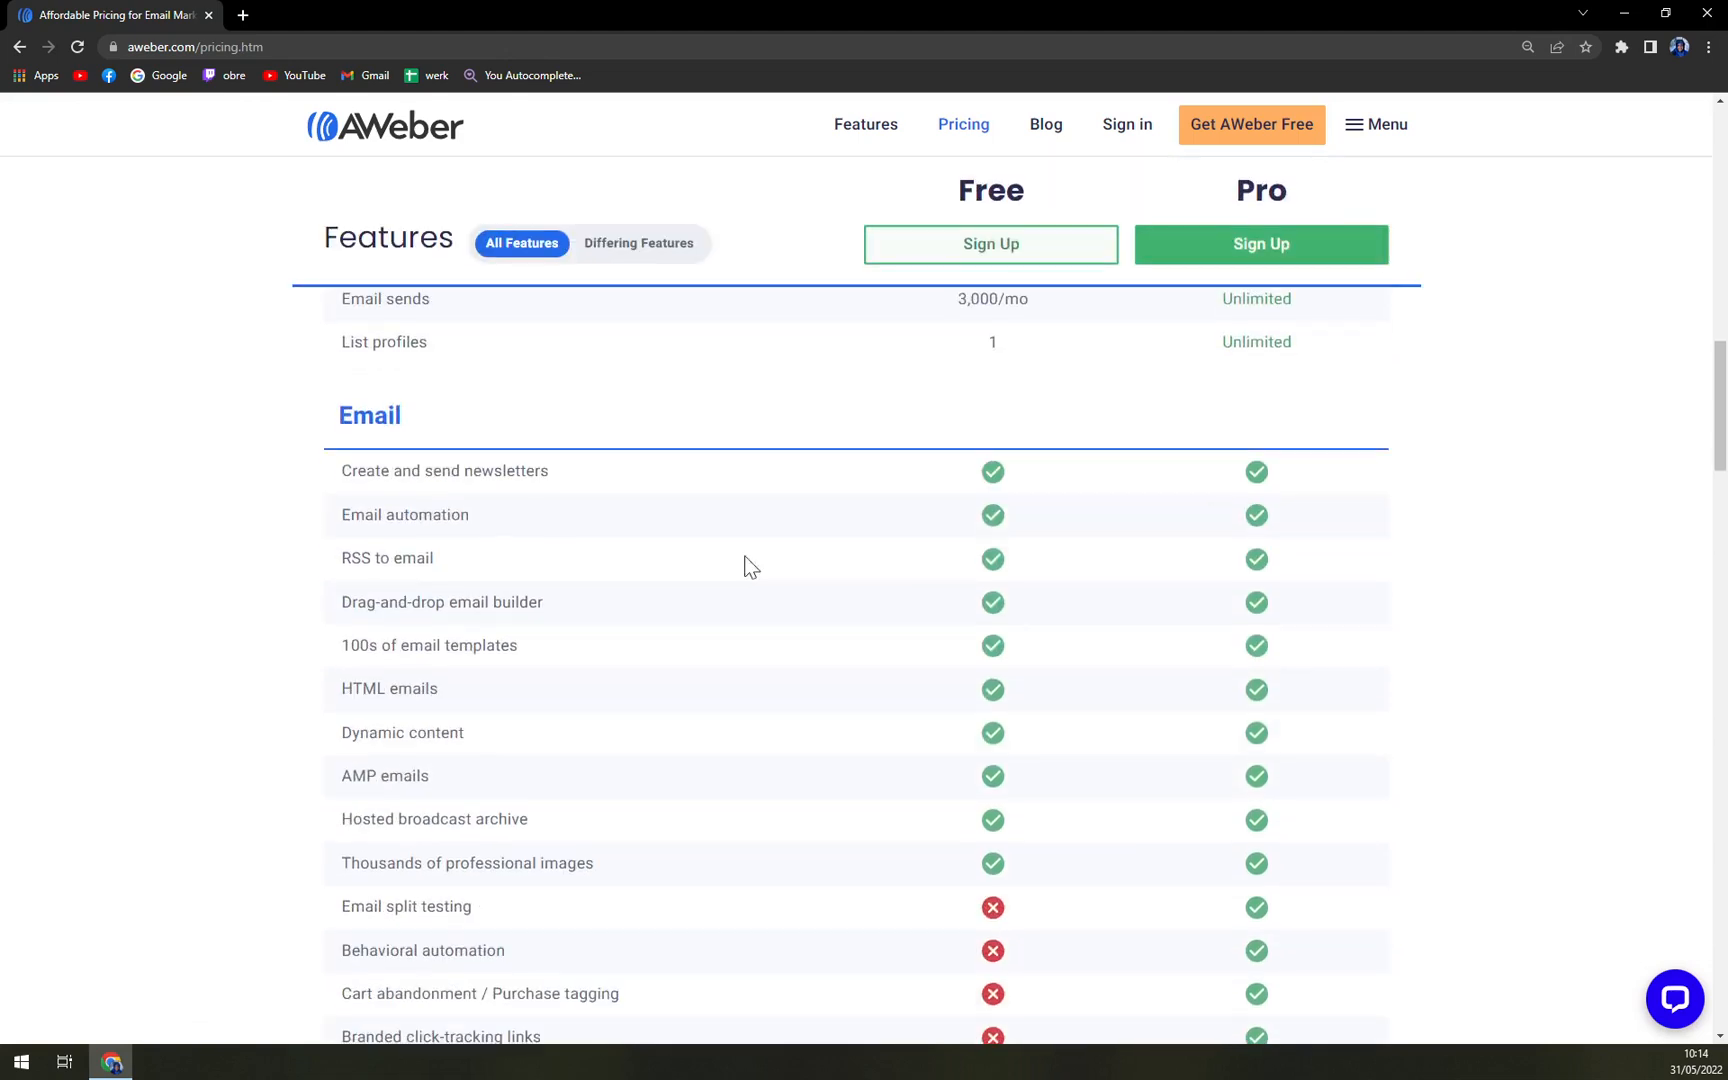
scroll(down, 3)
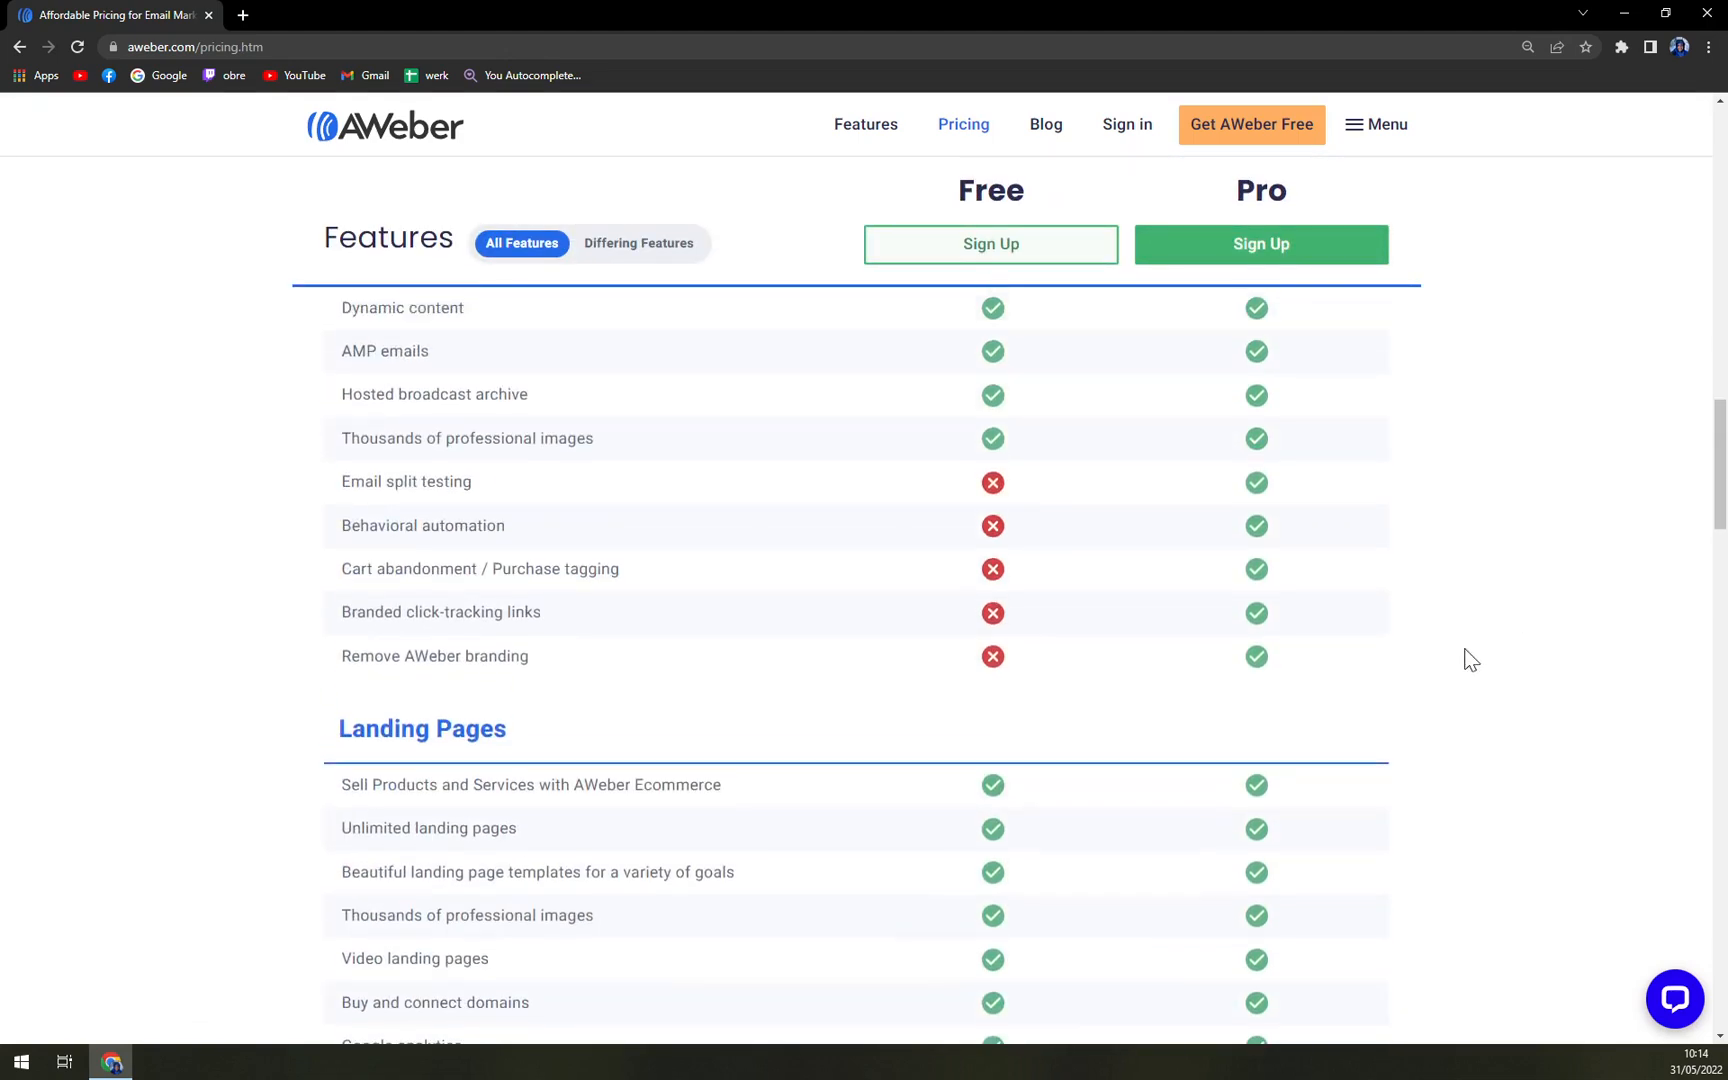
scroll(up, 3)
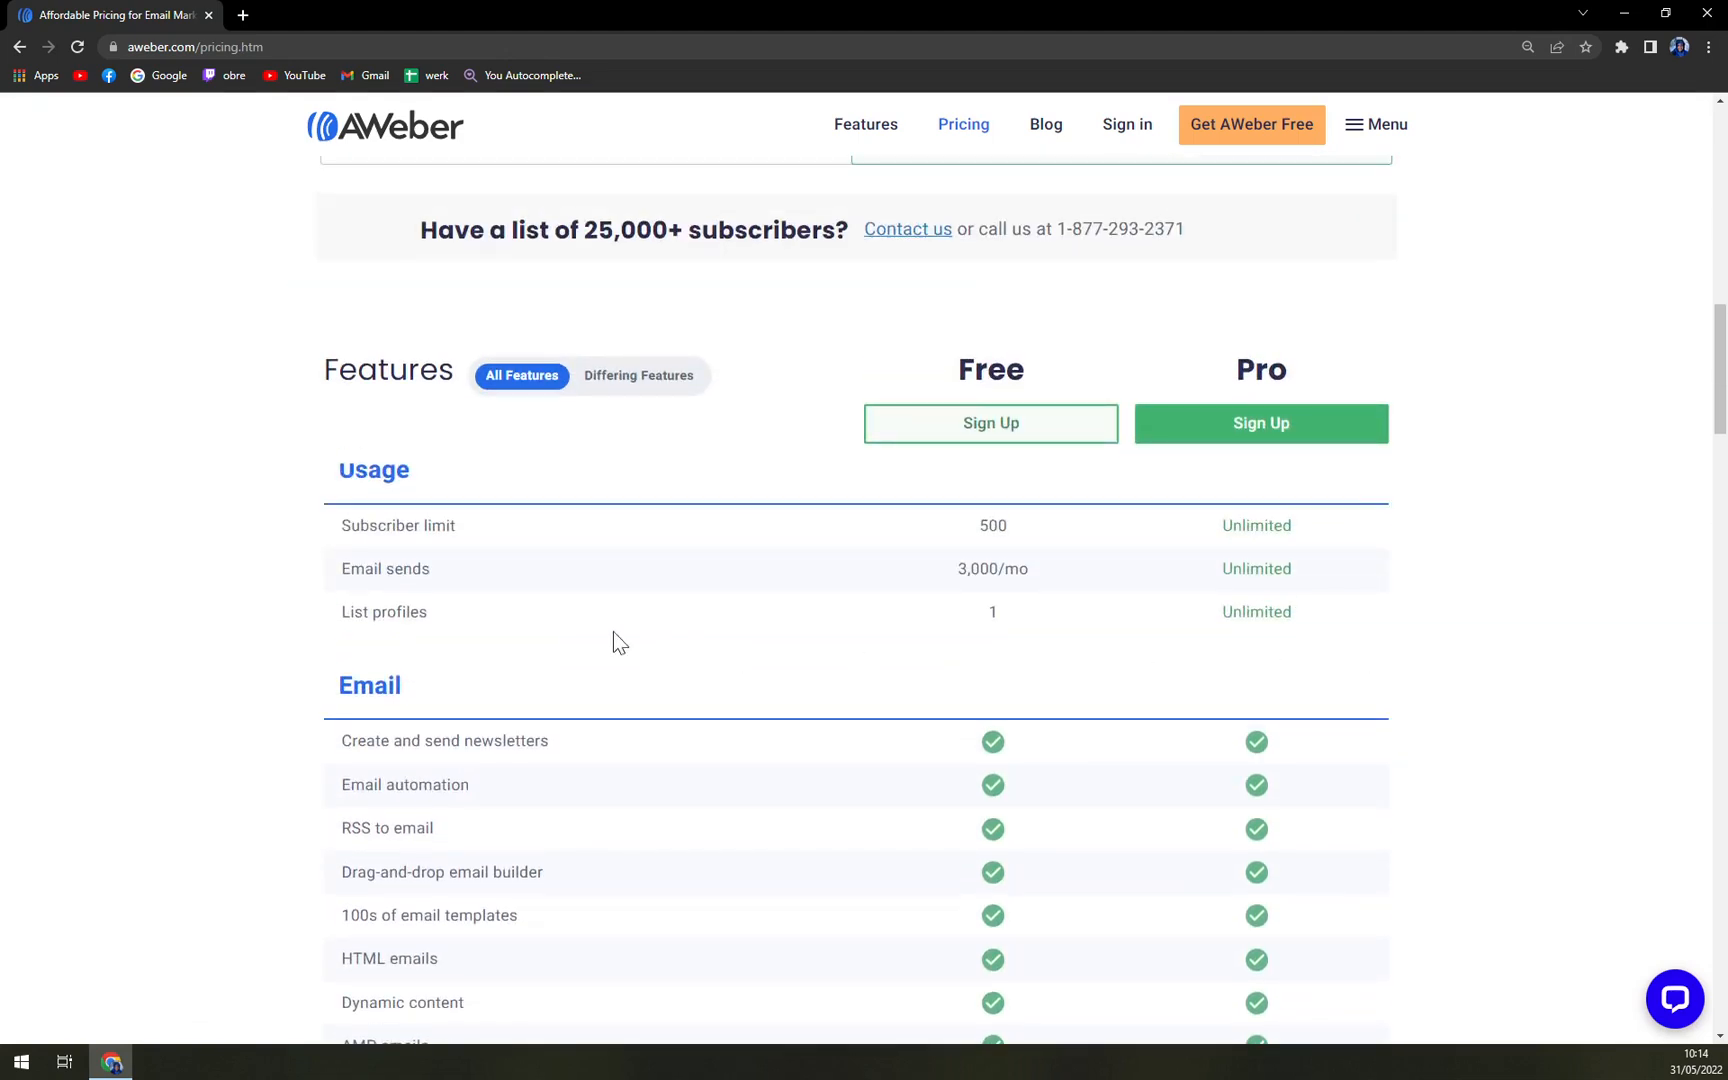
mouse_move(742, 592)
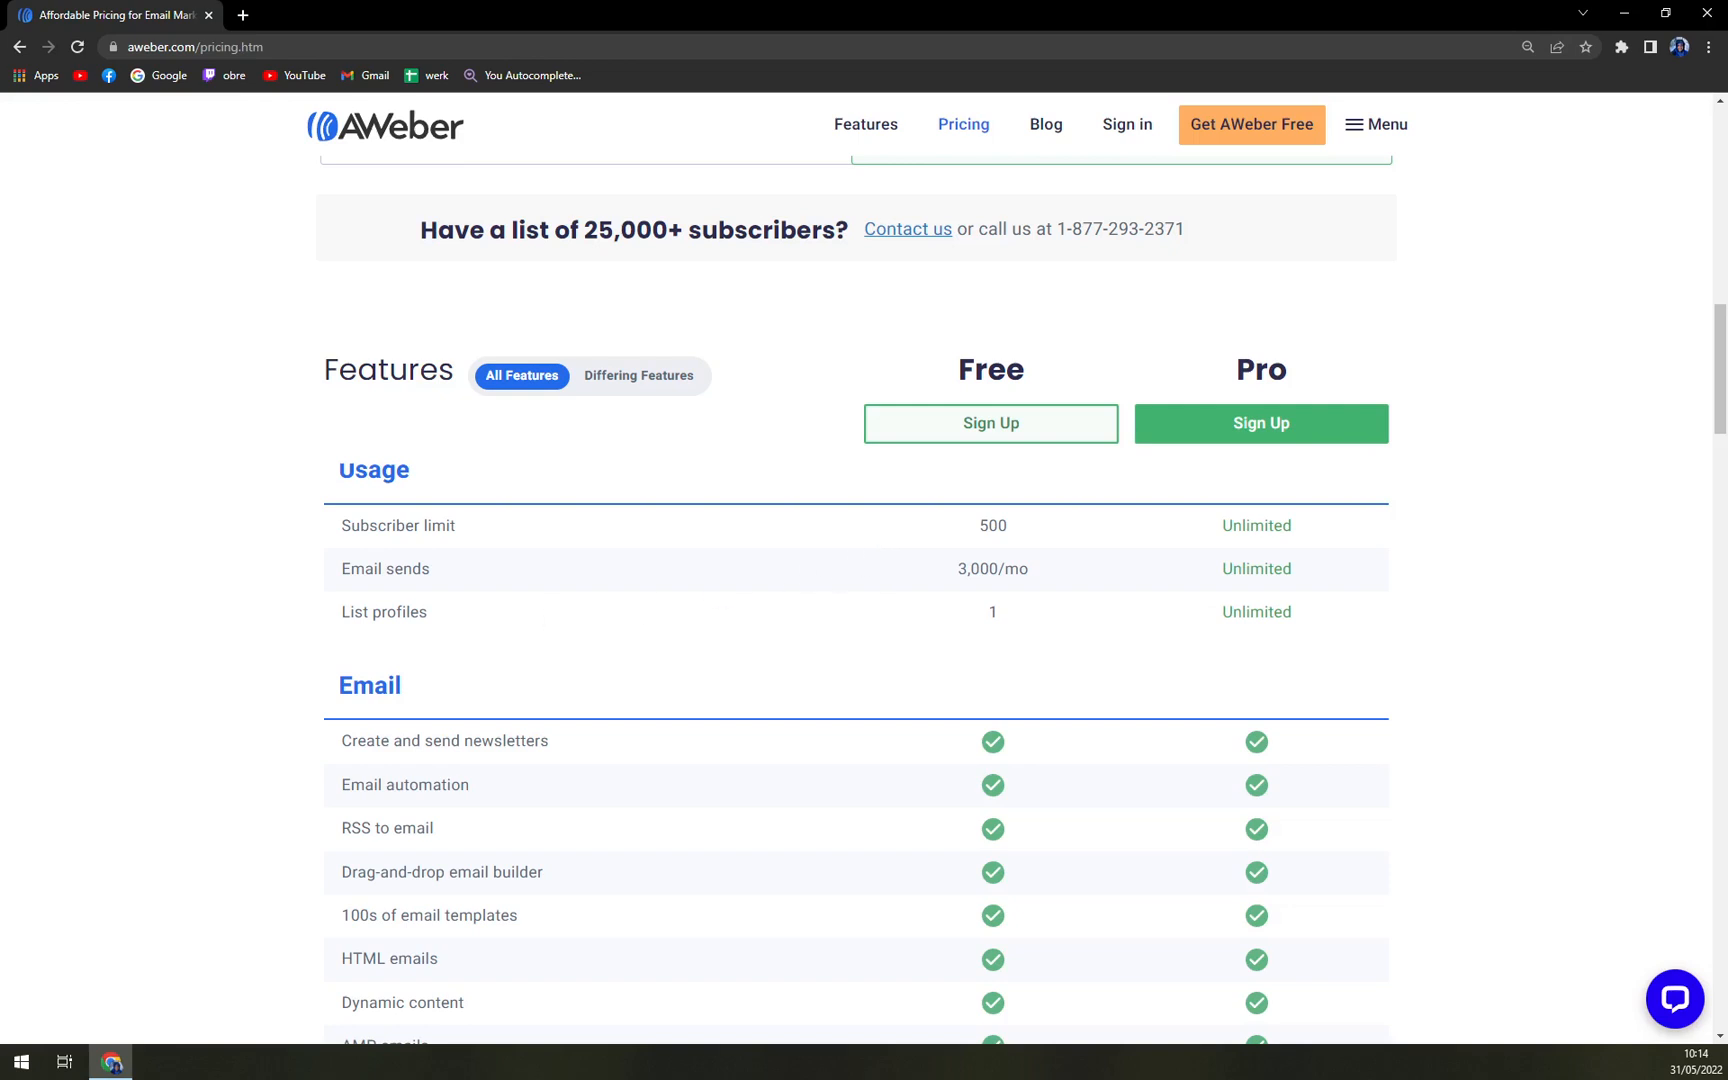
double_click(1256, 612)
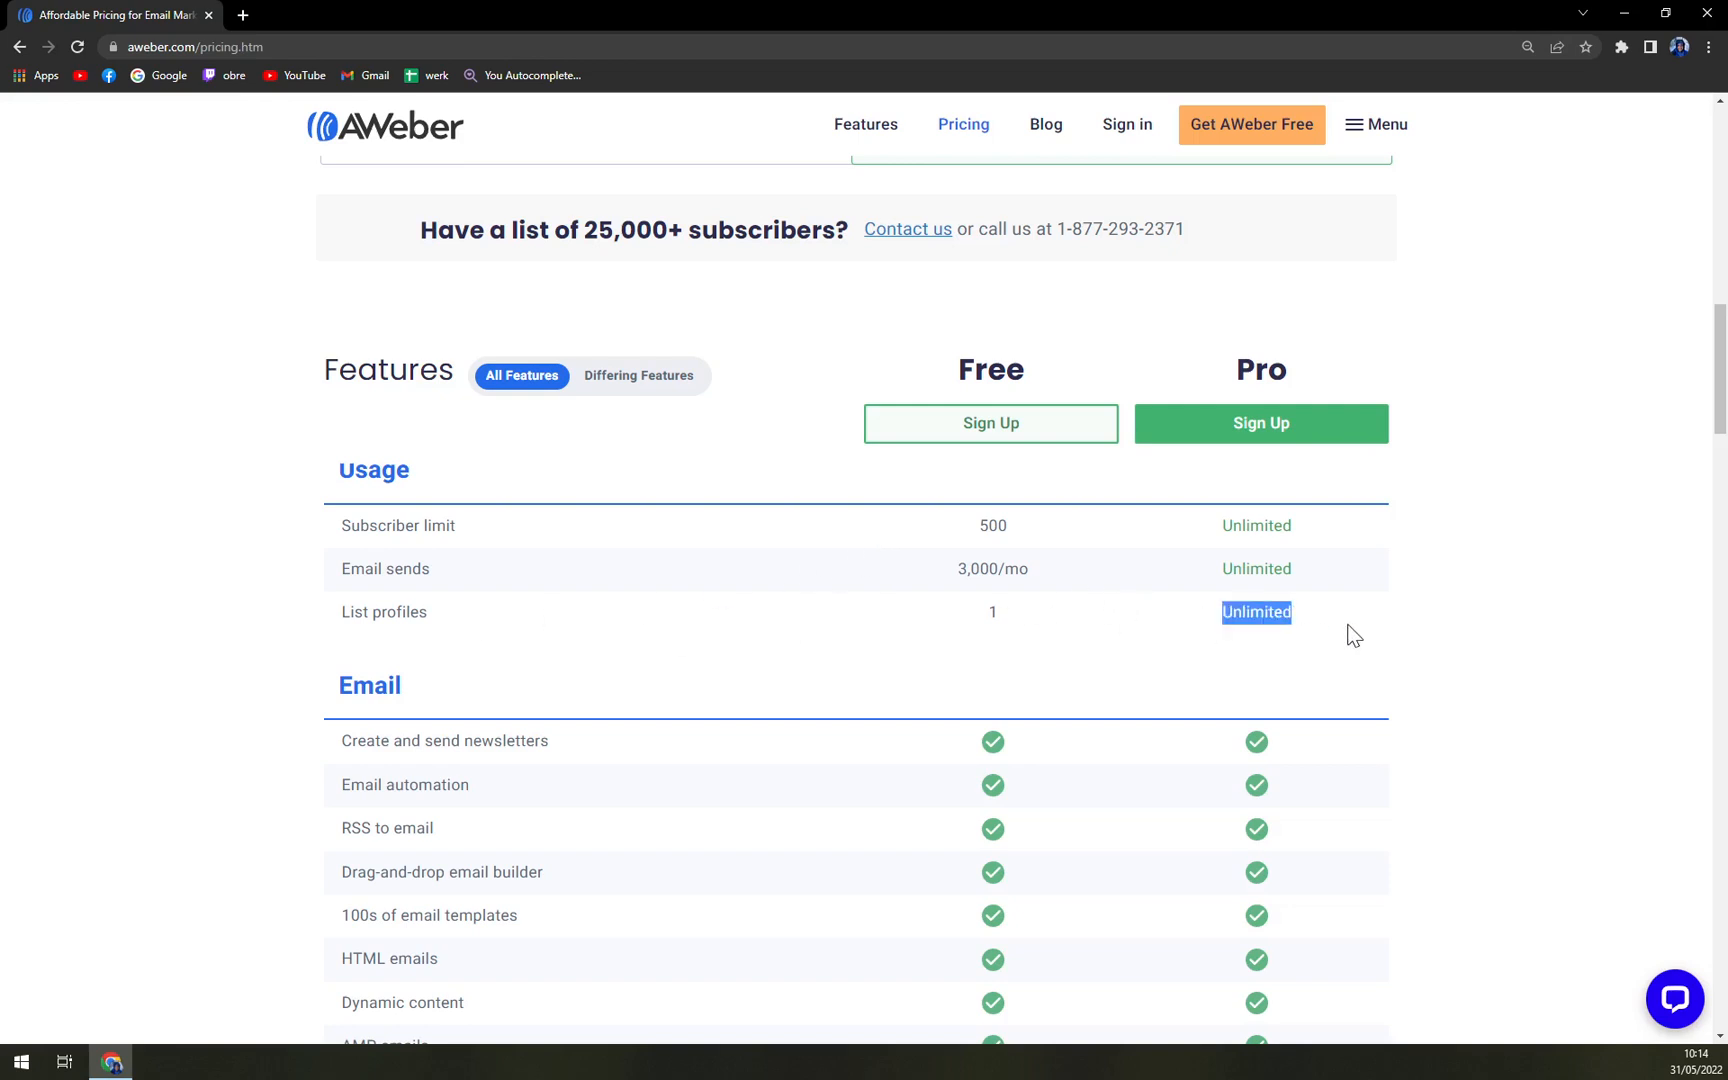
scroll(down, 3)
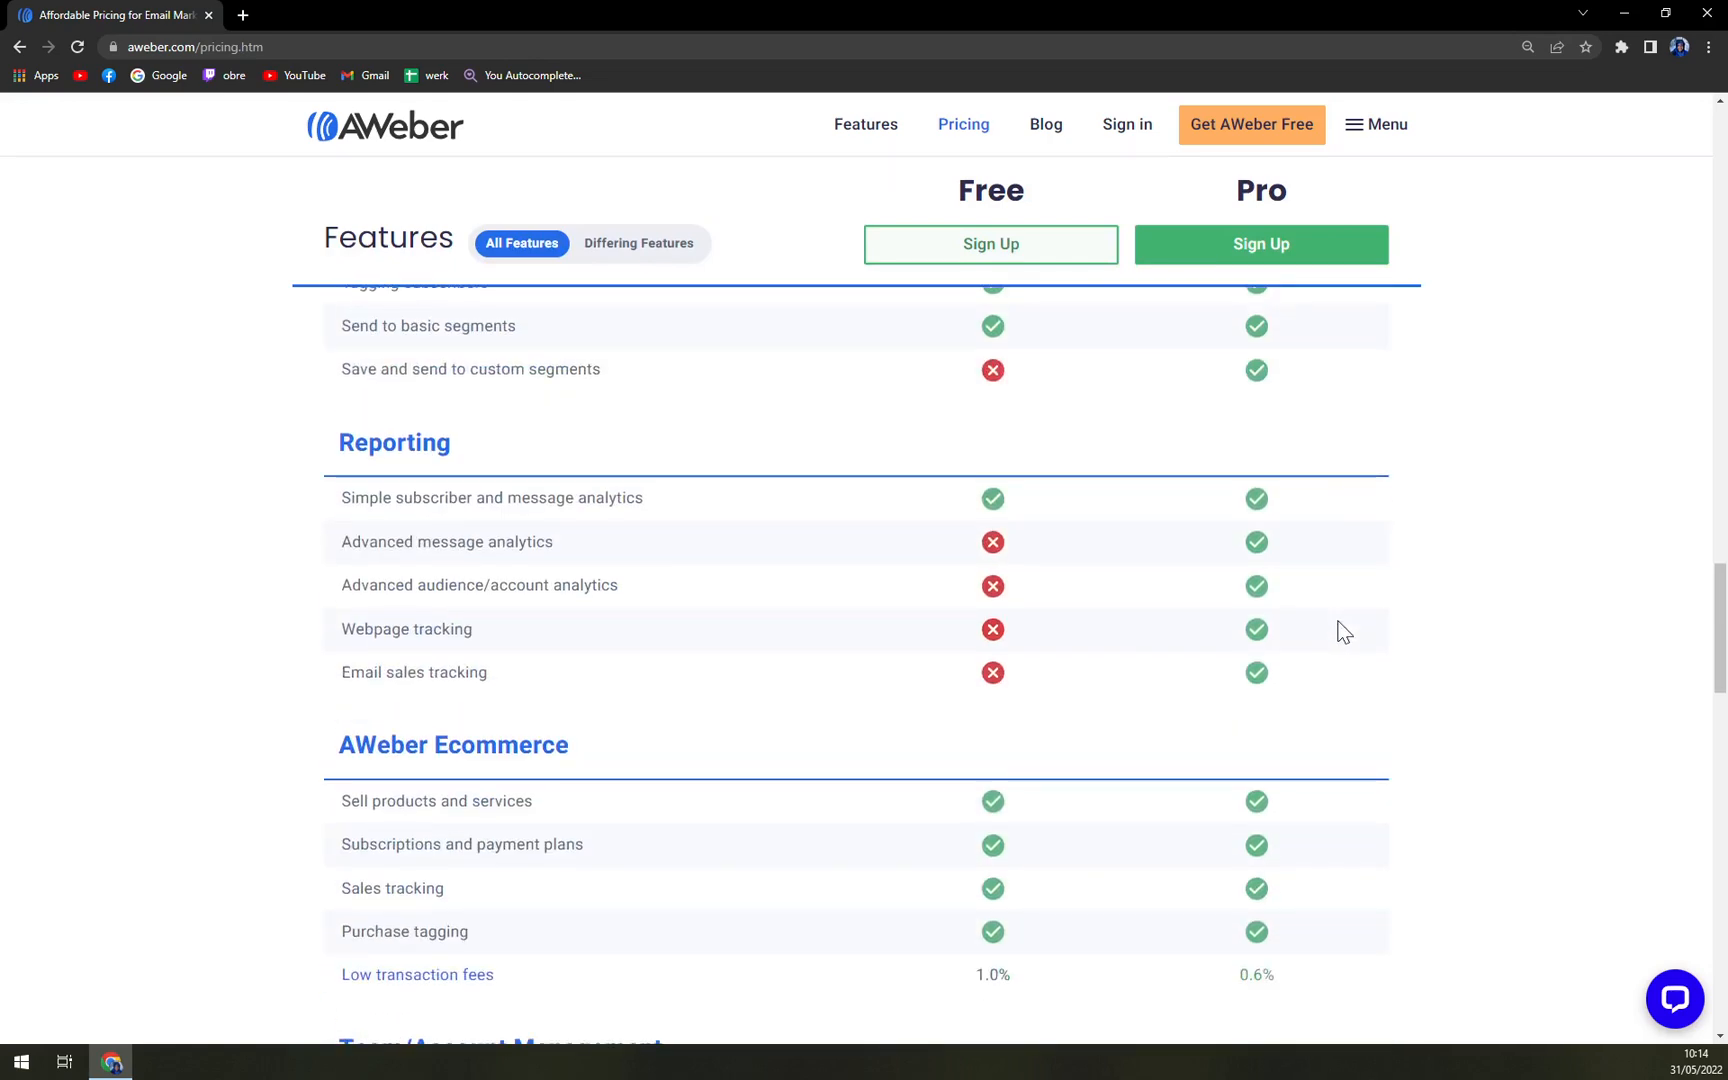
scroll(down, 3)
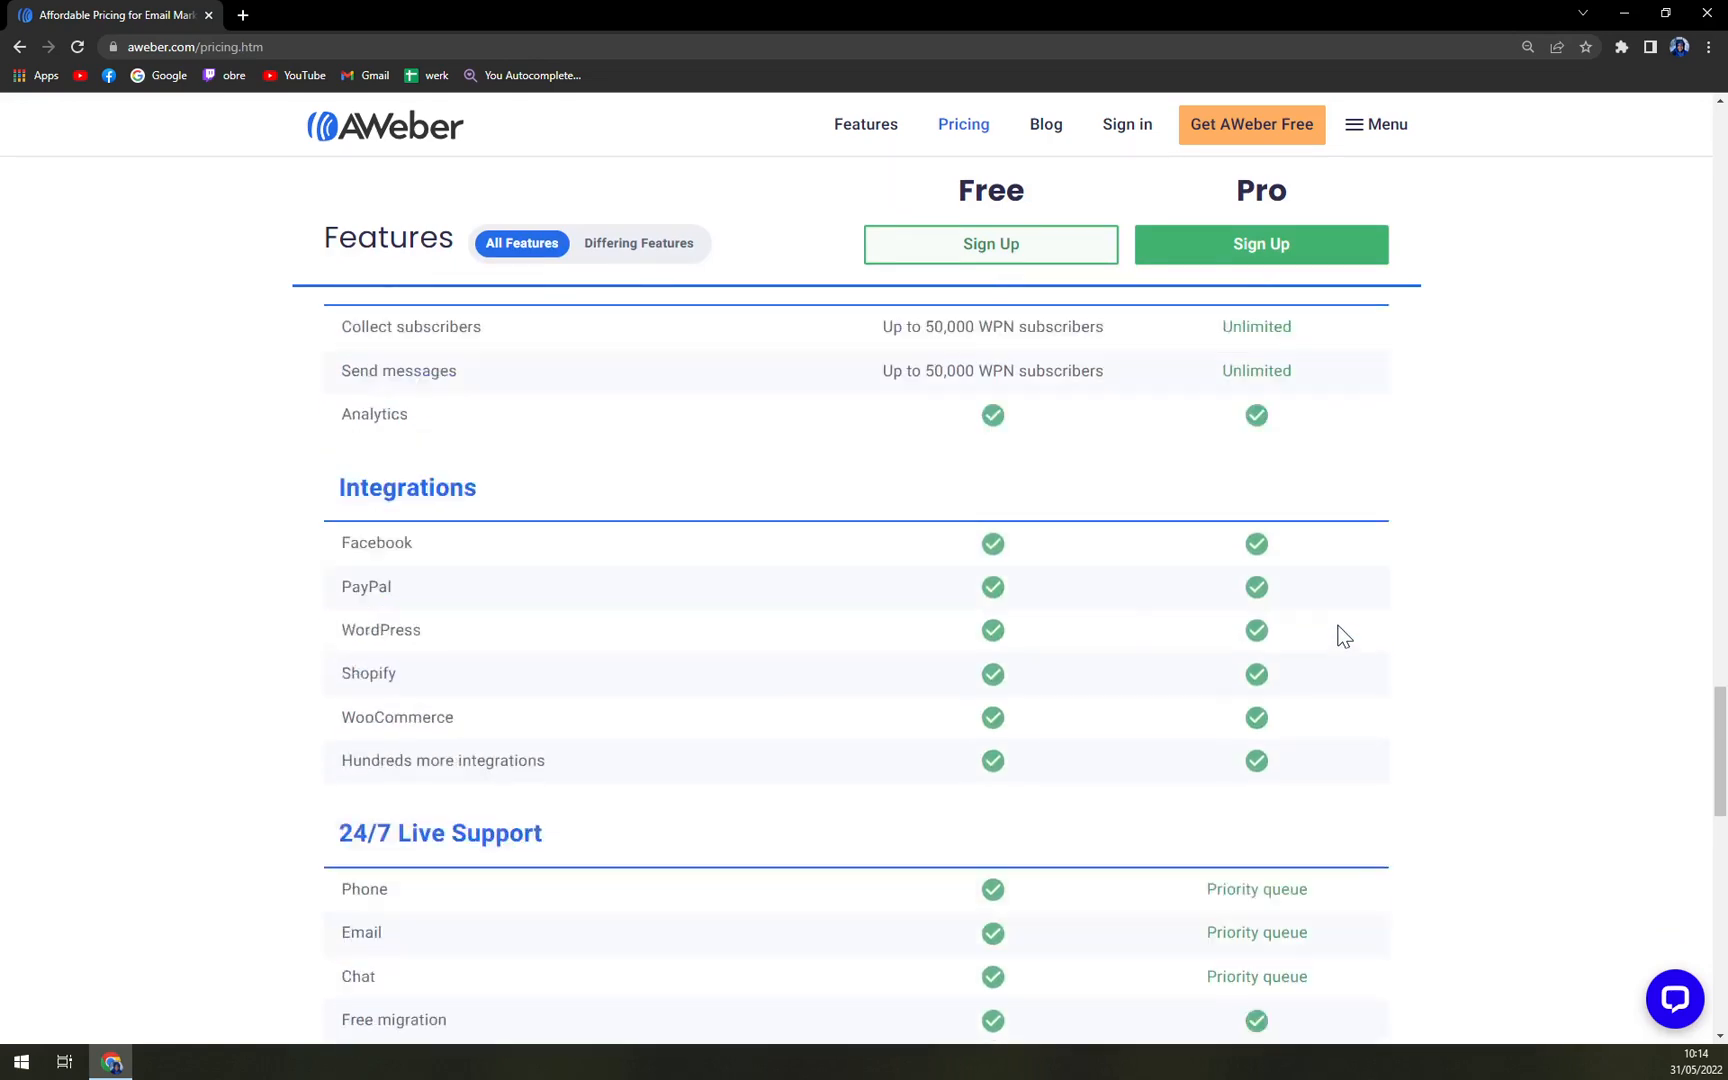
scroll(down, 3)
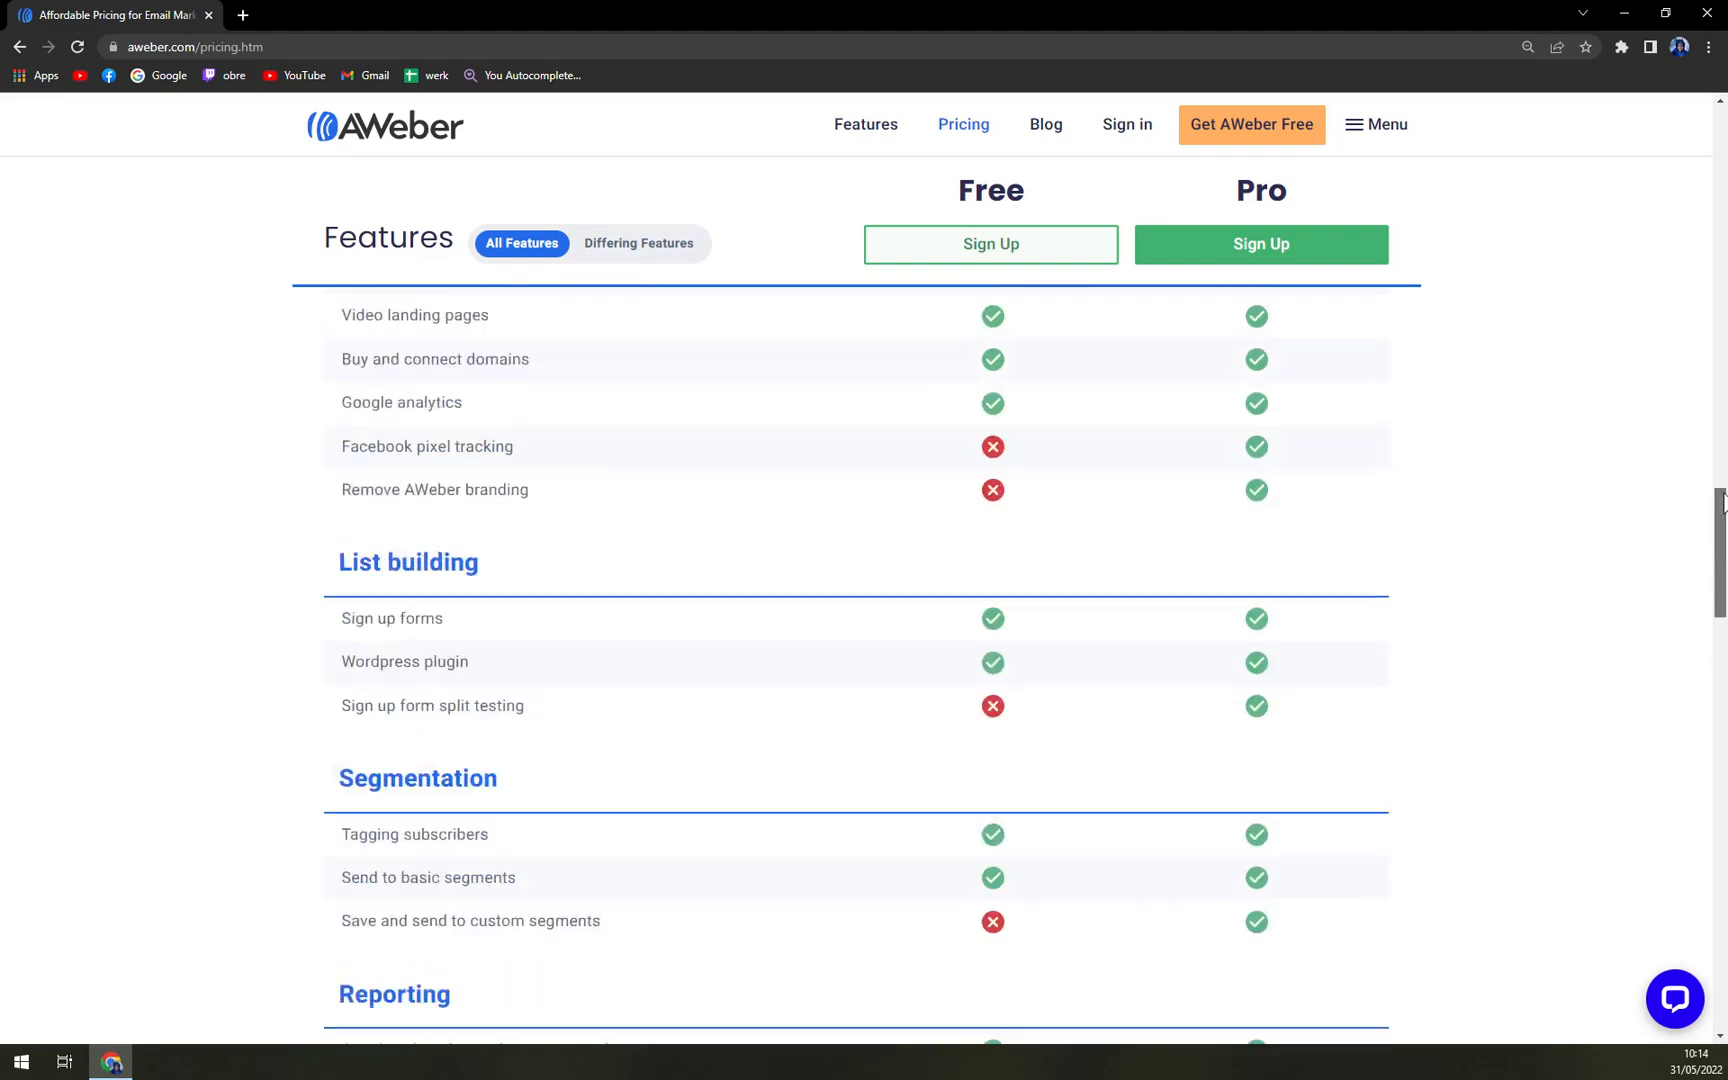
scroll(up, 3)
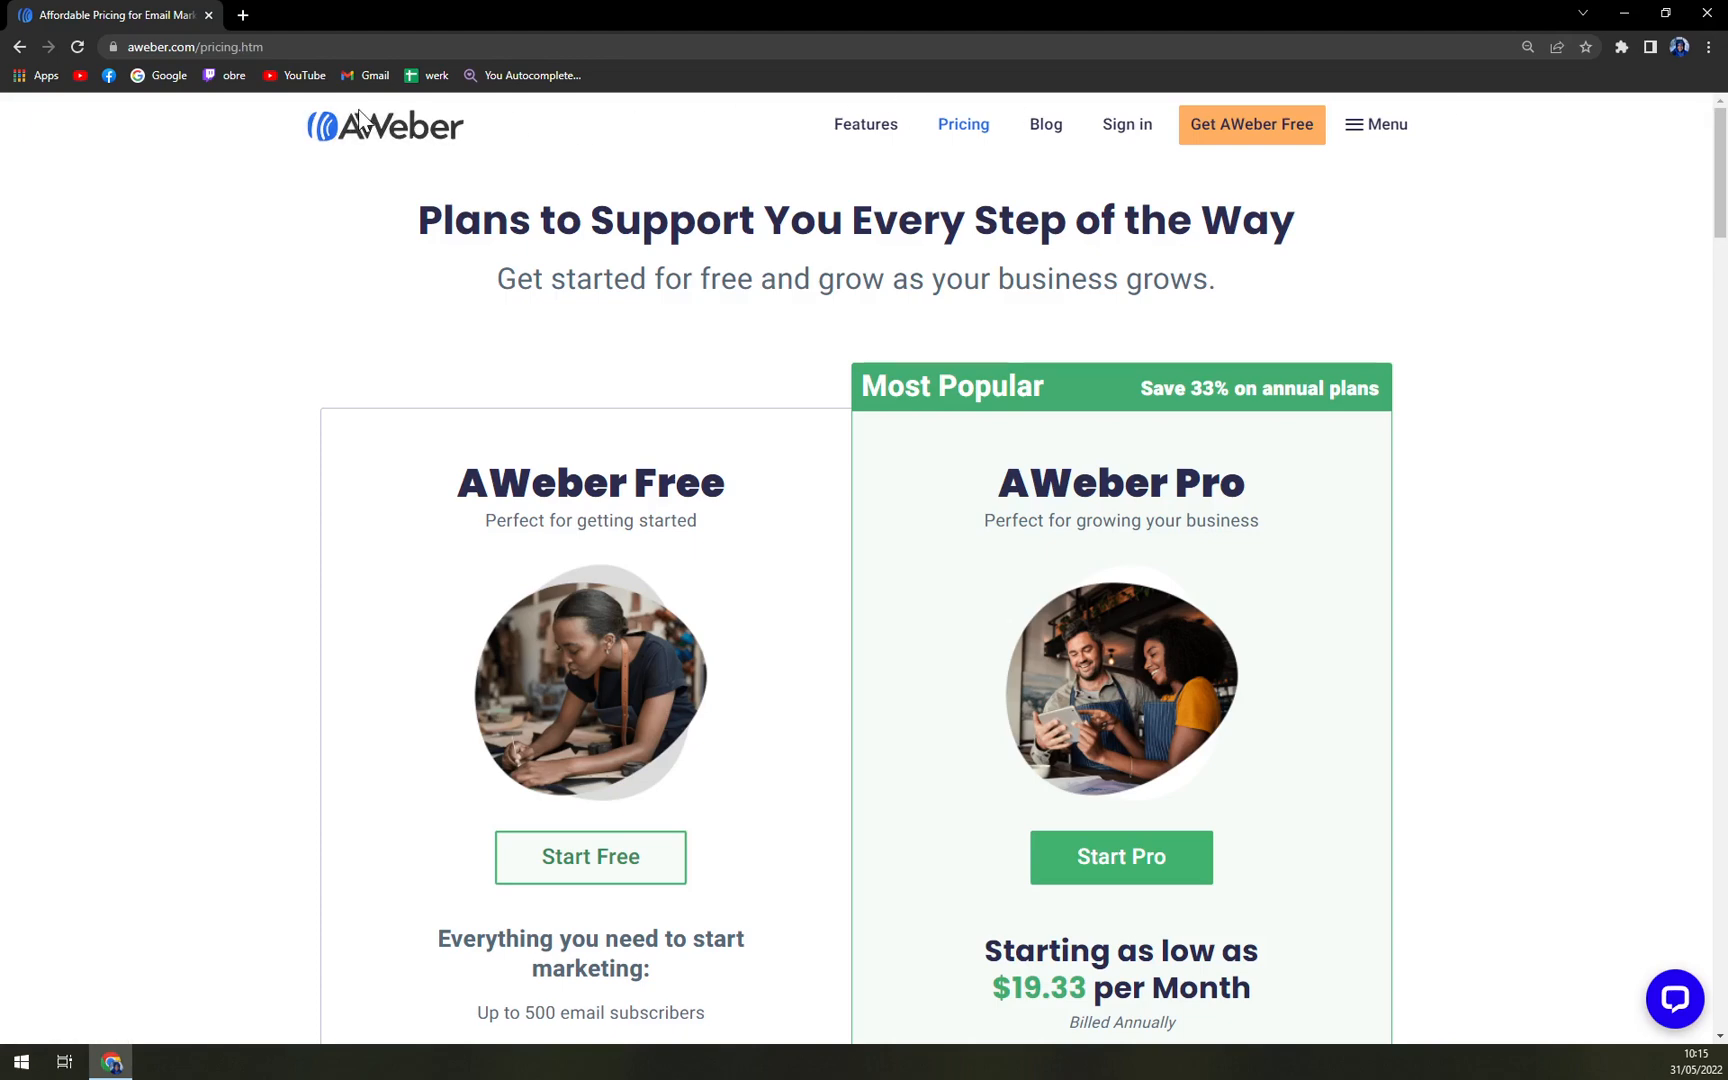
- Return to the home page and start the free sign-up via Get AWeber Free
click(384, 124)
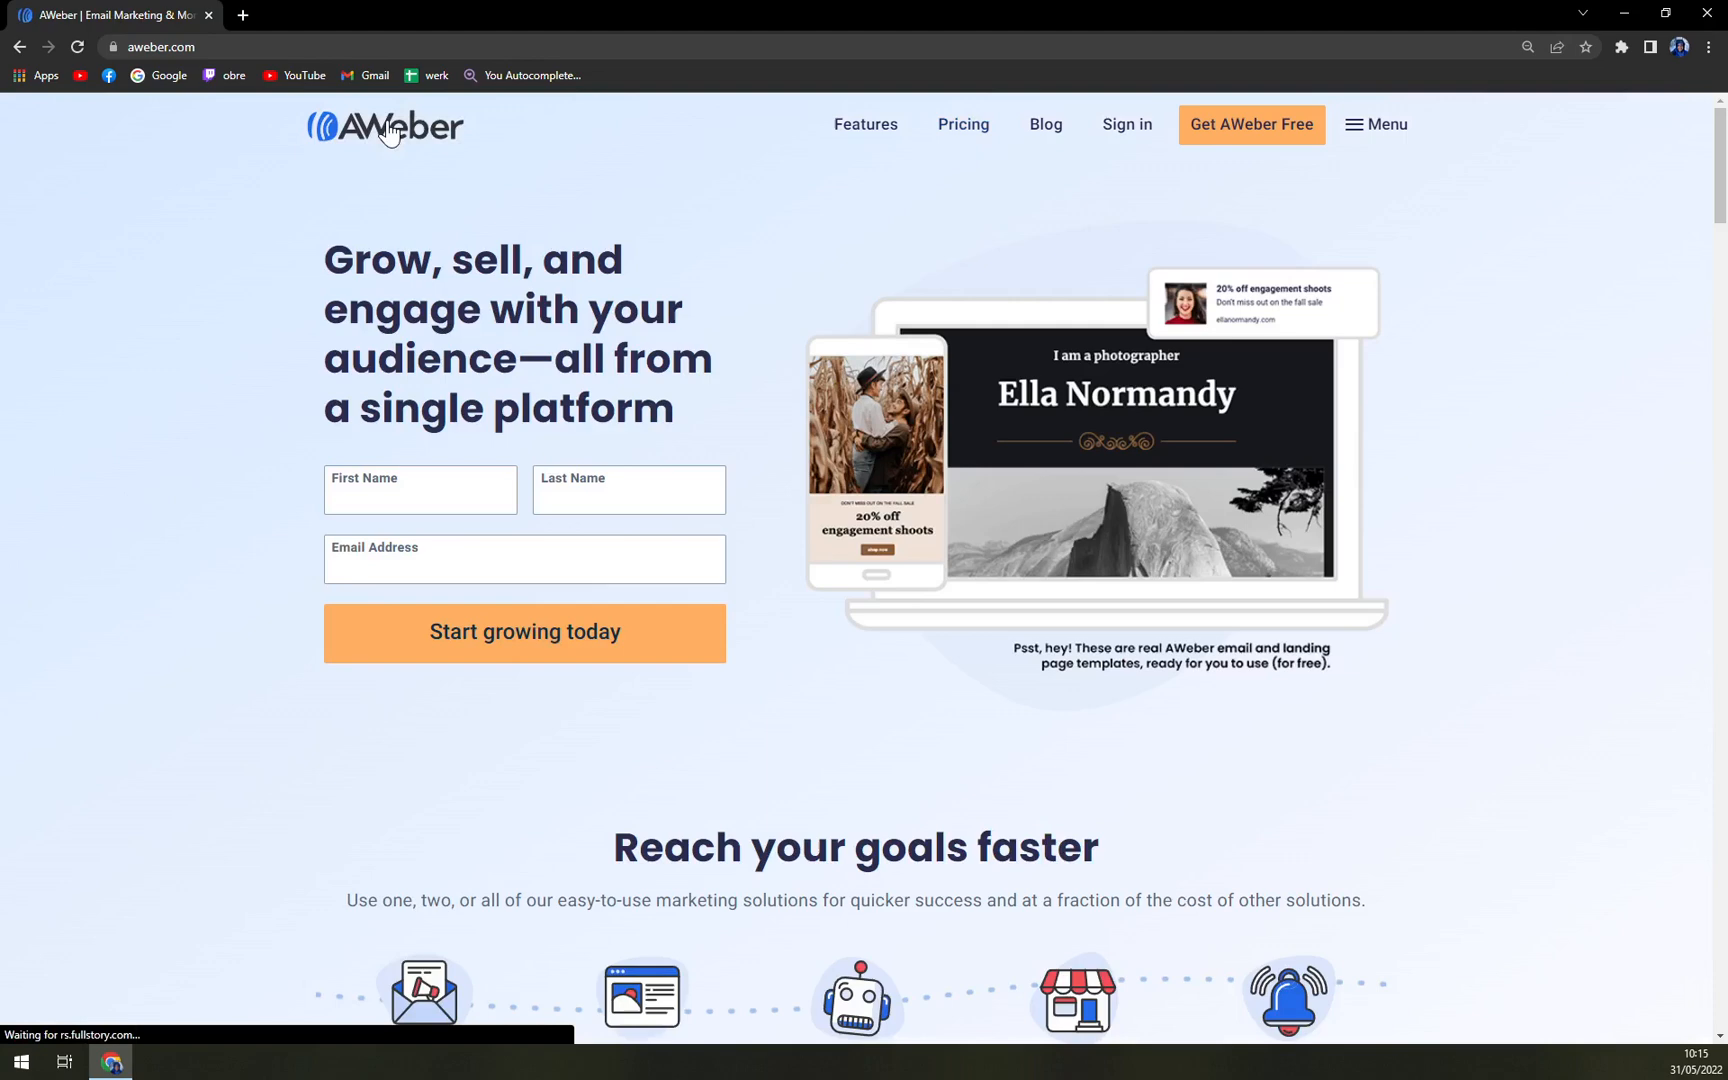
click(1250, 124)
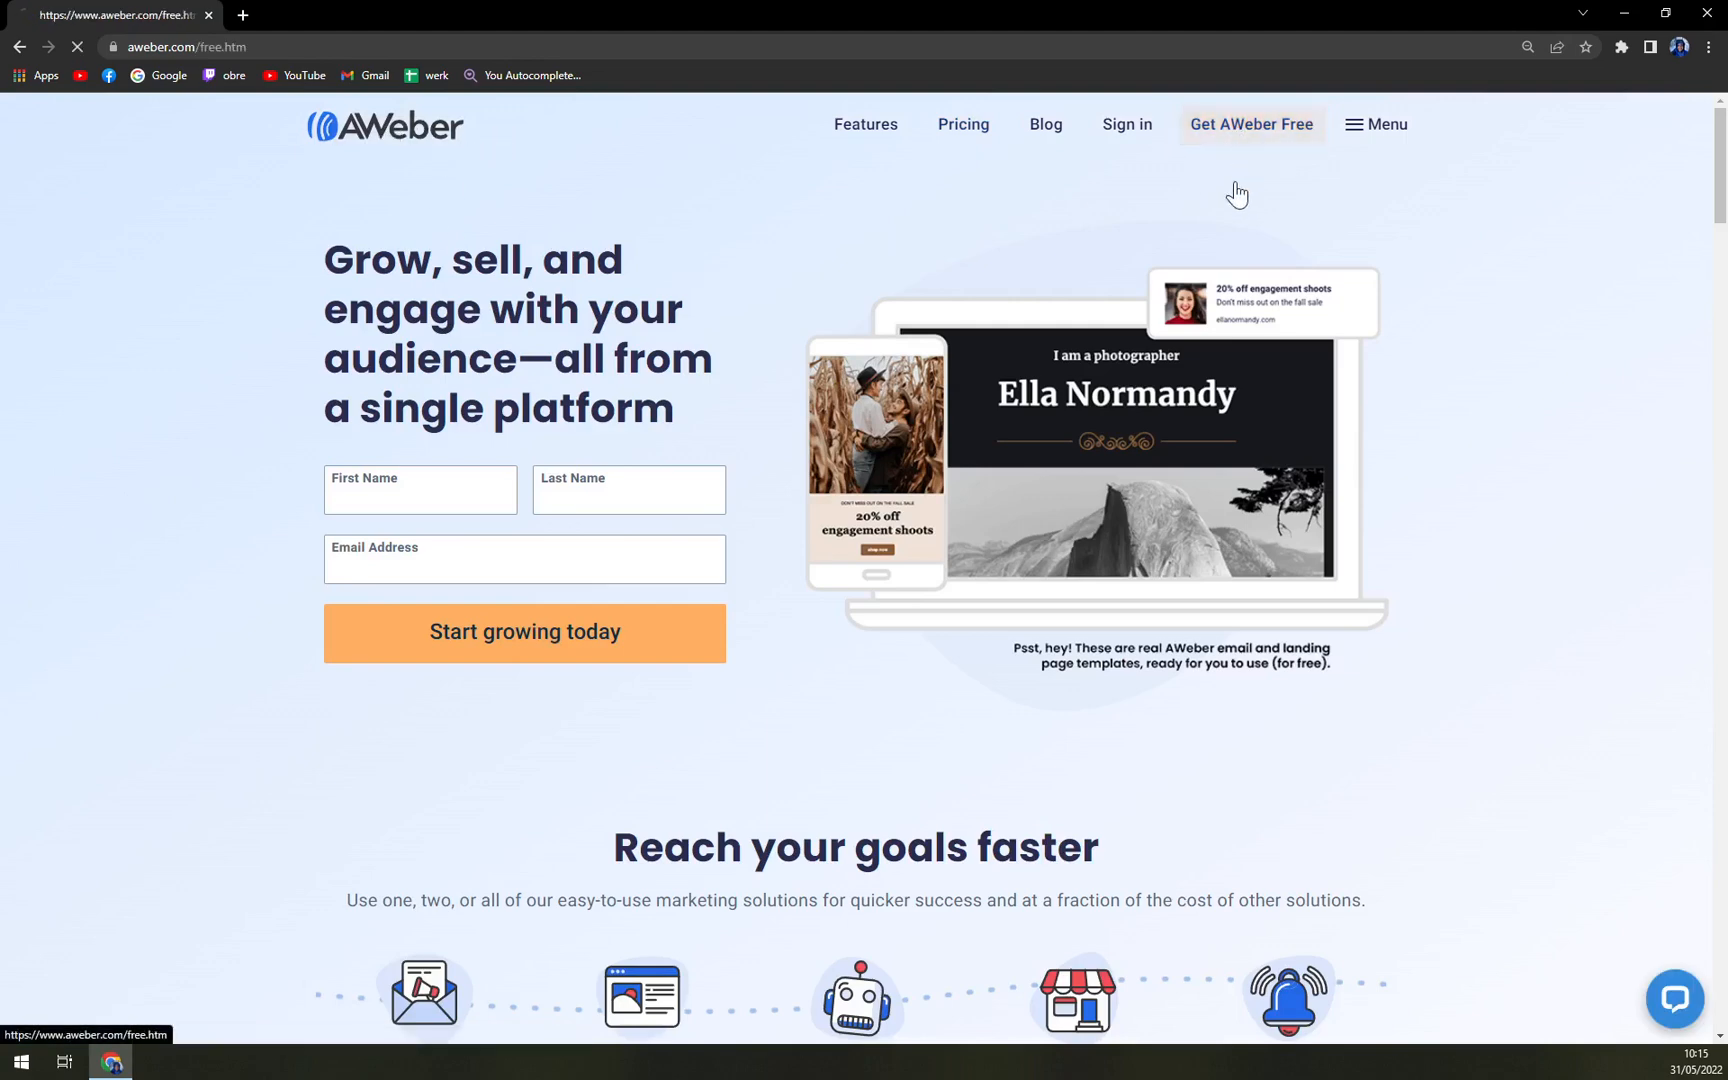
click(1250, 124)
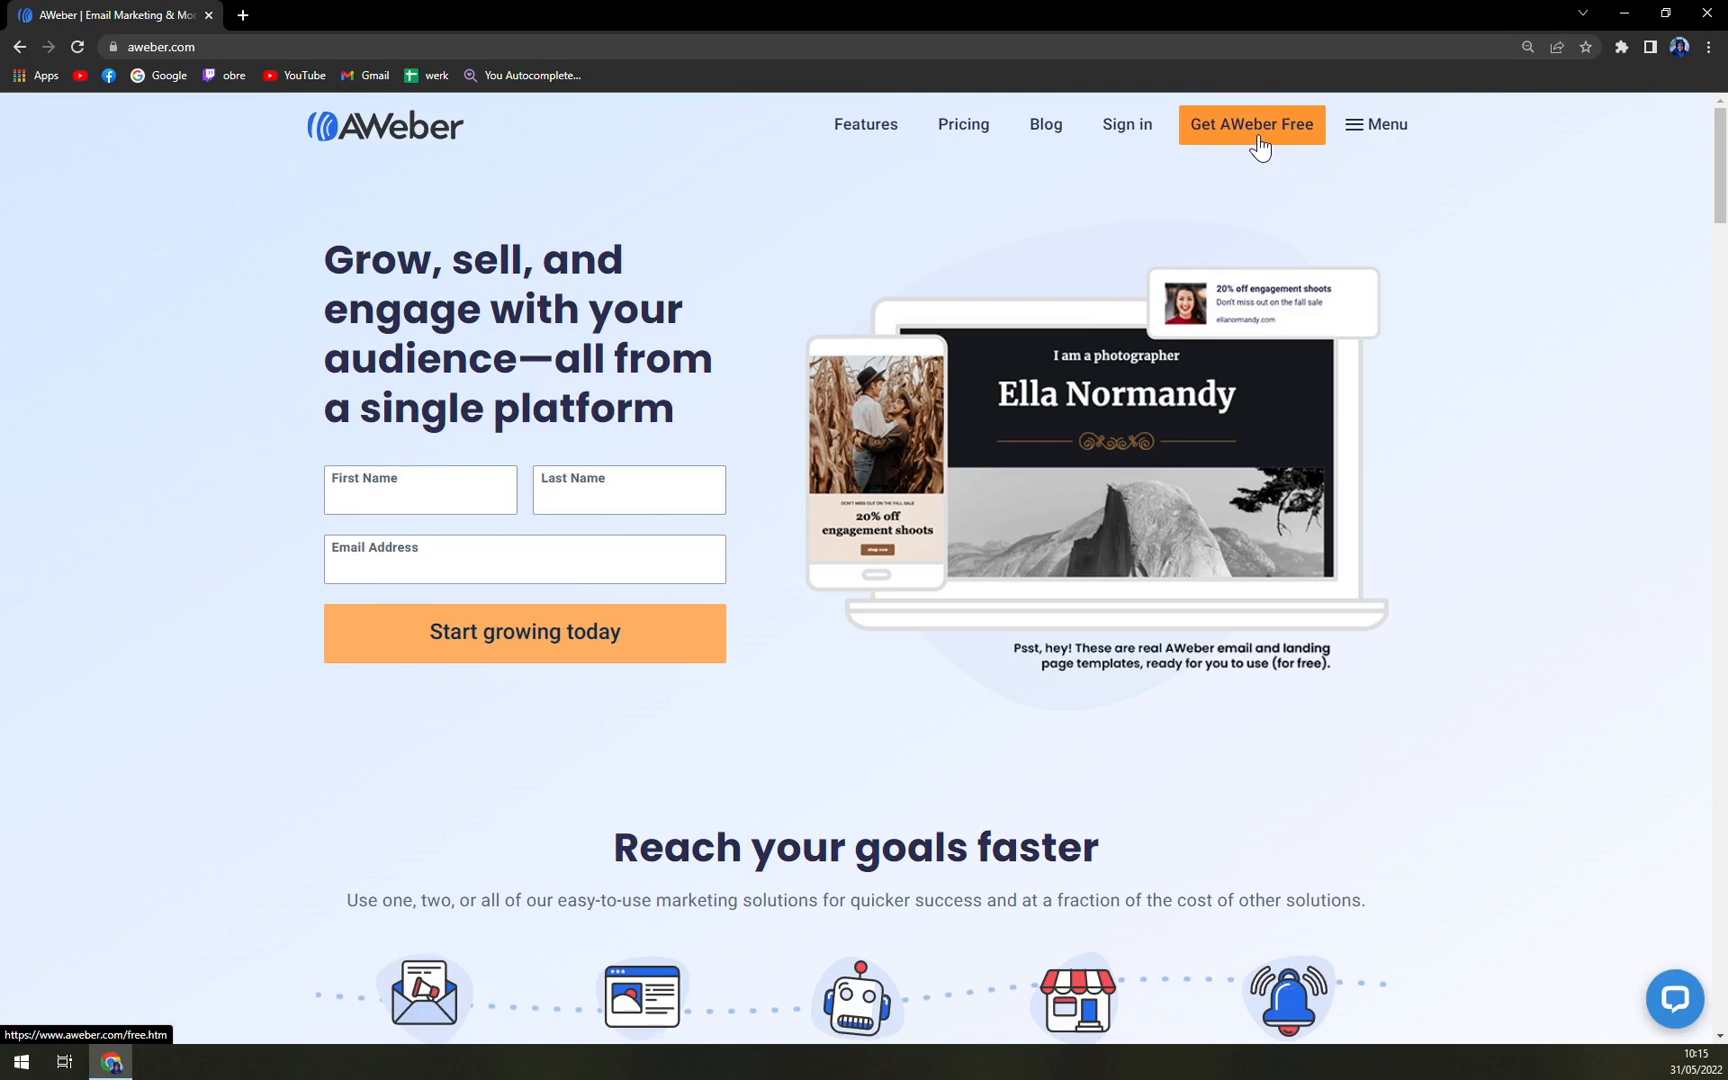
click(1250, 124)
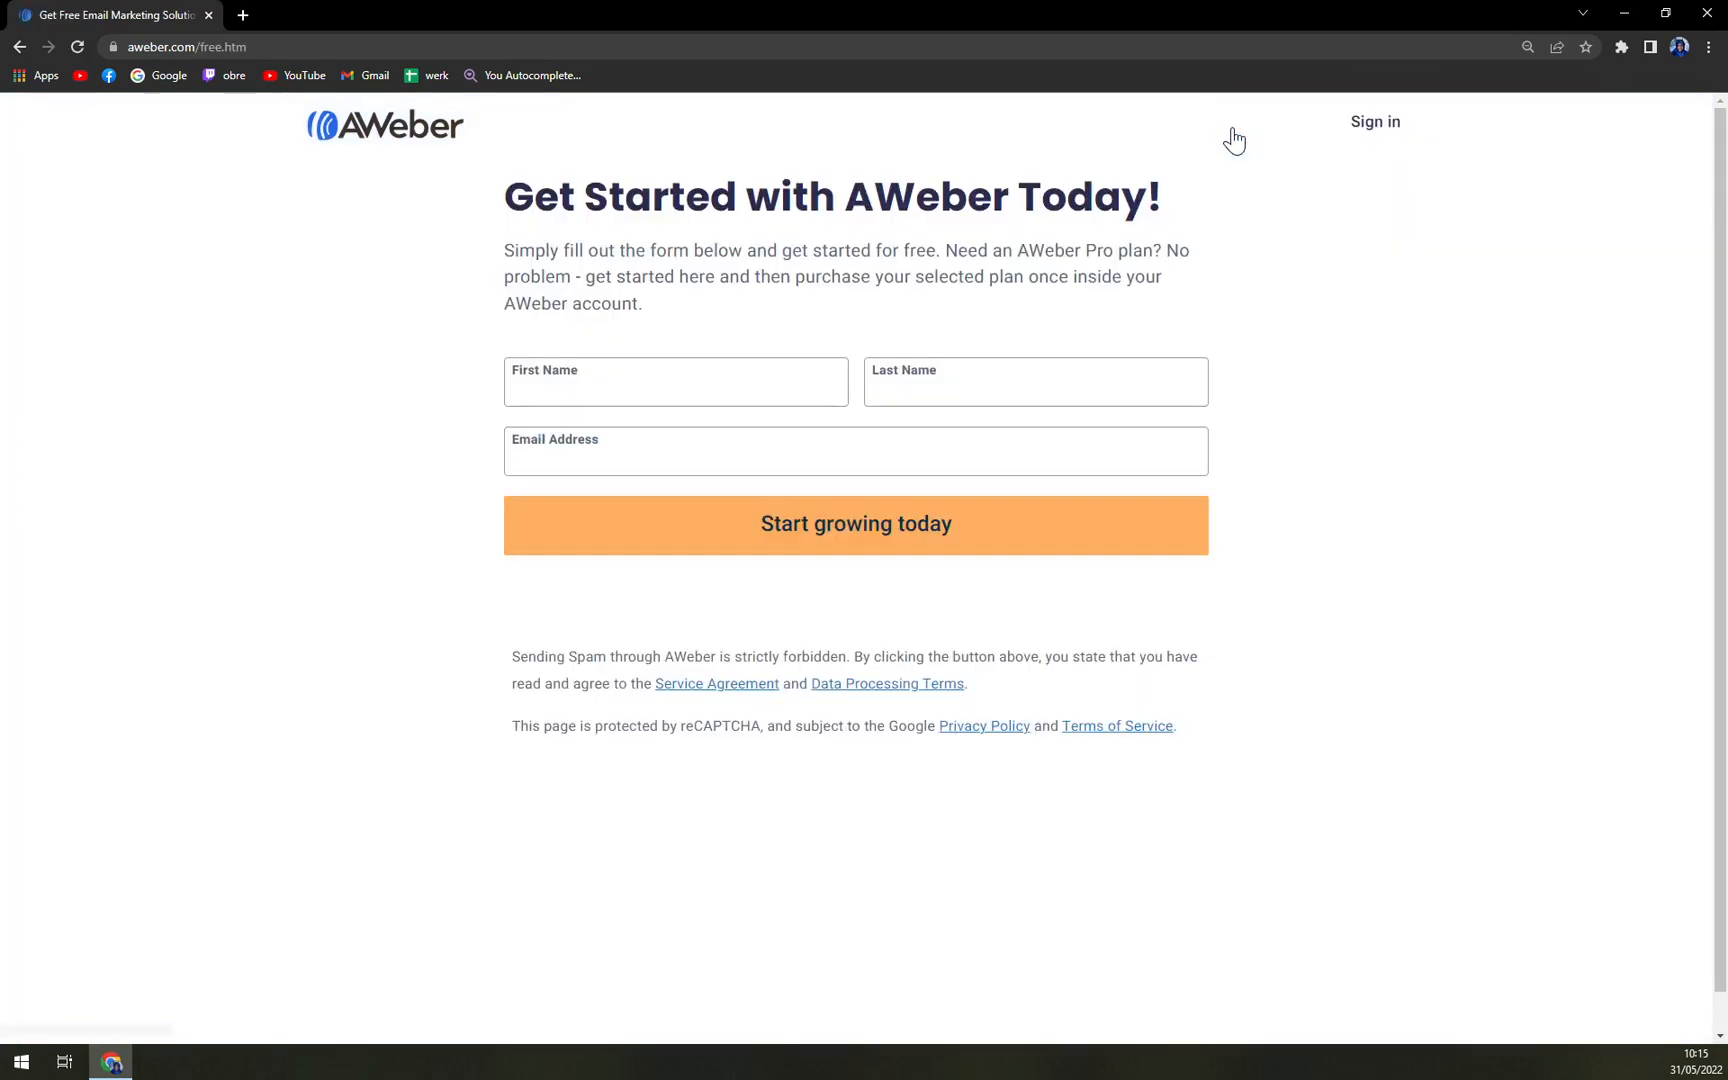
click(676, 382)
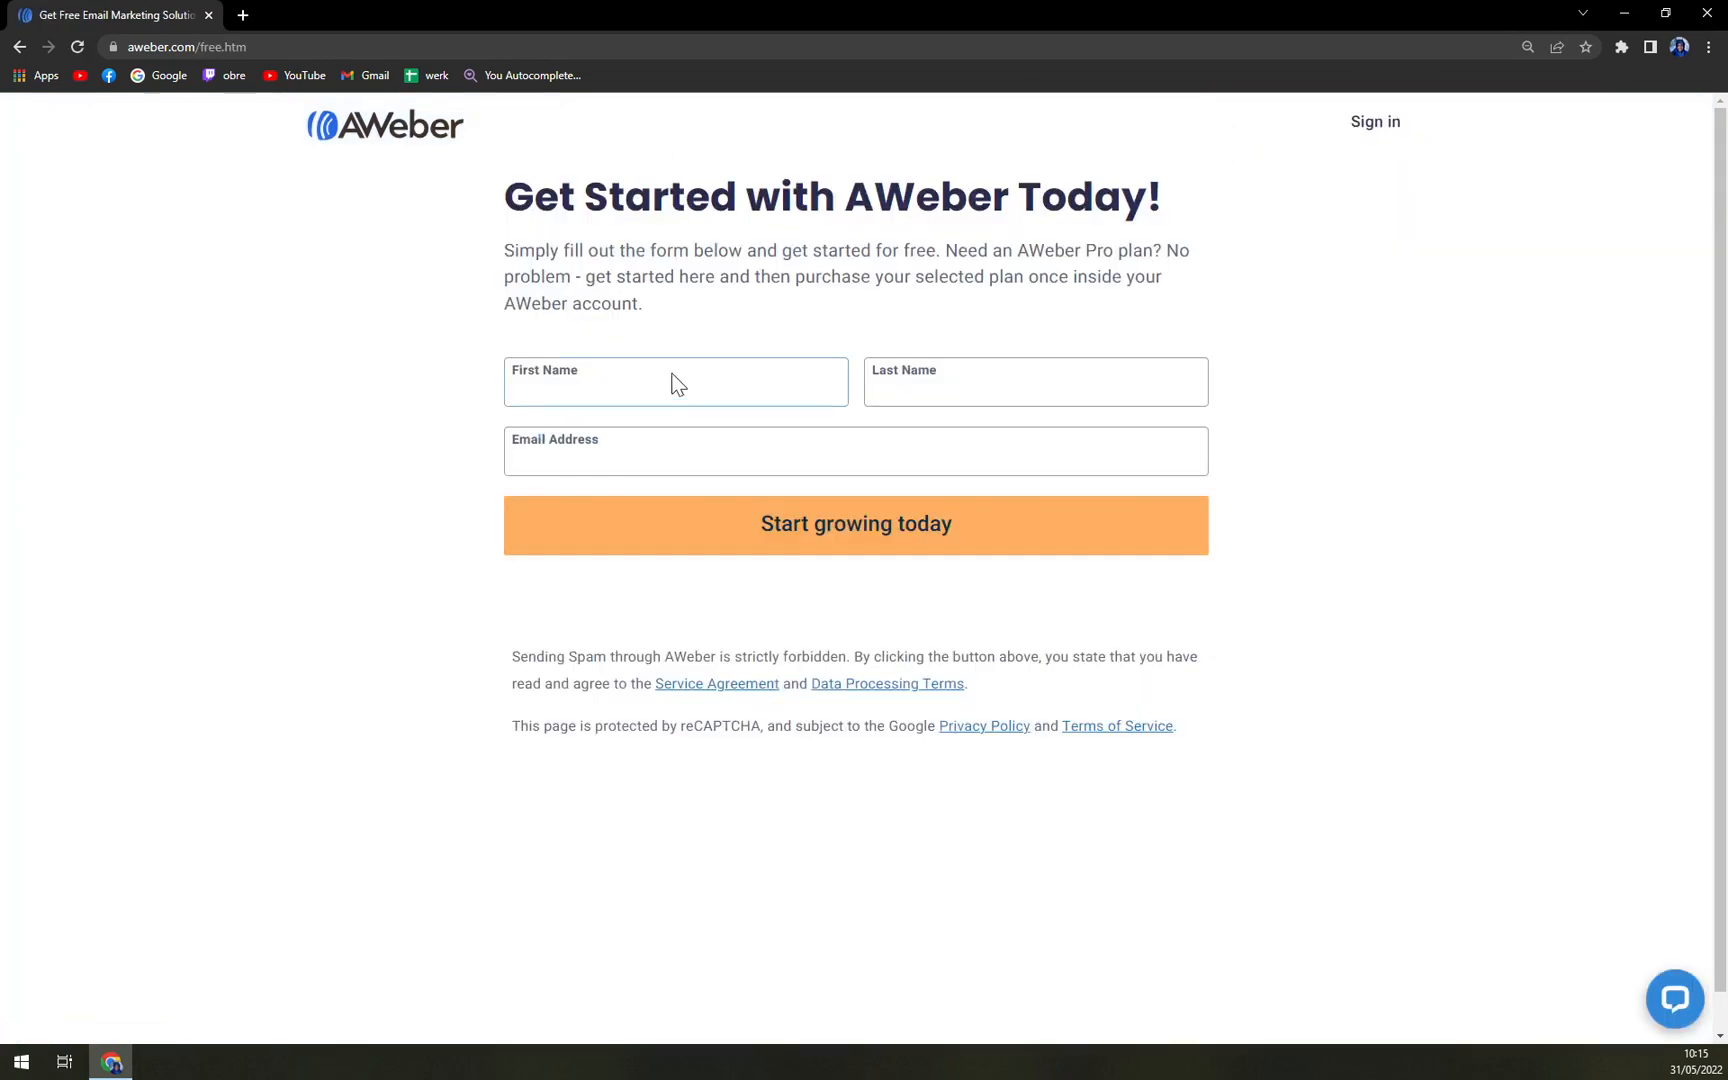
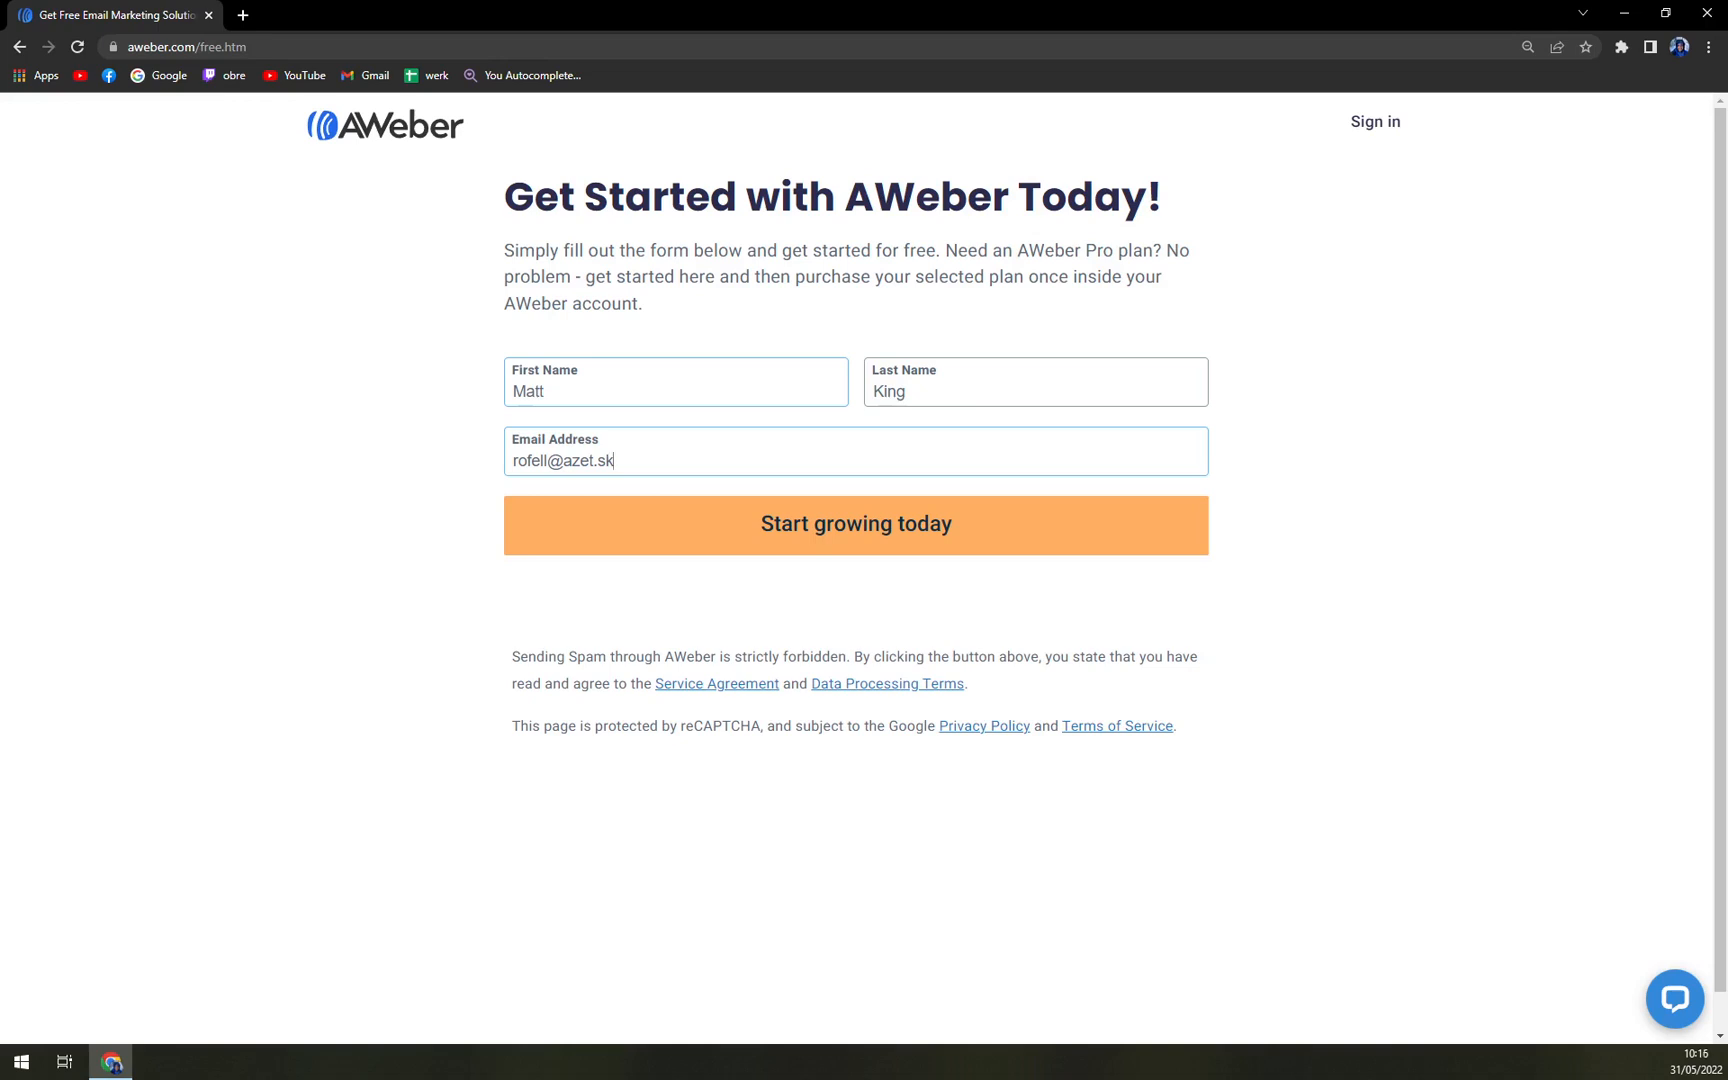
click(854, 524)
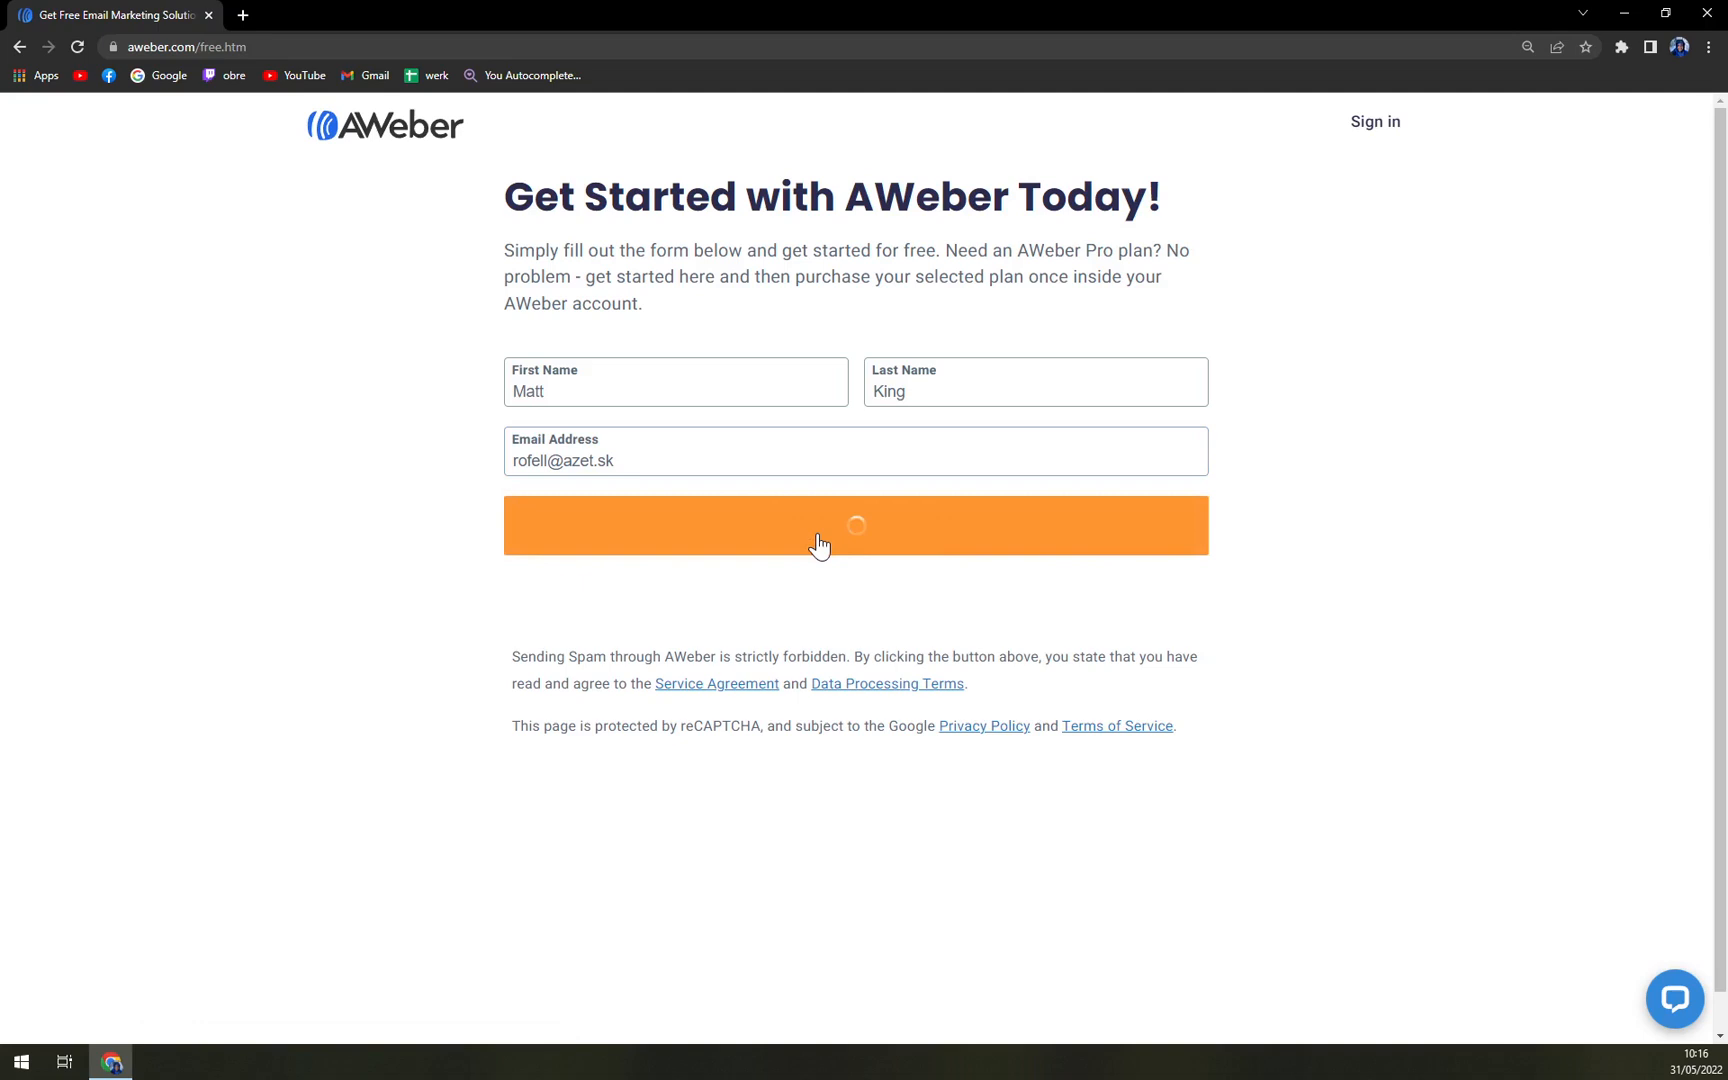
click(856, 524)
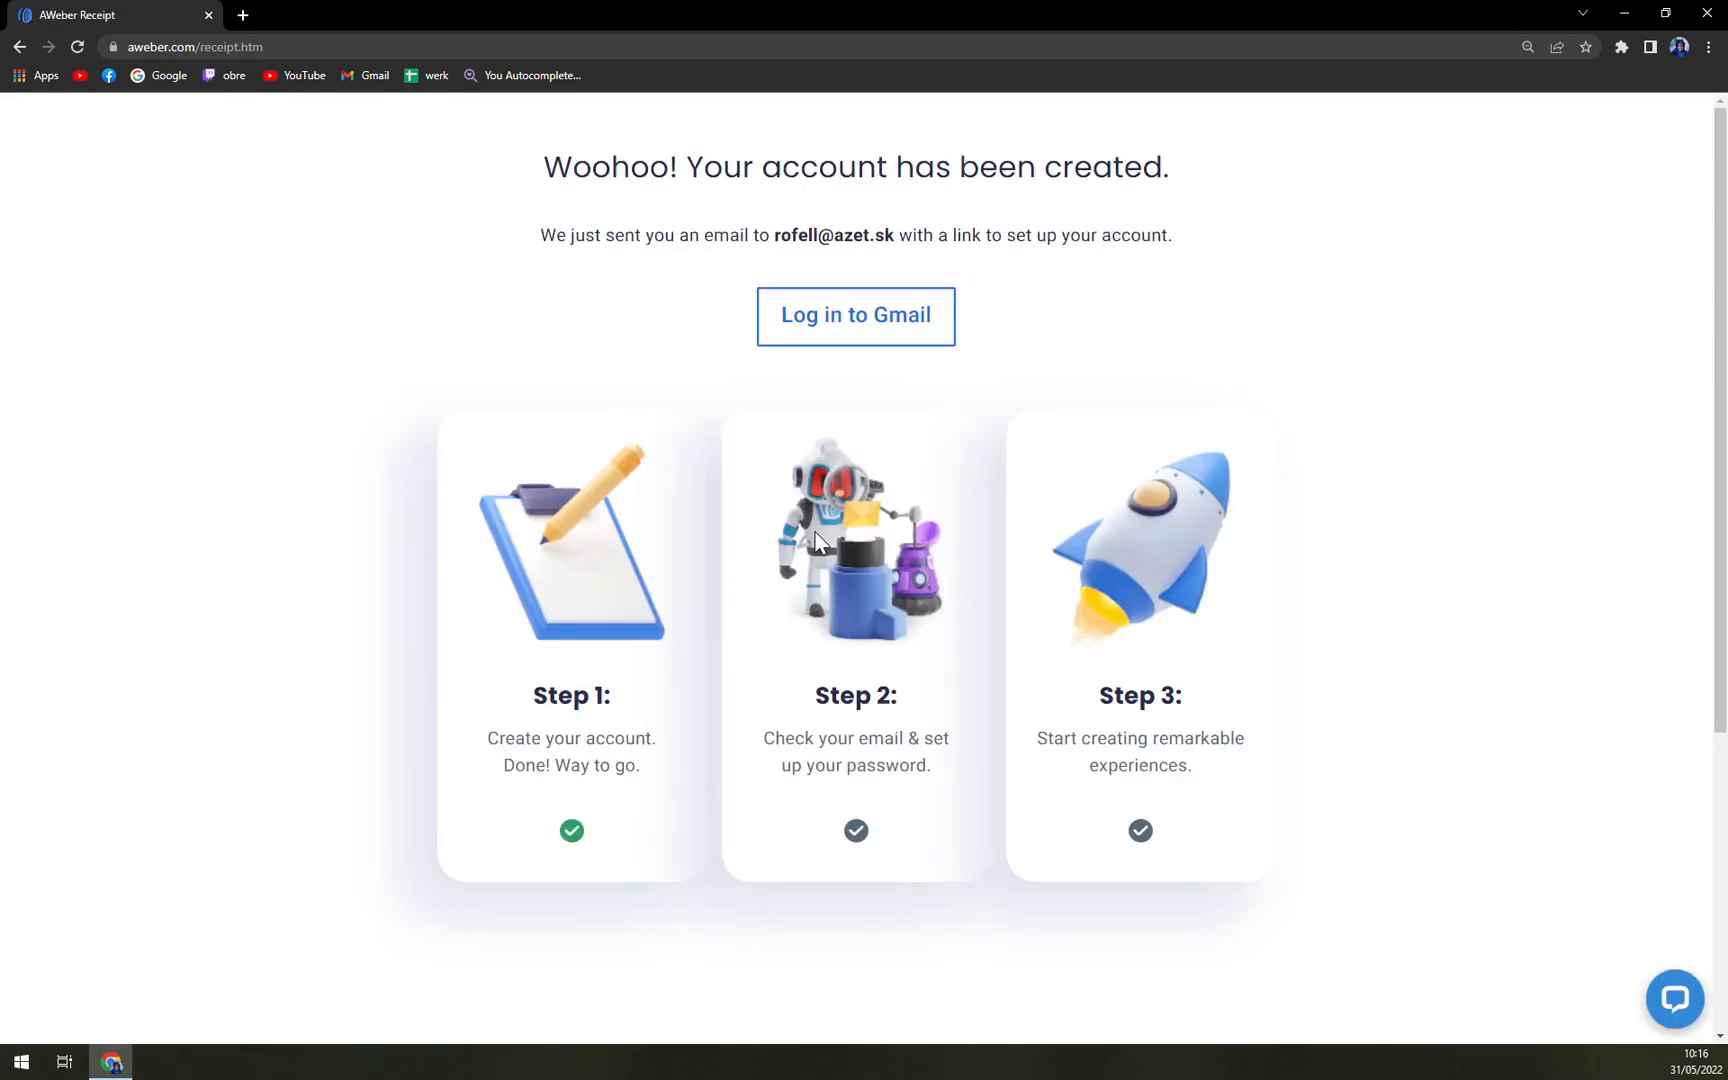
mouse_move(906, 418)
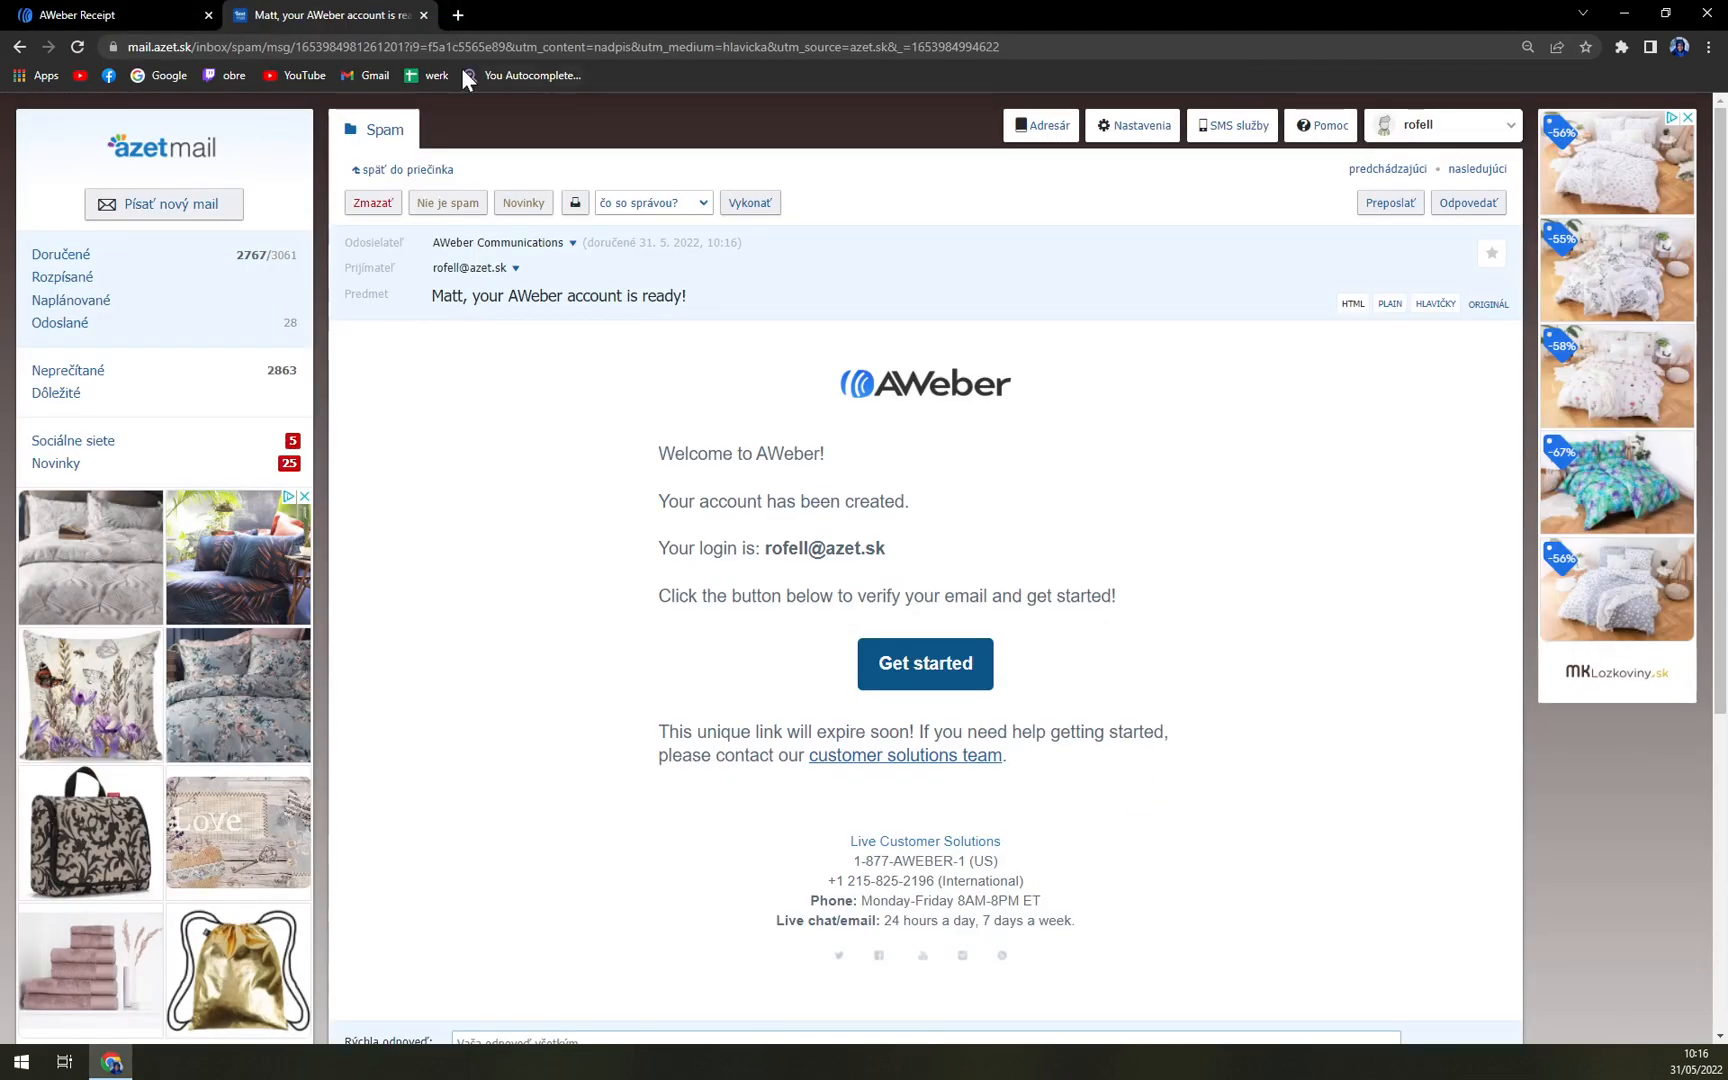
- Follow the welcome email's Get started link to the Password Setup page
click(924, 664)
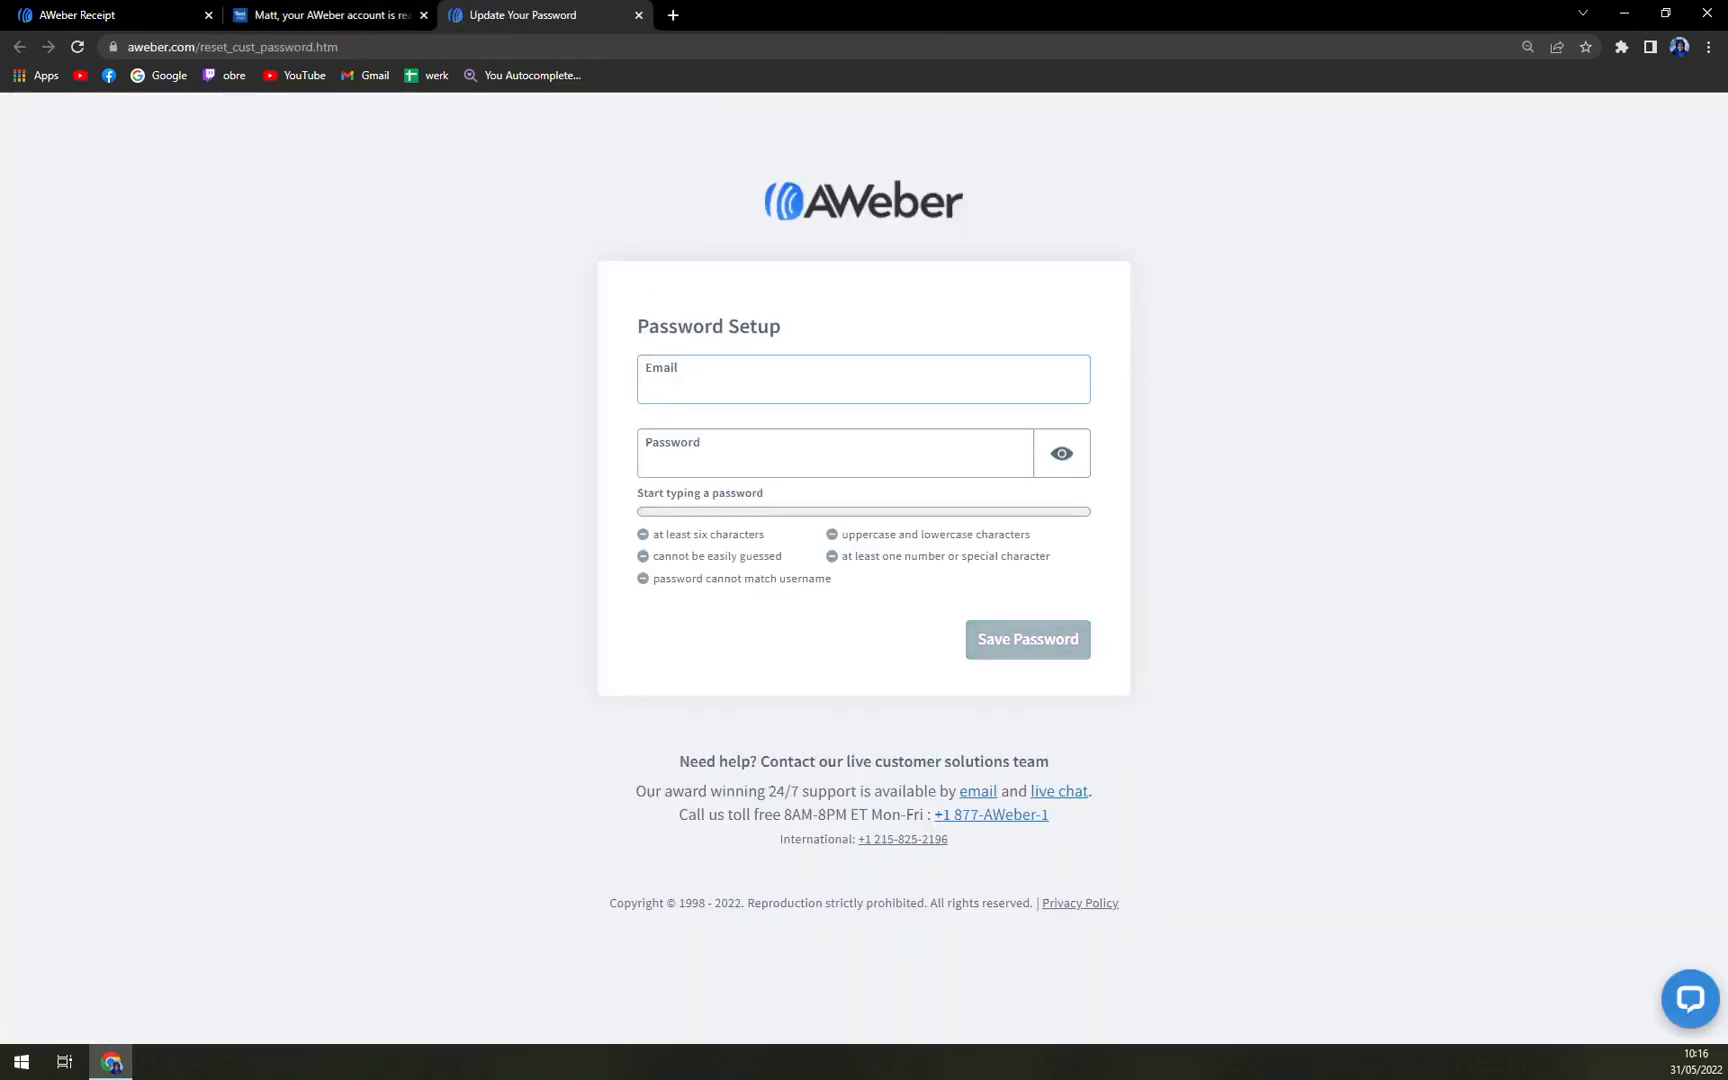
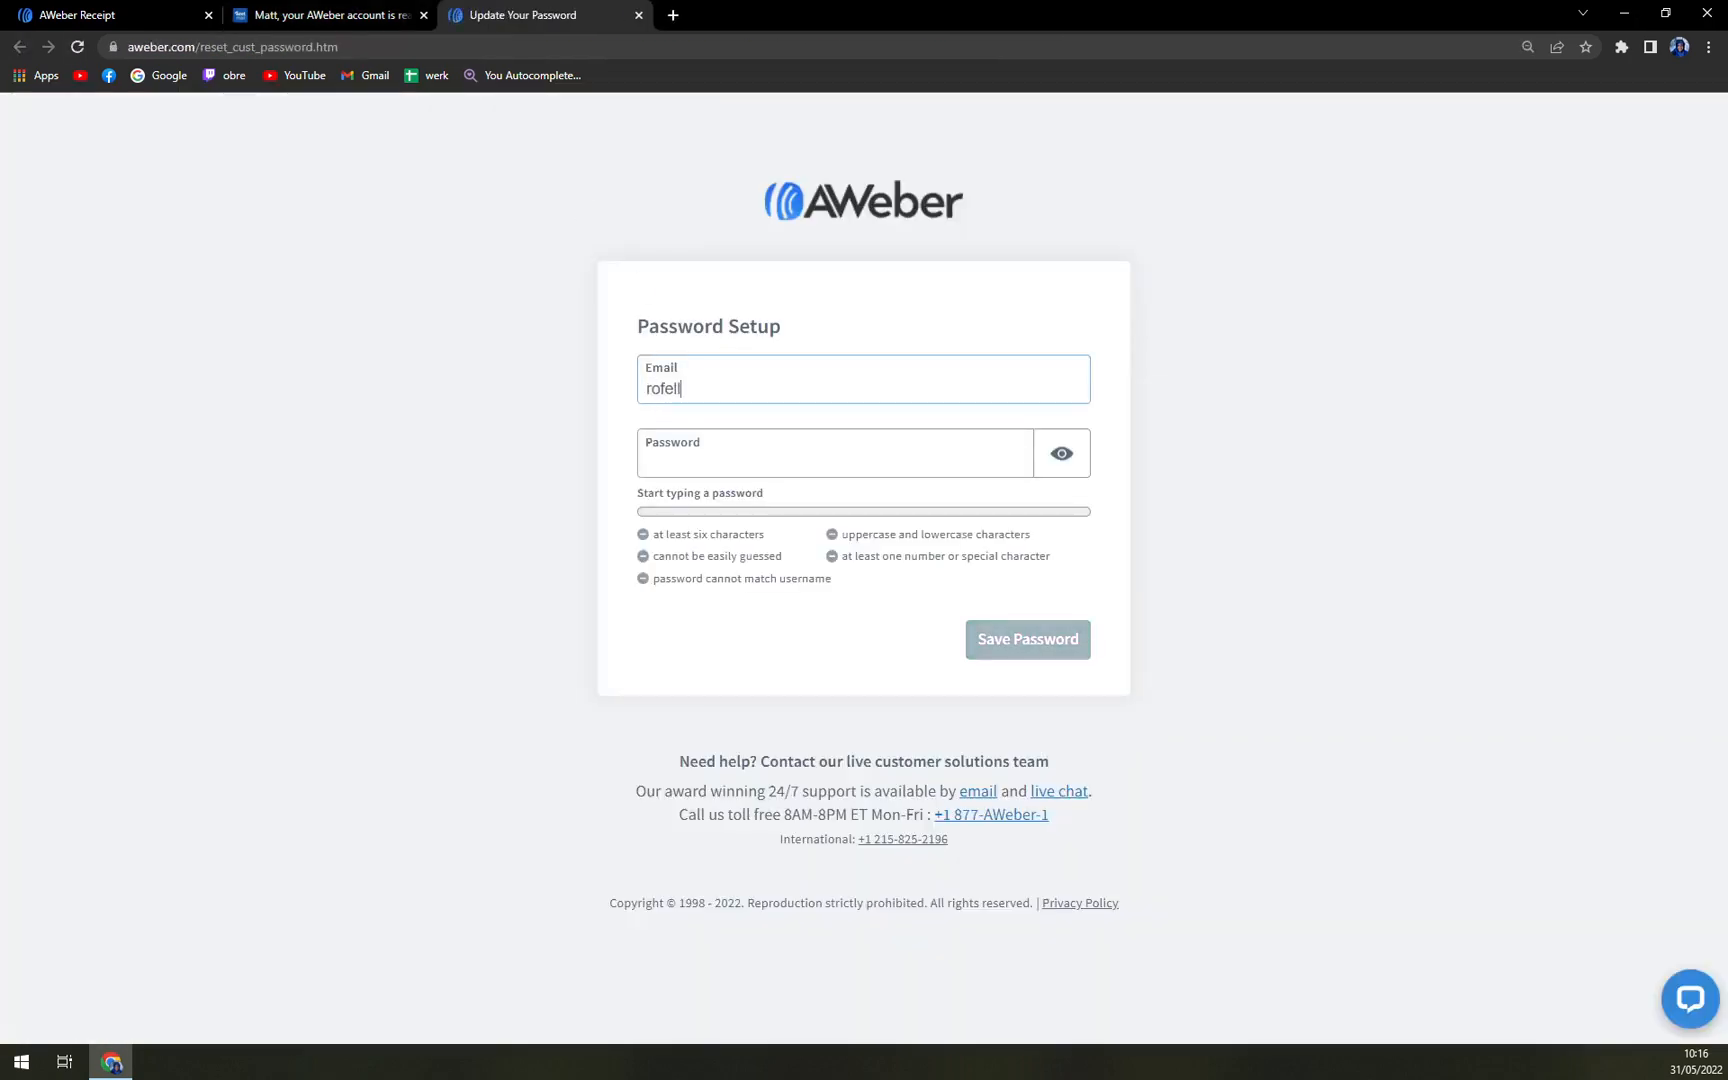
- Enter the rofell email and a password, save it and land on Select a Plan
click(832, 452)
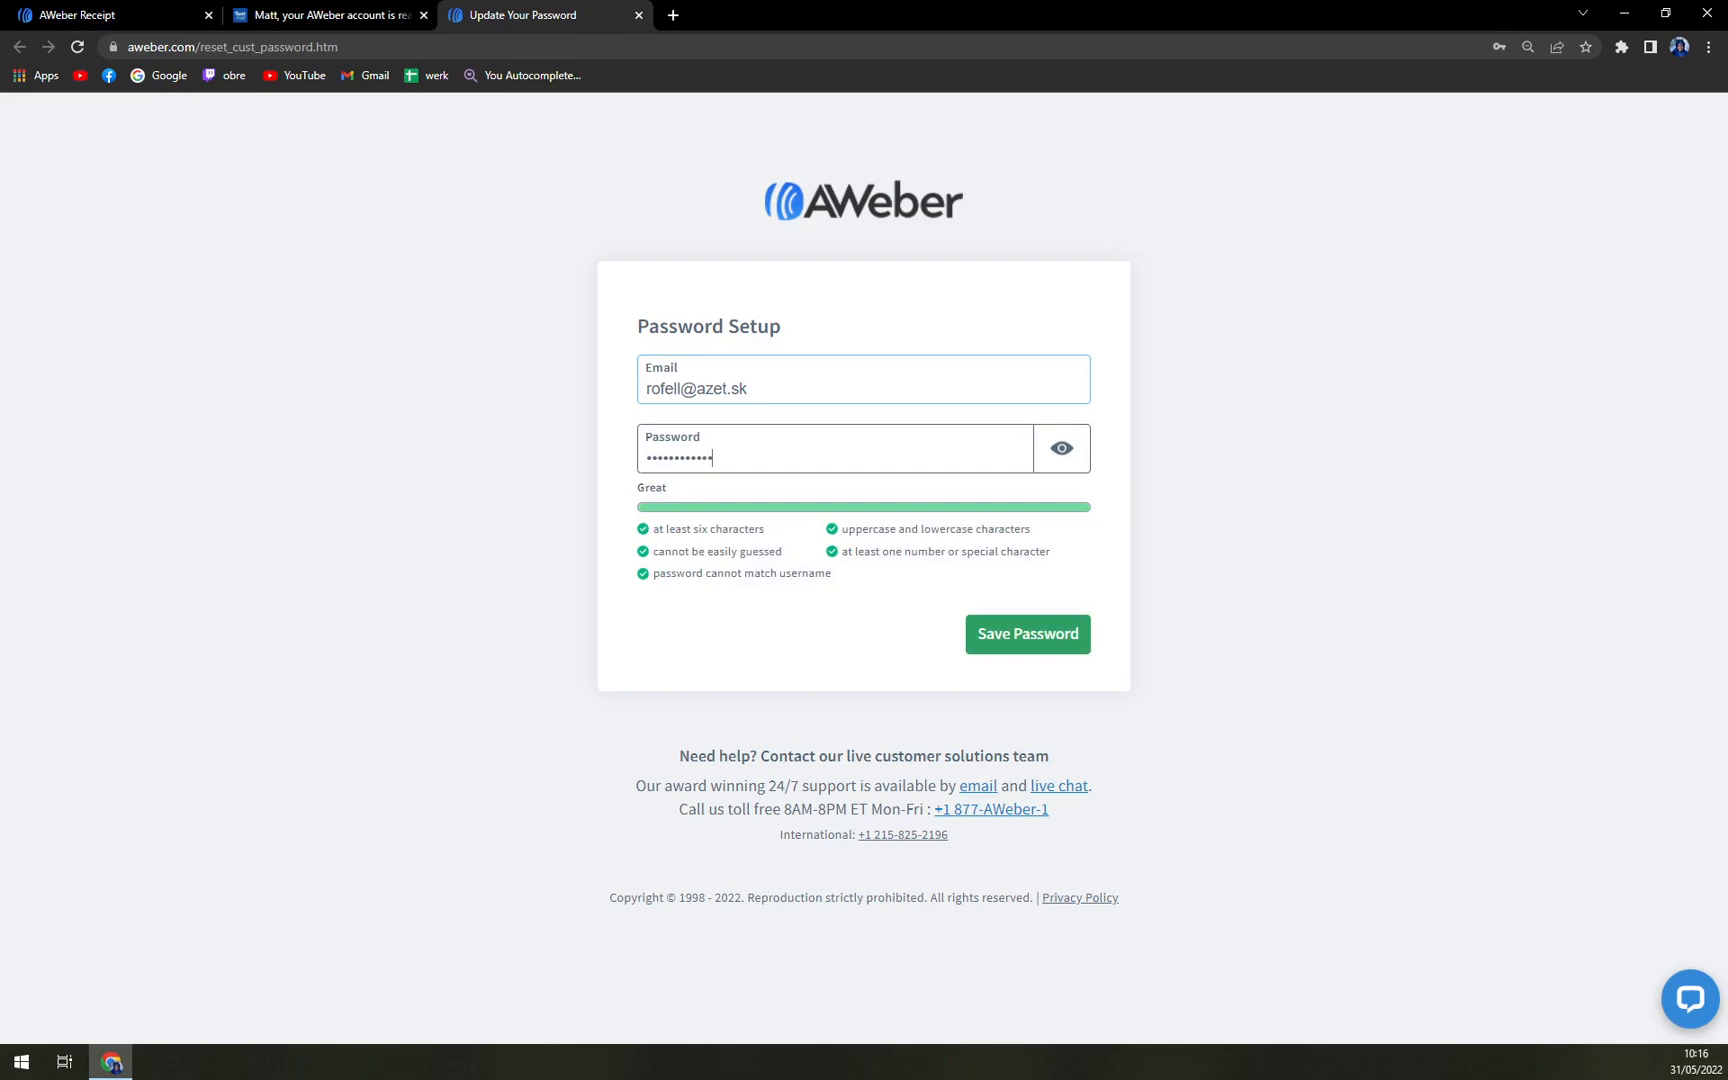
click(834, 448)
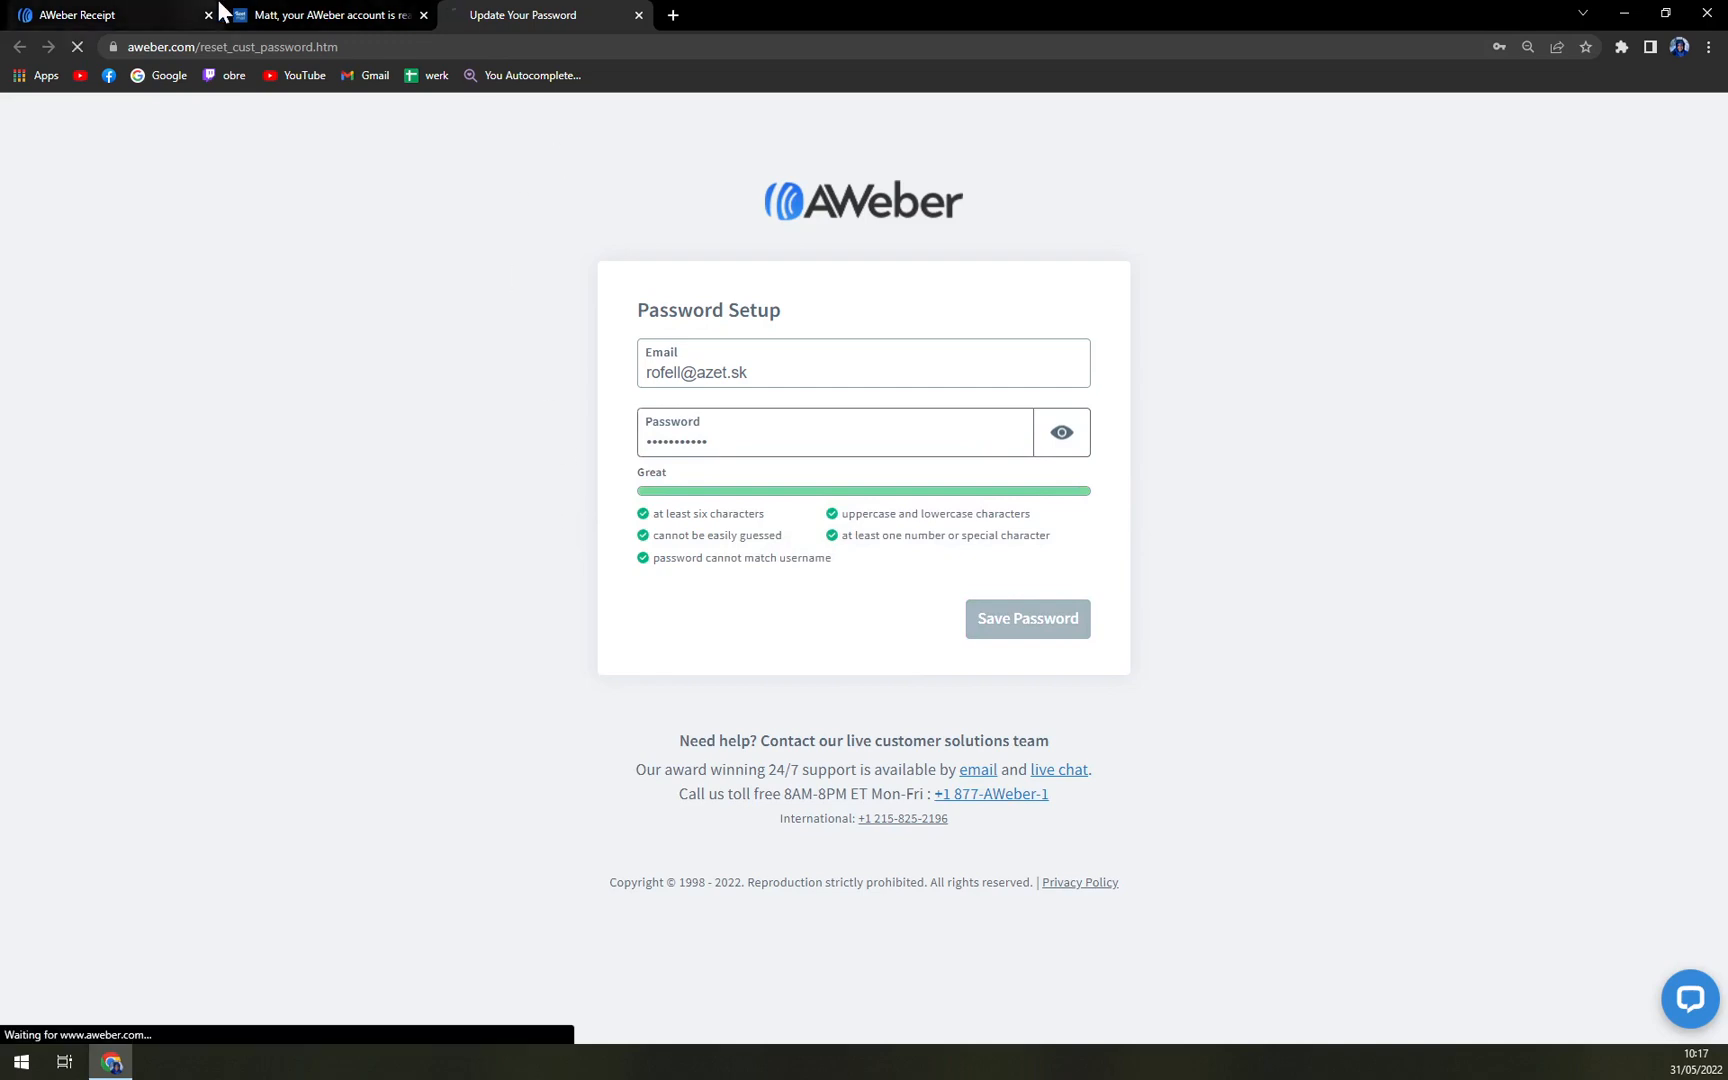
click(1024, 618)
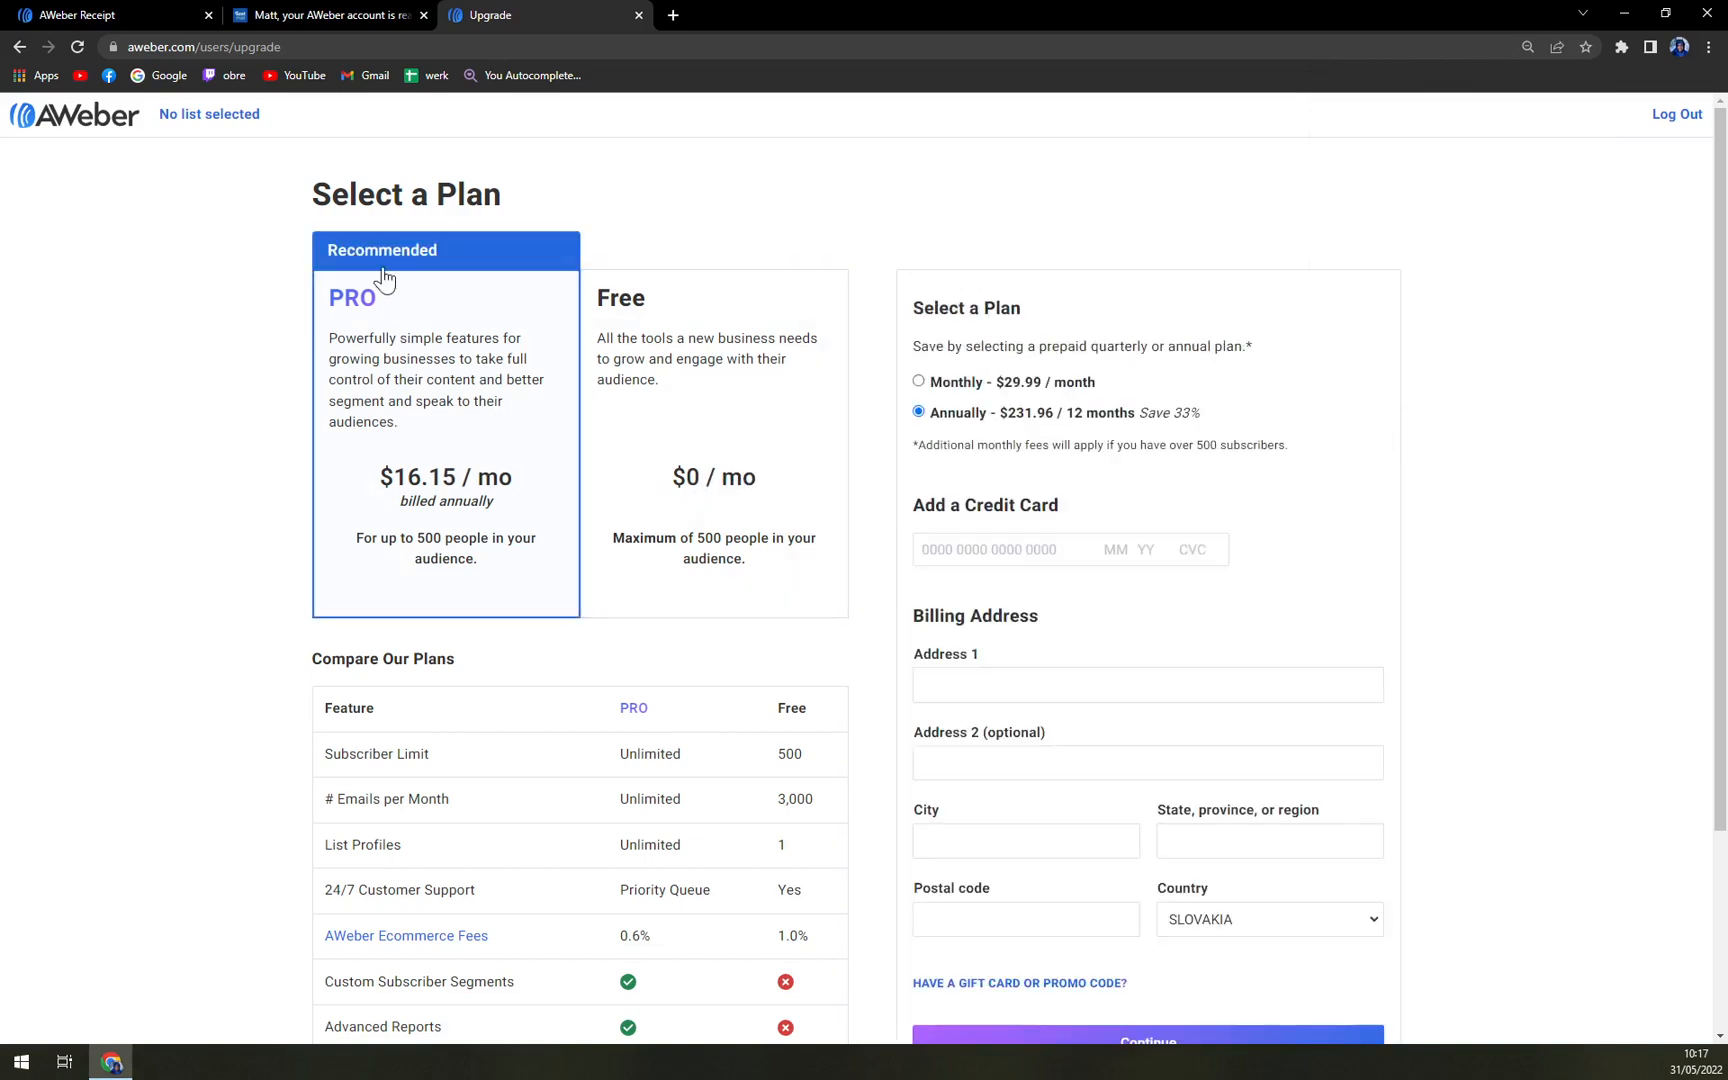
- Compare the plans, choose the Free plan and continue to business details
scroll(down, 3)
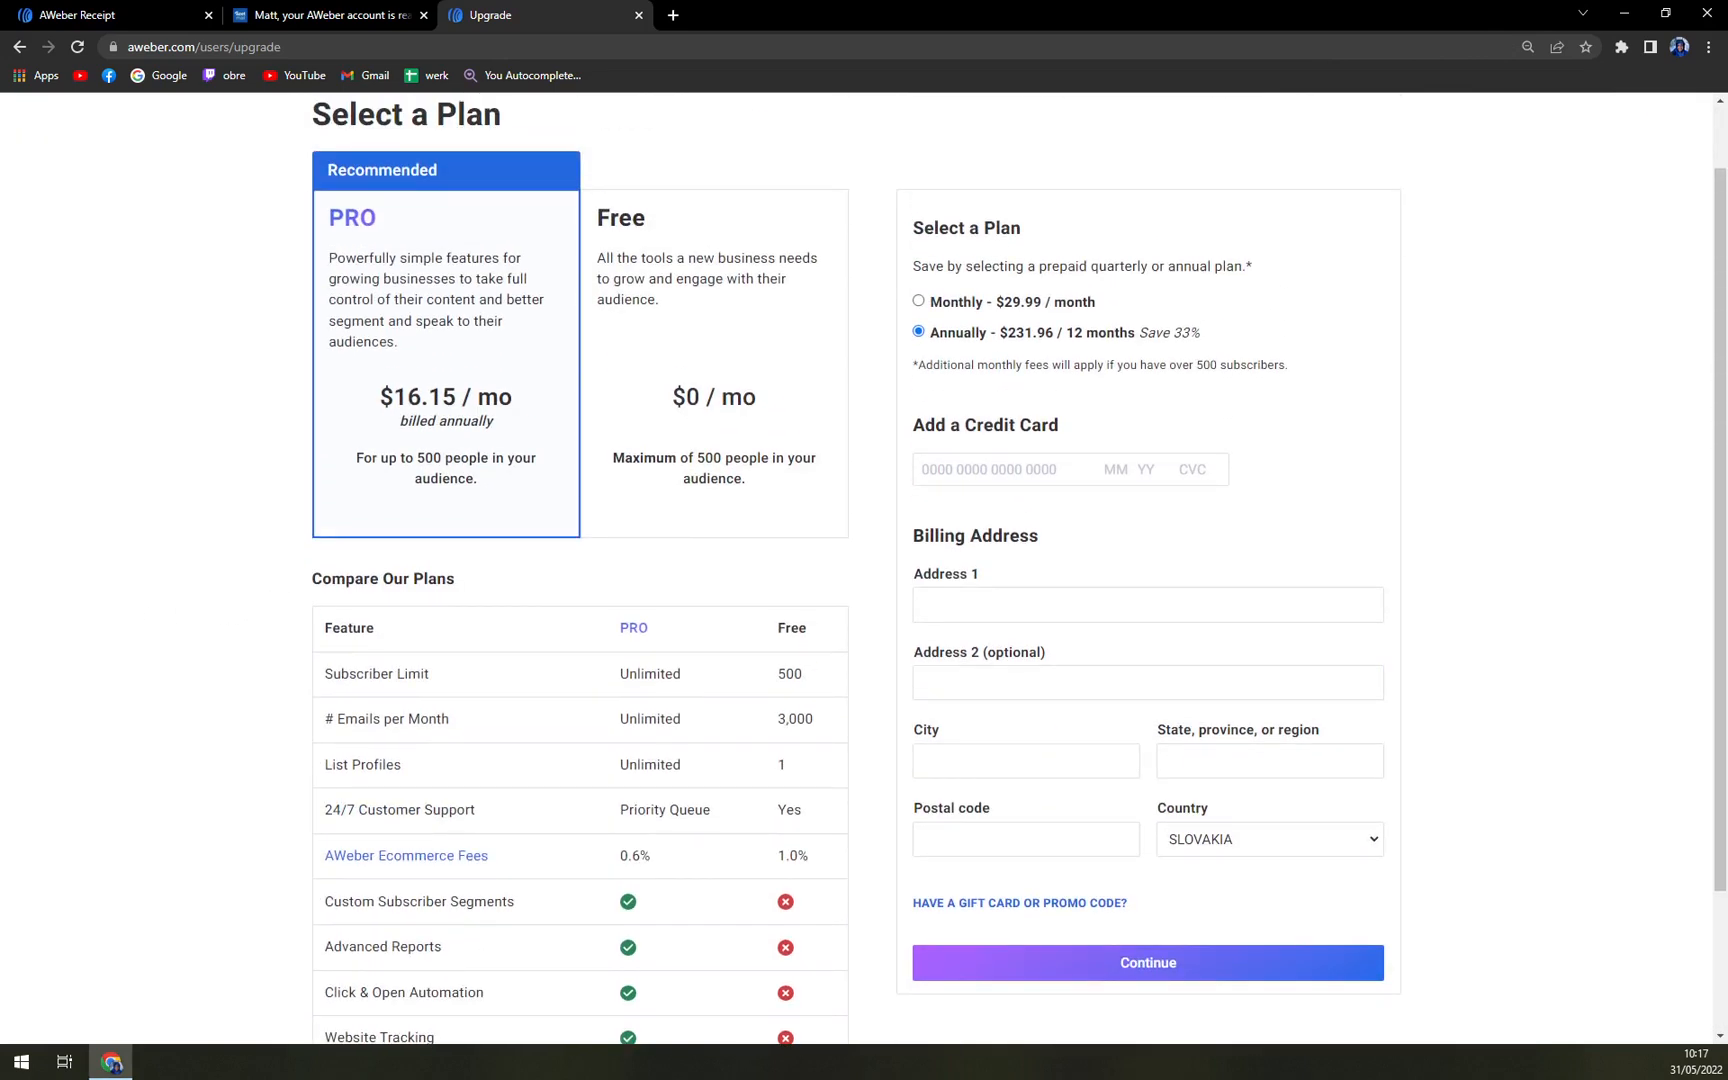
scroll(down, 3)
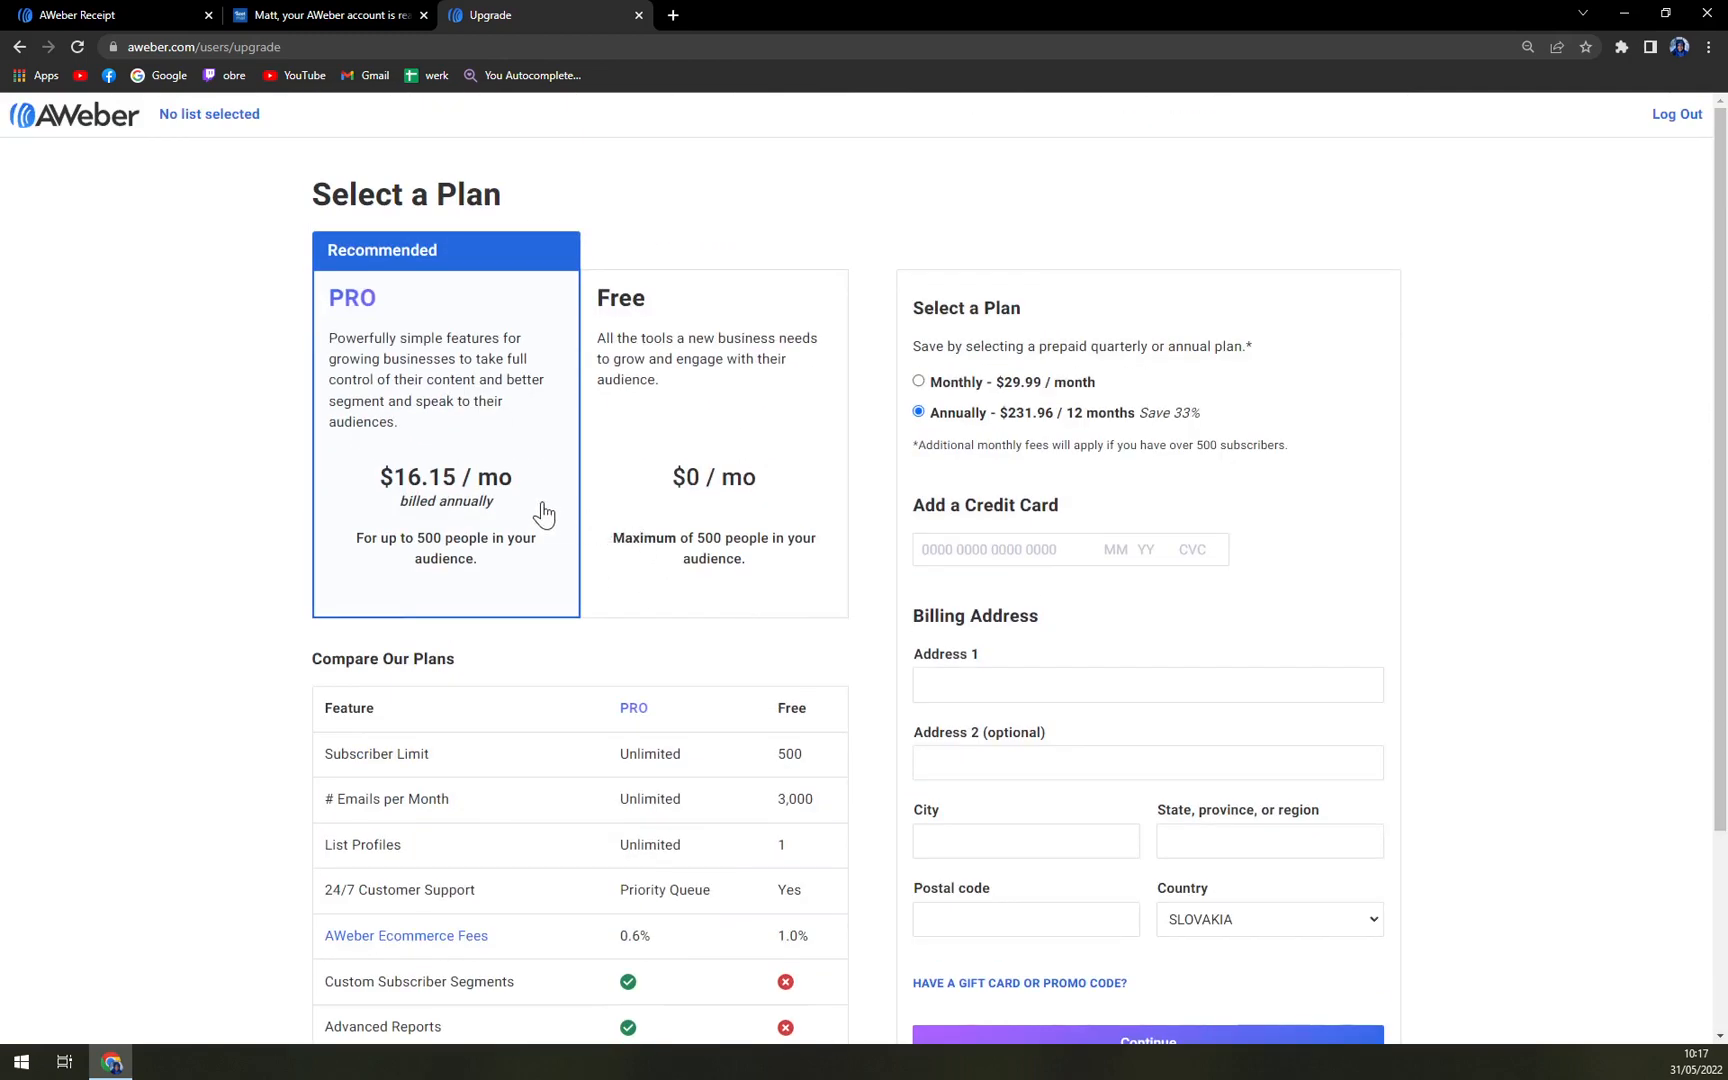
scroll(down, 3)
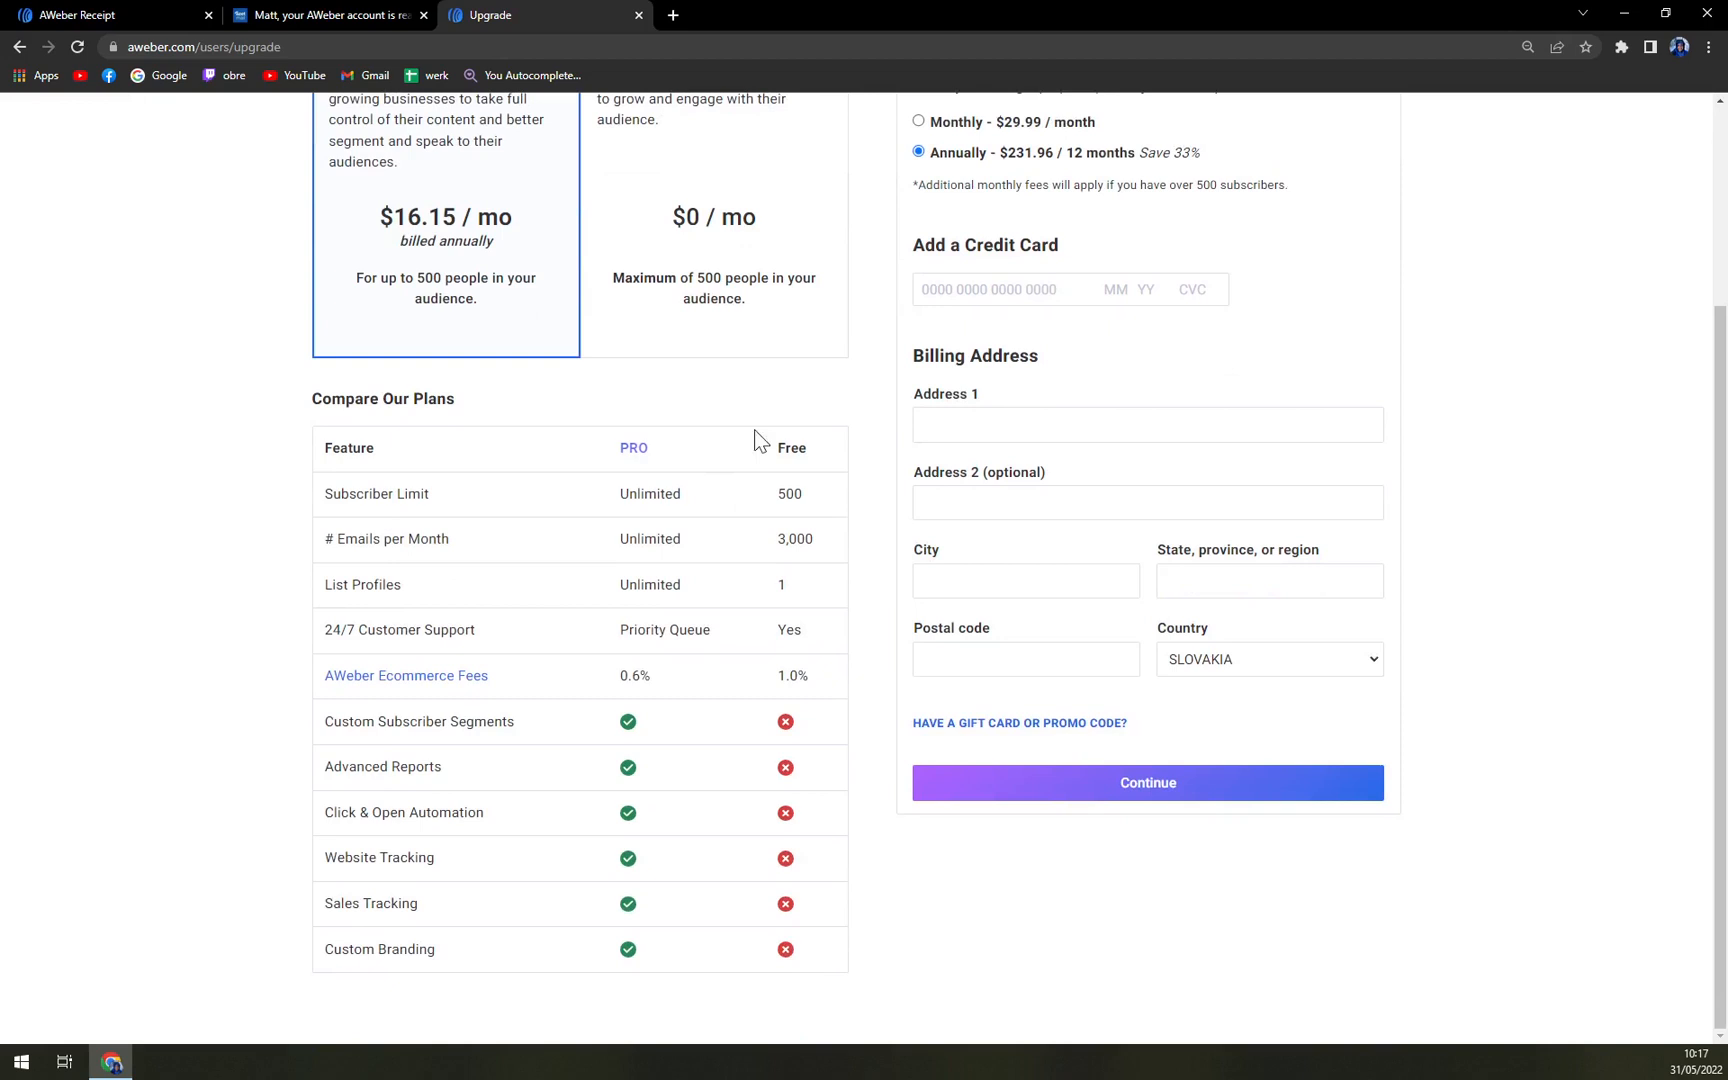
scroll(up, 3)
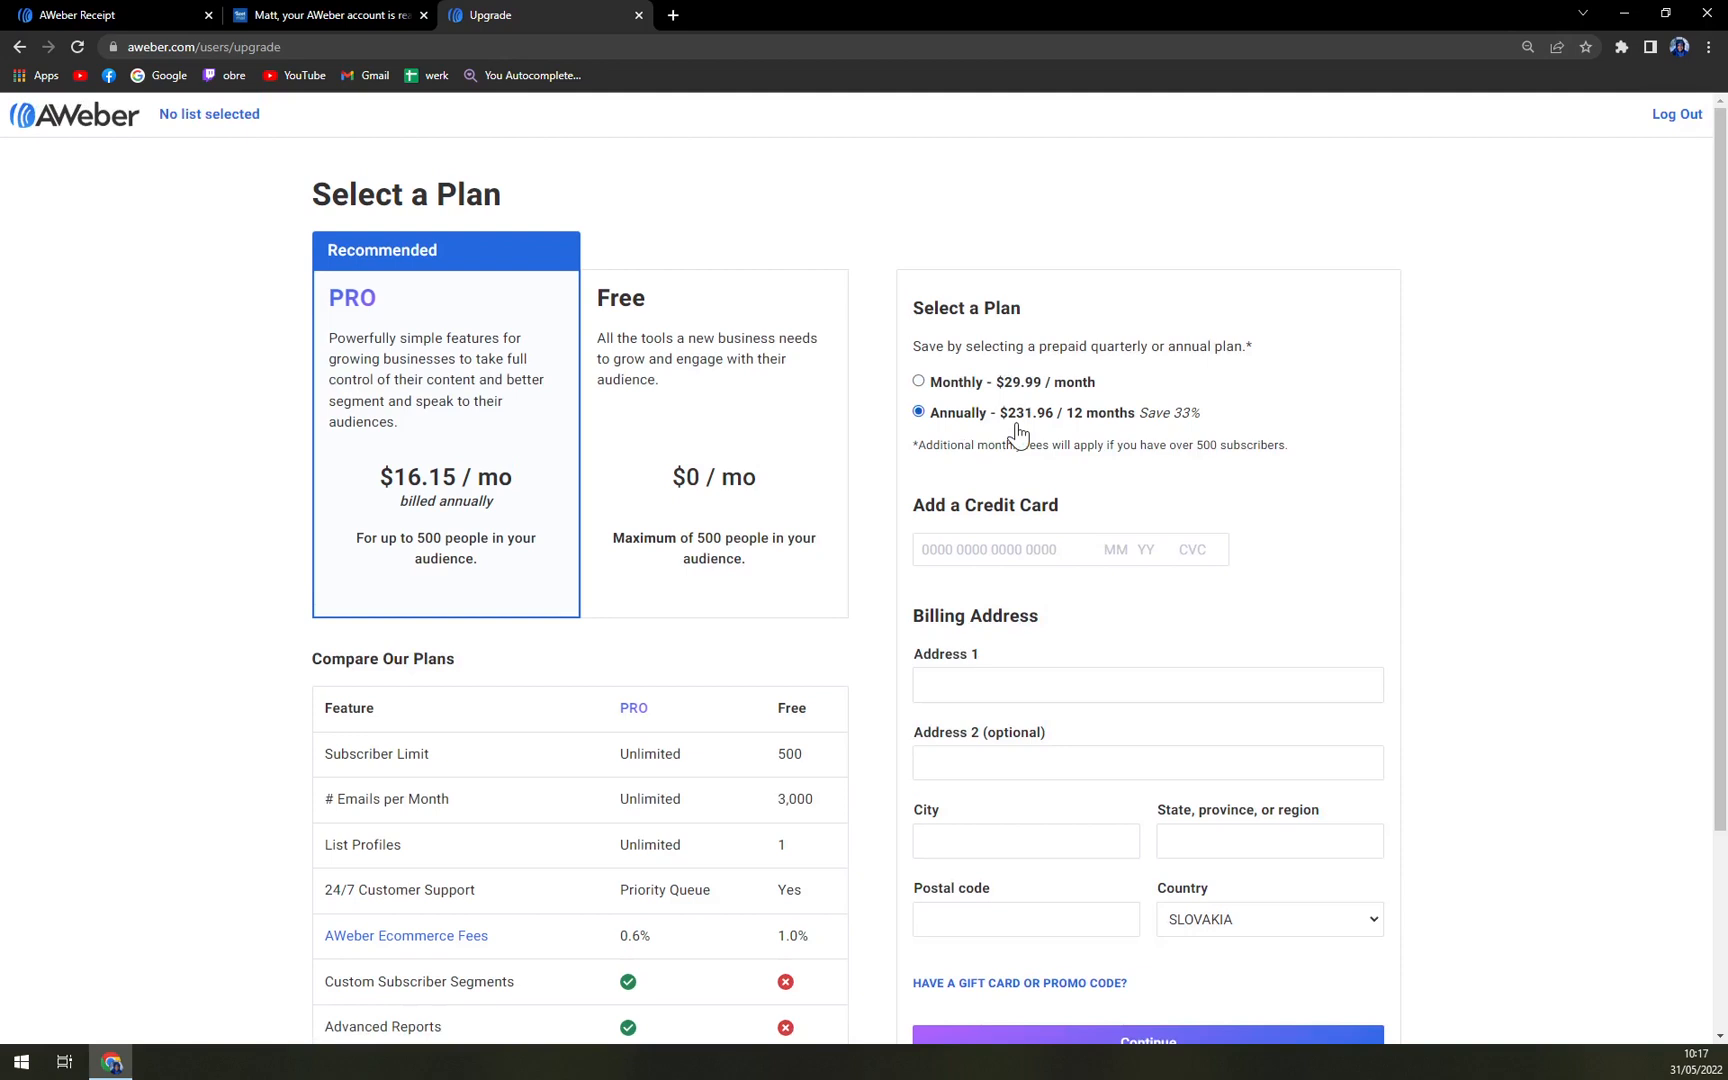
click(714, 440)
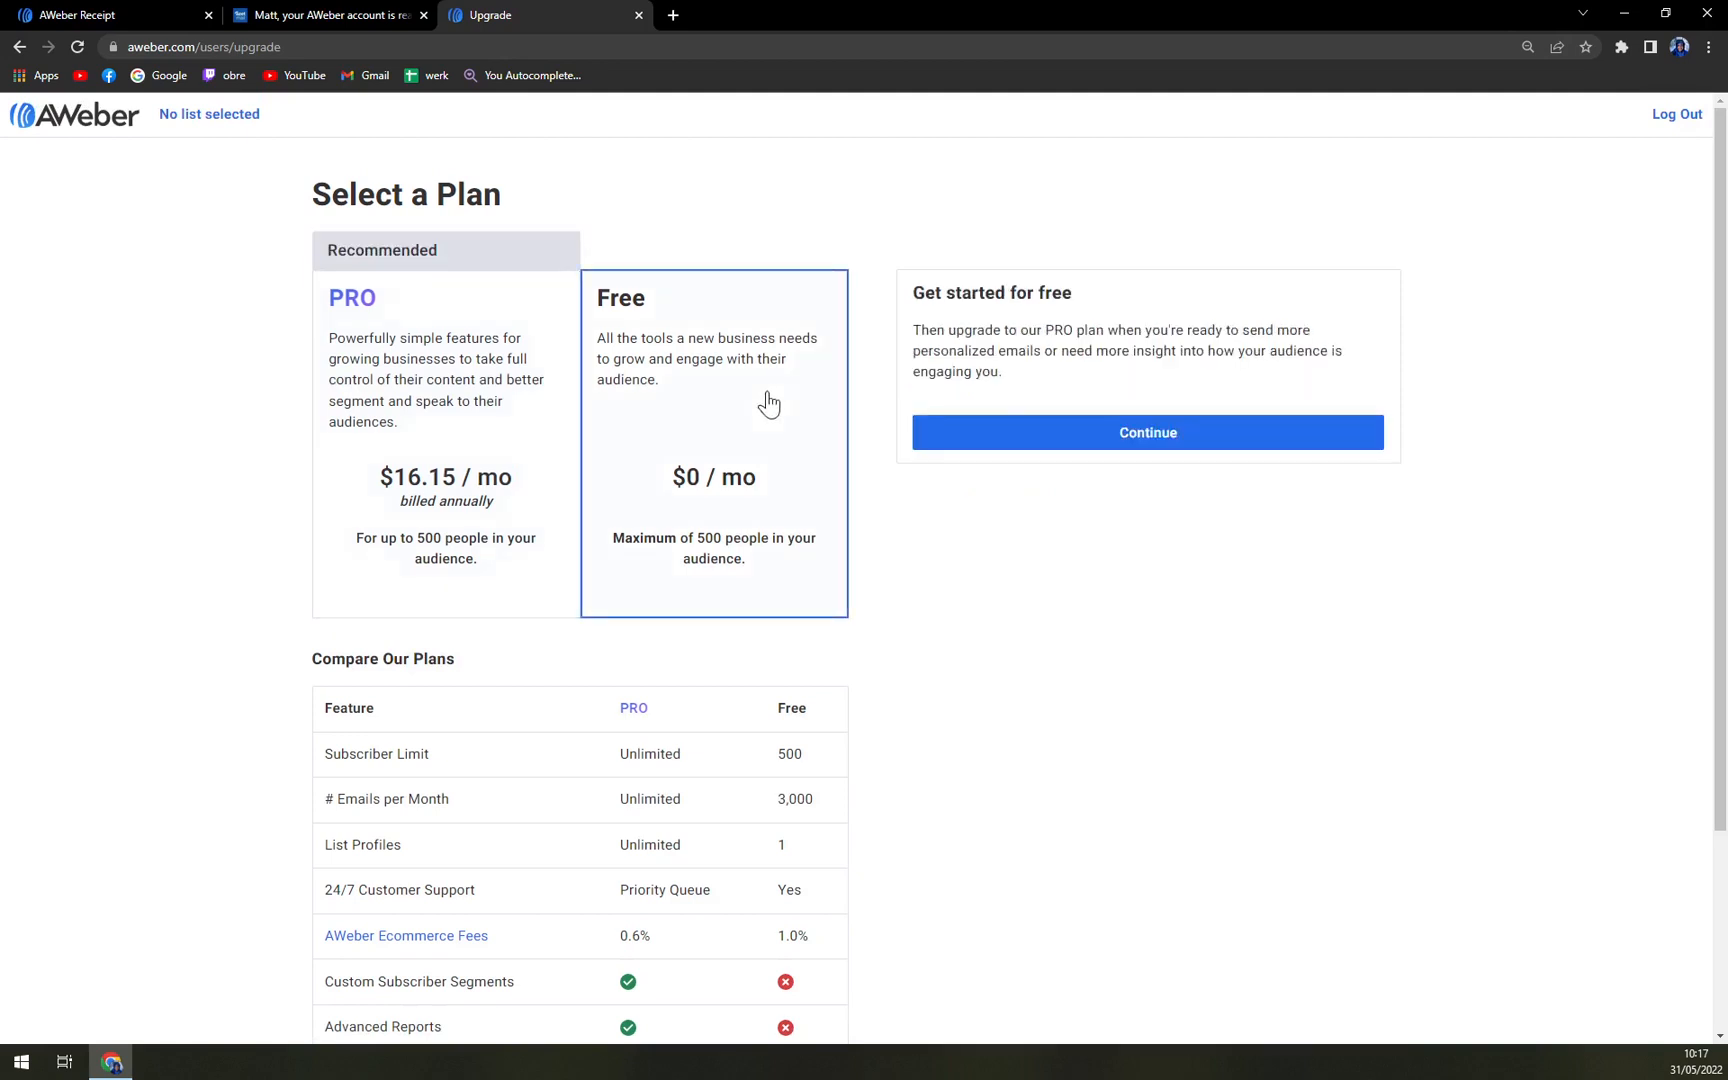
click(1146, 432)
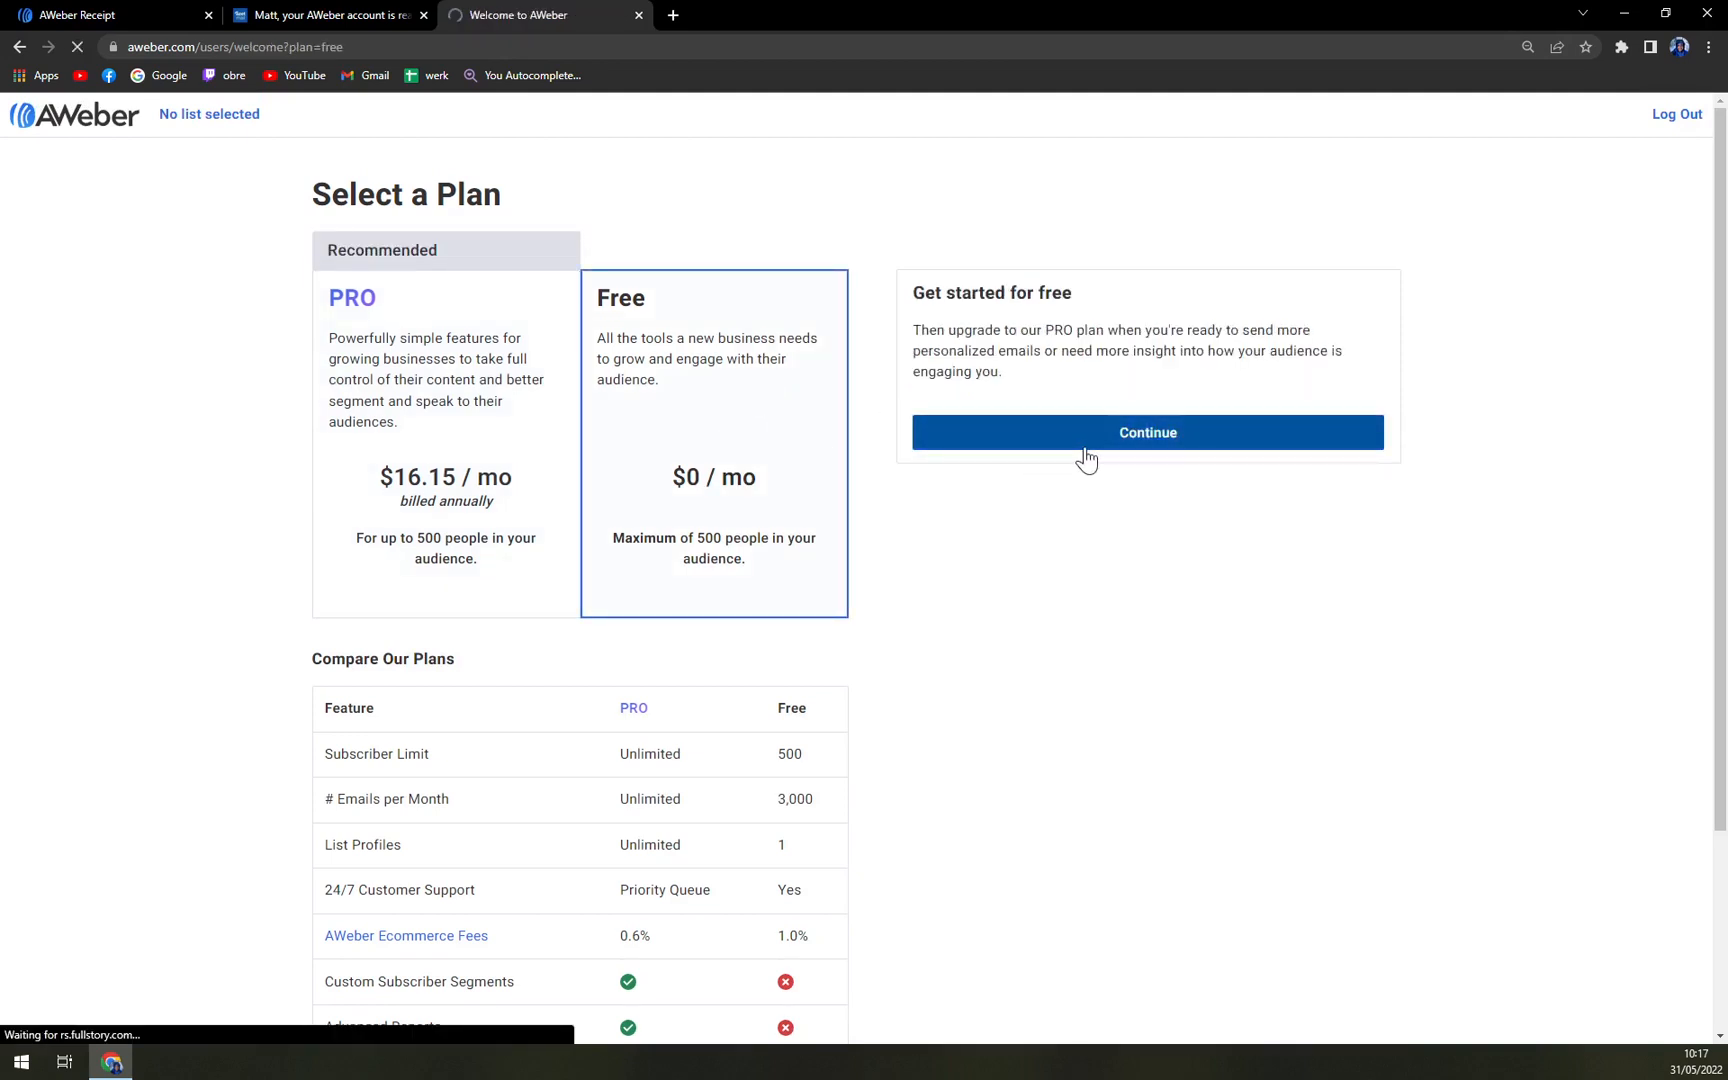
click(1146, 432)
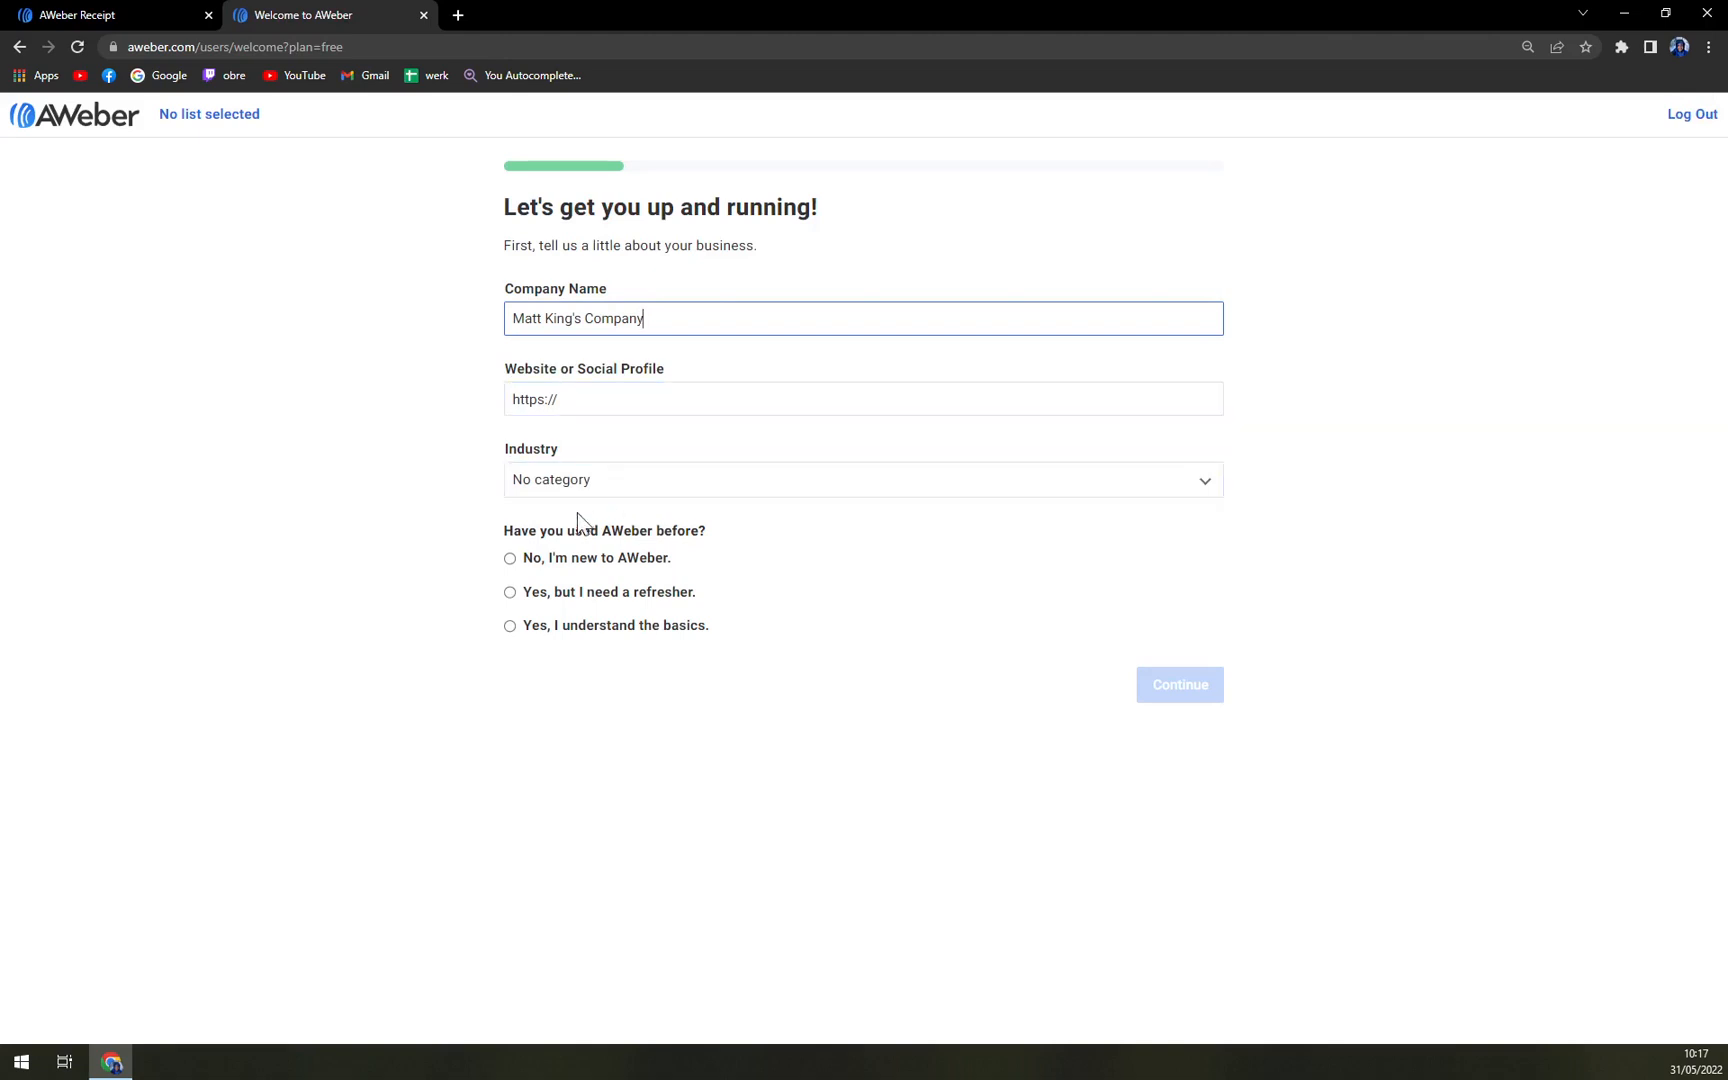
- Set industry to Education, answer 'No, I'm new to AWeber' and continue
click(862, 480)
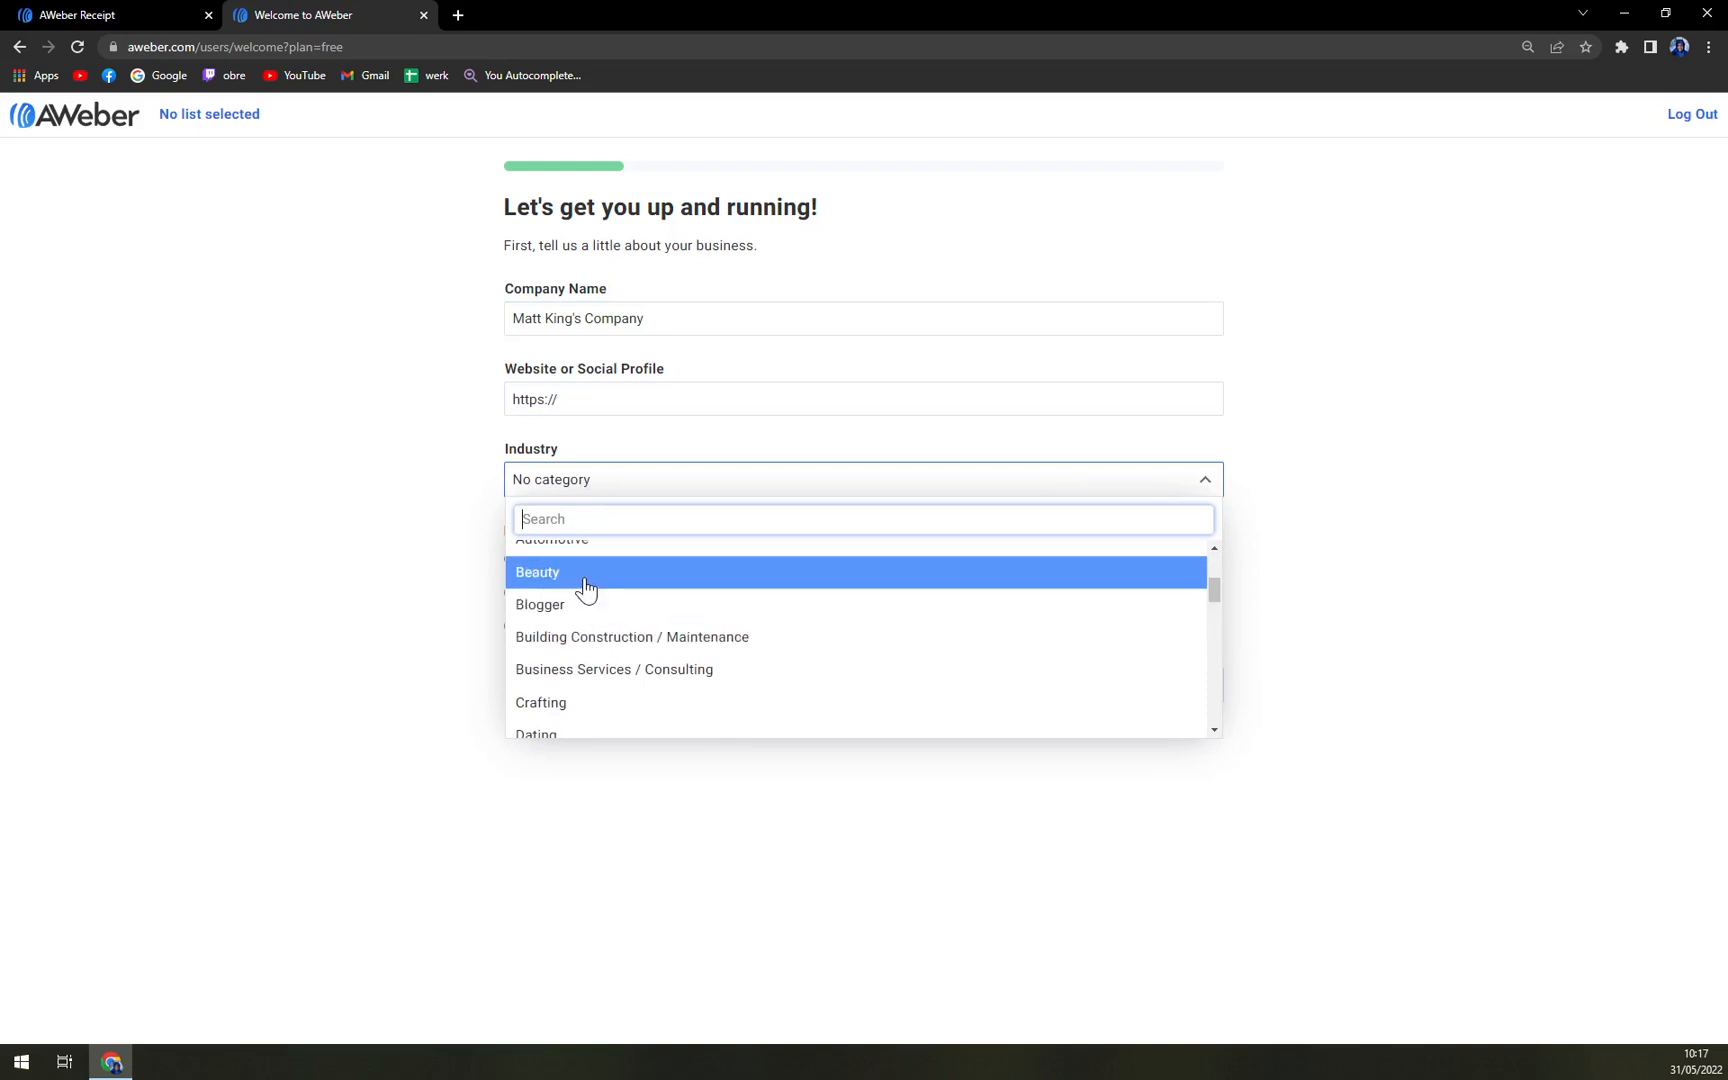
scroll(down, 3)
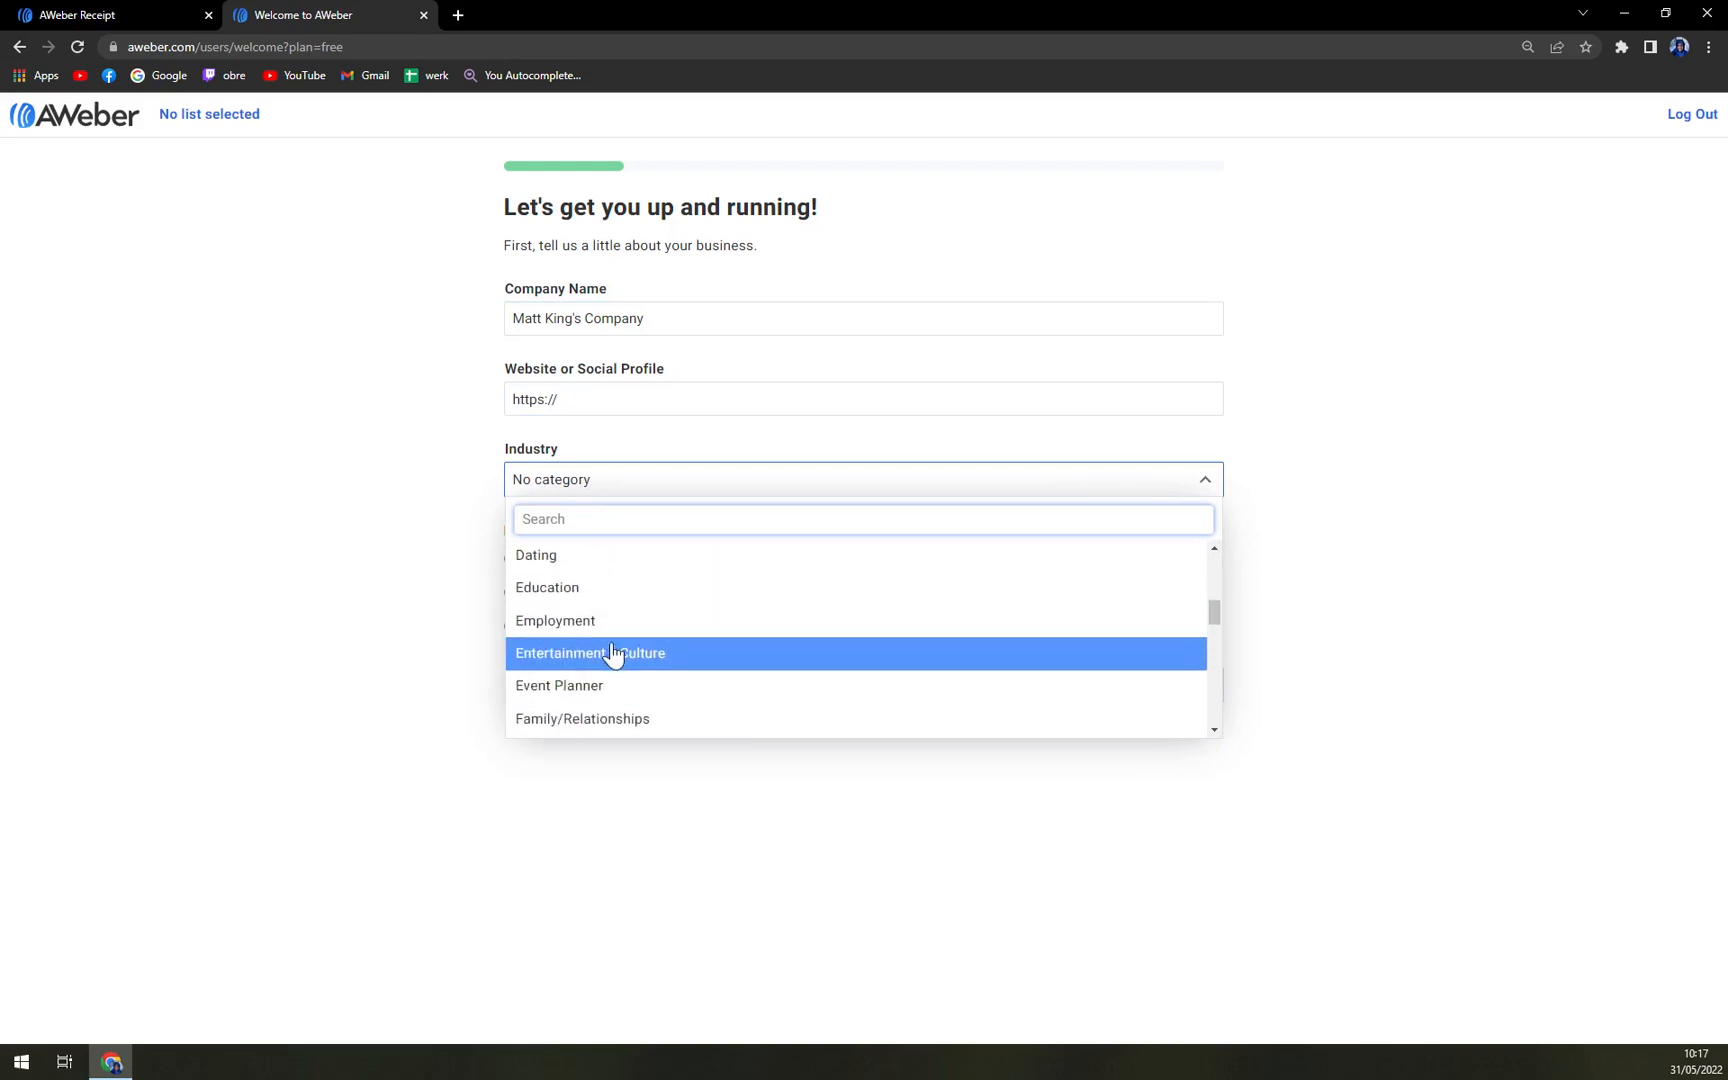
click(546, 588)
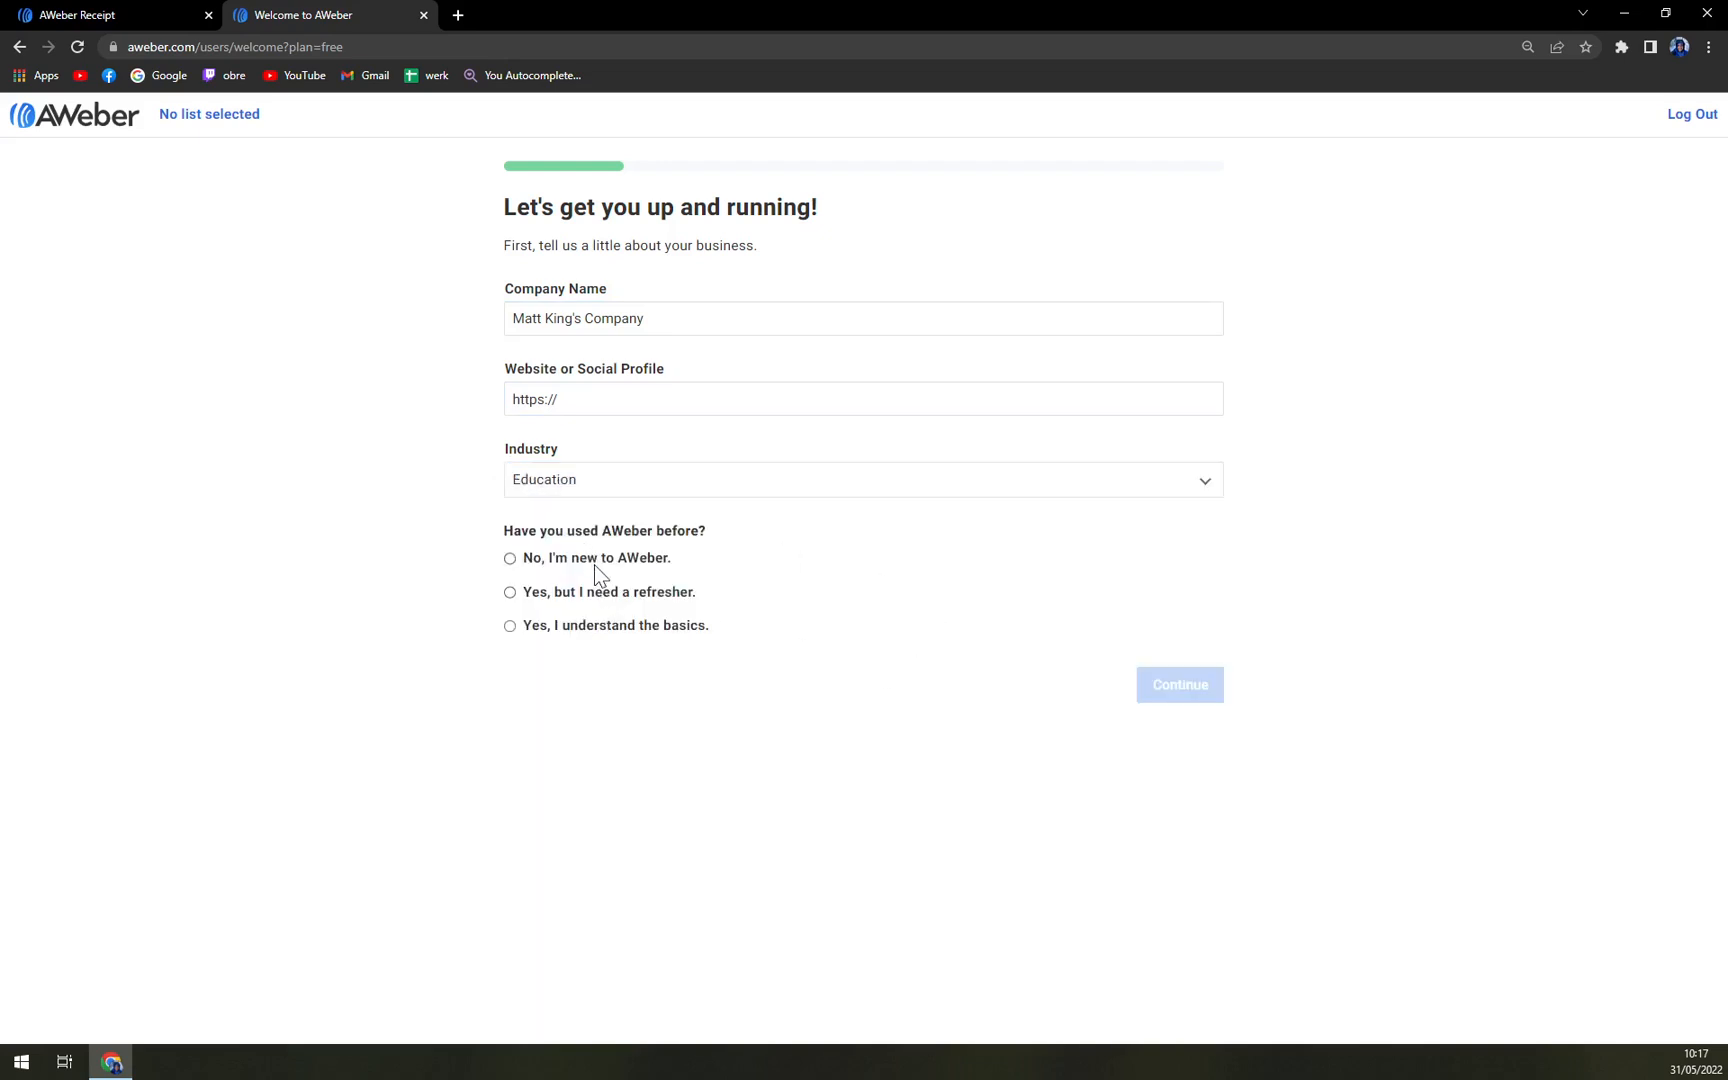
click(510, 558)
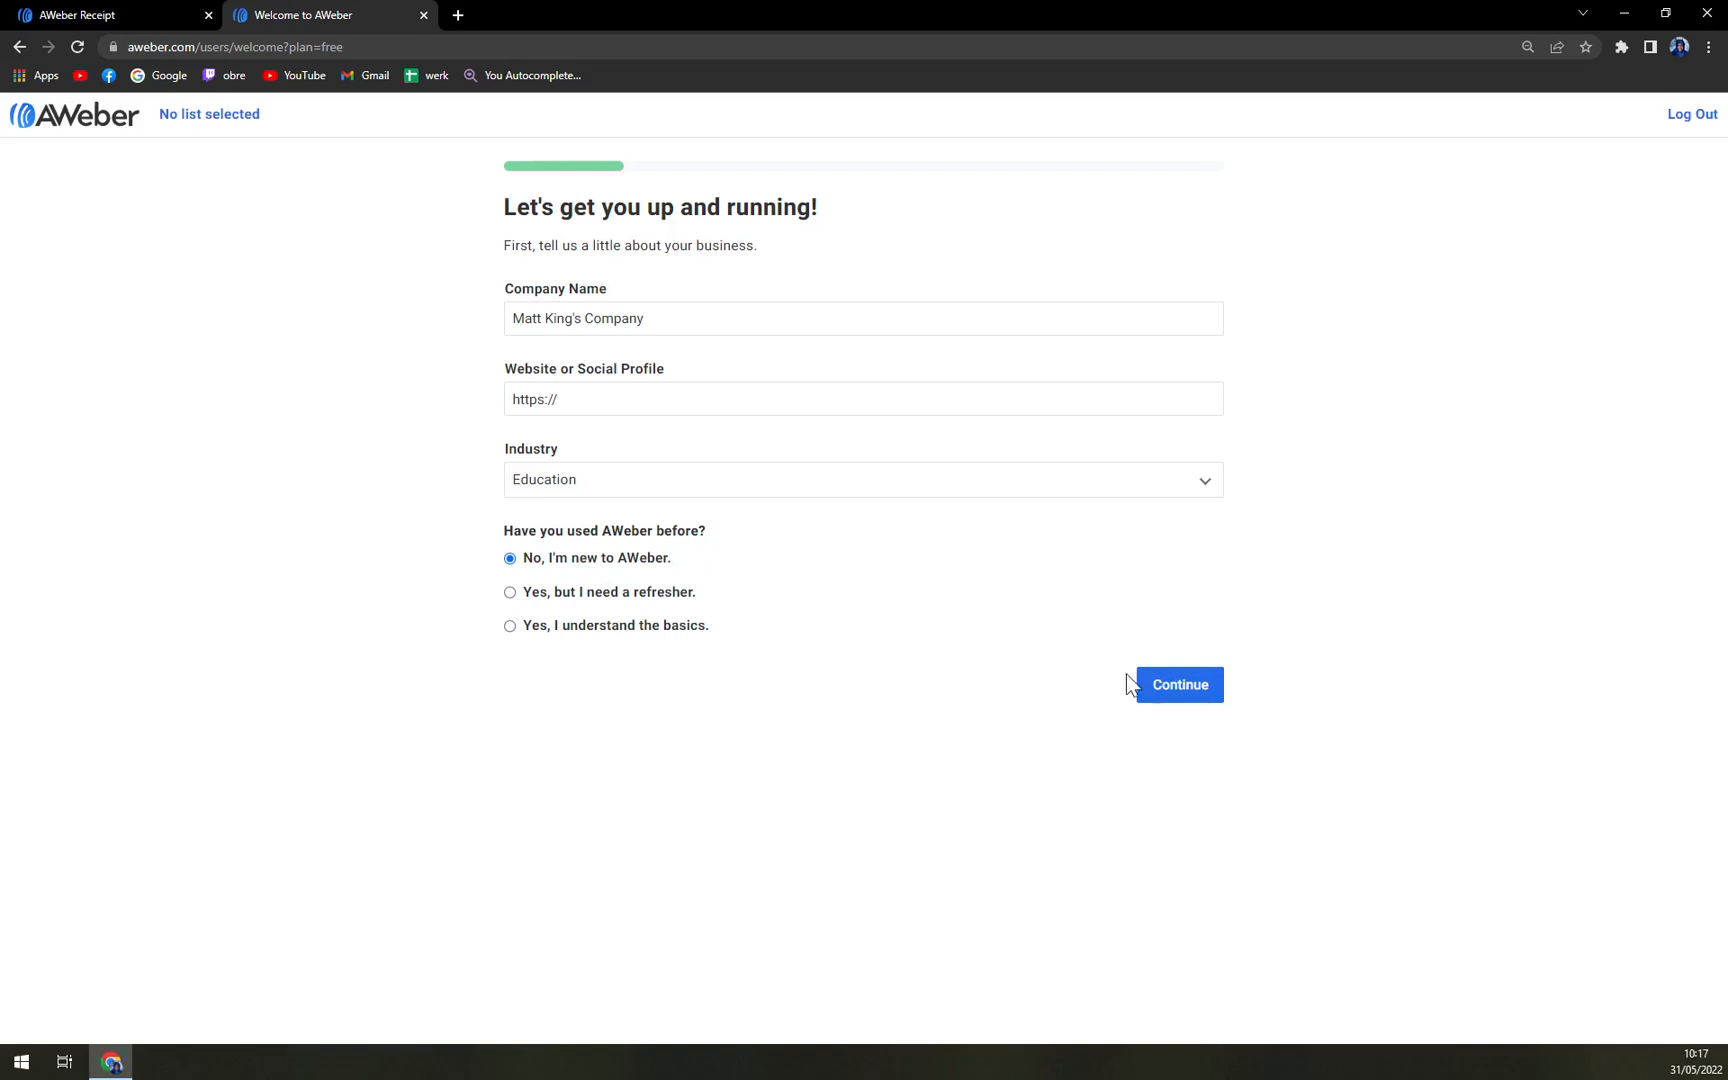
click(1178, 684)
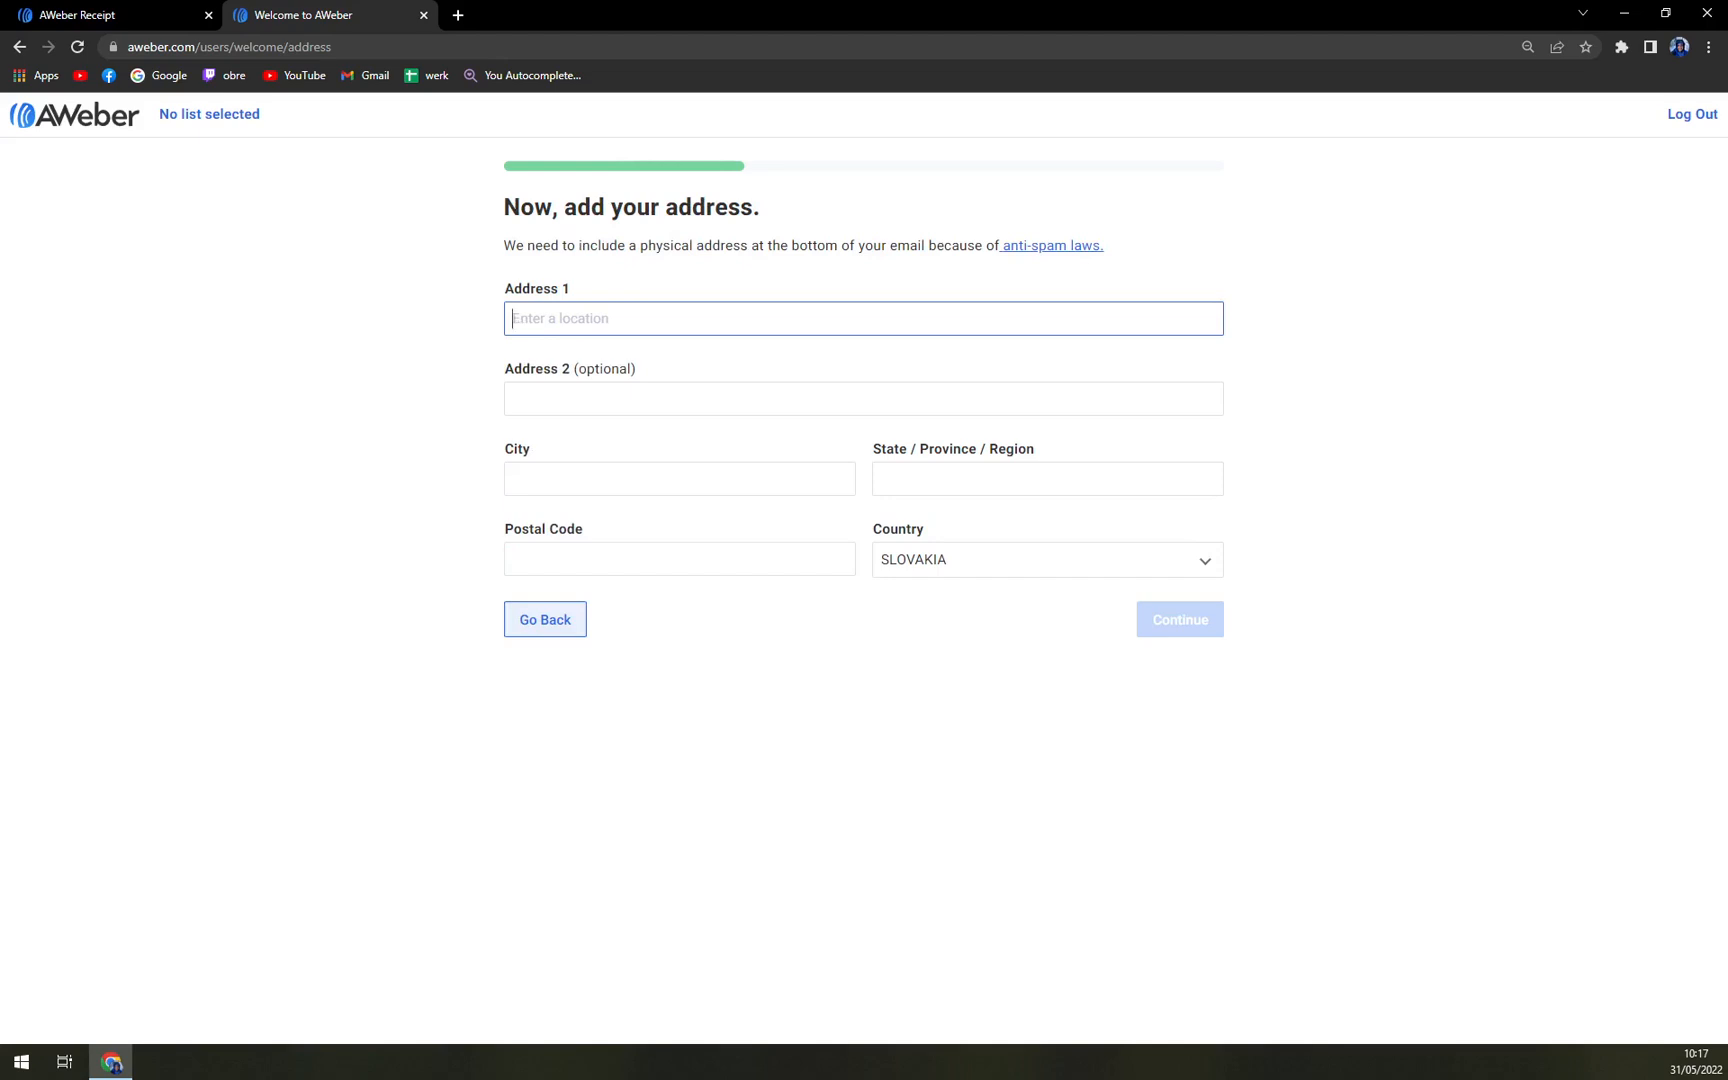
- Enter the address with Ružomberok, postal code 034 01, region Žilinský kraj and submit
text(Made Up street)
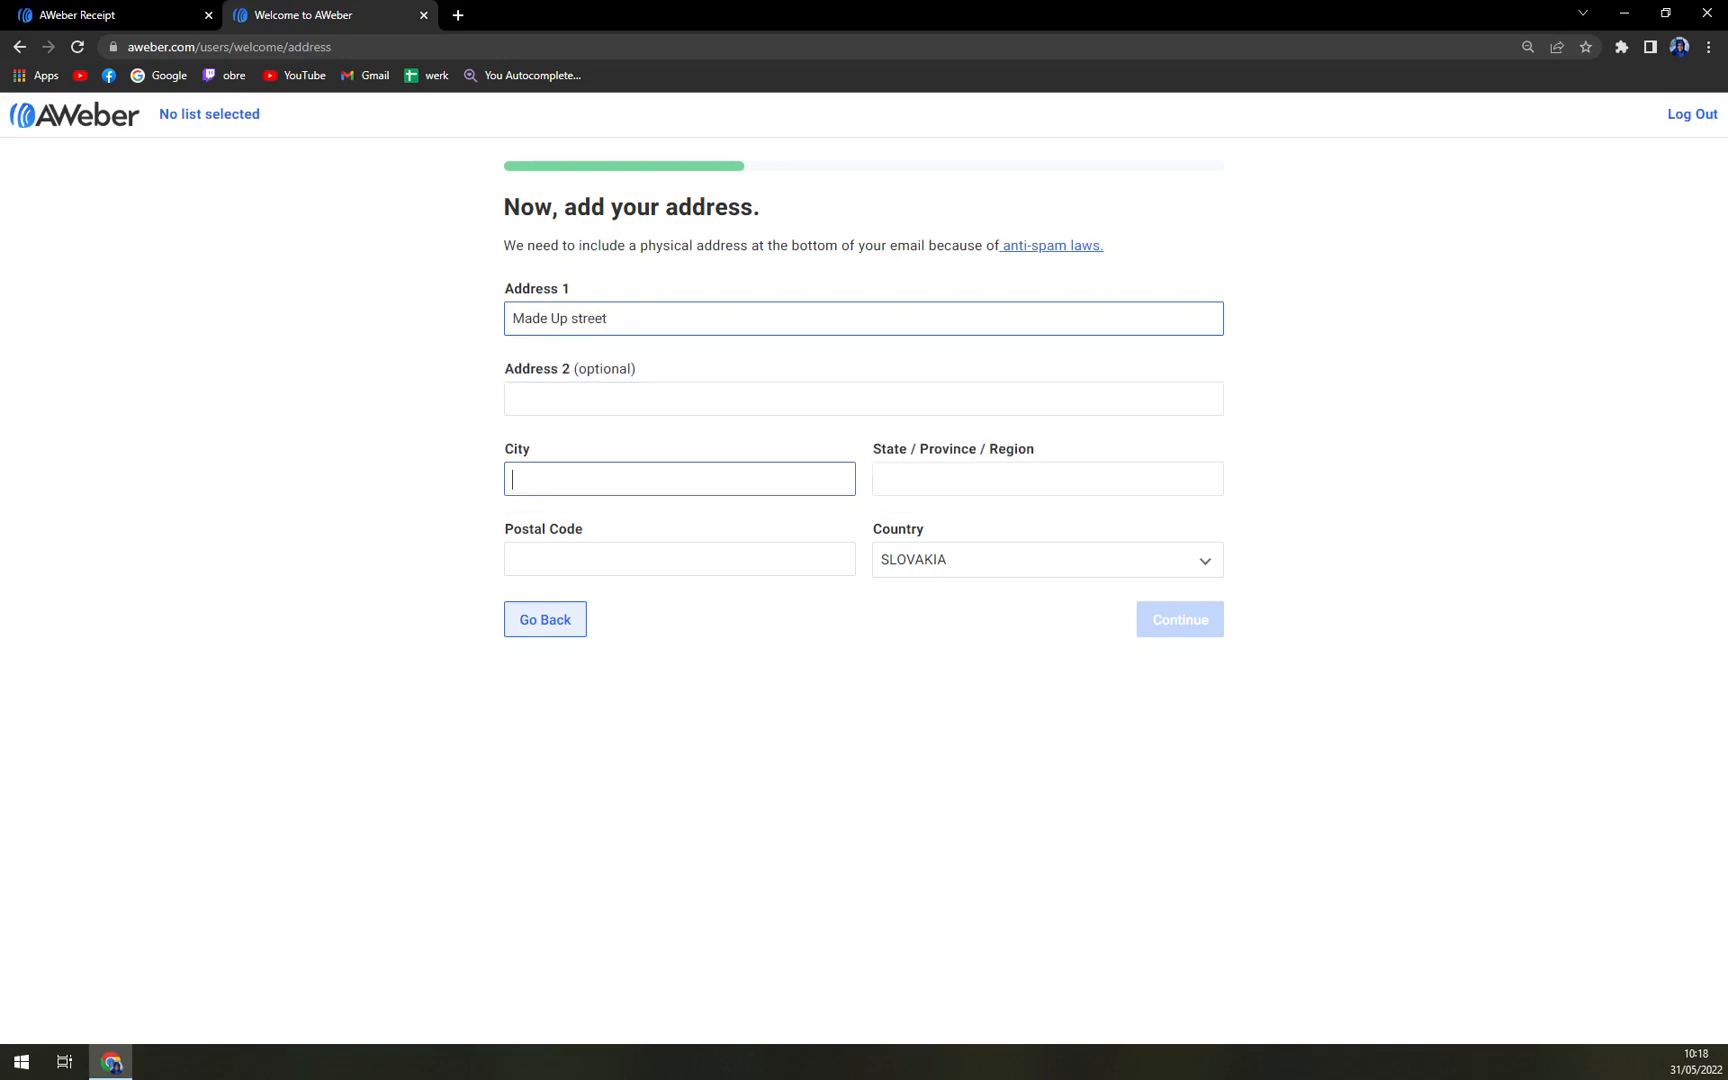
text(Ružomberok)
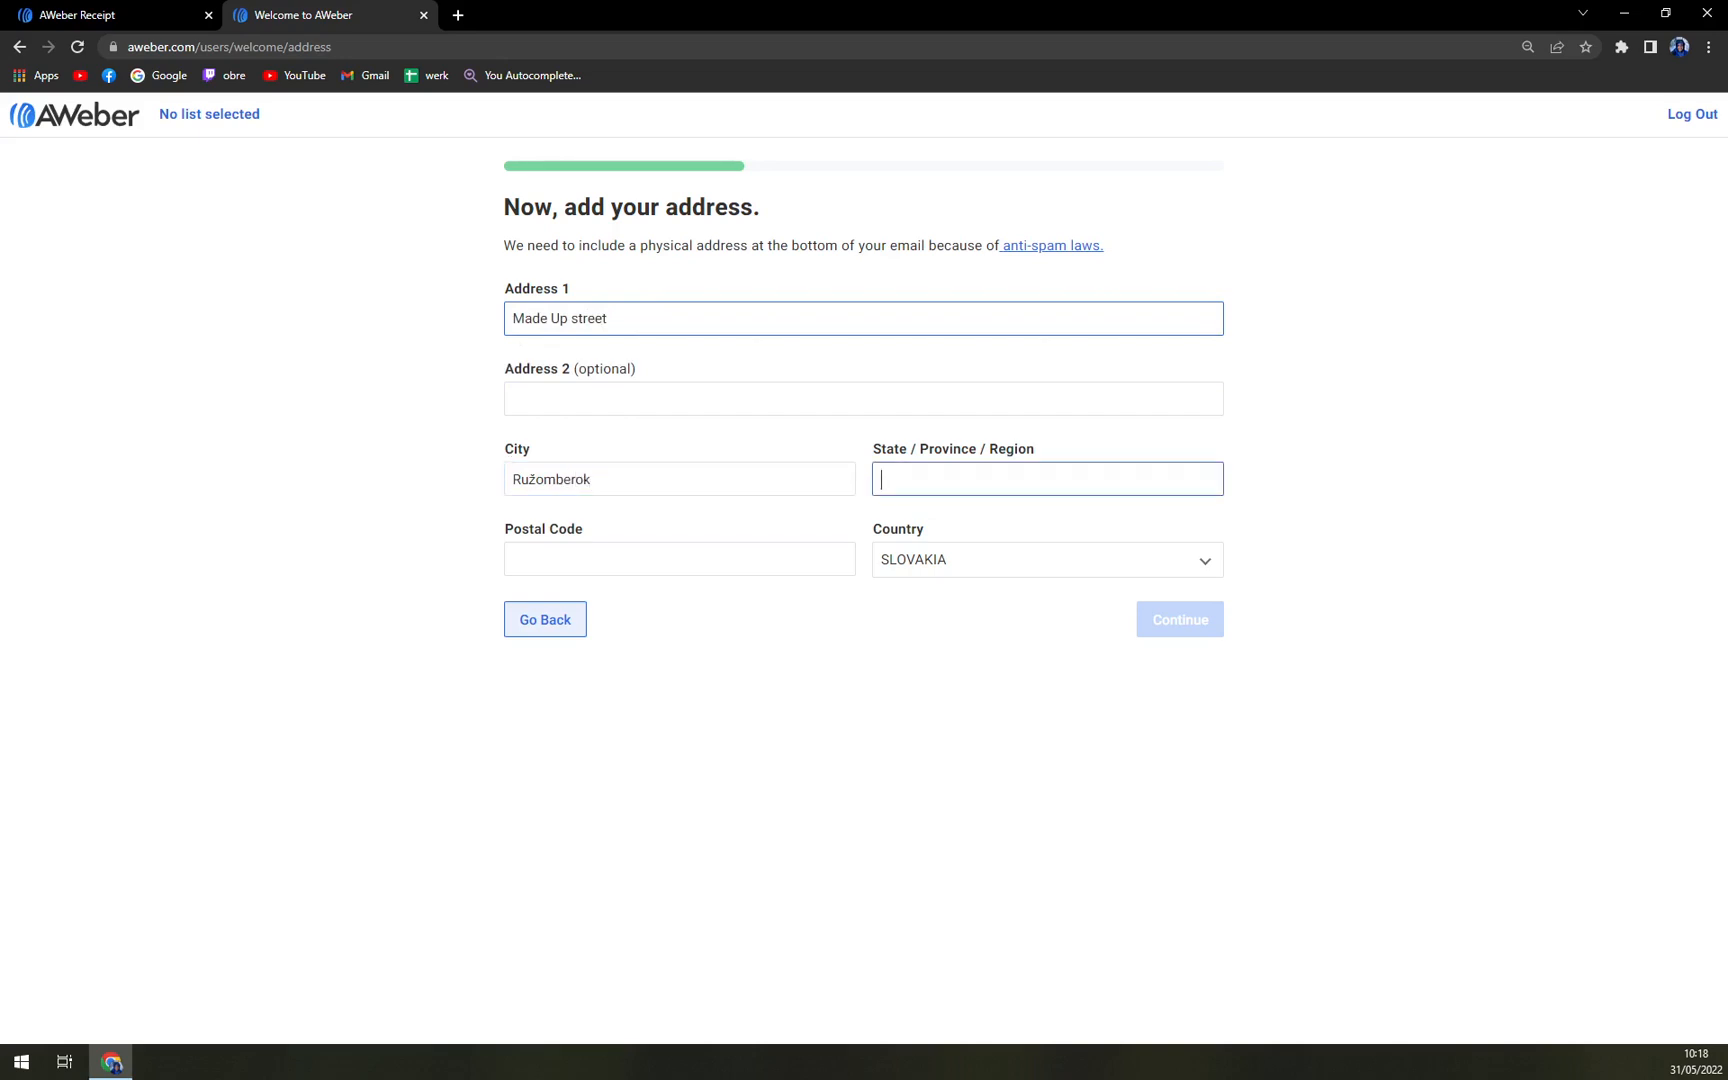
text(03401)
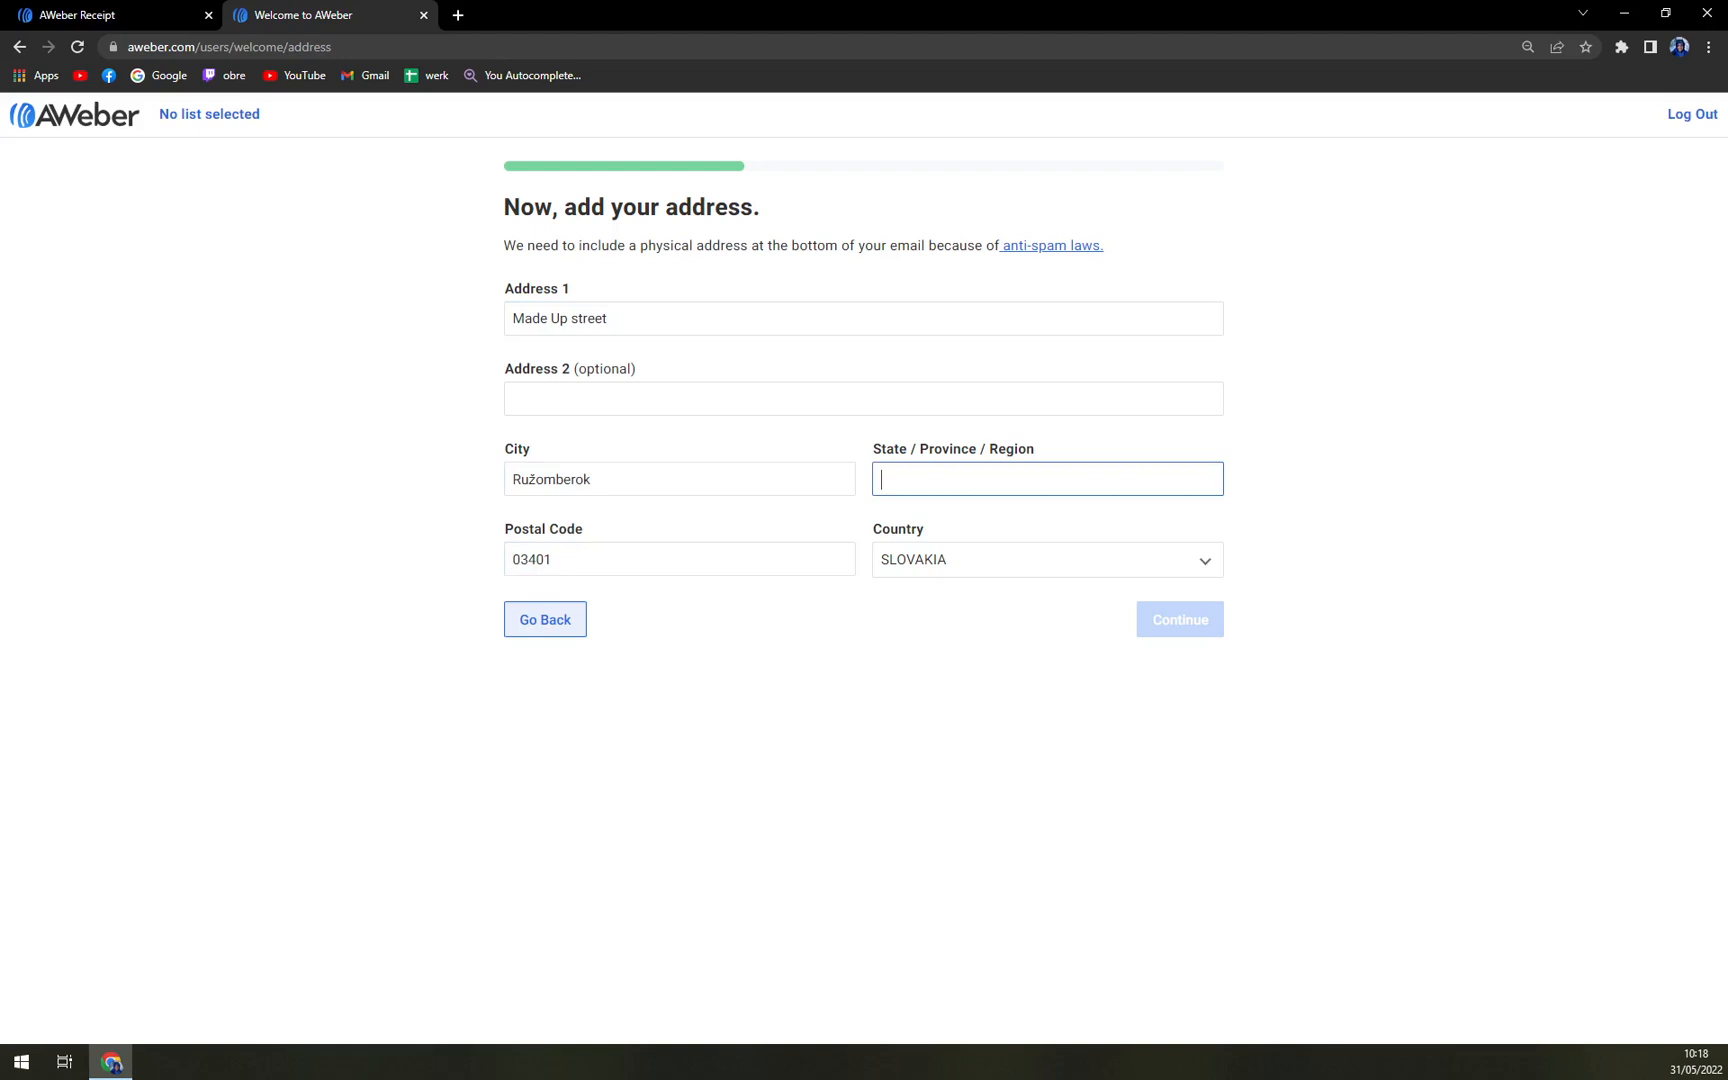
text(s)
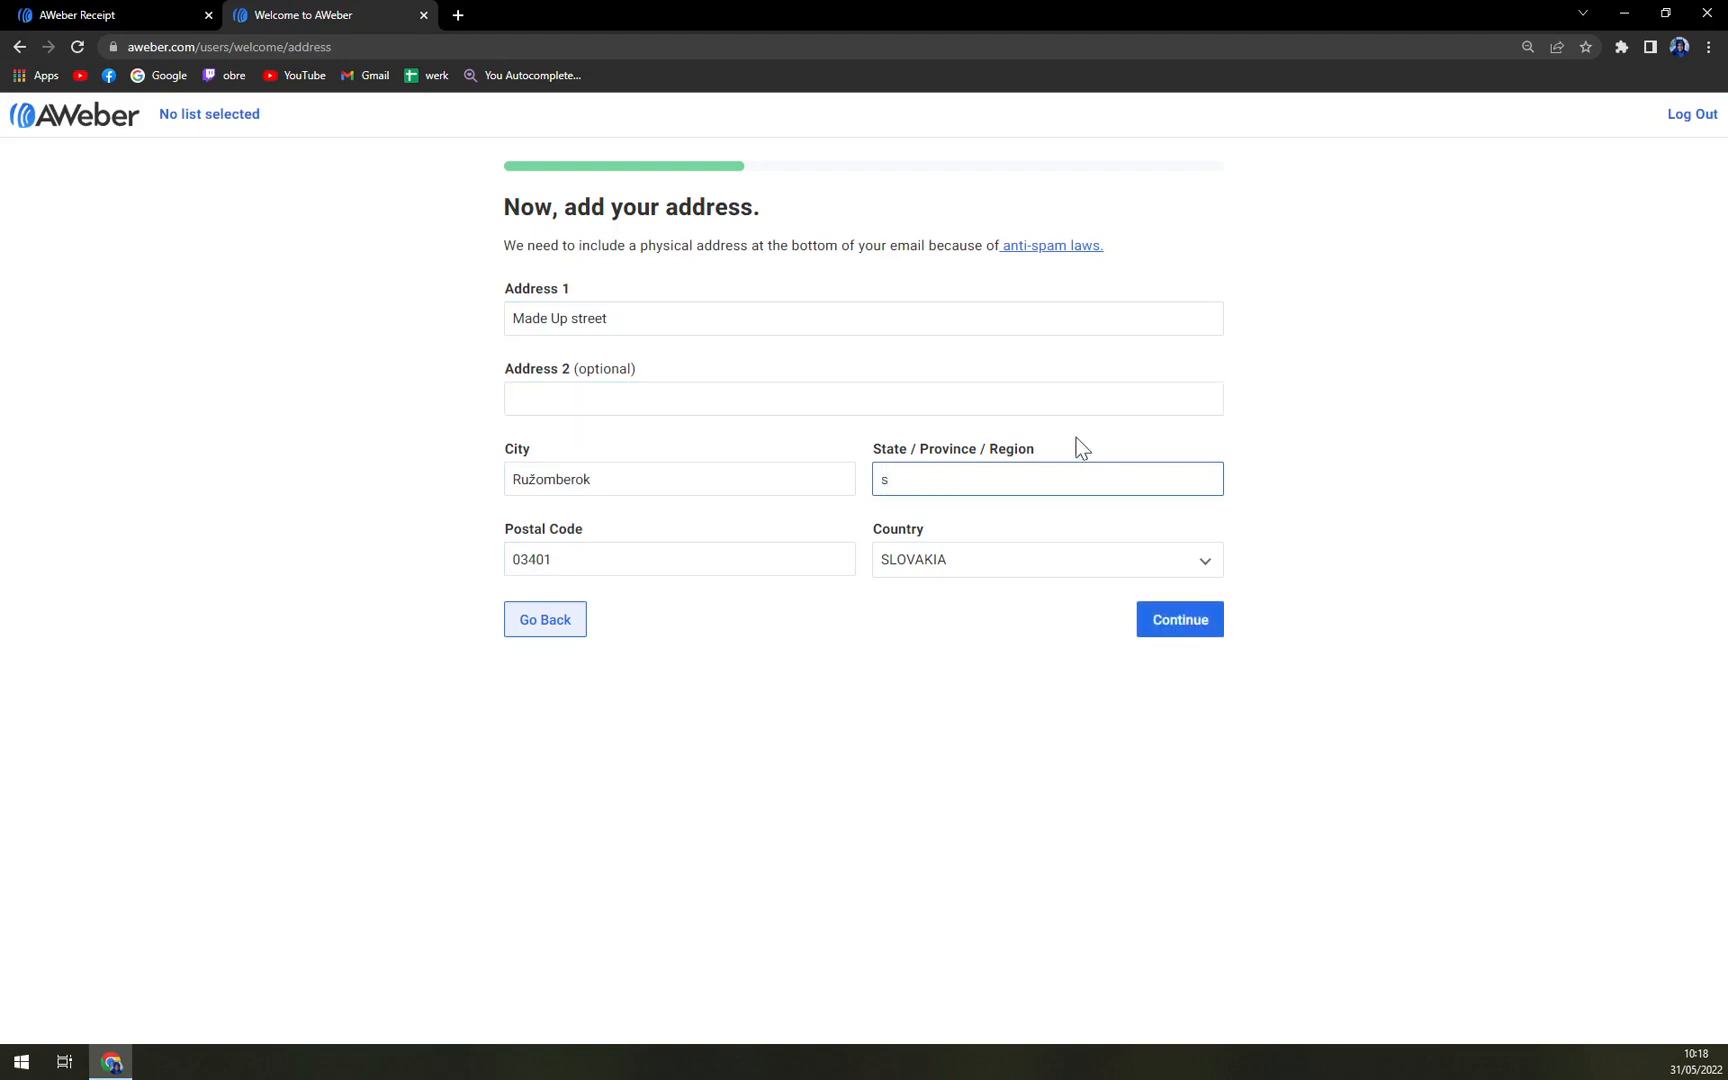
key(Backspace)
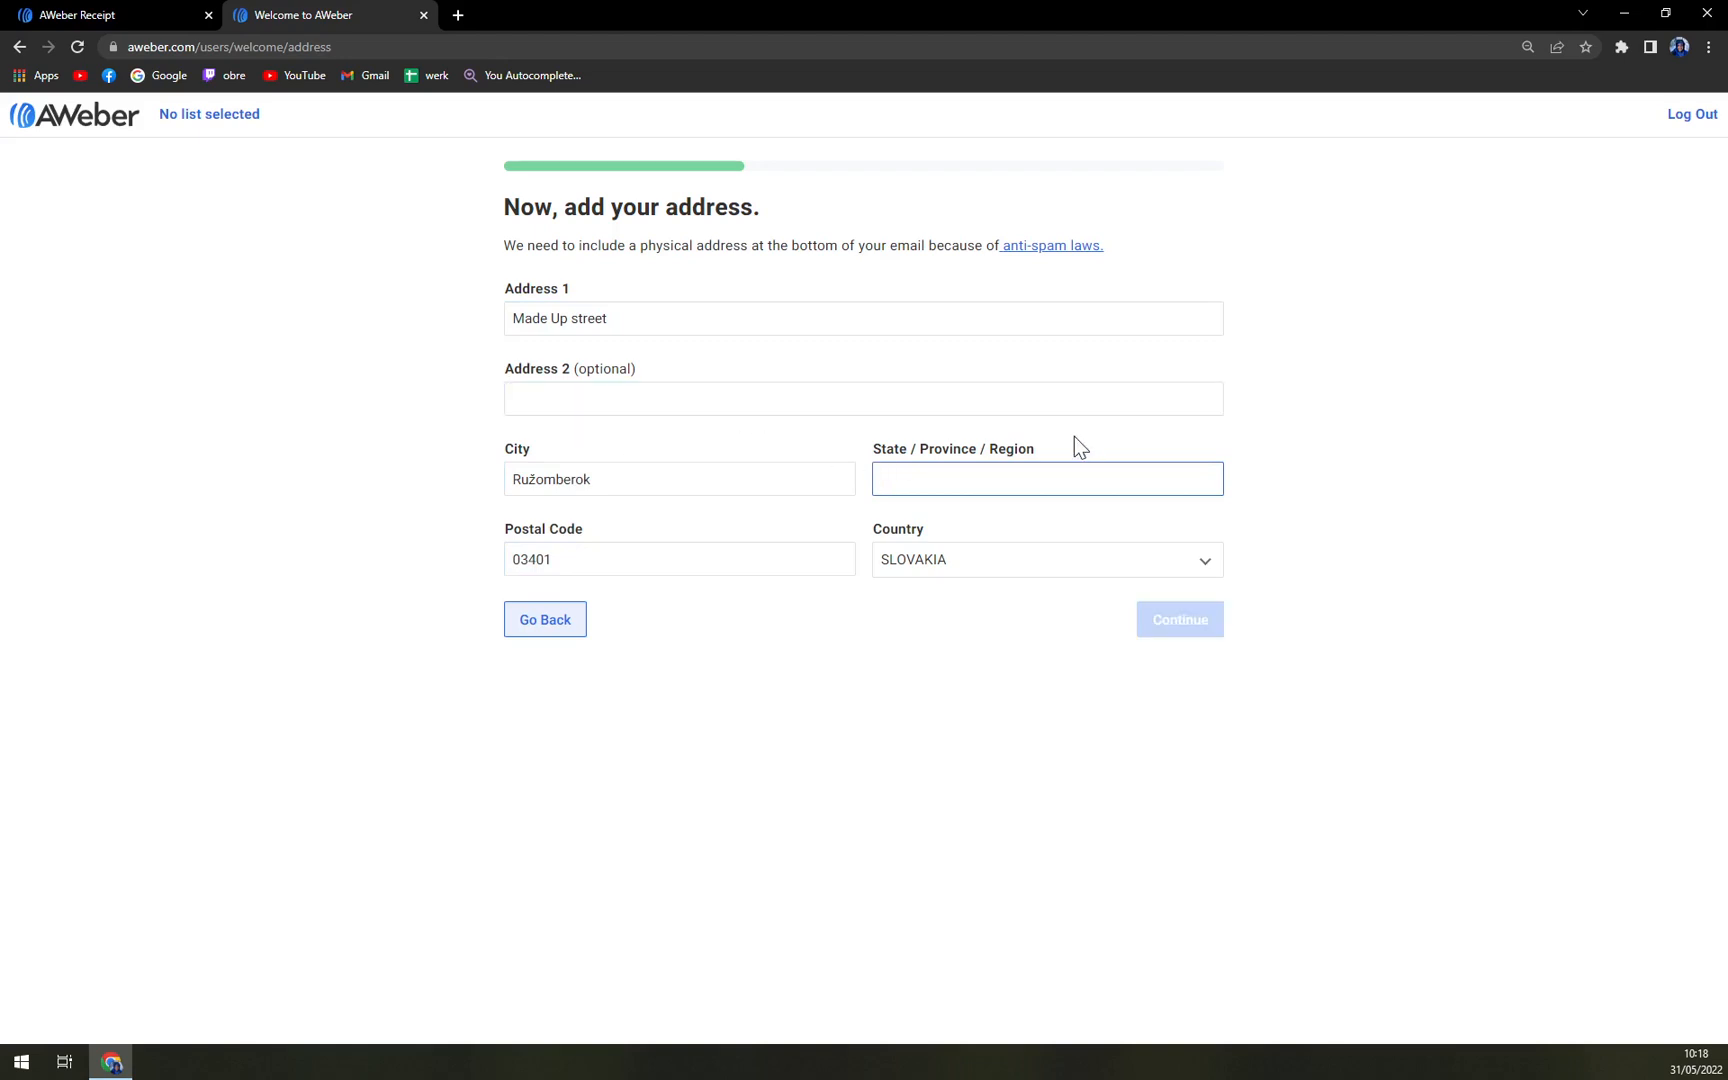
text(Žilina)
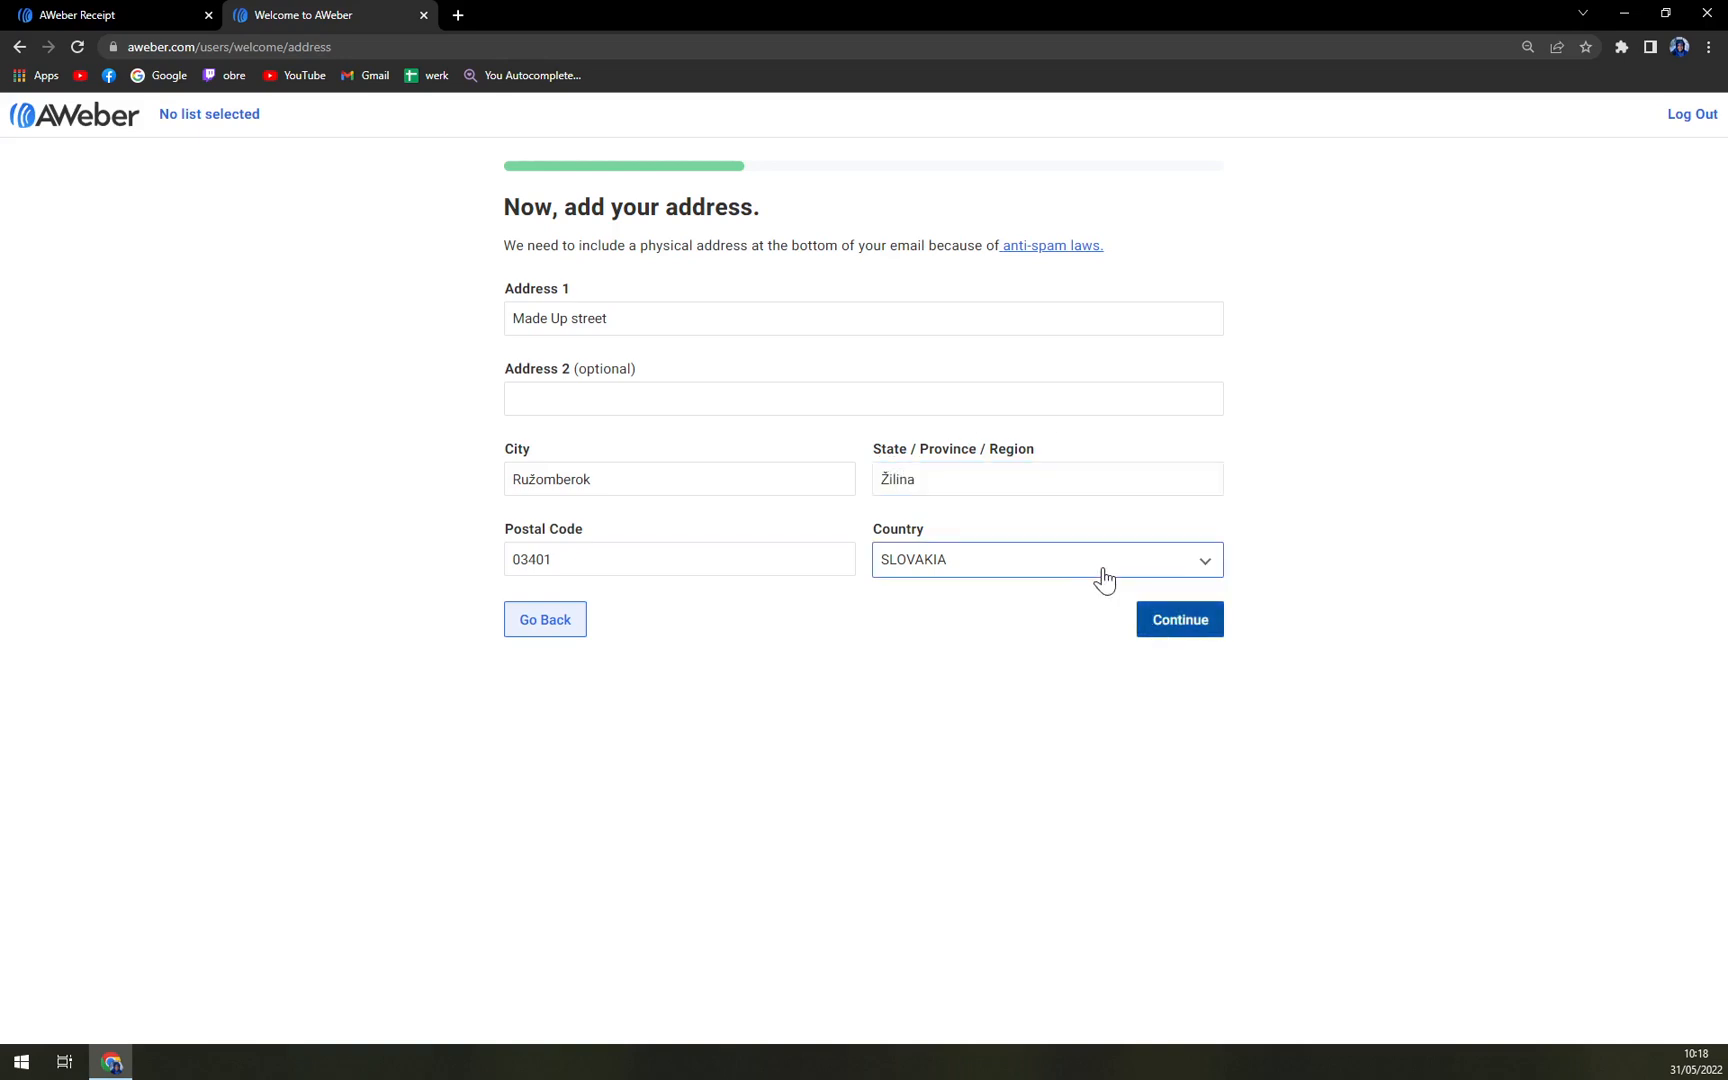
click(1178, 618)
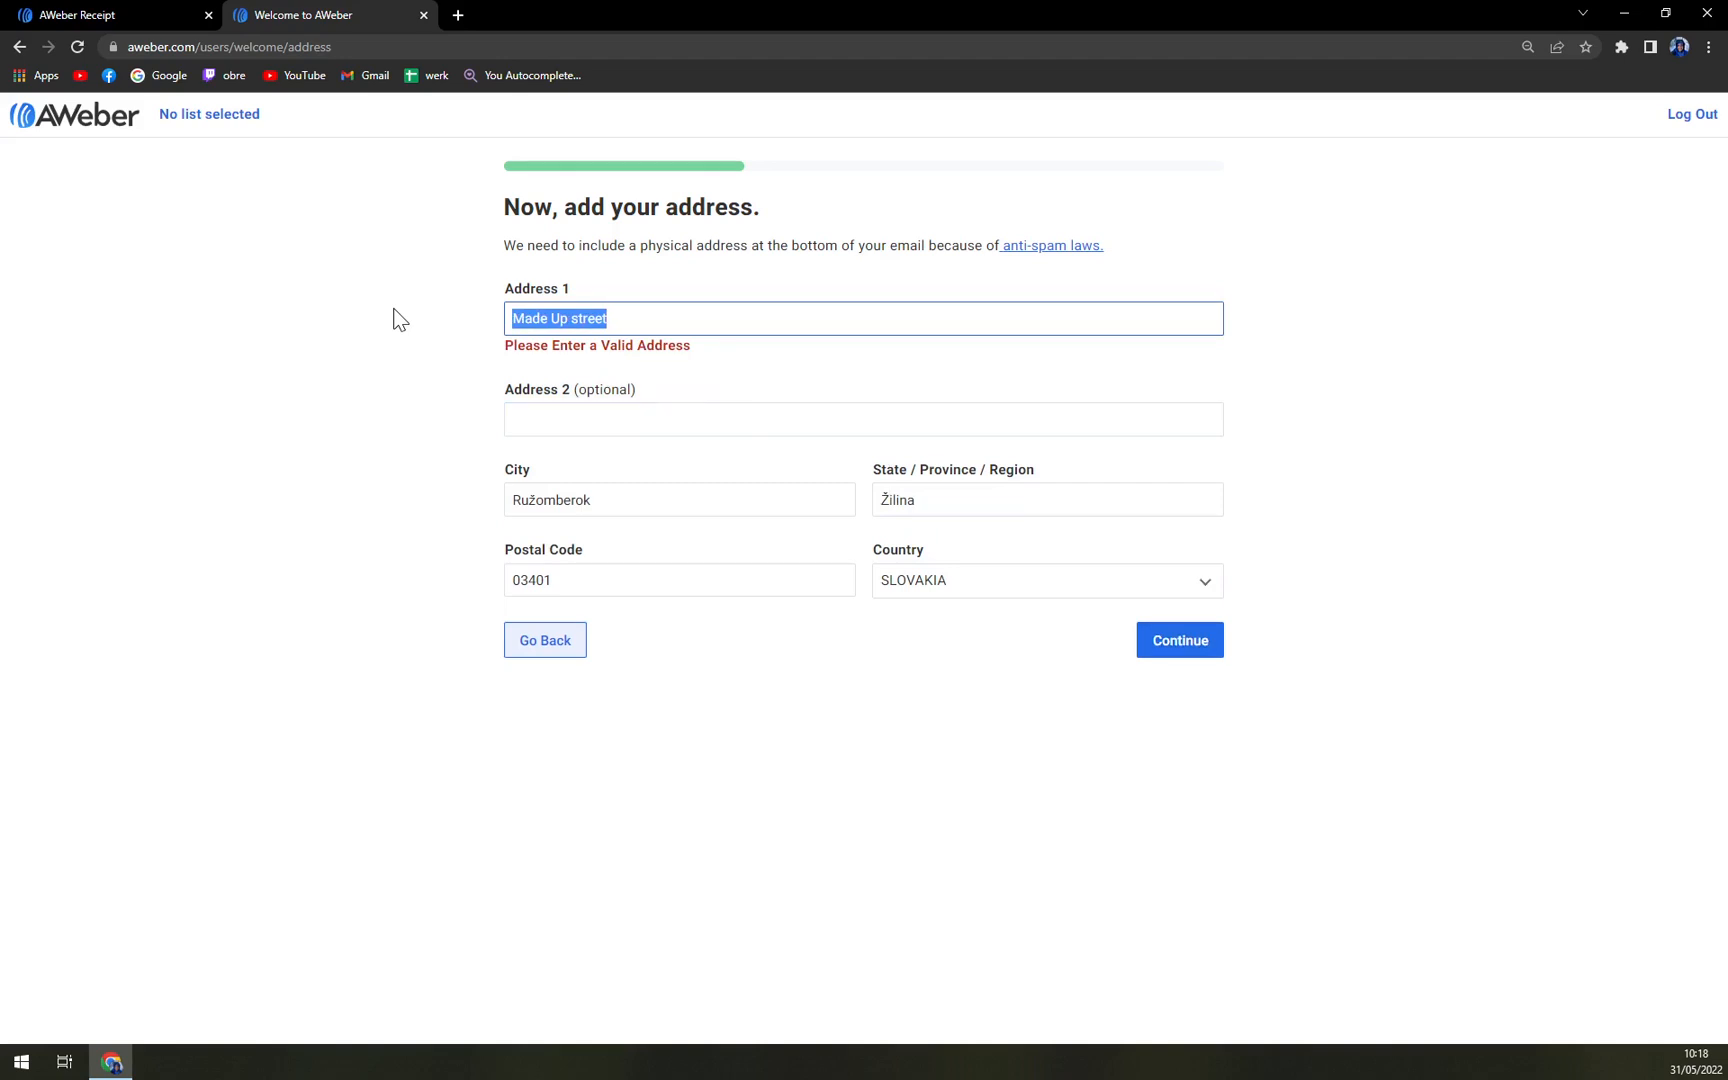
- Correct the Address 1 and City (Ružomberok) entries and resubmit the address
text(Bystr)
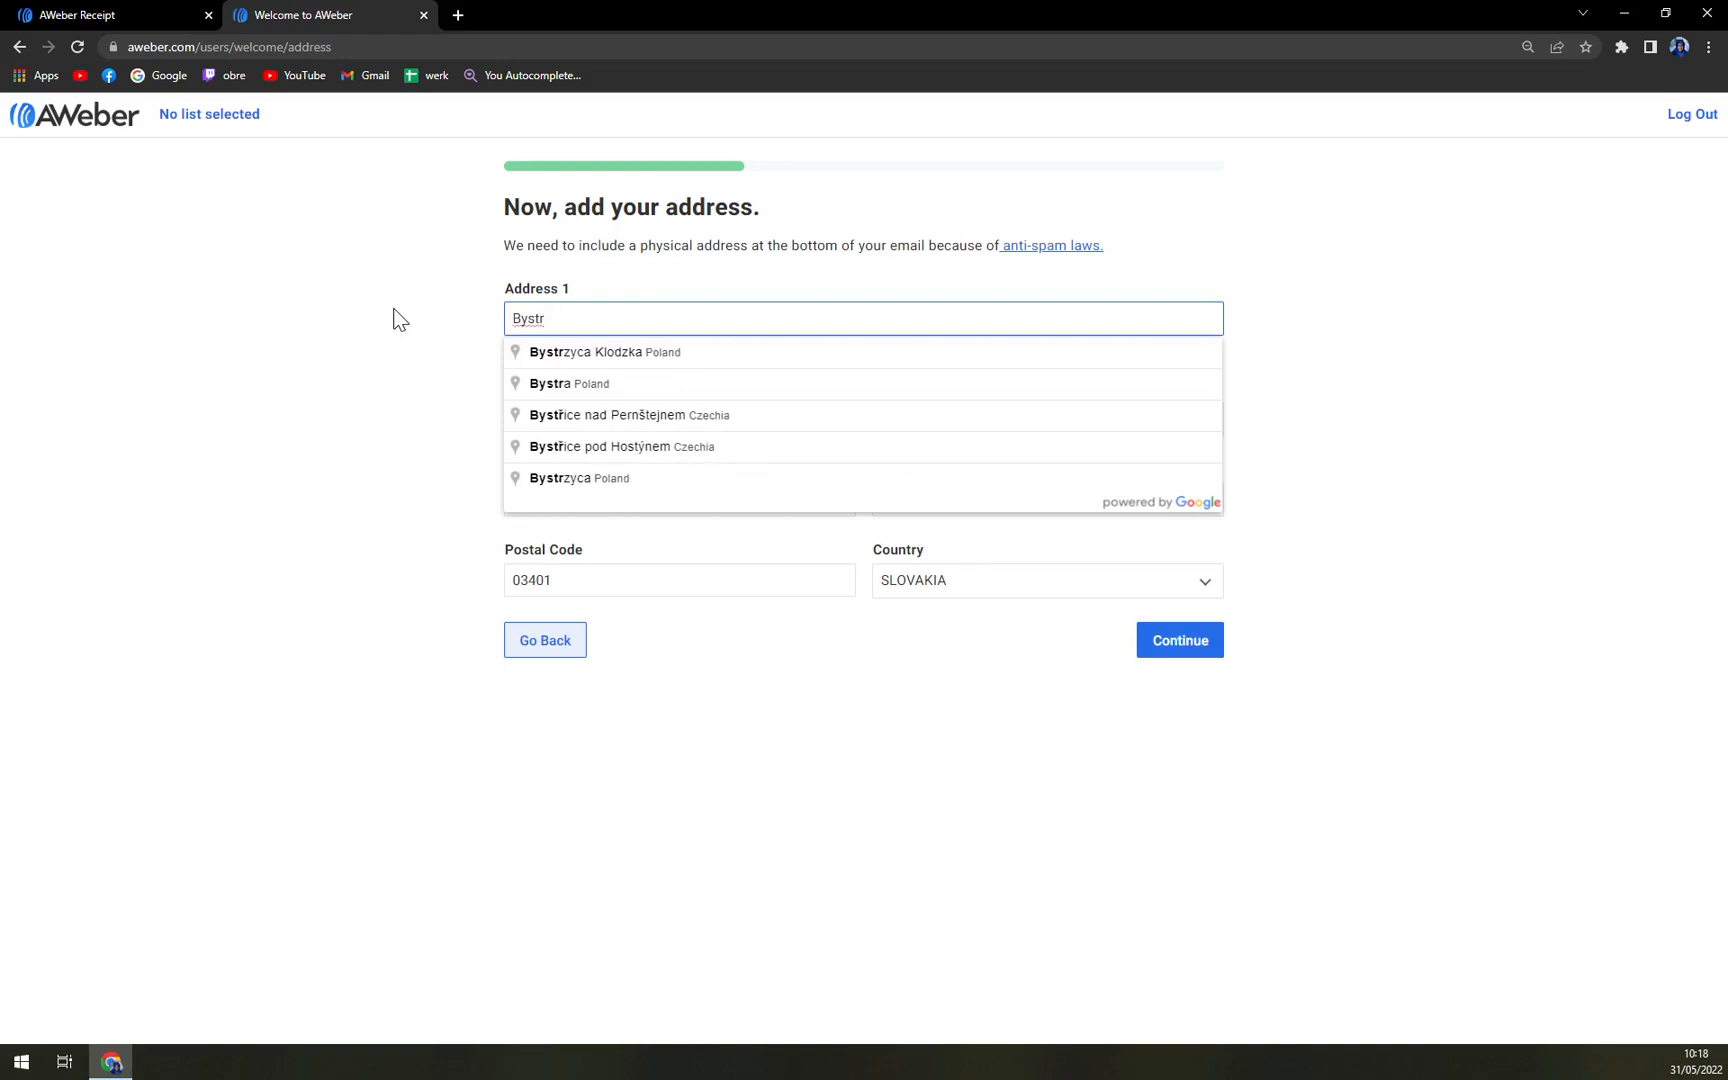
mouse_move(624, 492)
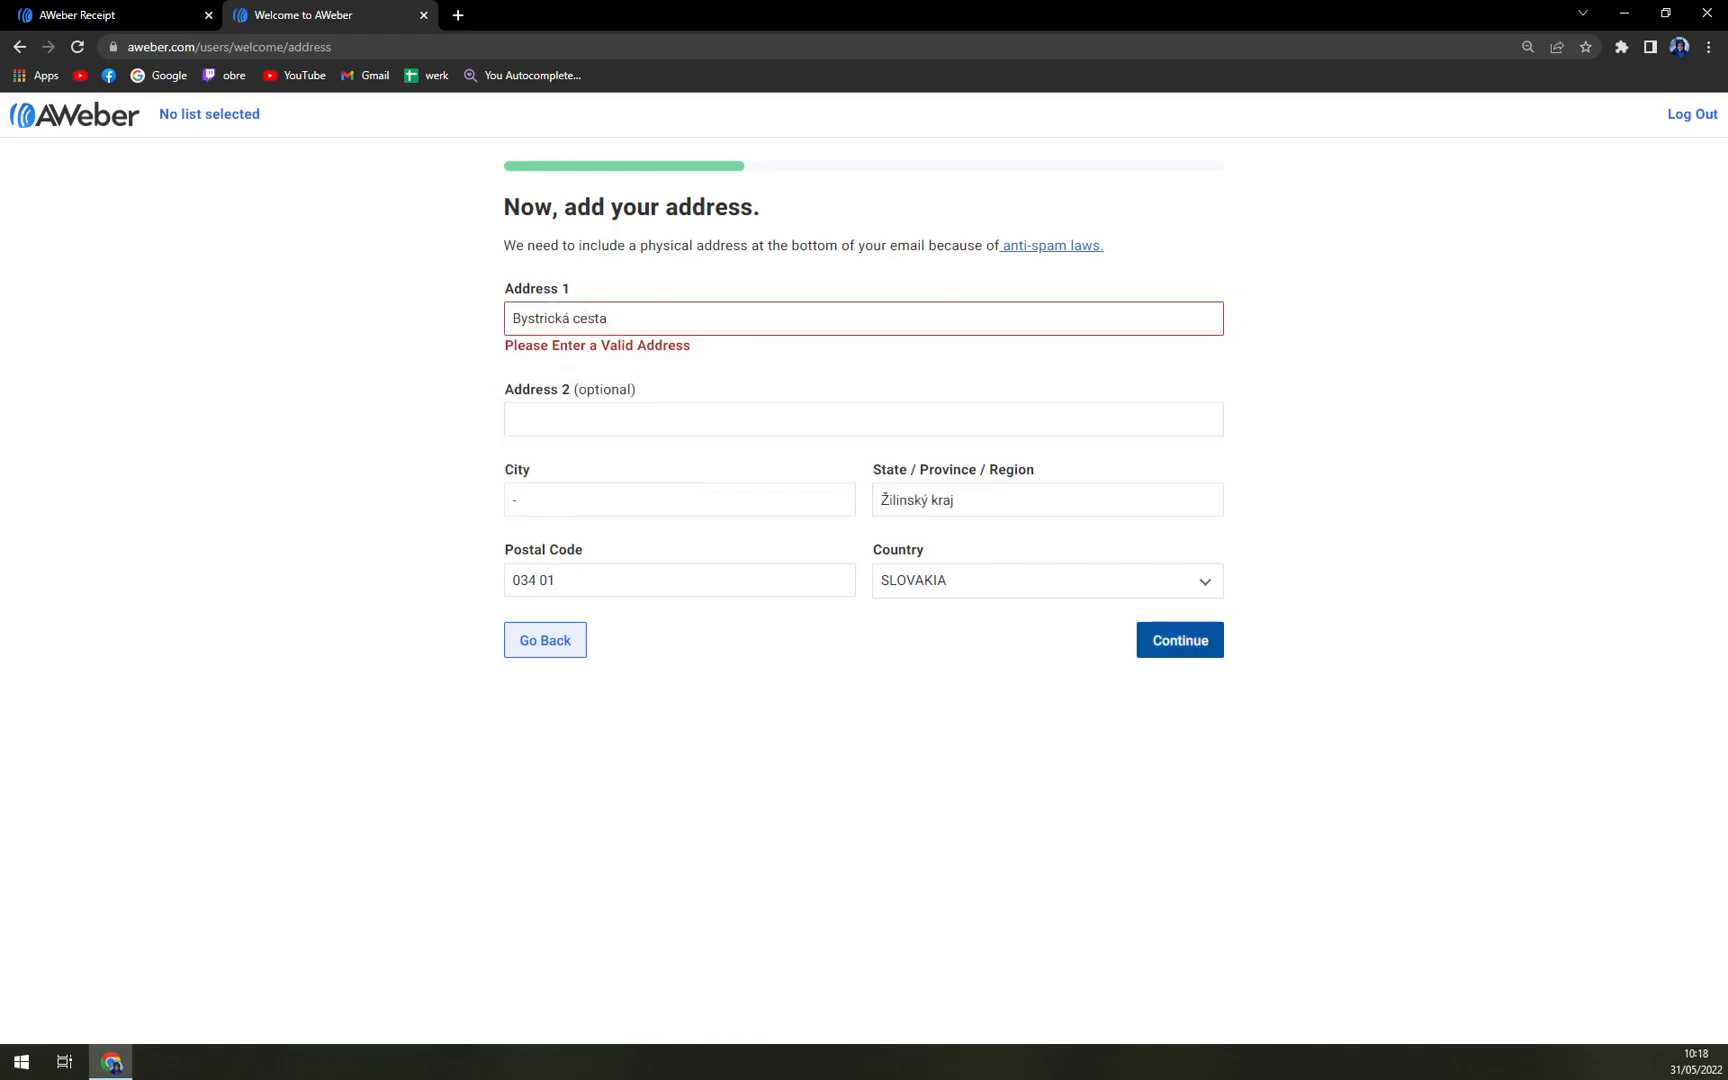
click(678, 500)
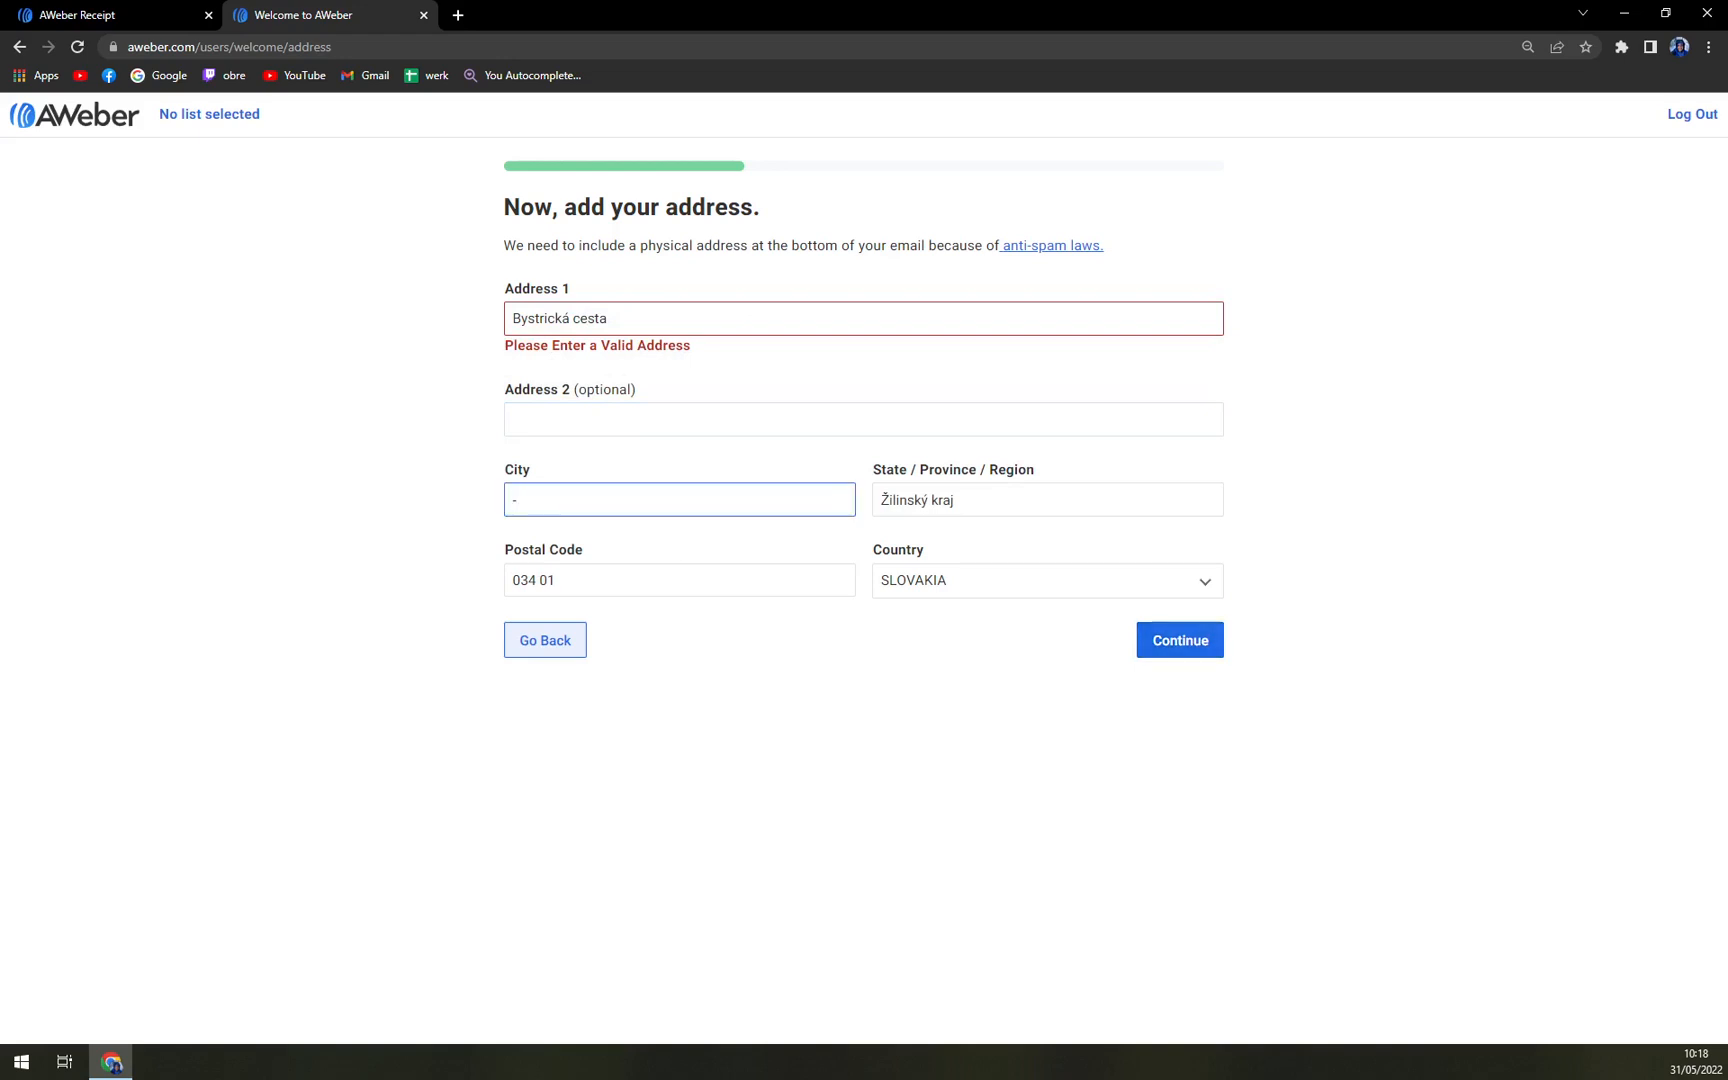
text(Ružomberok)
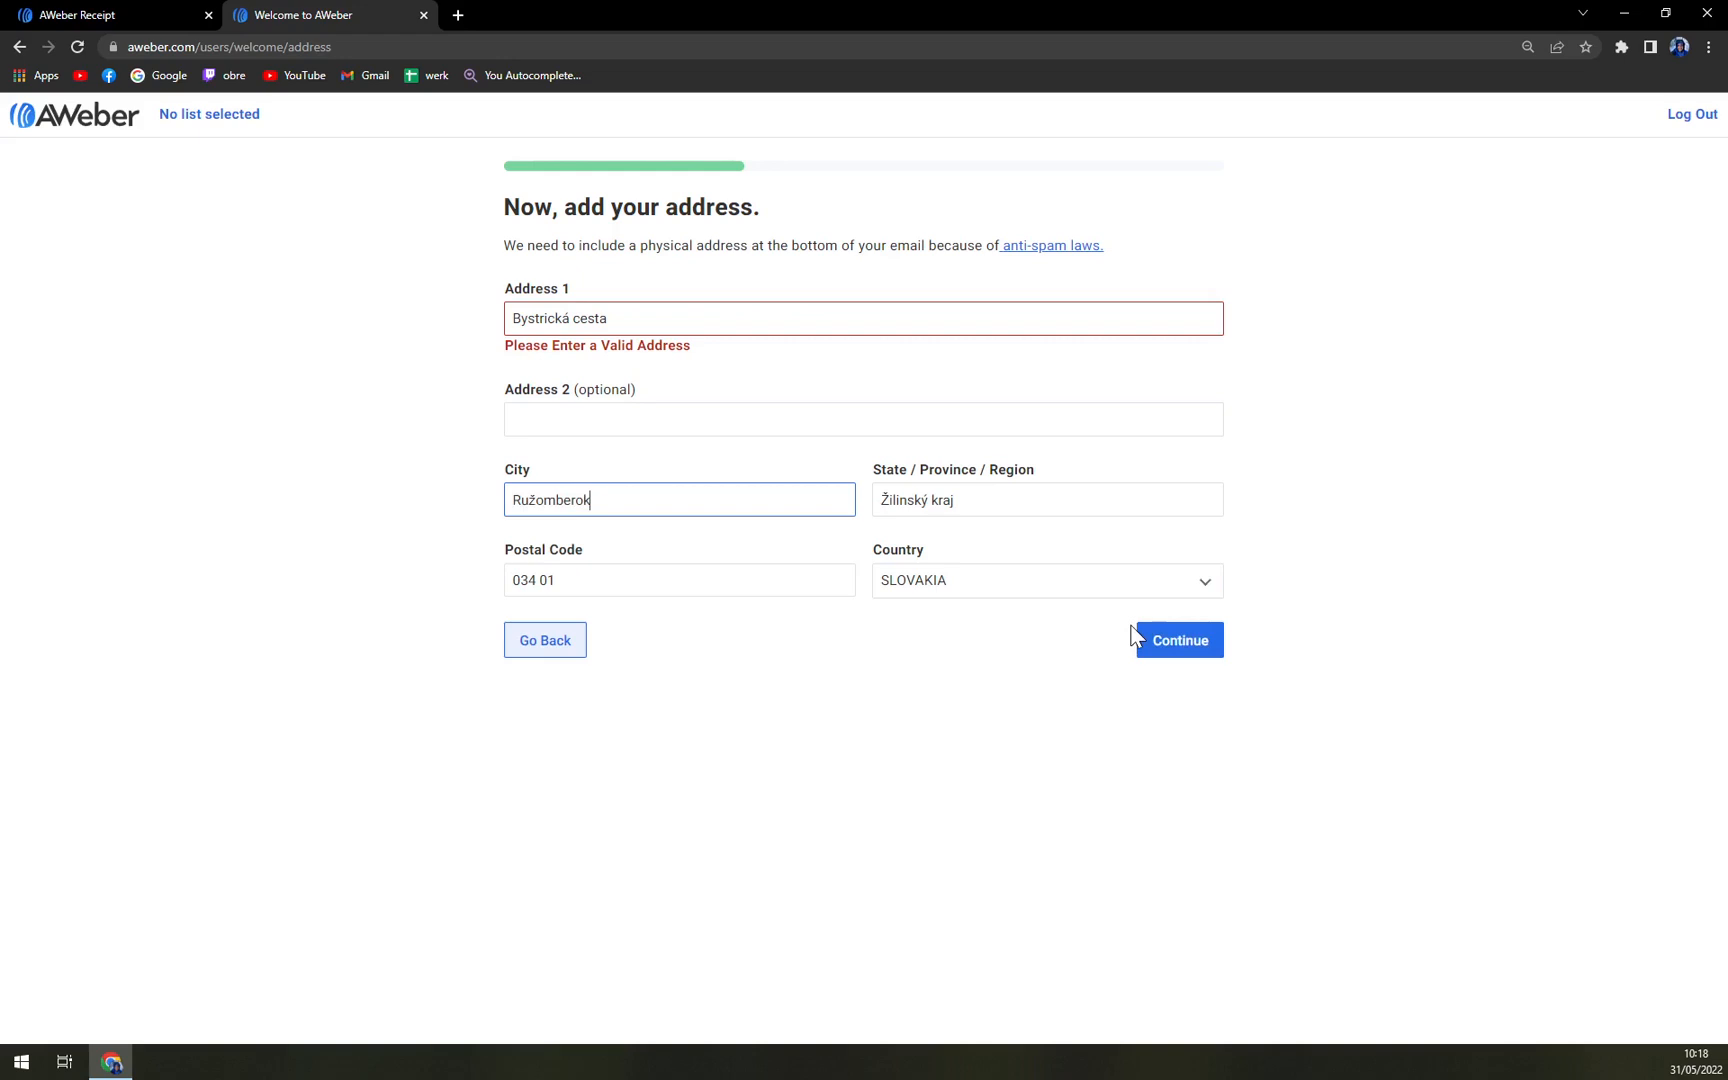
click(1178, 640)
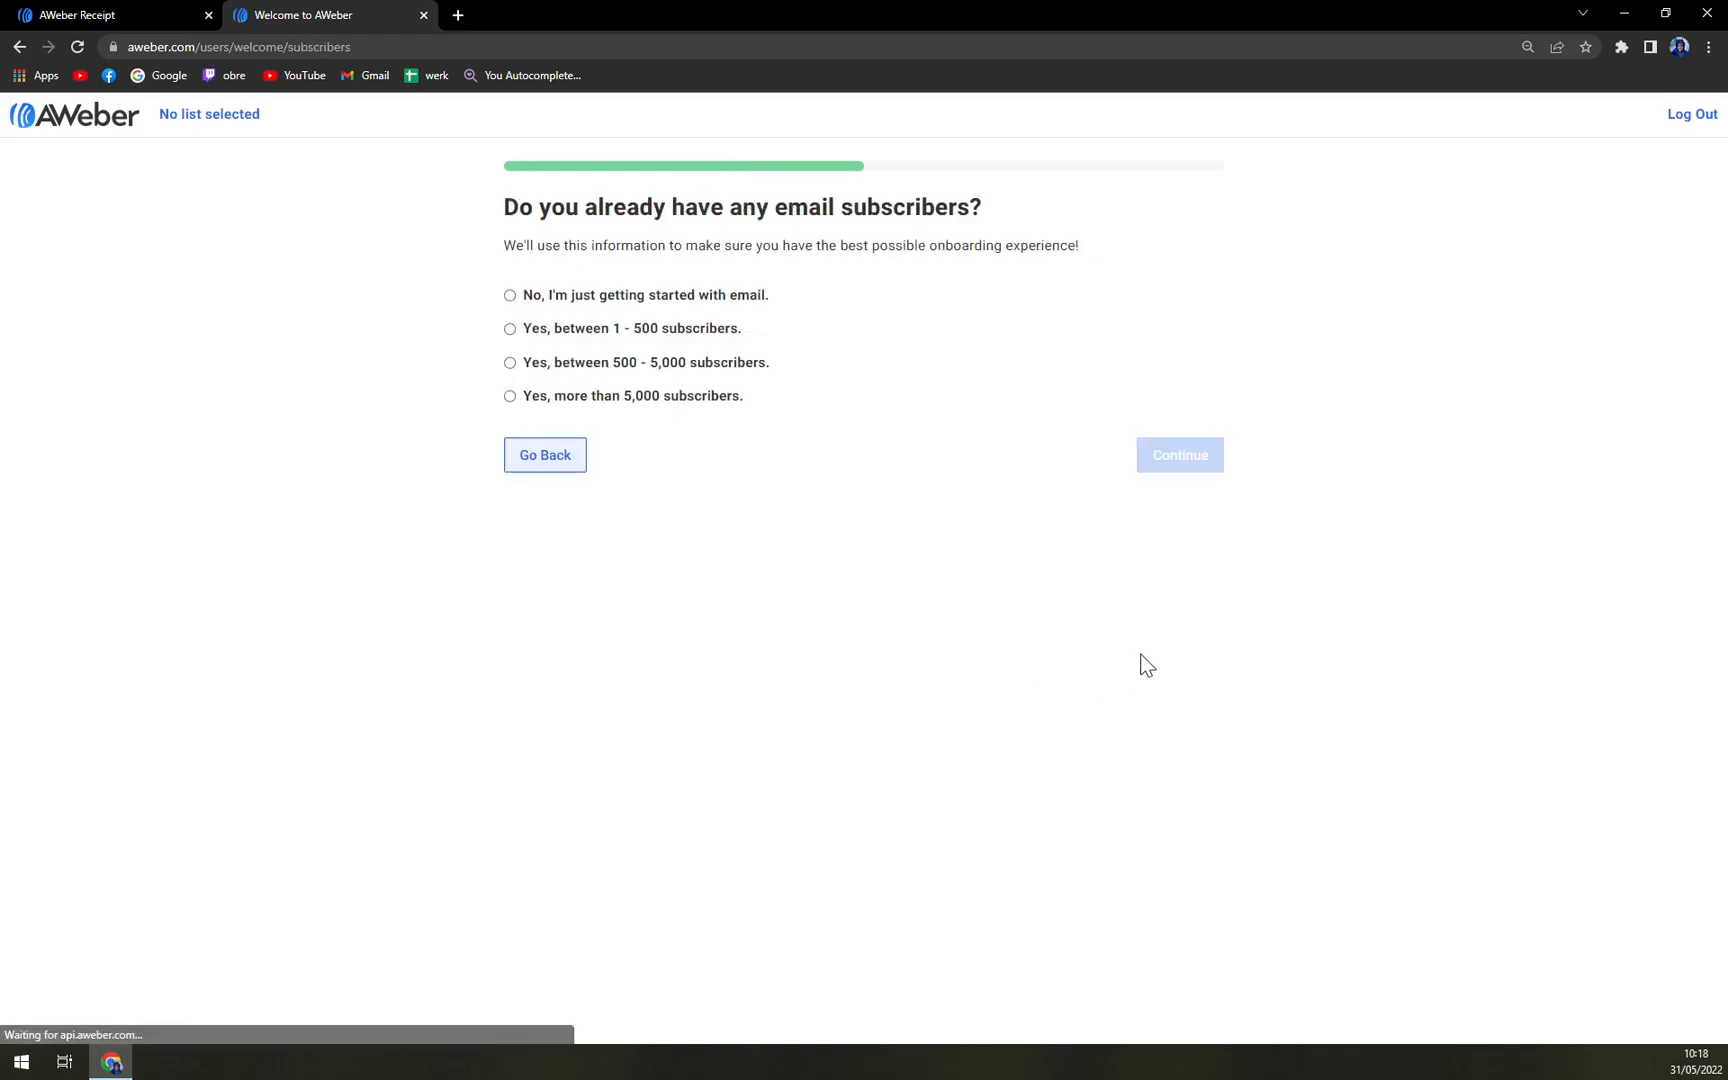
- Answer no subscribers yet, choose 'Grow my audience' and skip the other-tools question
click(510, 296)
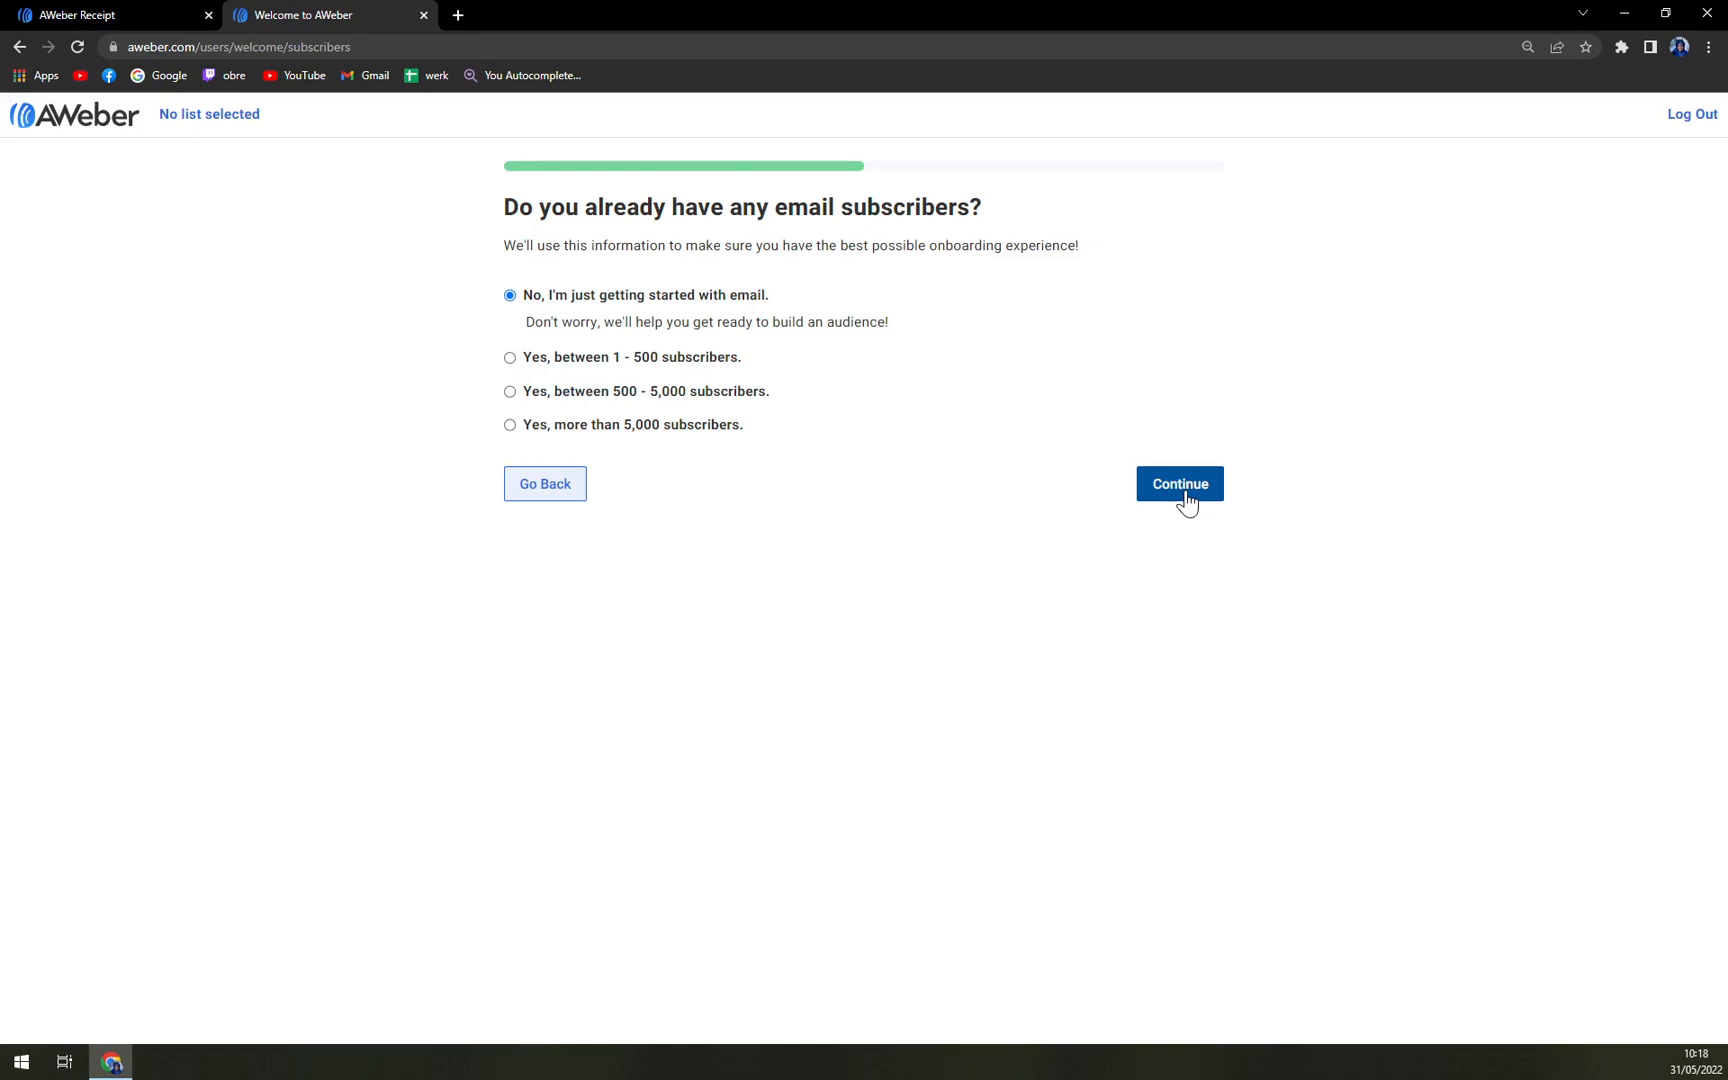
click(1178, 484)
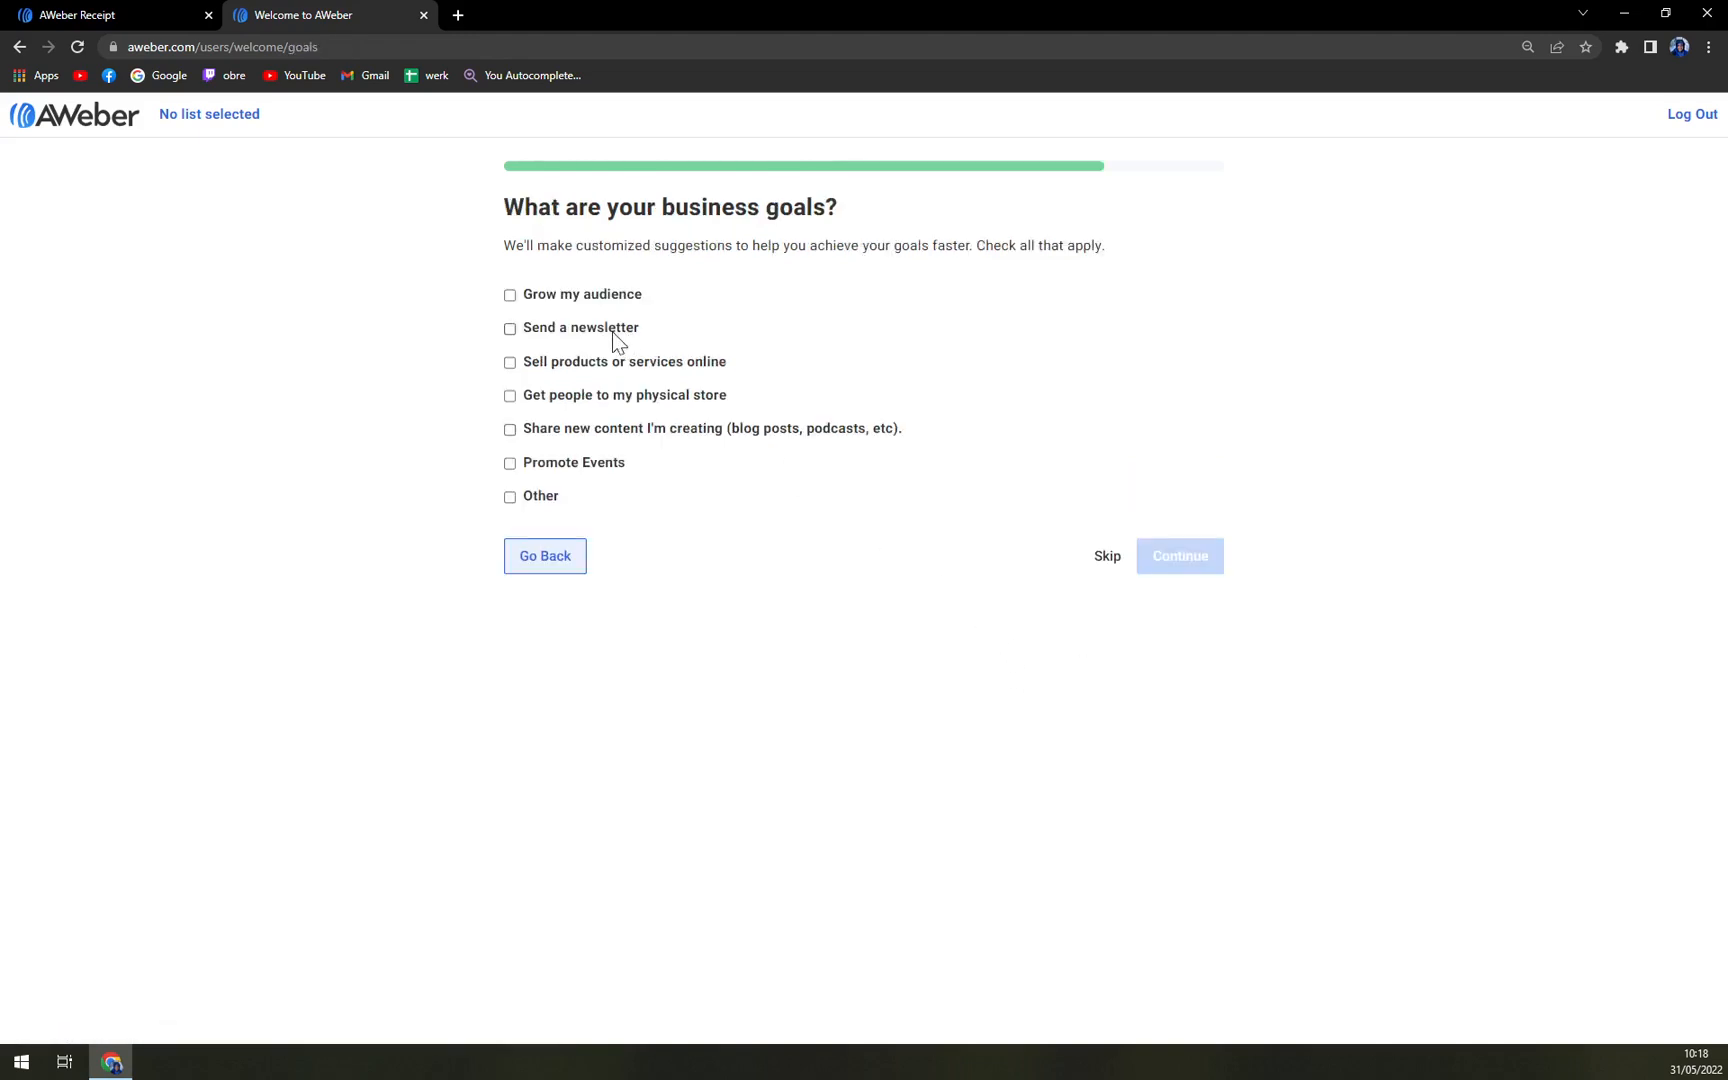
click(510, 296)
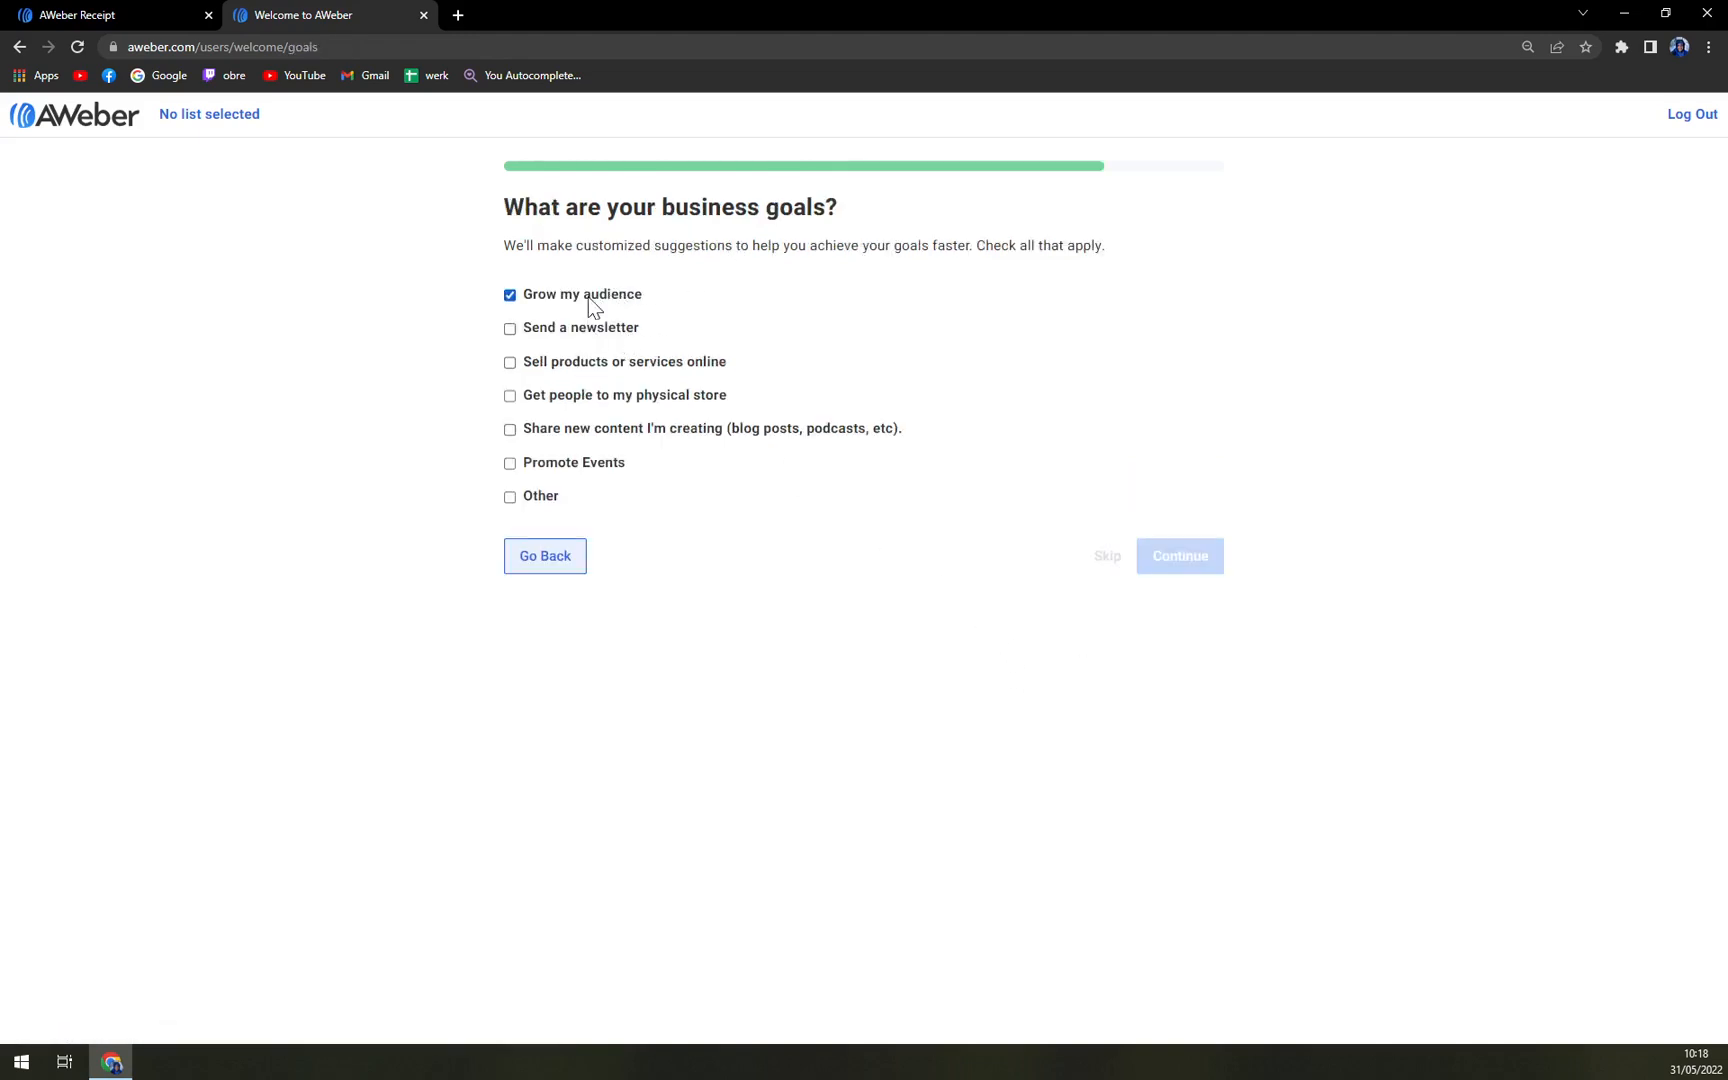
click(1180, 556)
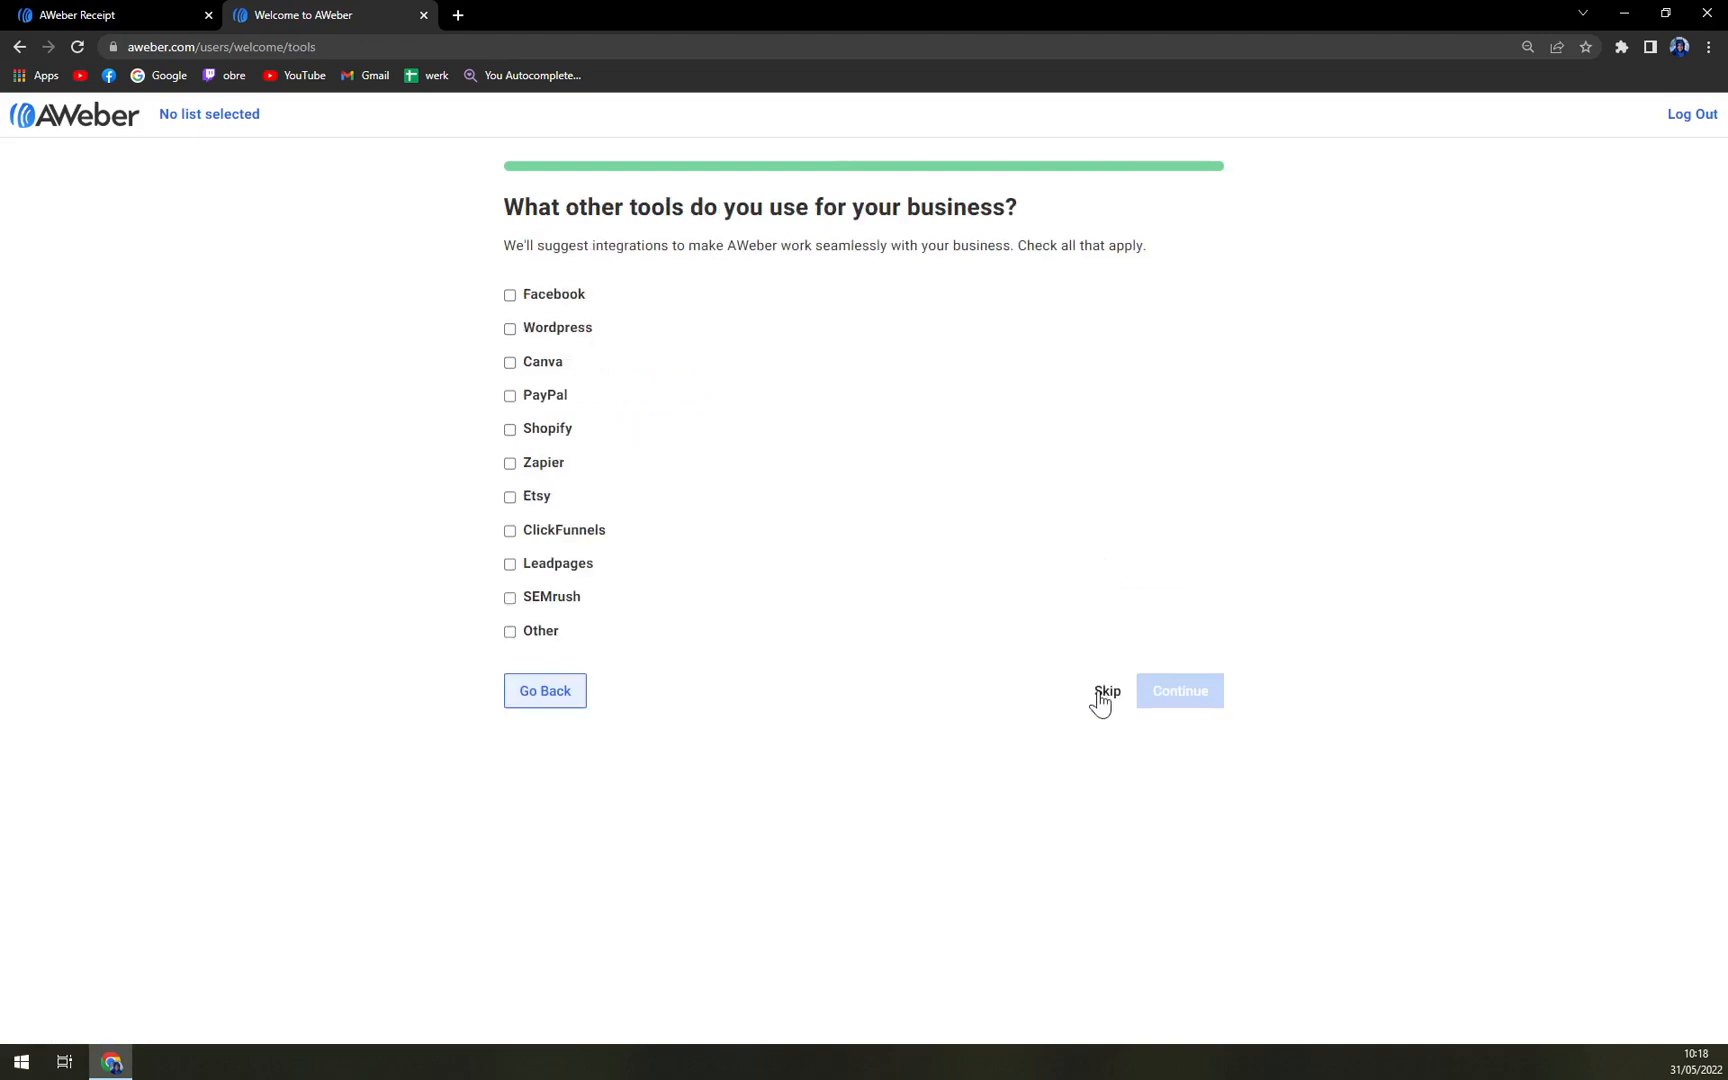
mouse_move(1110, 698)
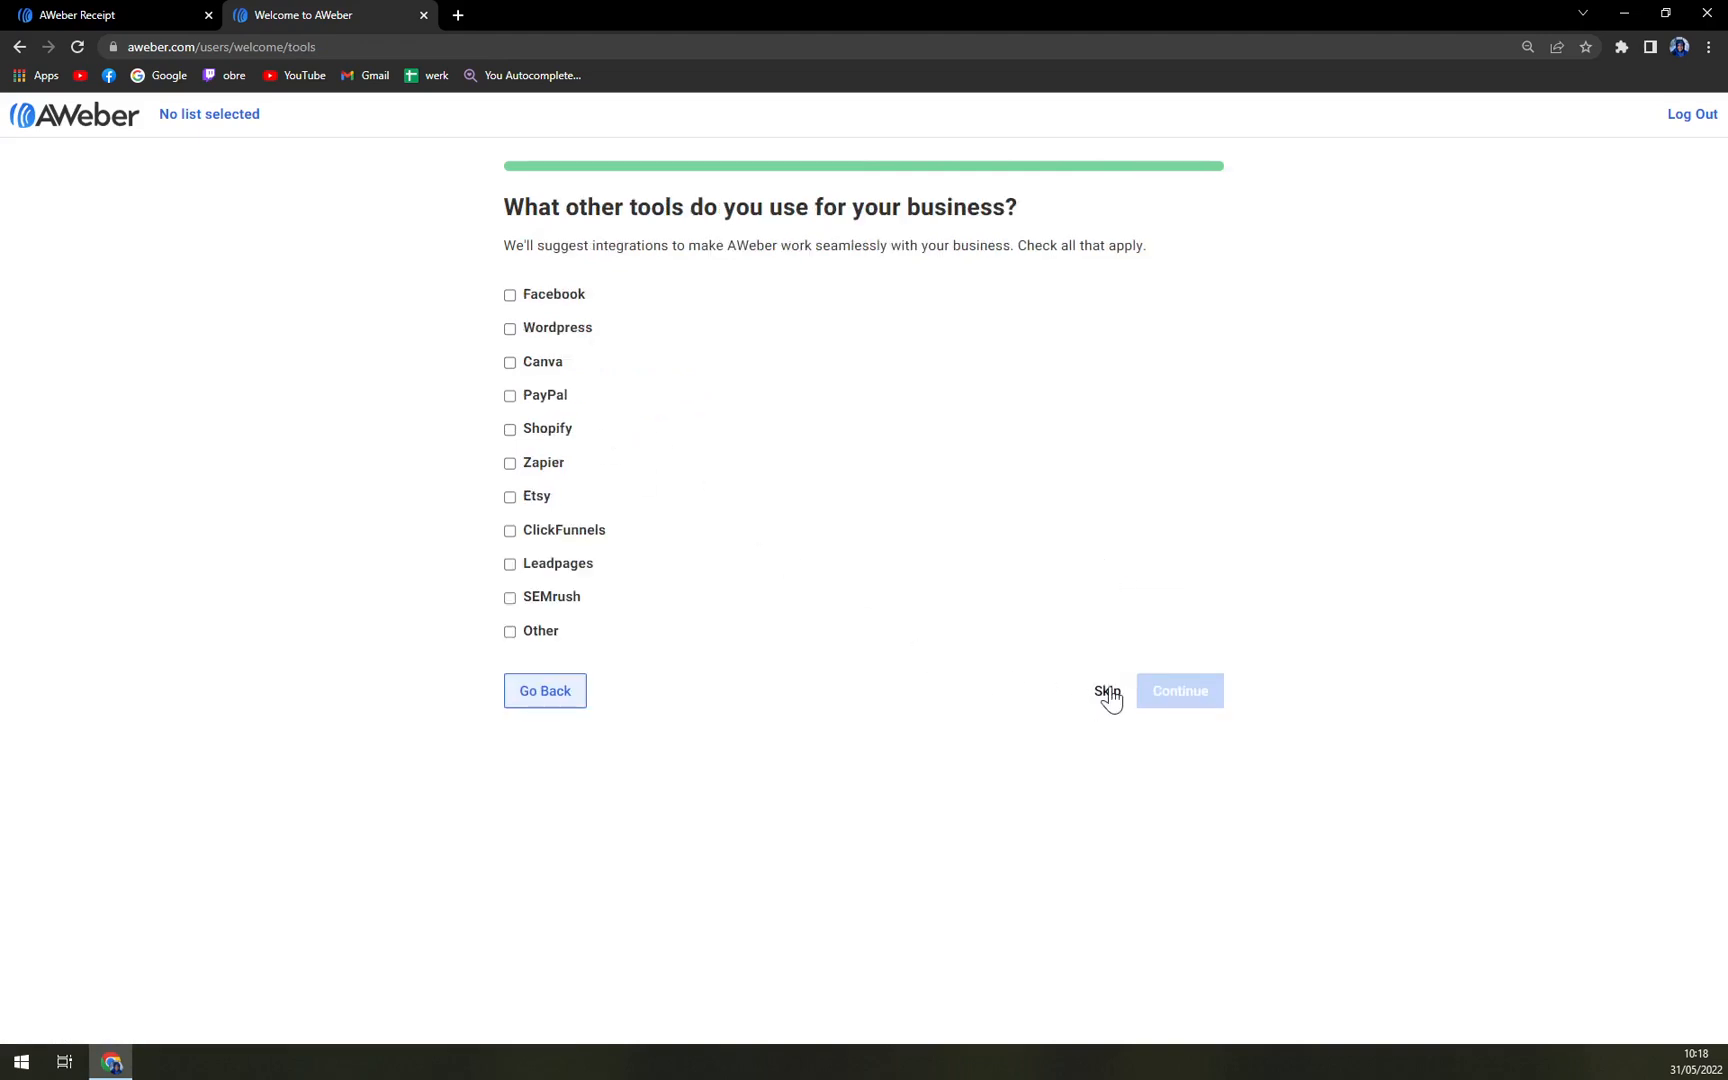
click(1108, 690)
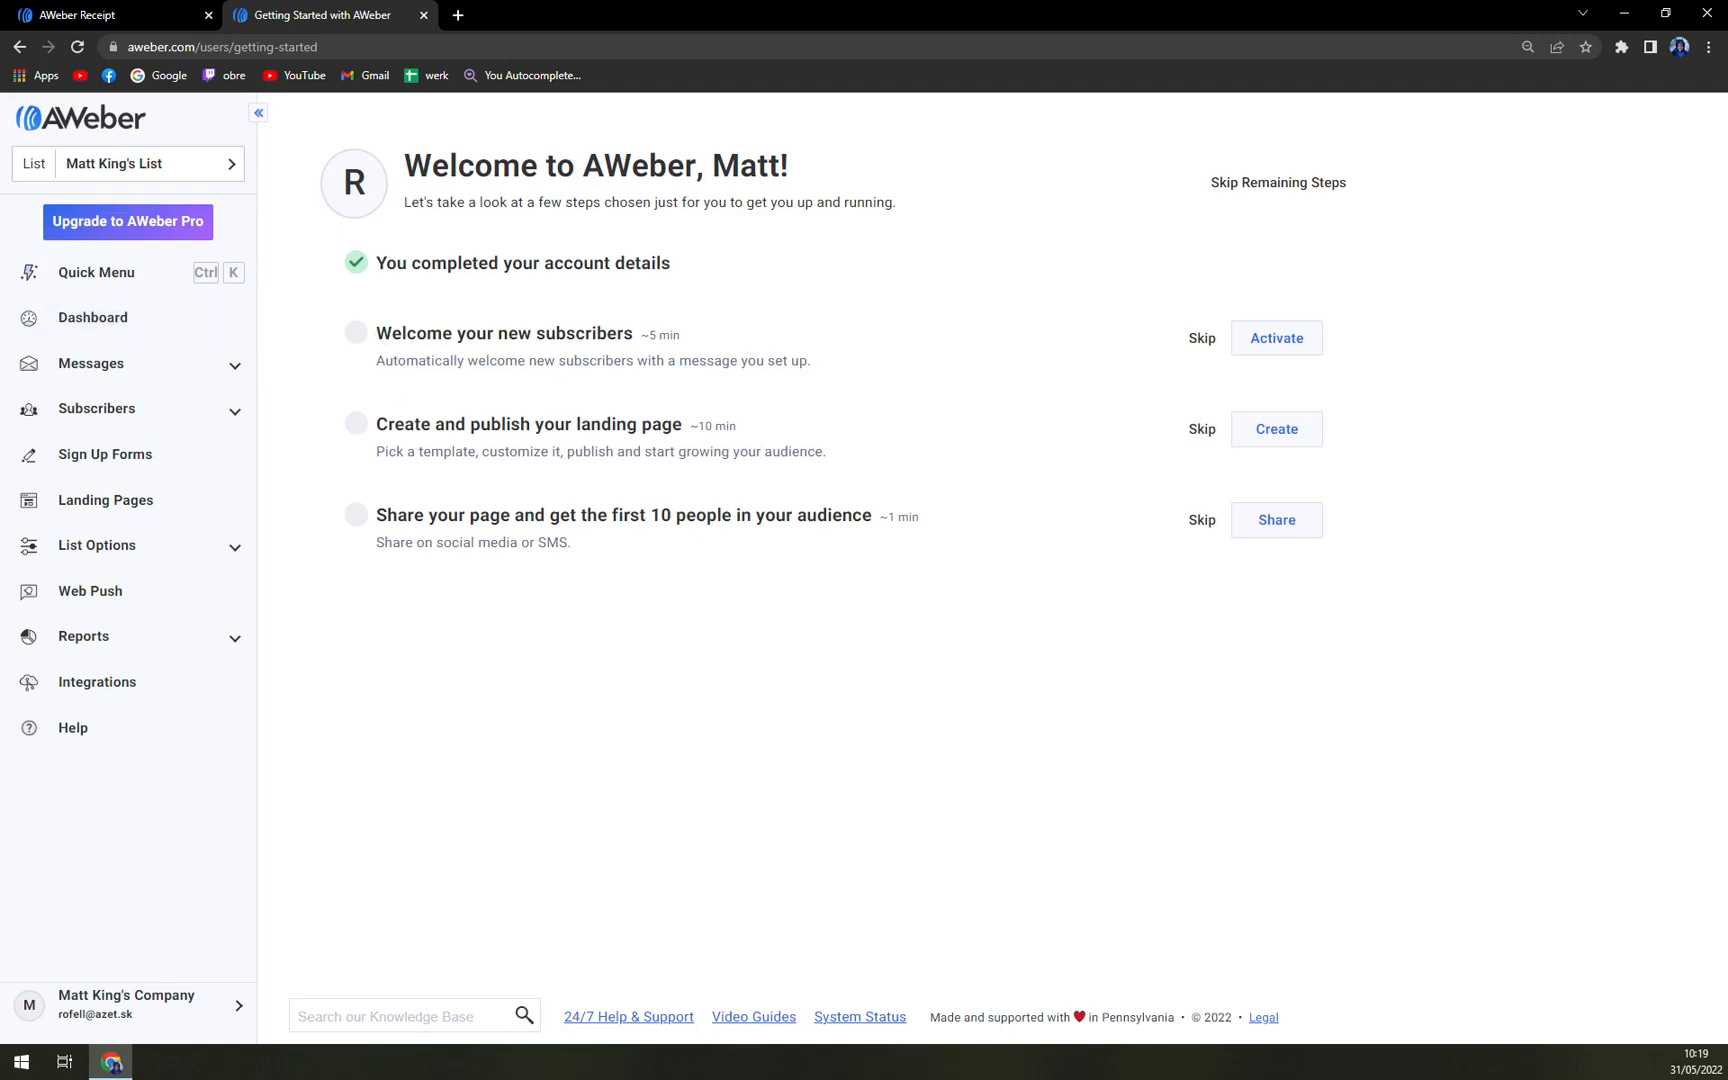
mouse_move(542, 414)
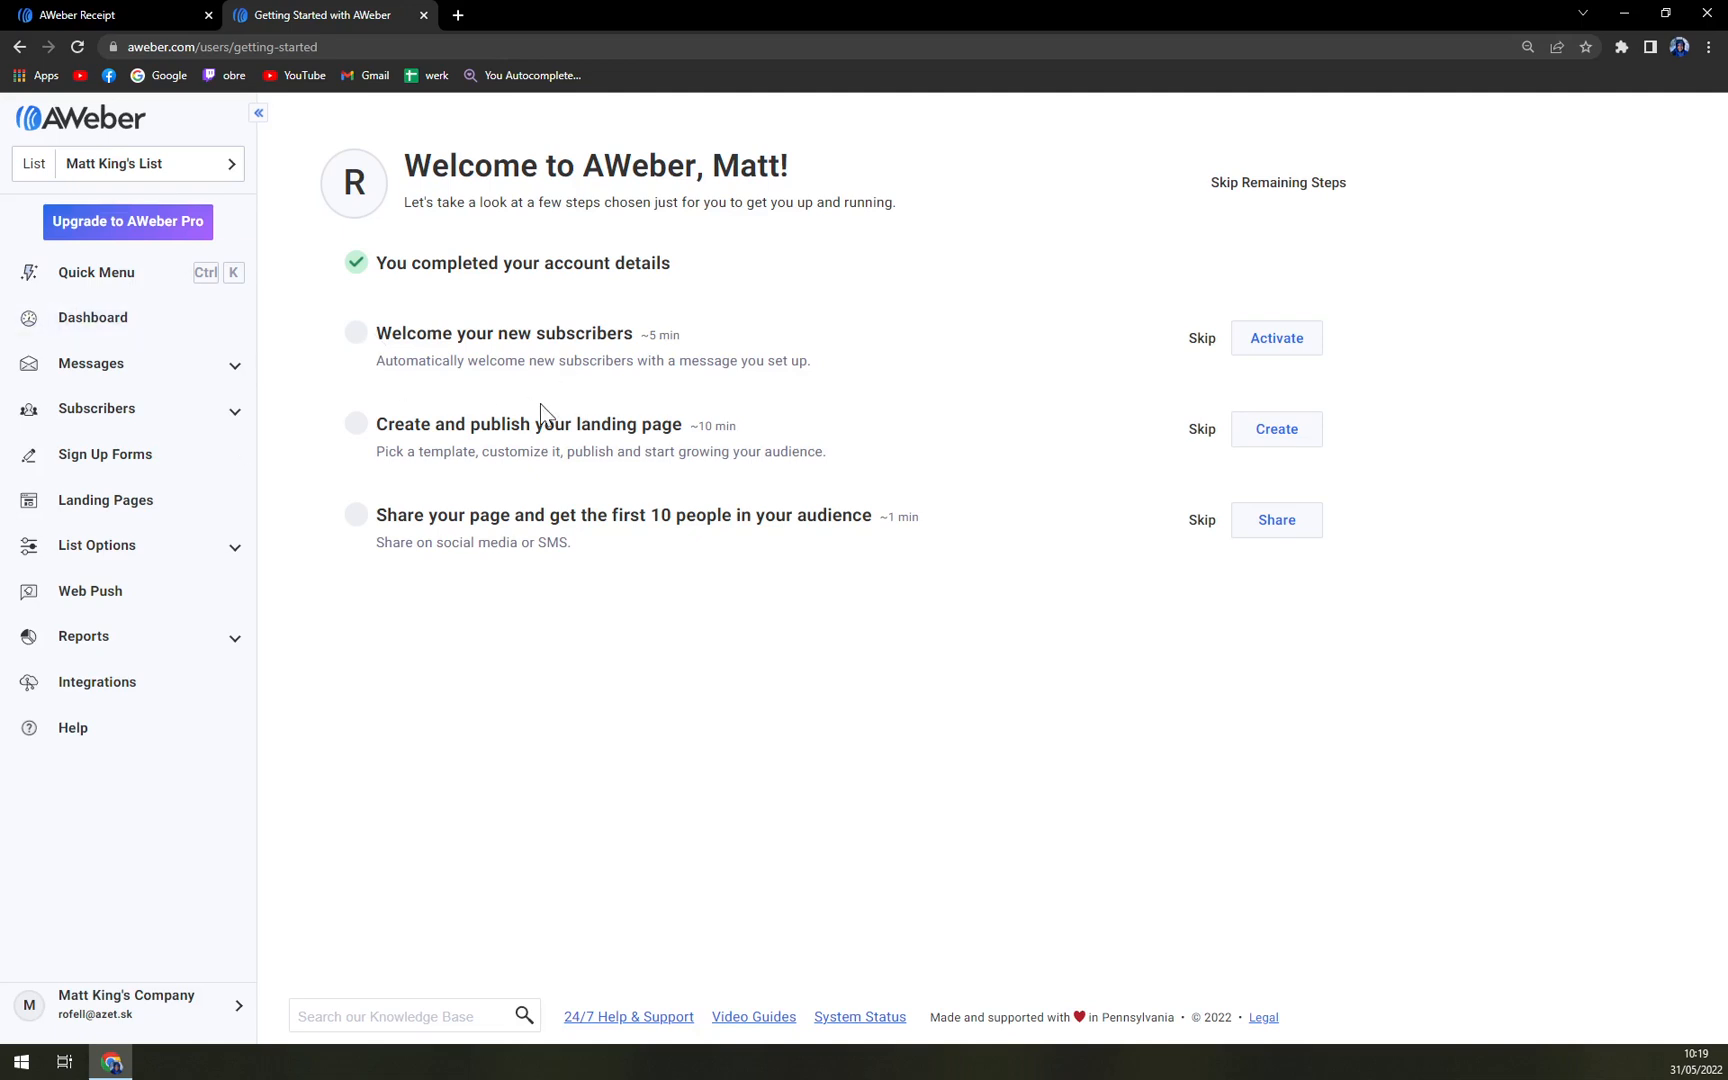
mouse_move(126, 272)
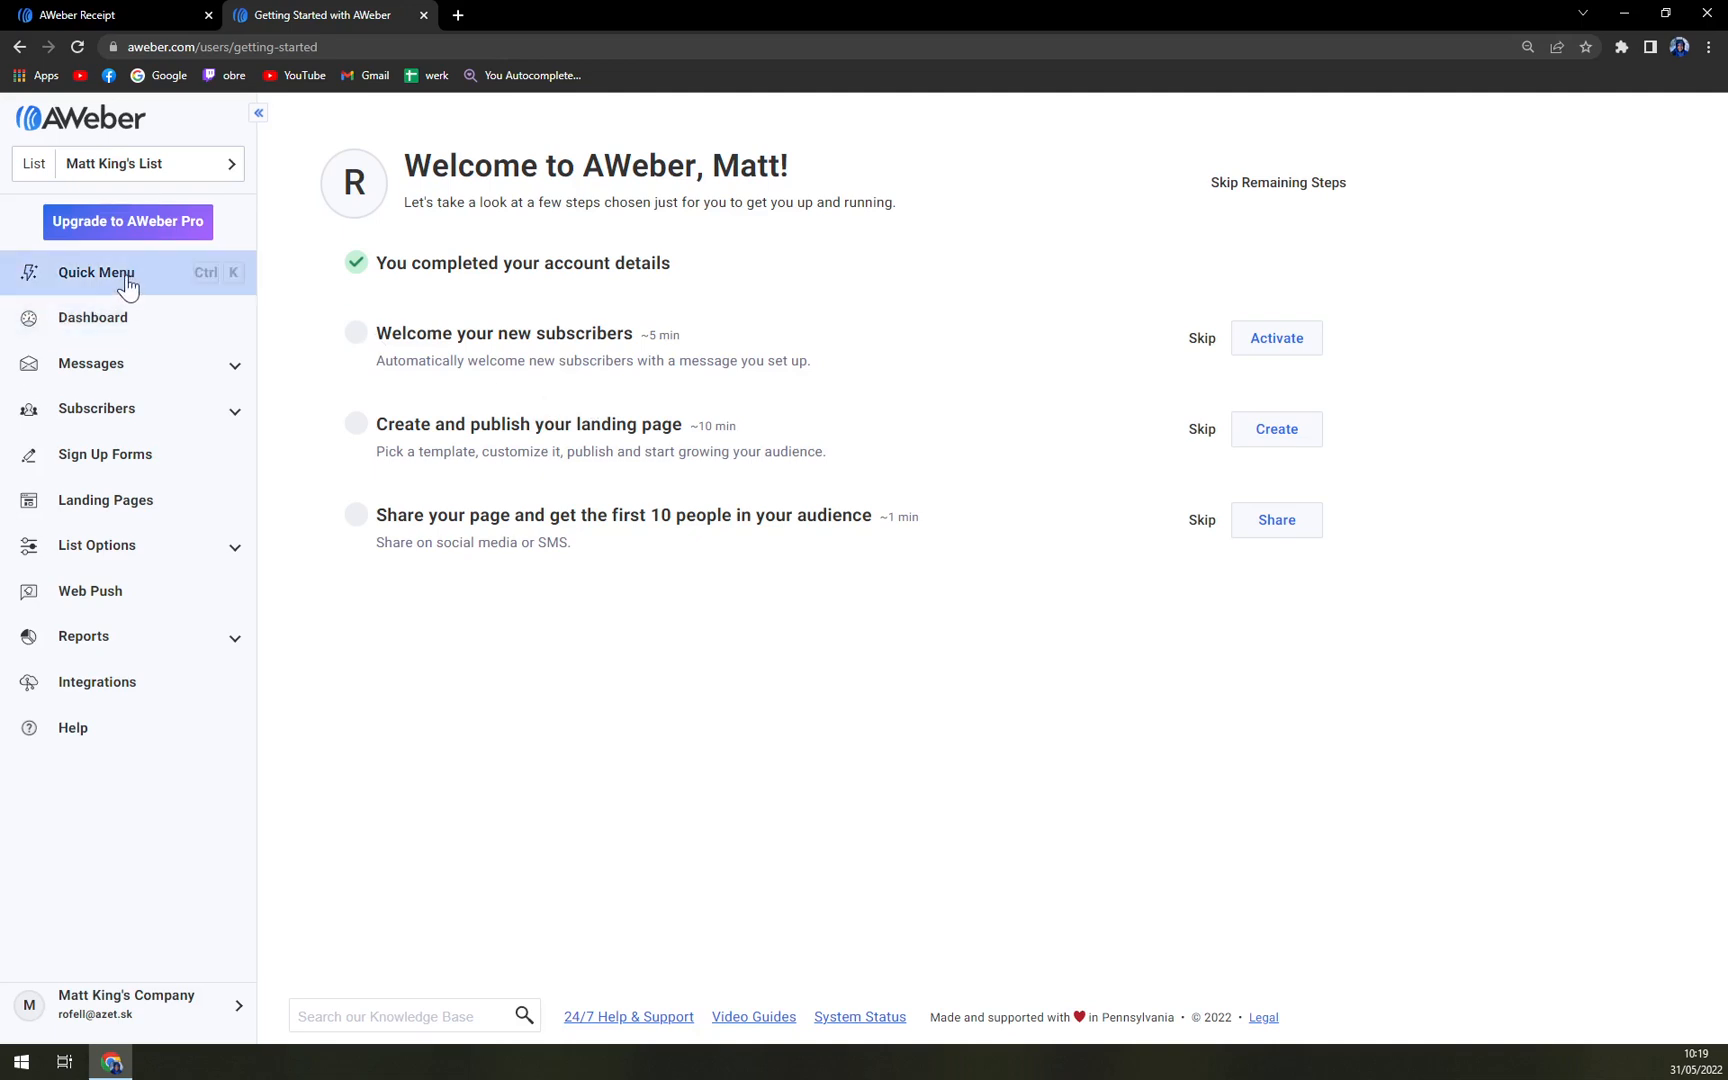
- Use the Quick Menu's 'Go to subscribers' to view the one subscribed contact
click(94, 272)
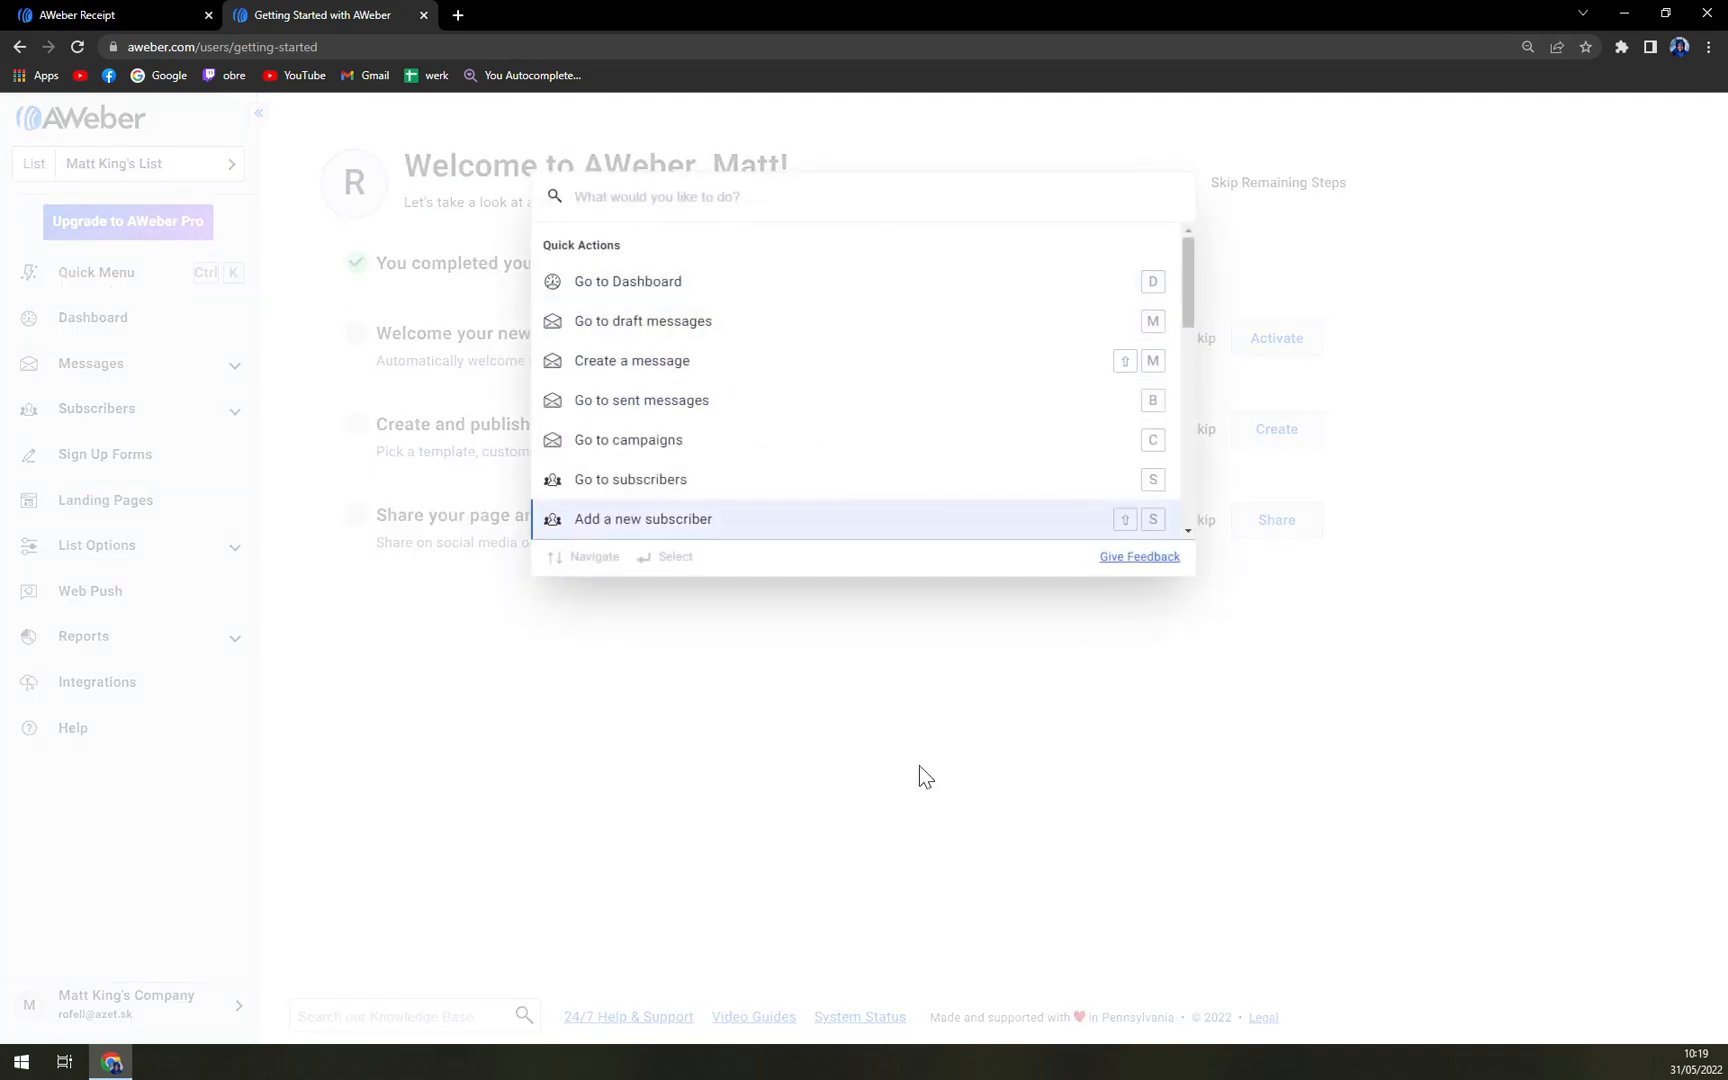
click(92, 318)
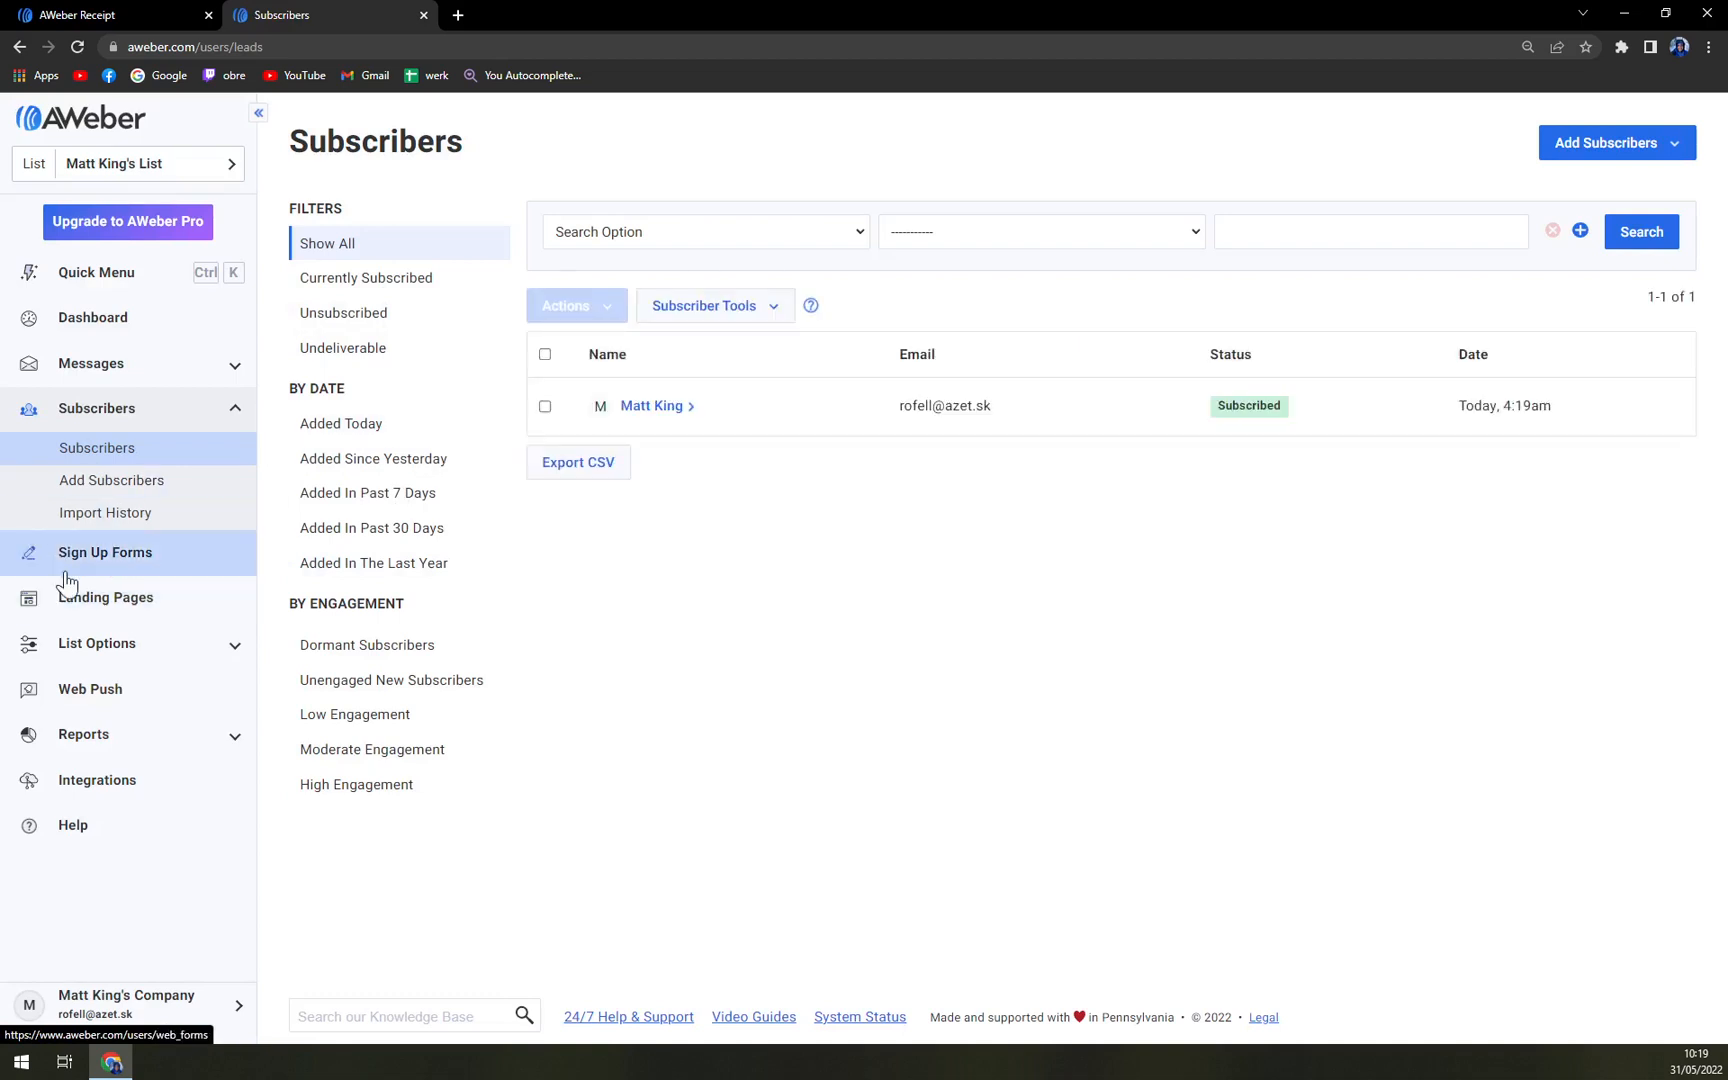
- View the Sign Up Forms page and its 'Other ways to collect subscribers' section
click(106, 552)
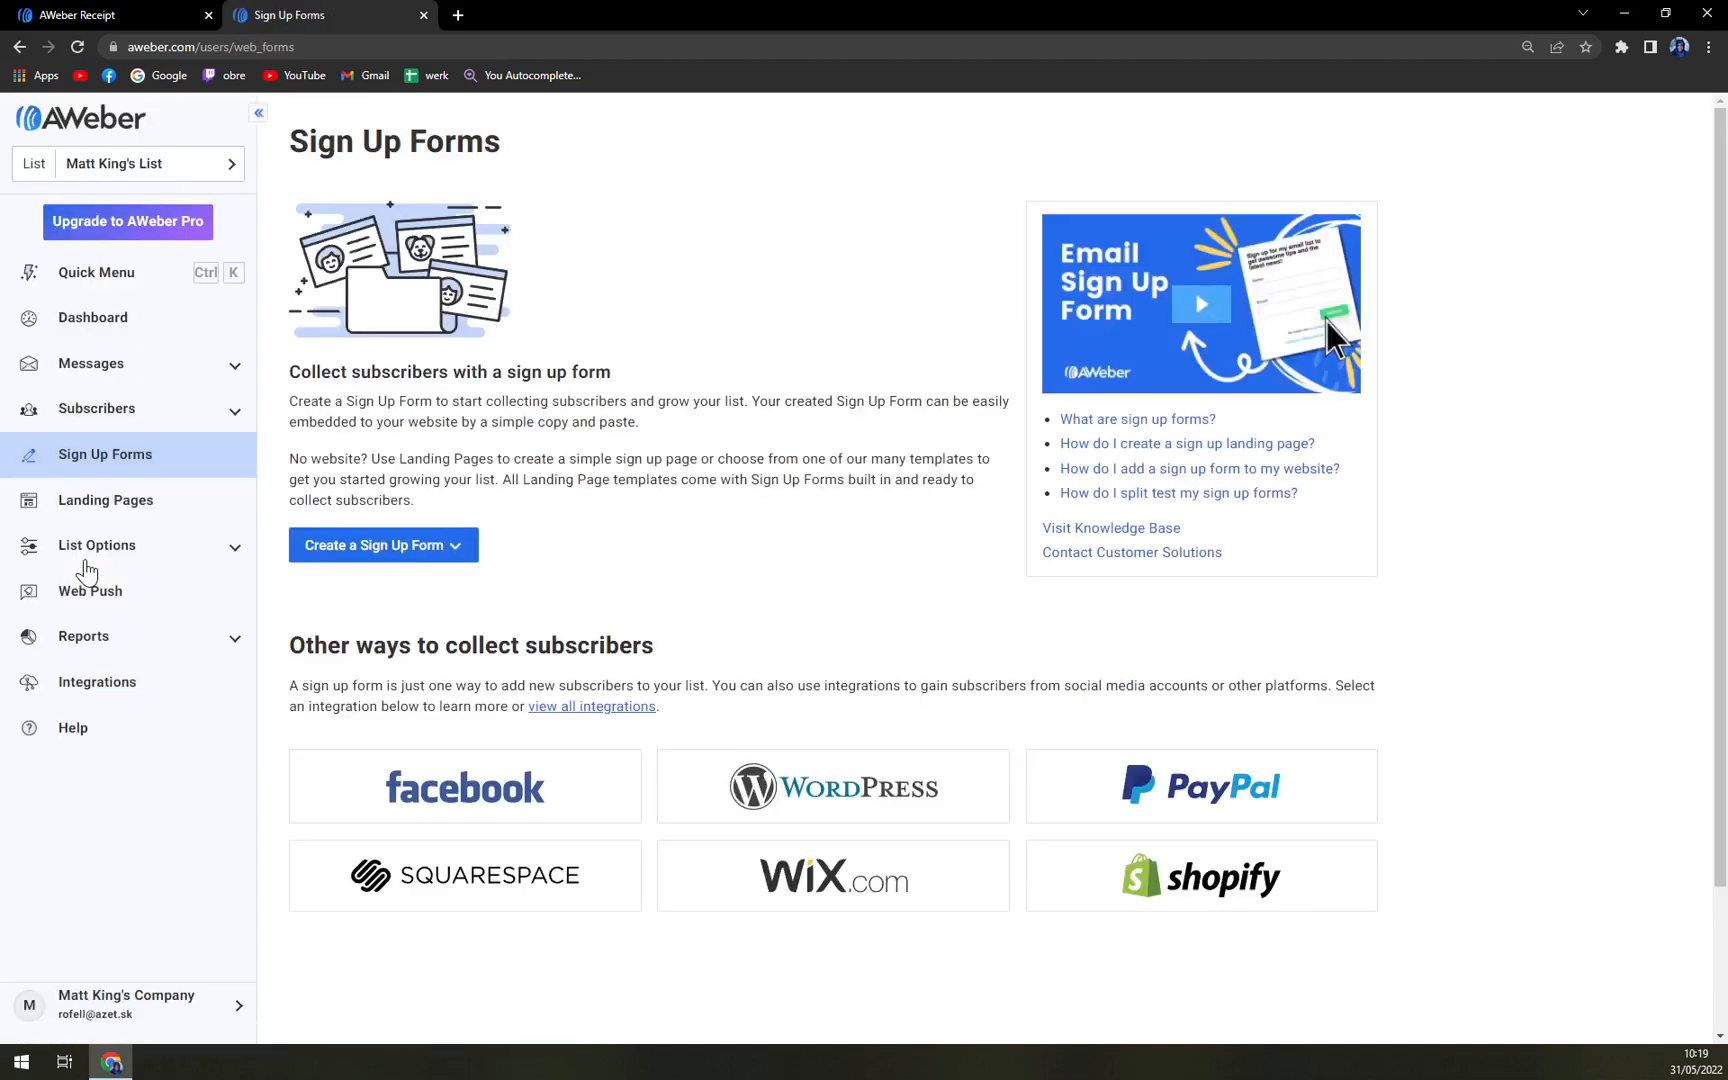
mouse_move(344, 676)
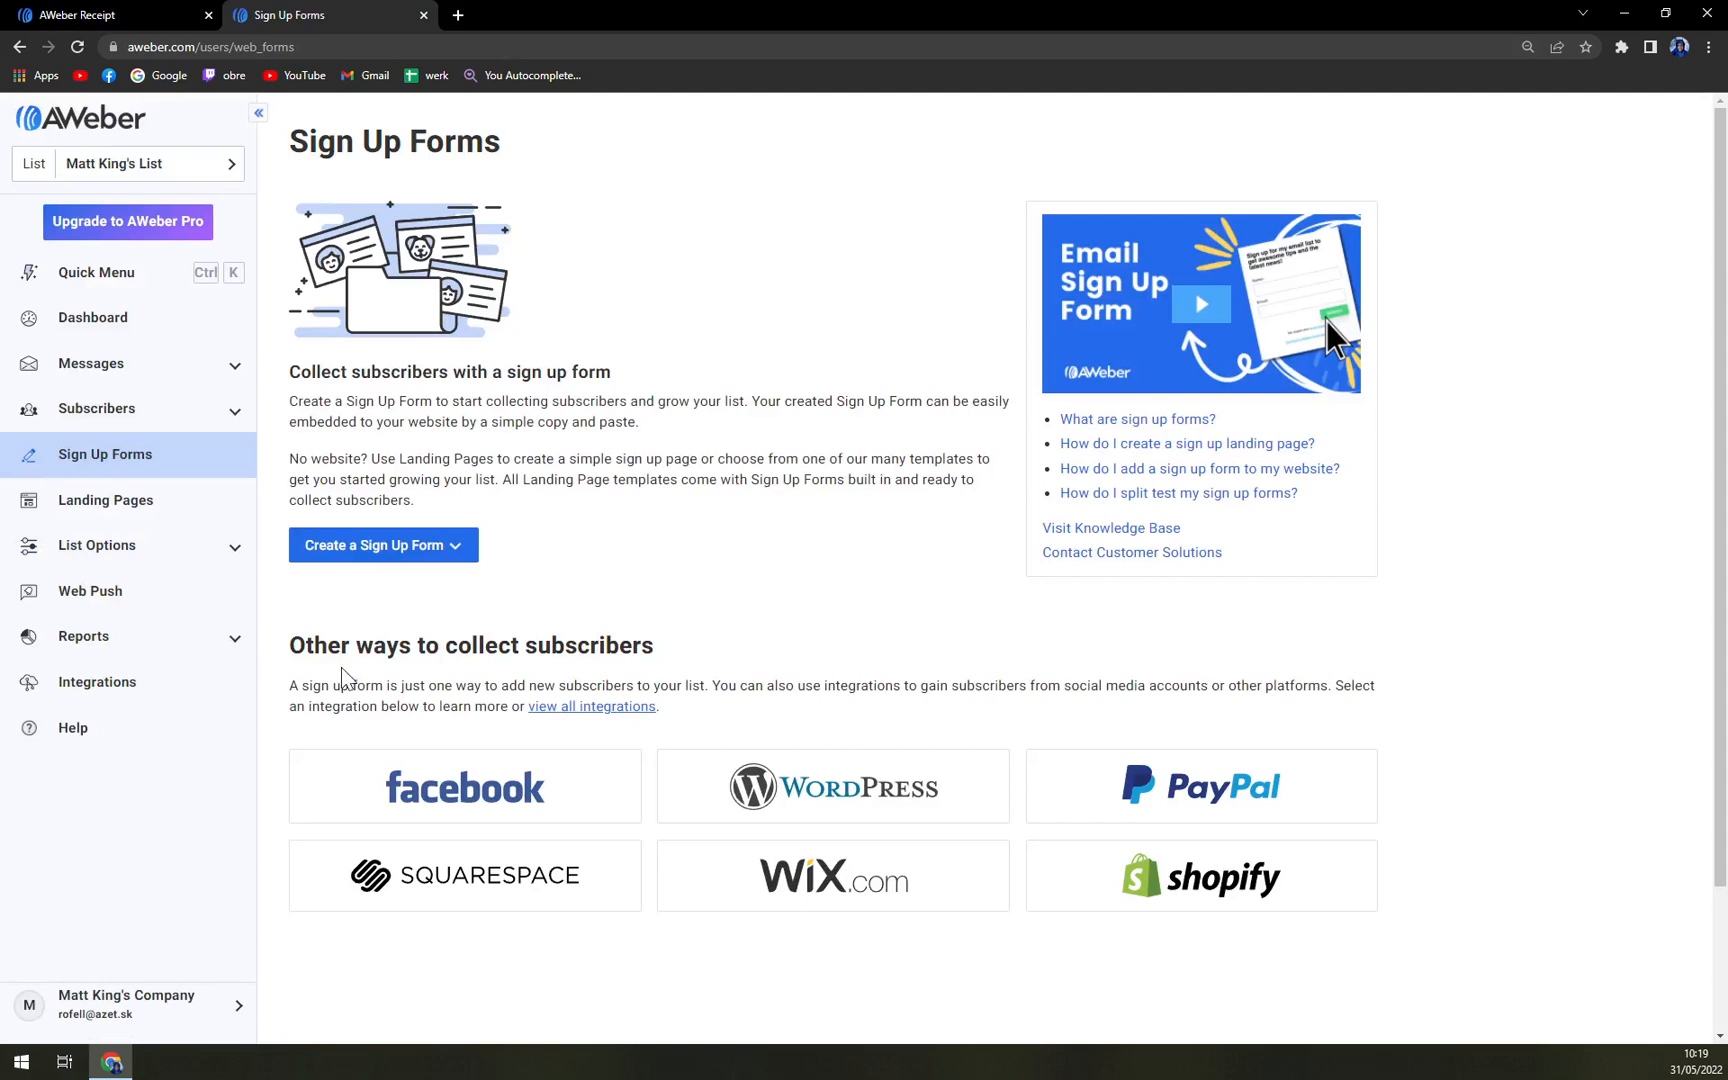
mouse_move(348, 684)
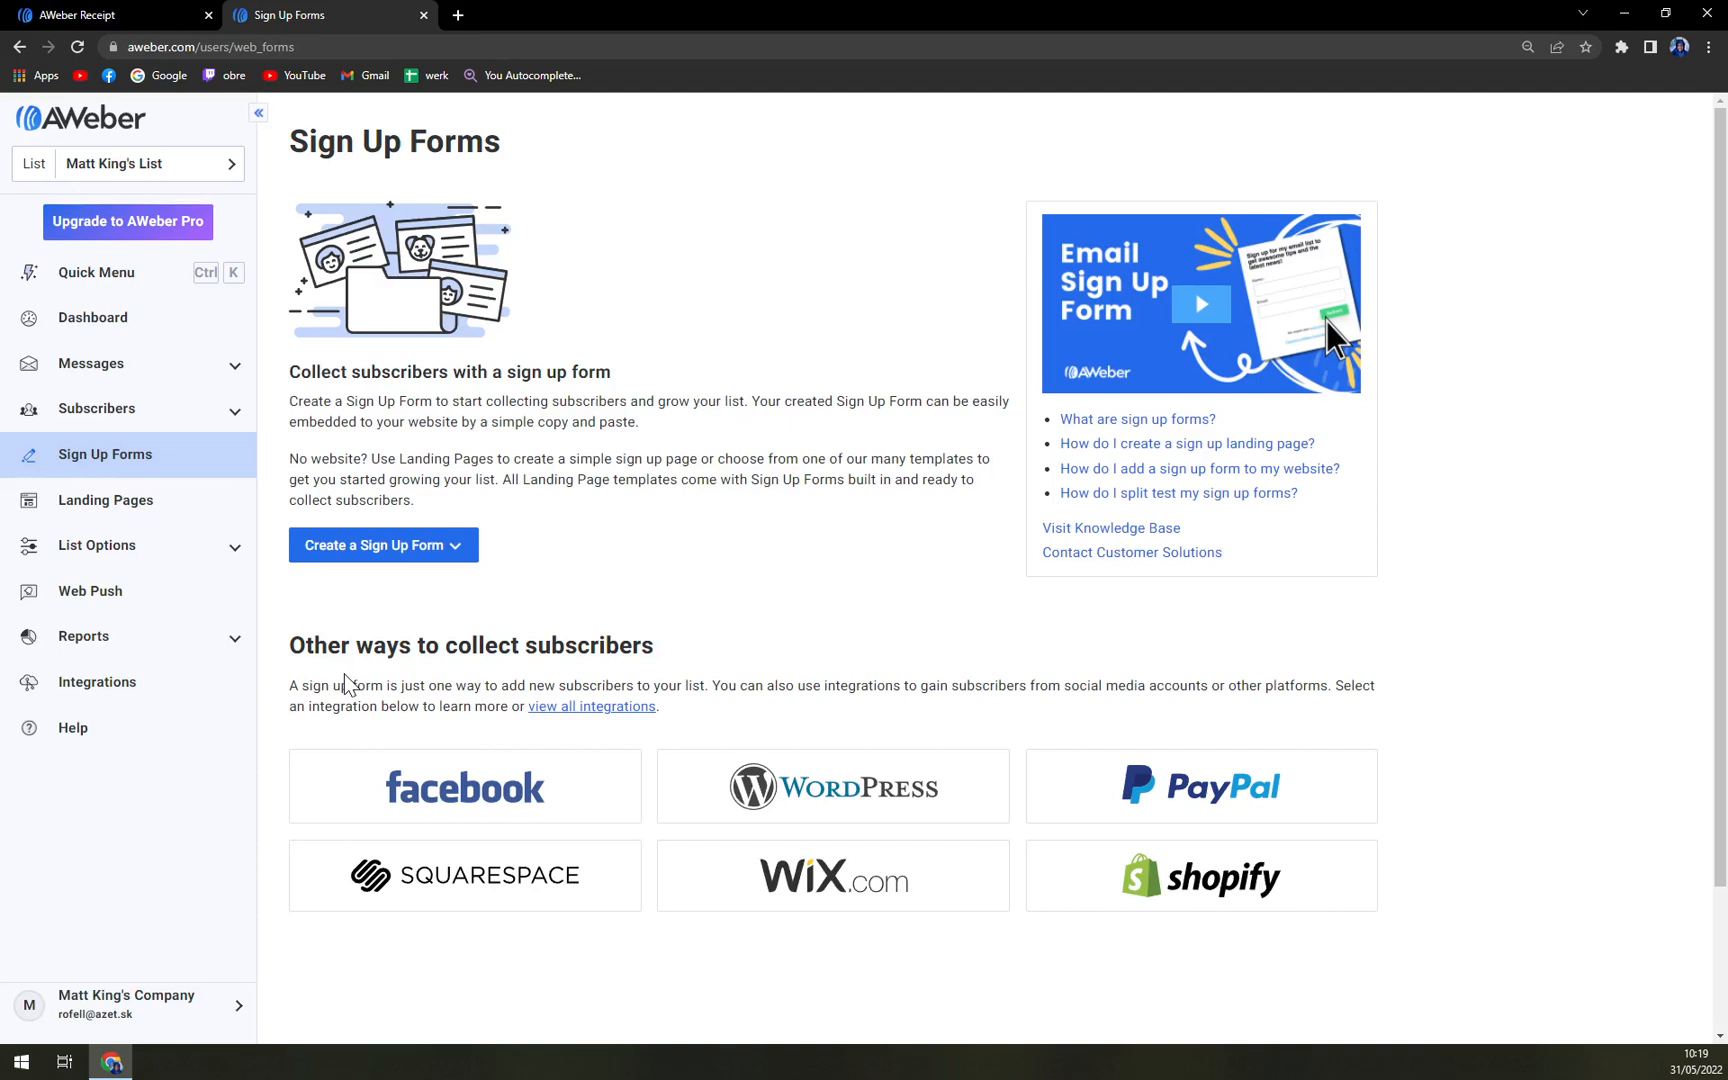
mouse_move(406, 676)
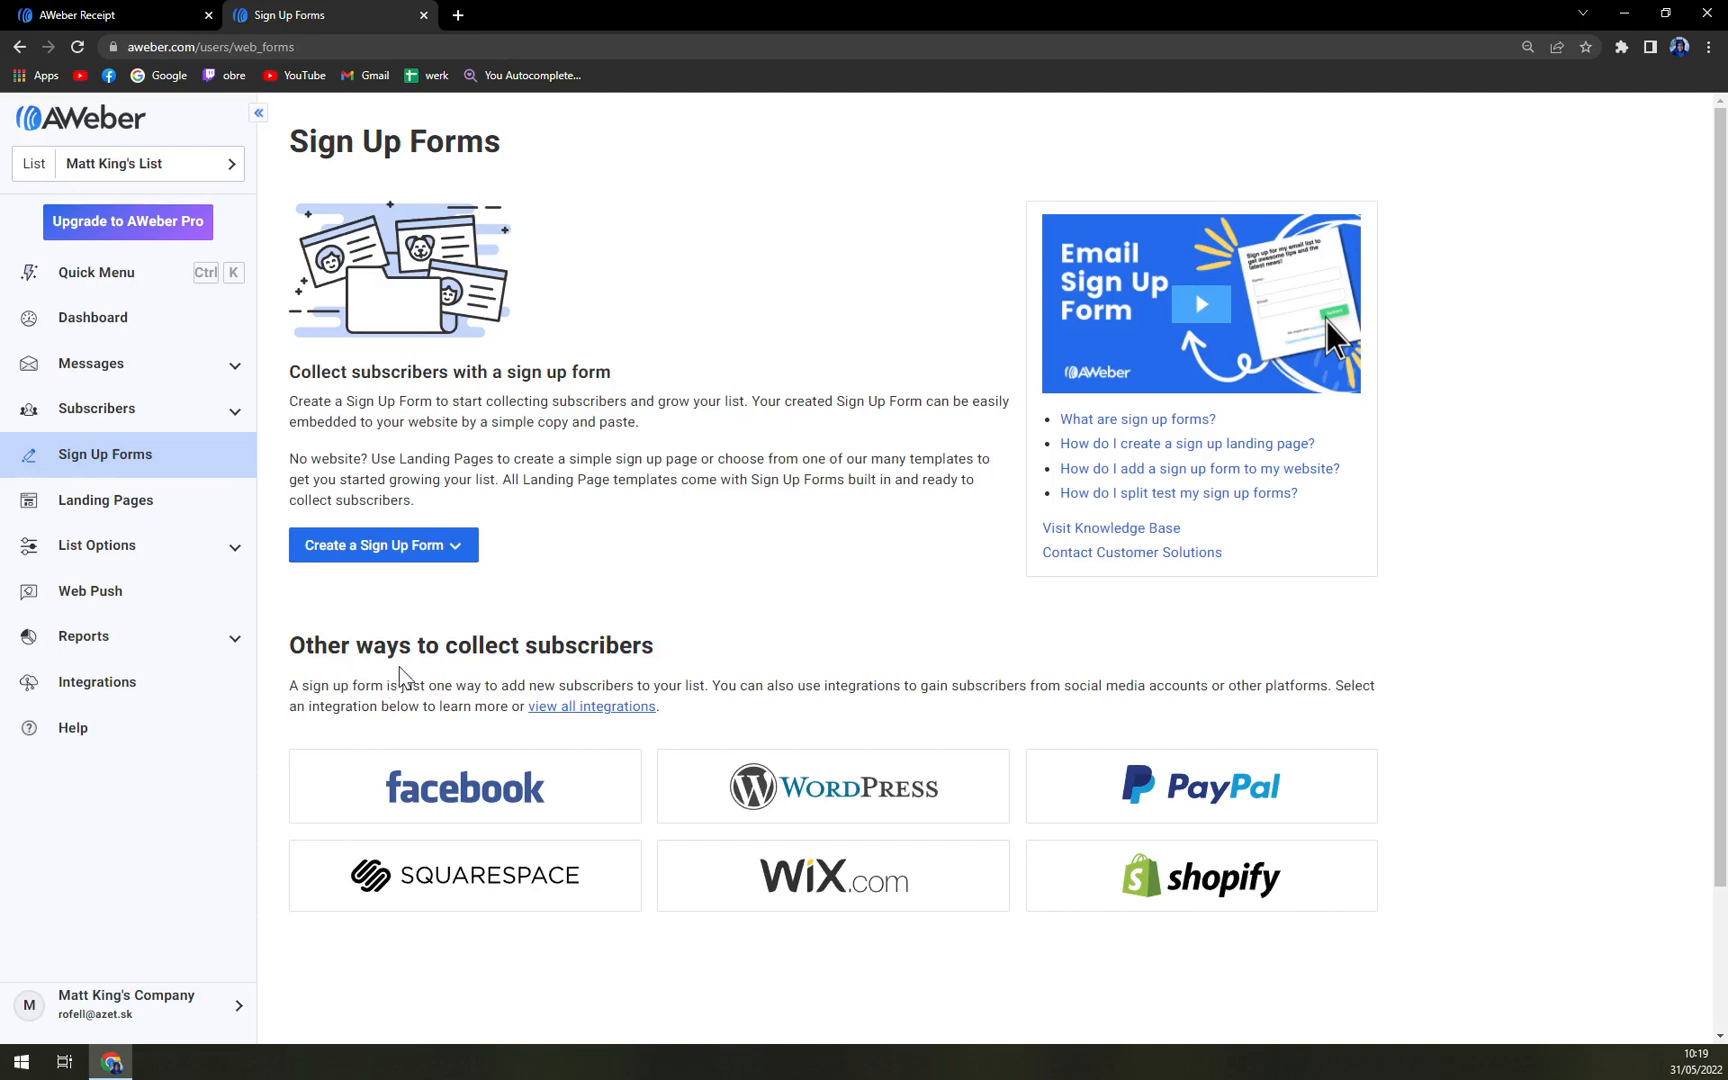
scroll(down, 3)
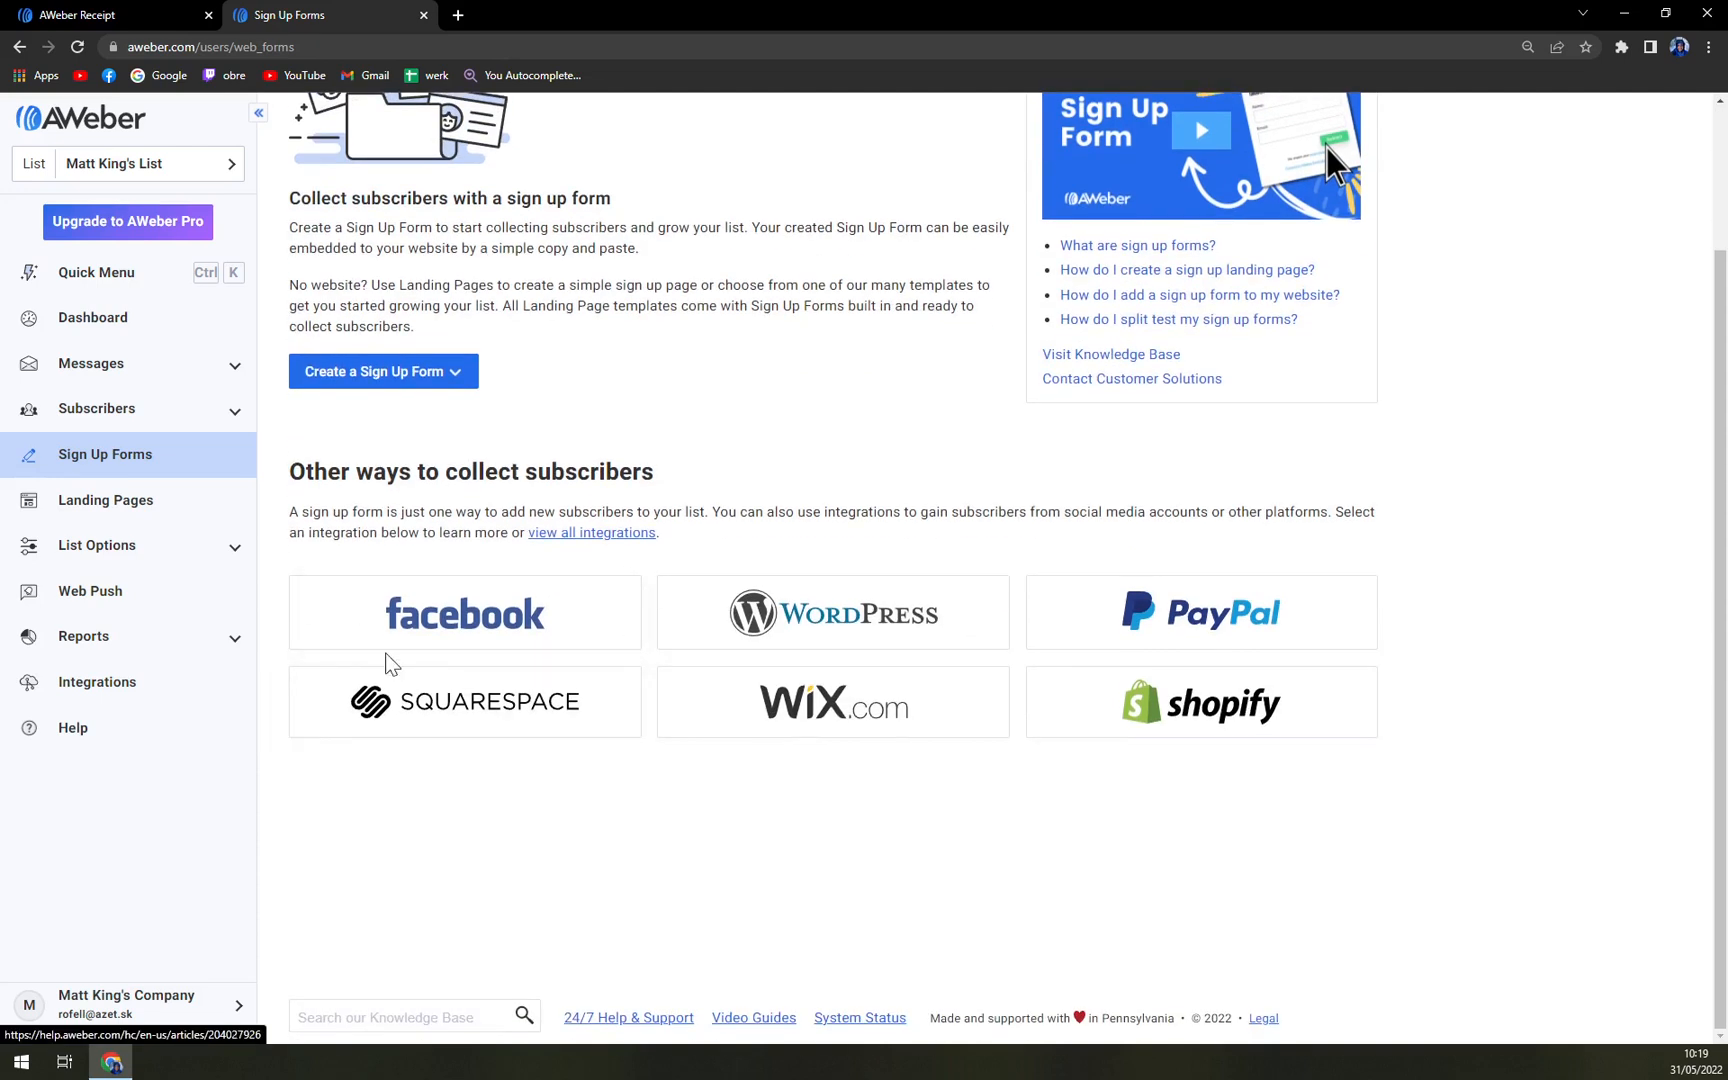
mouse_move(862, 728)
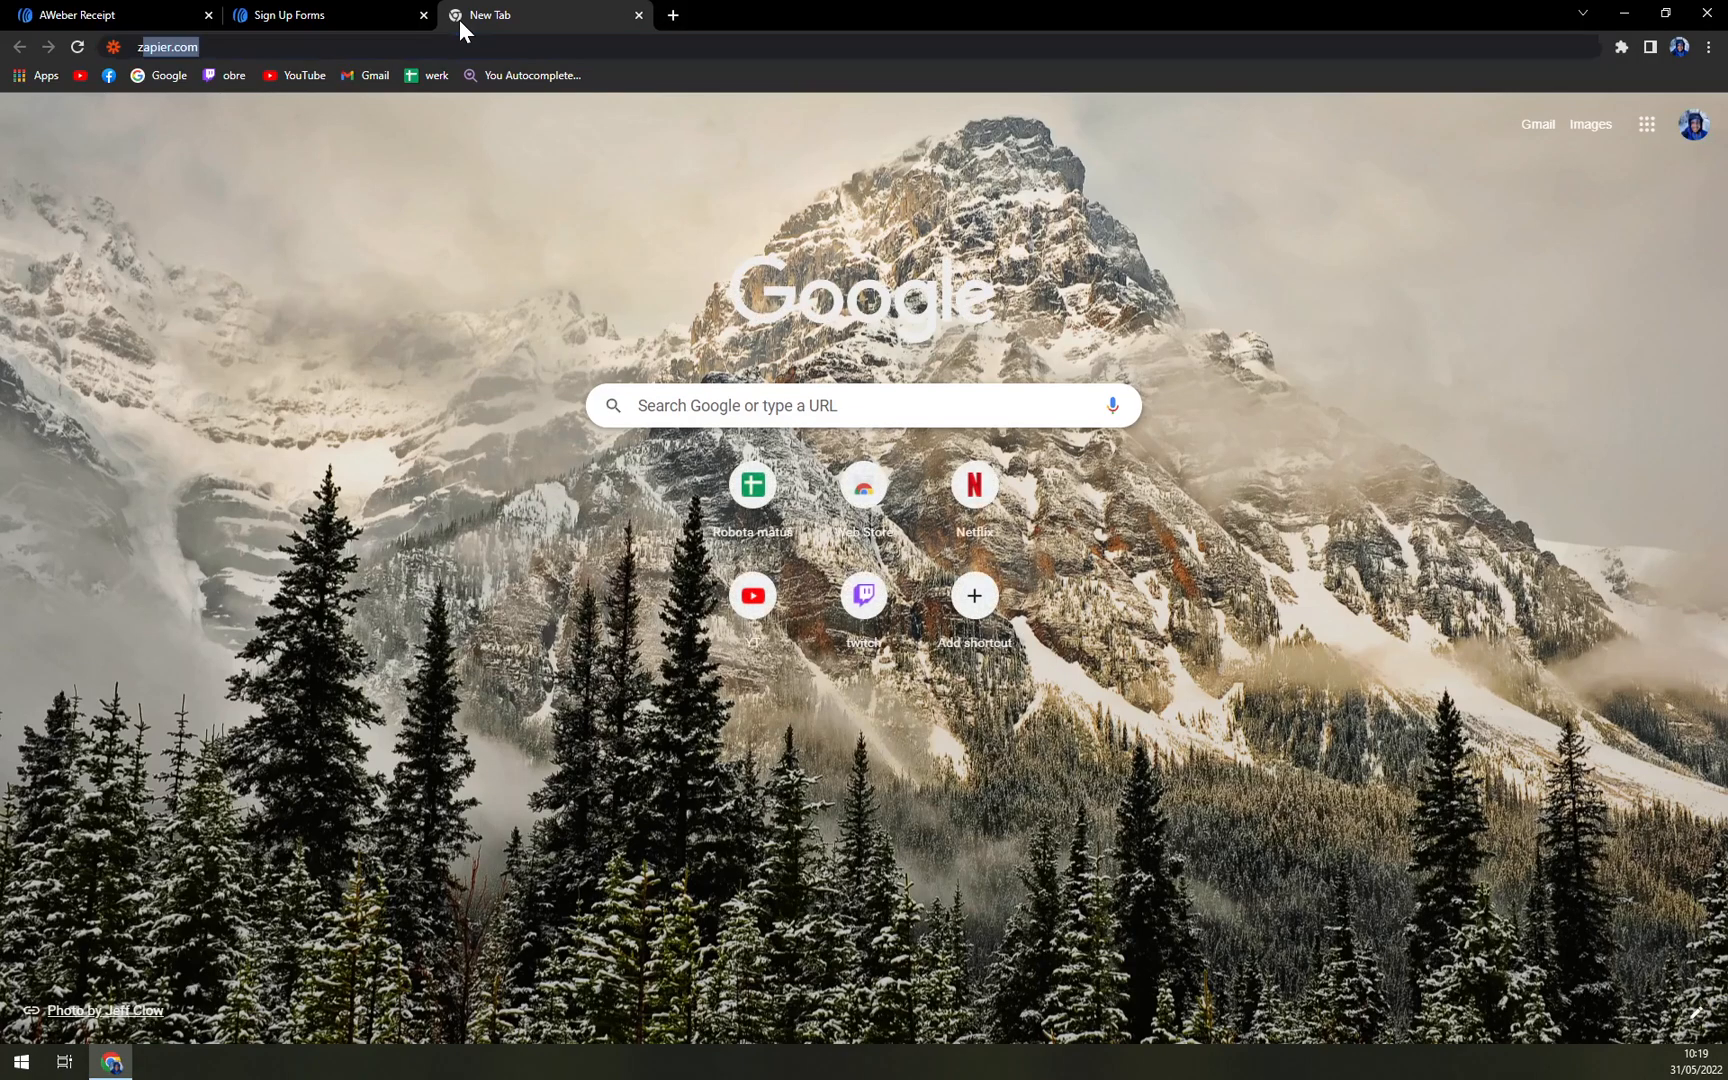
- Load zapier.com in the new tab, then close it to return to Sign Up Forms
key(Enter)
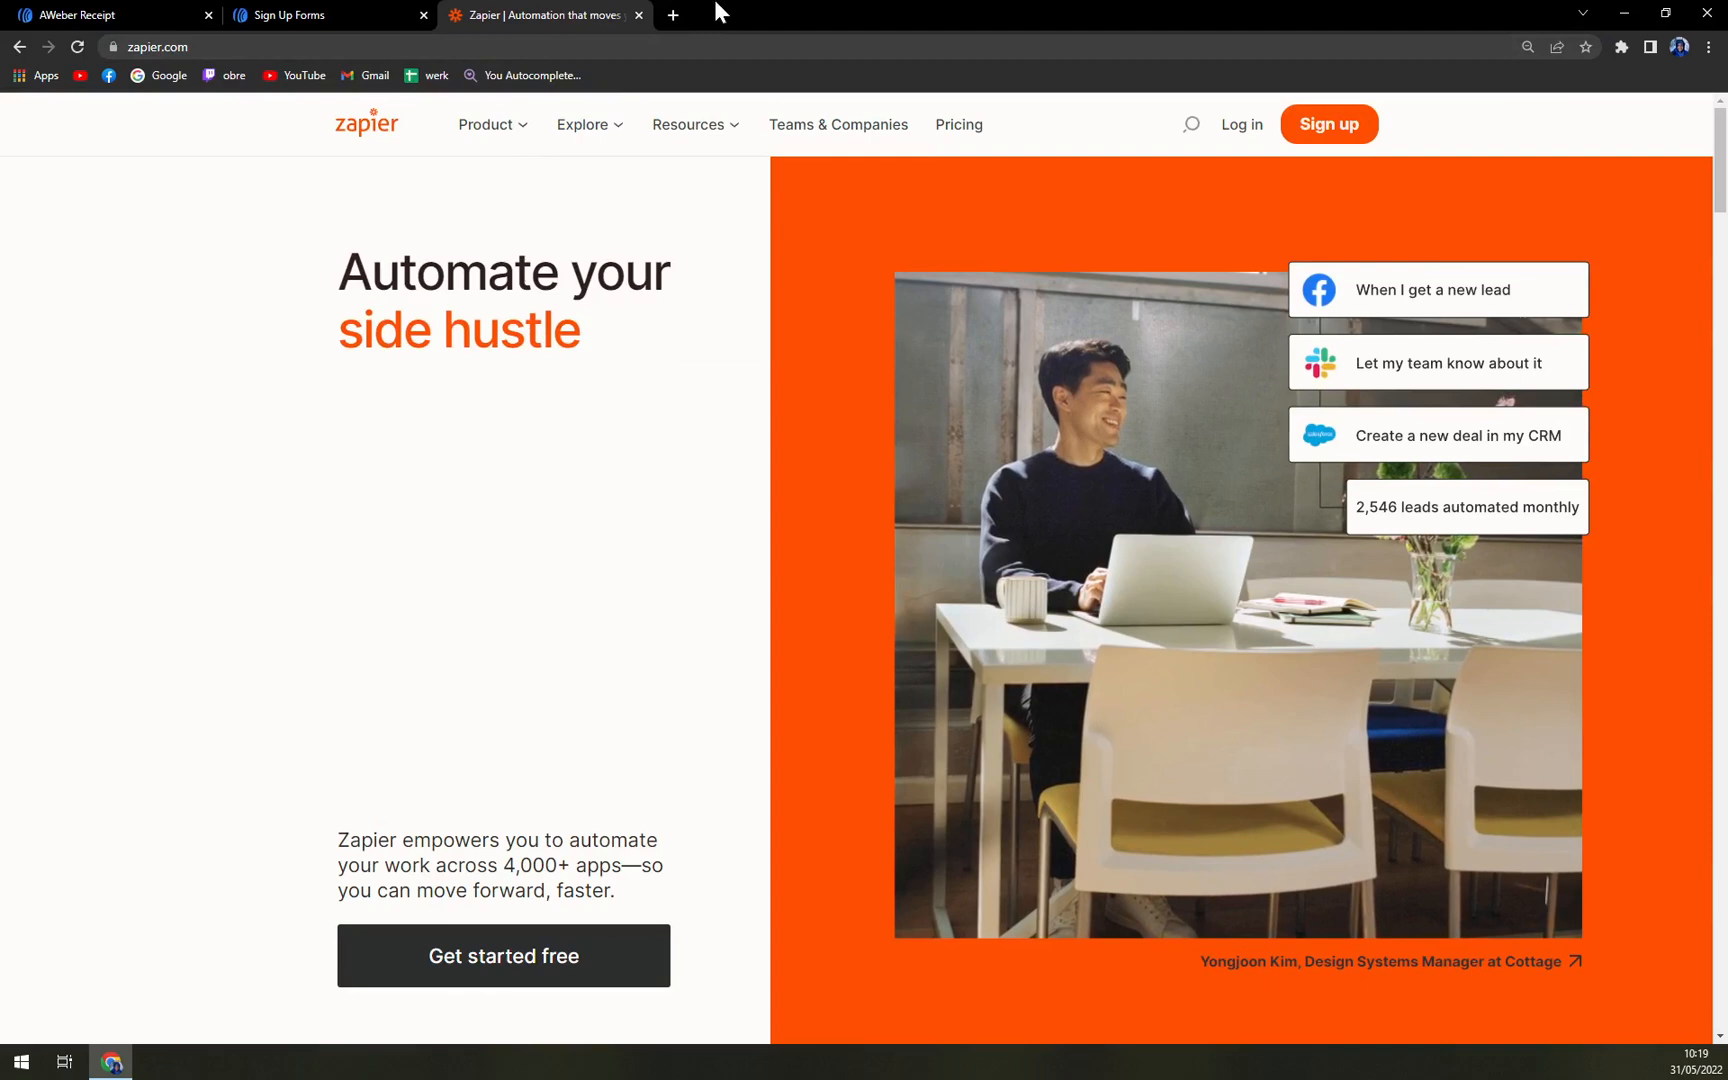
click(320, 14)
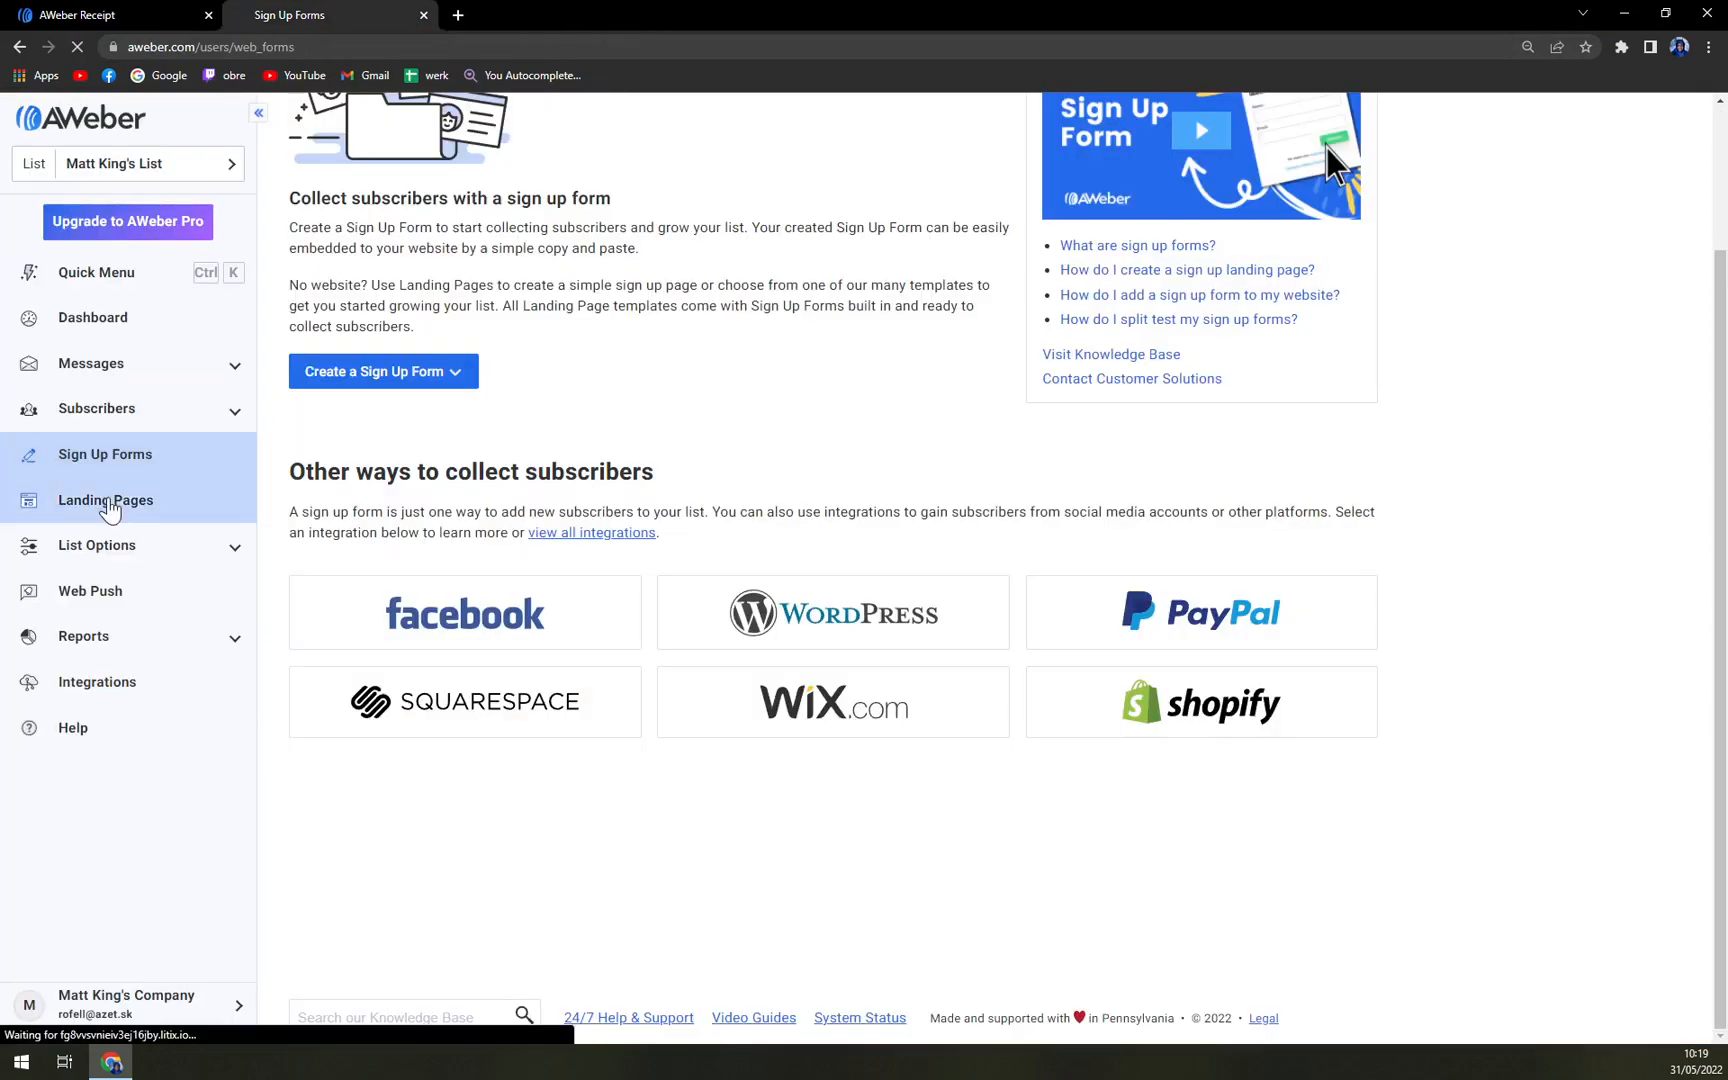
- Check the Landing Pages section from the sidebar, then go to Integrations
click(106, 500)
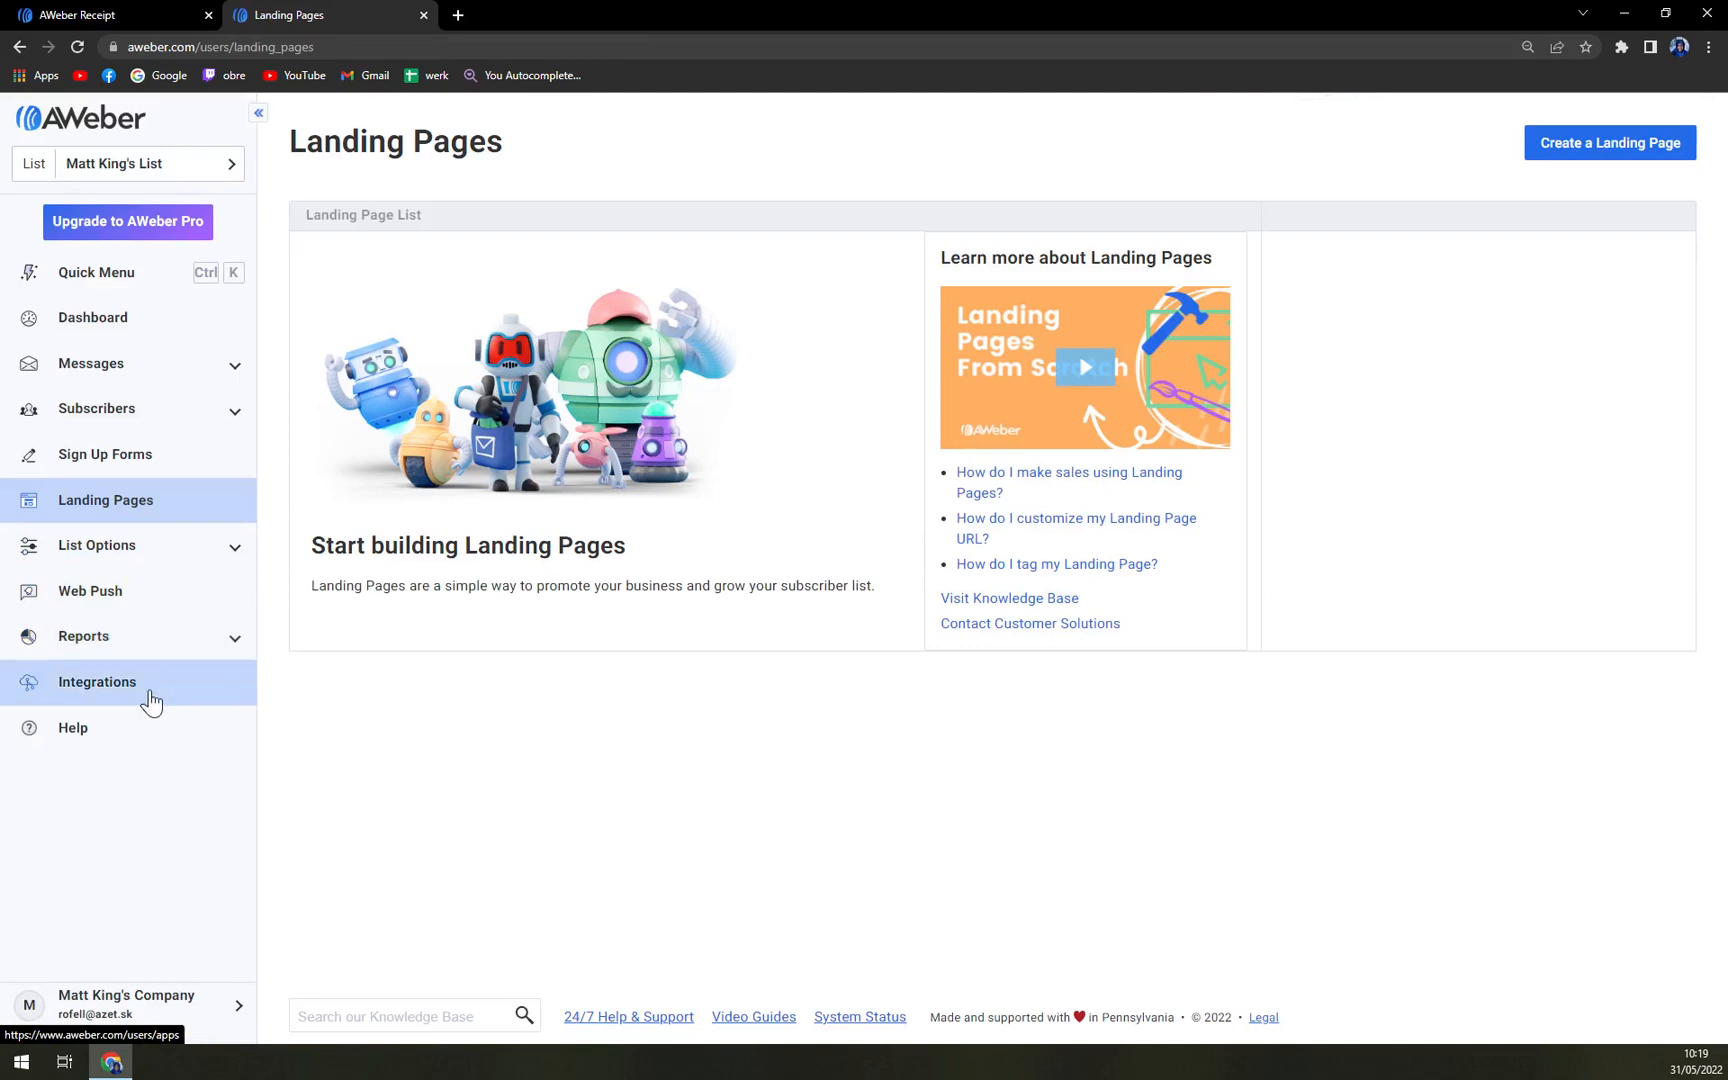
click(96, 682)
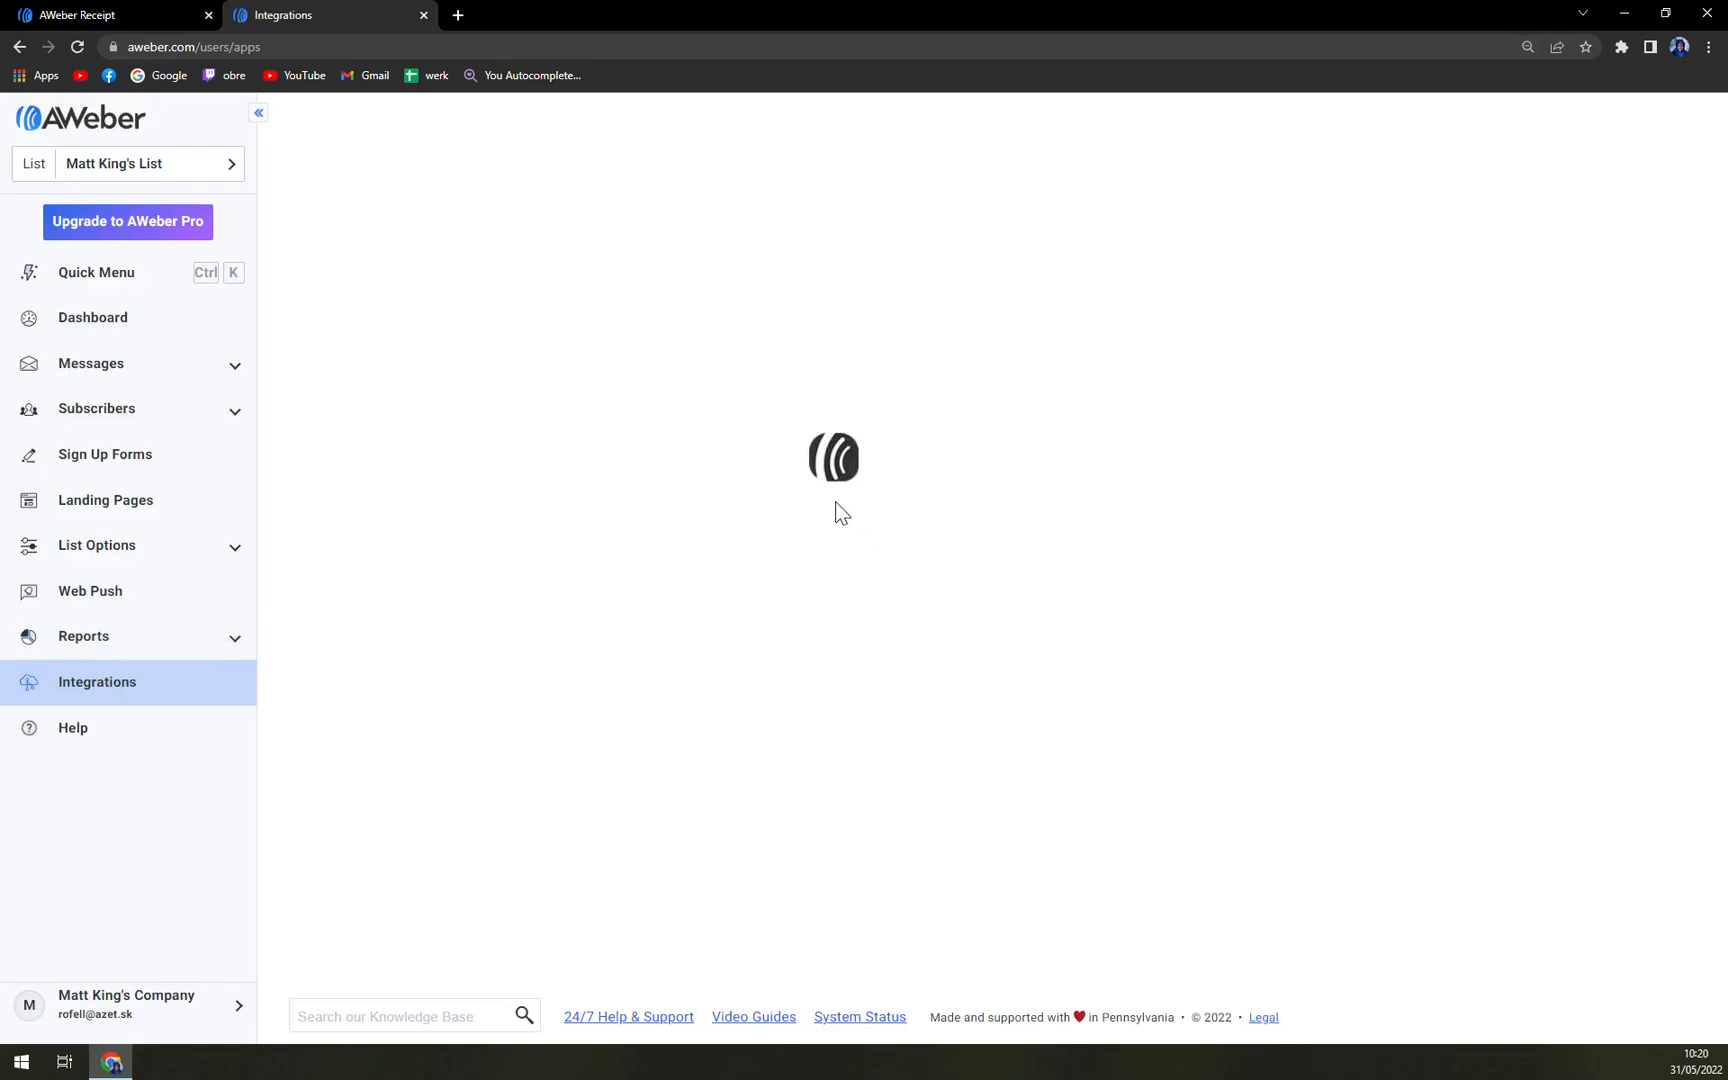
mouse_move(778, 538)
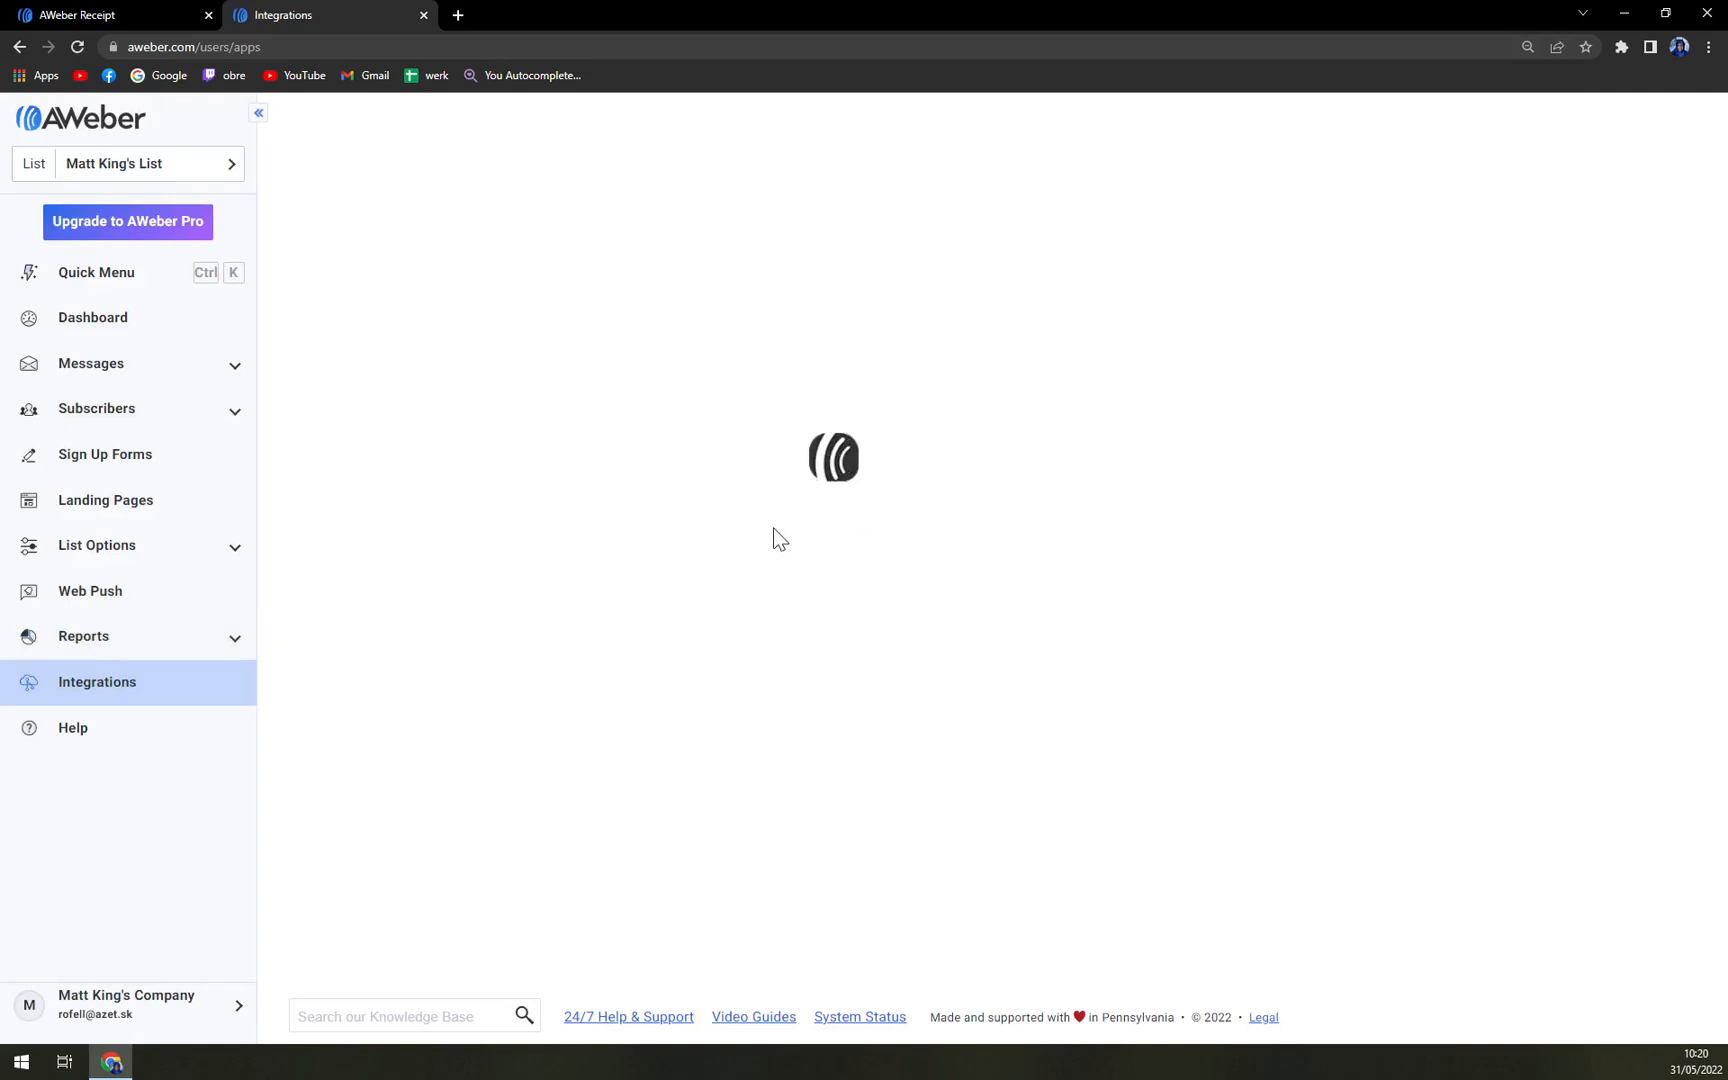
mouse_move(104, 454)
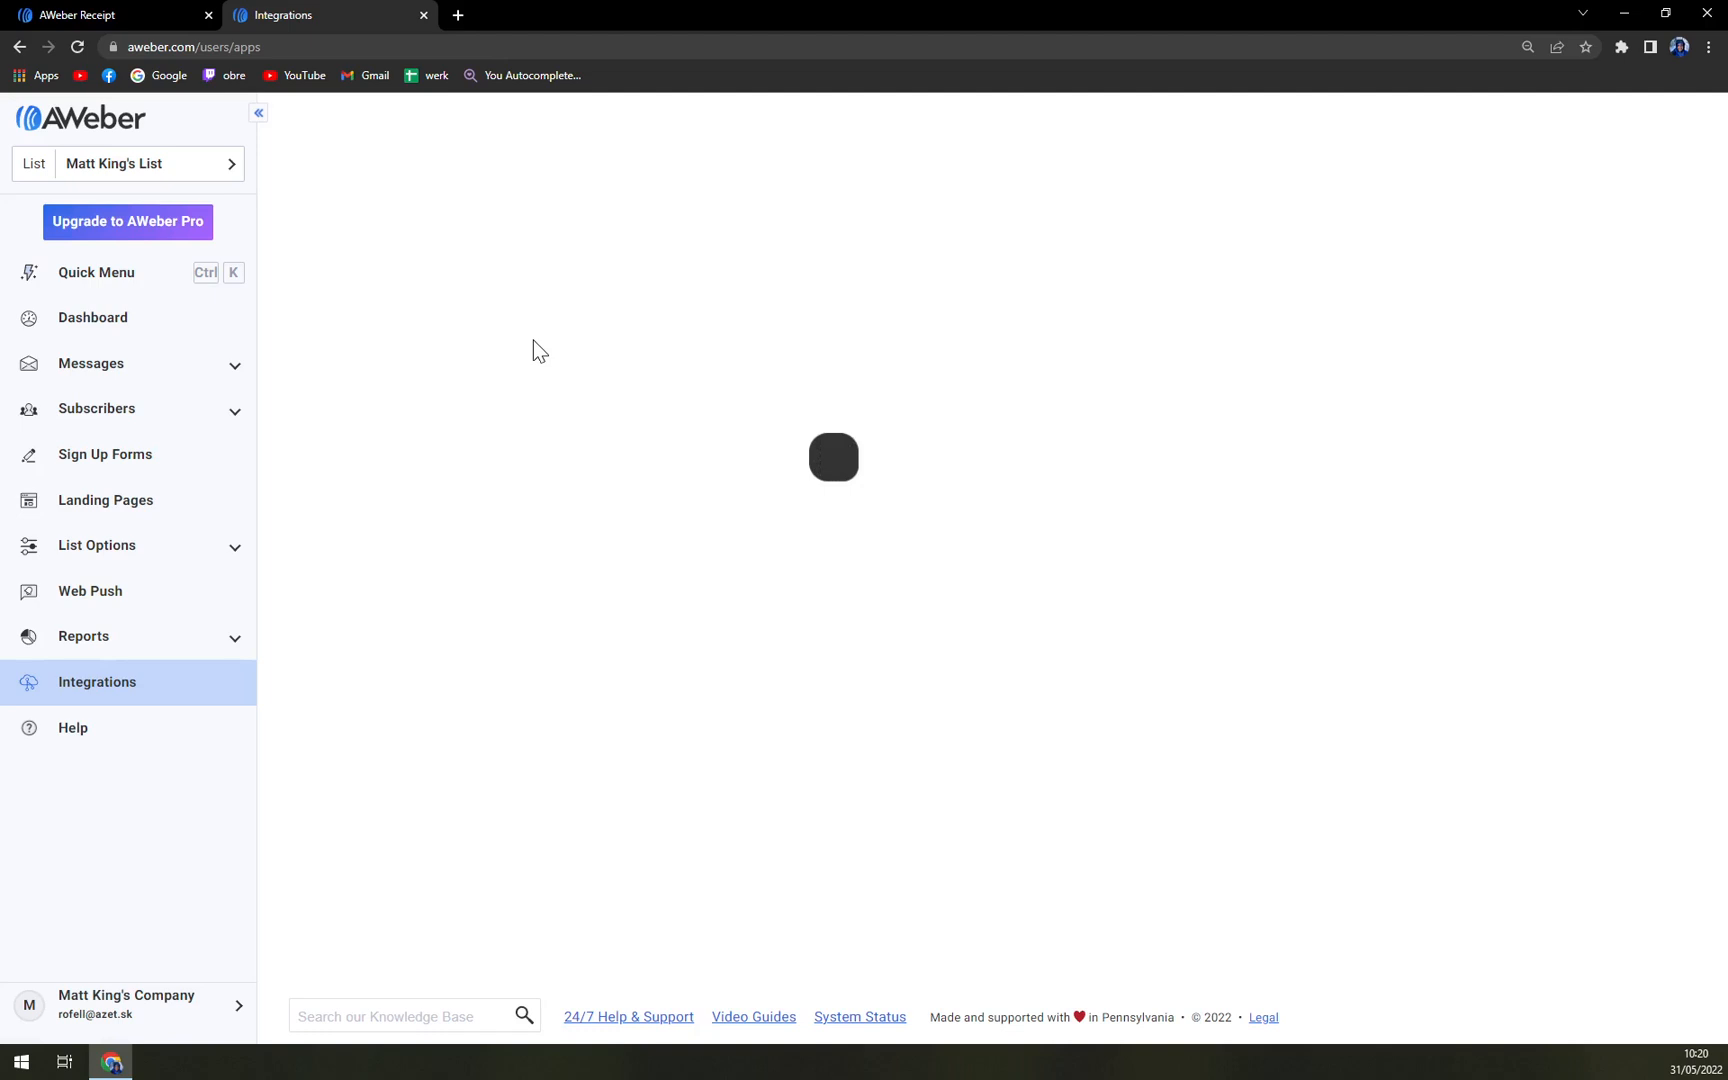
mouse_move(436, 340)
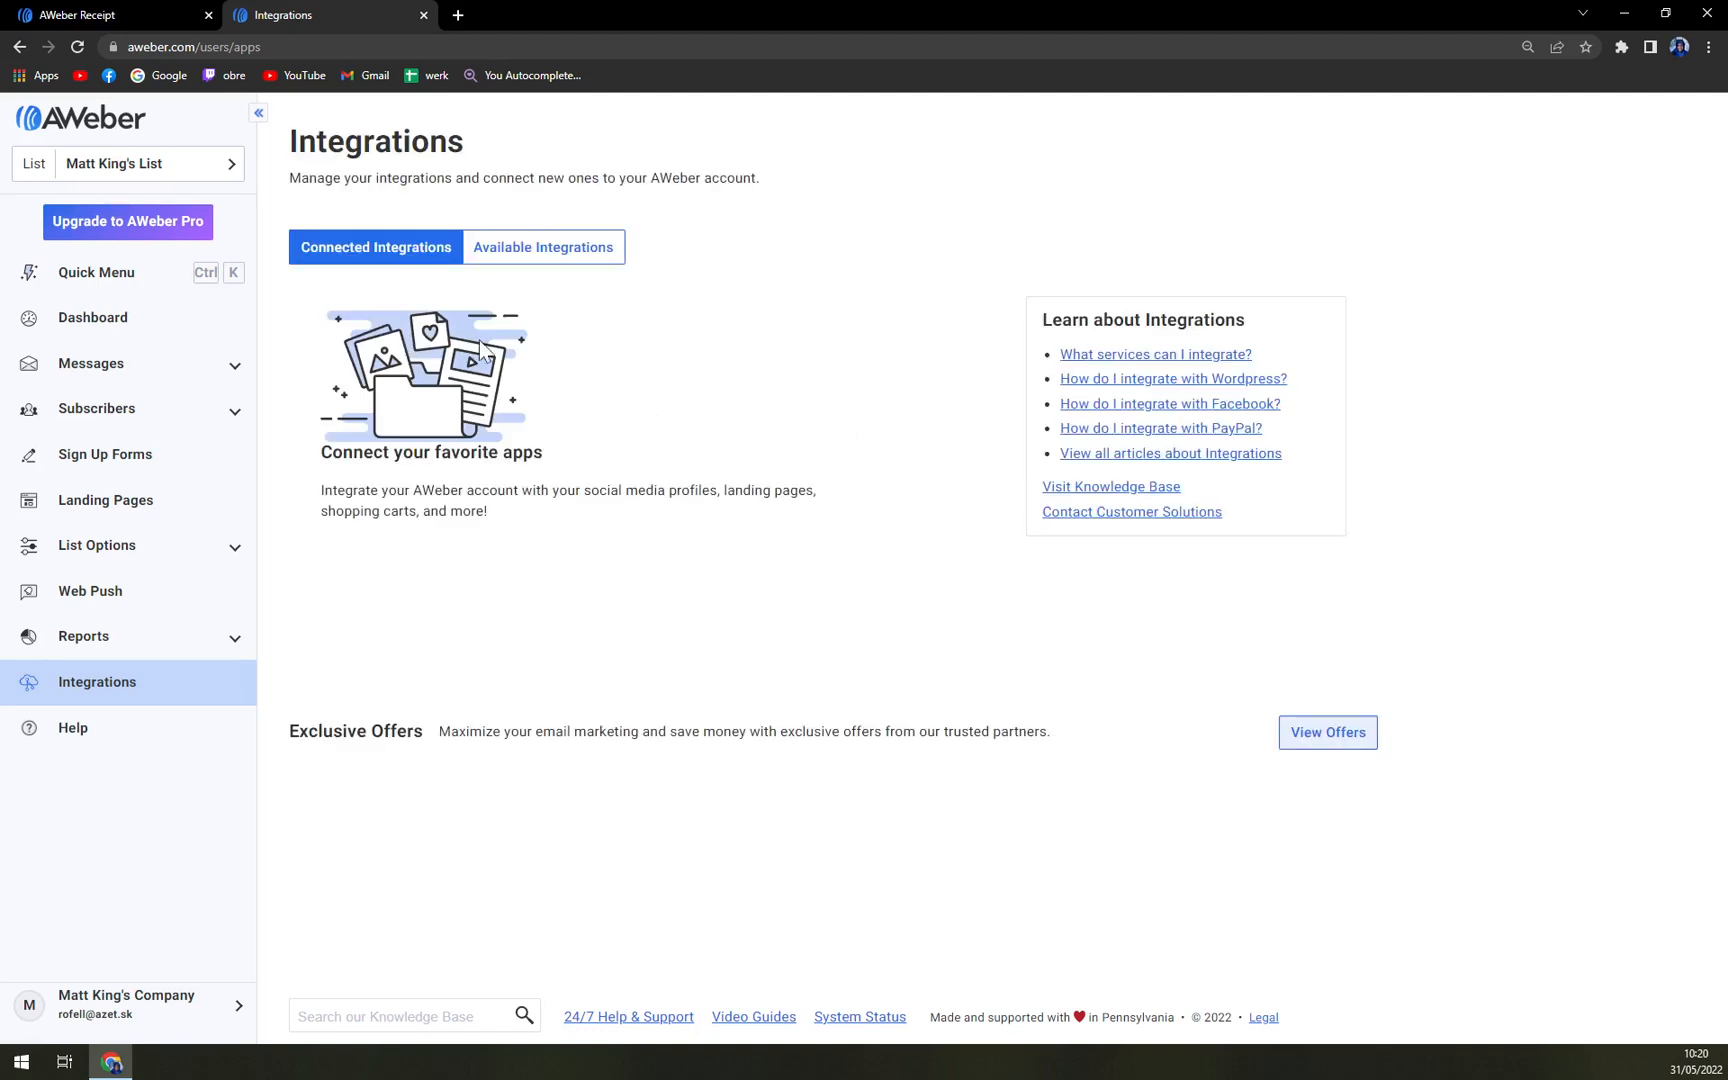
mouse_move(488, 274)
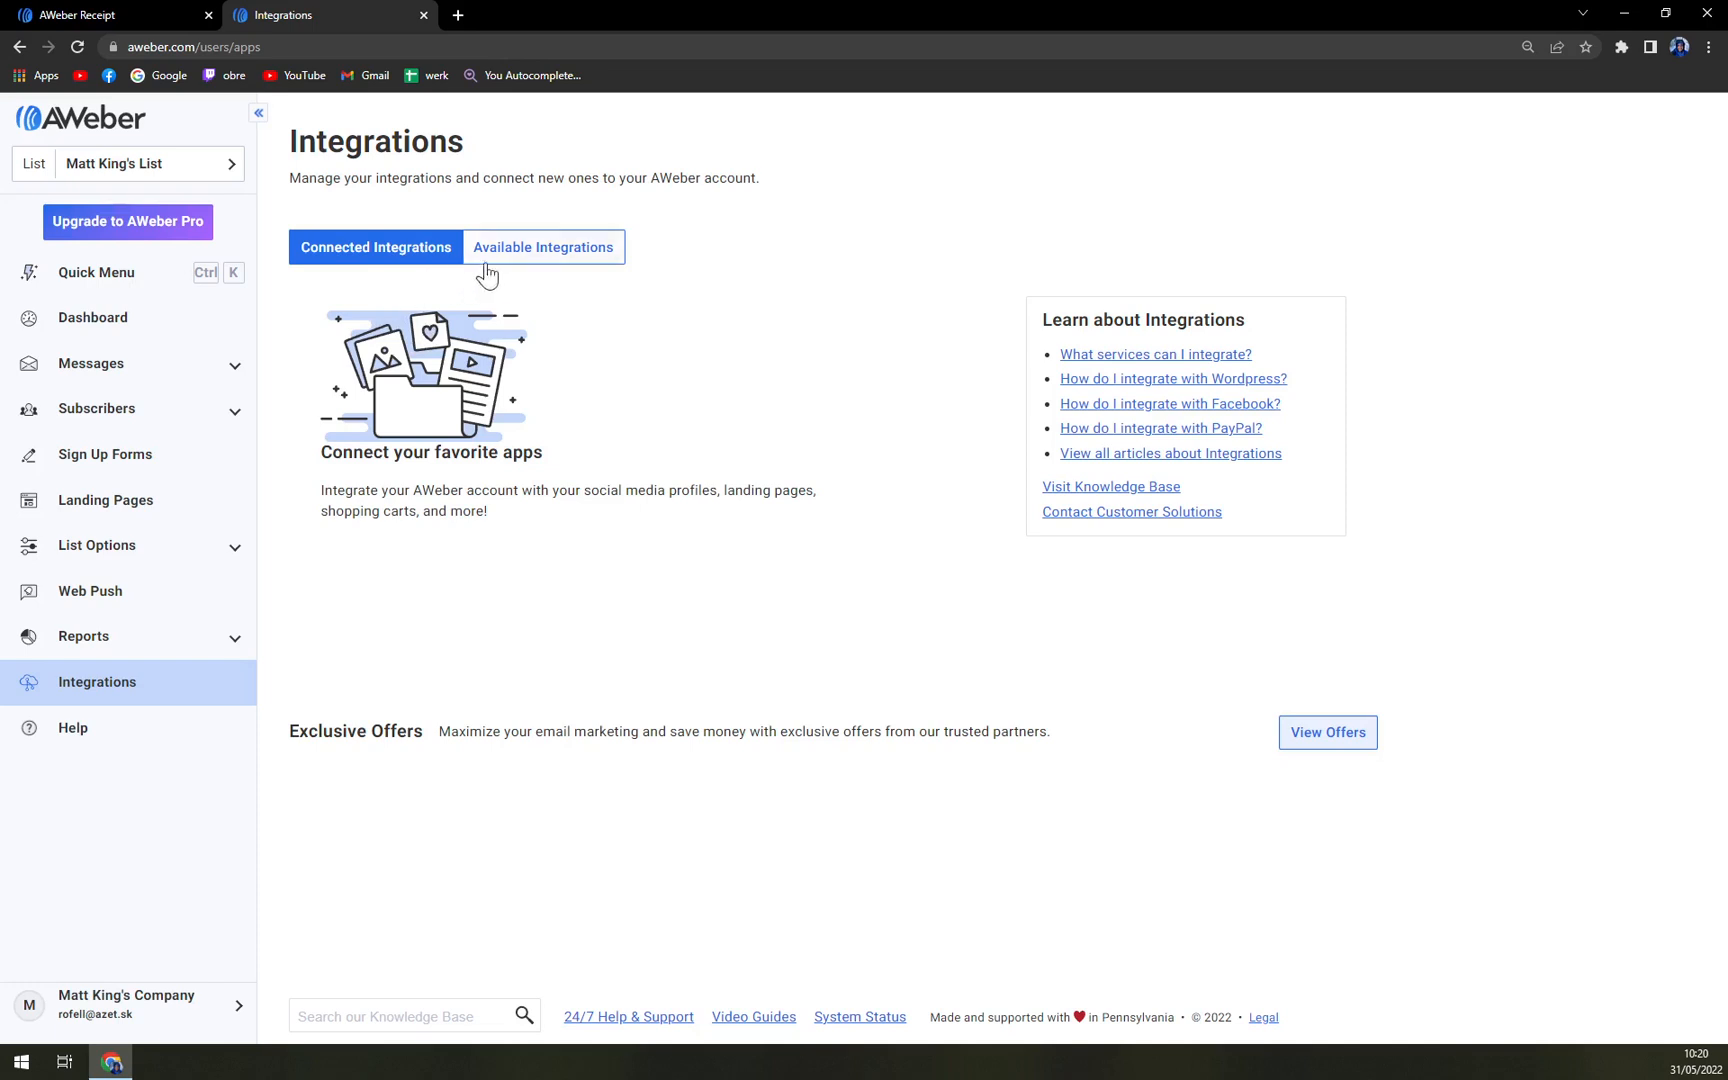
- Show the Available Integrations catalogue (757 apps) and scroll through the cards
click(544, 246)
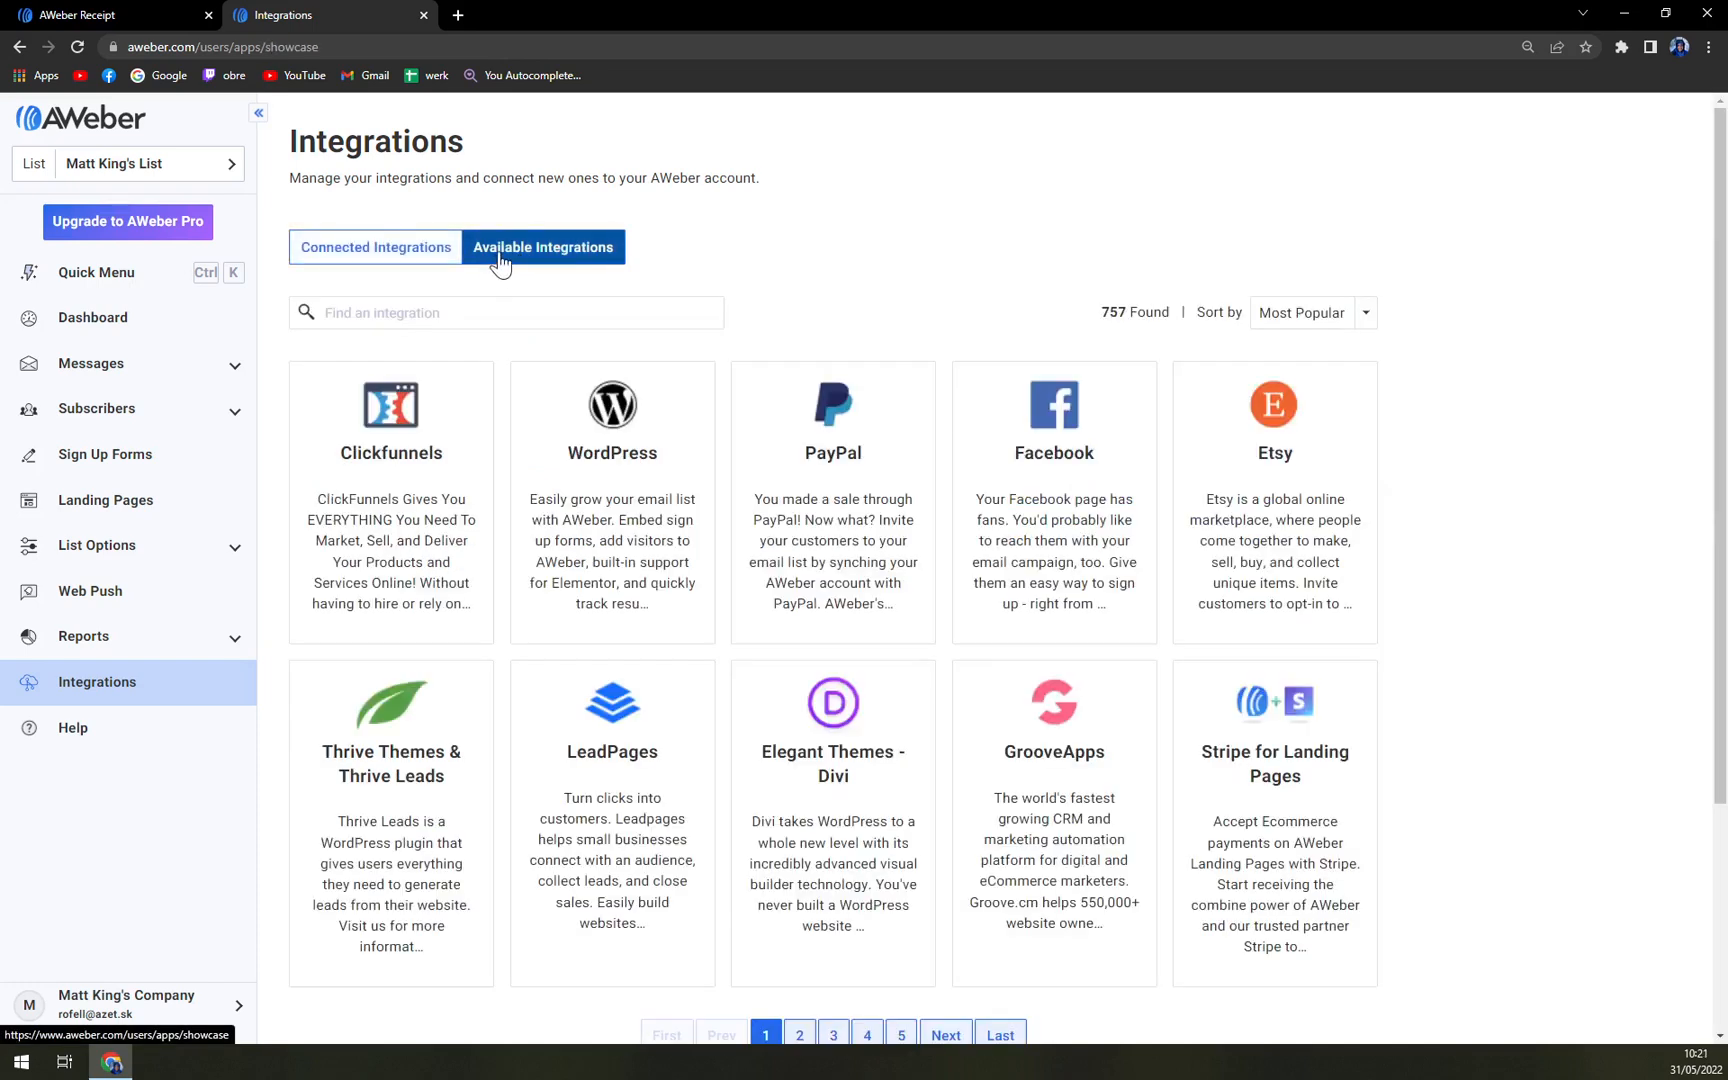
mouse_move(528, 256)
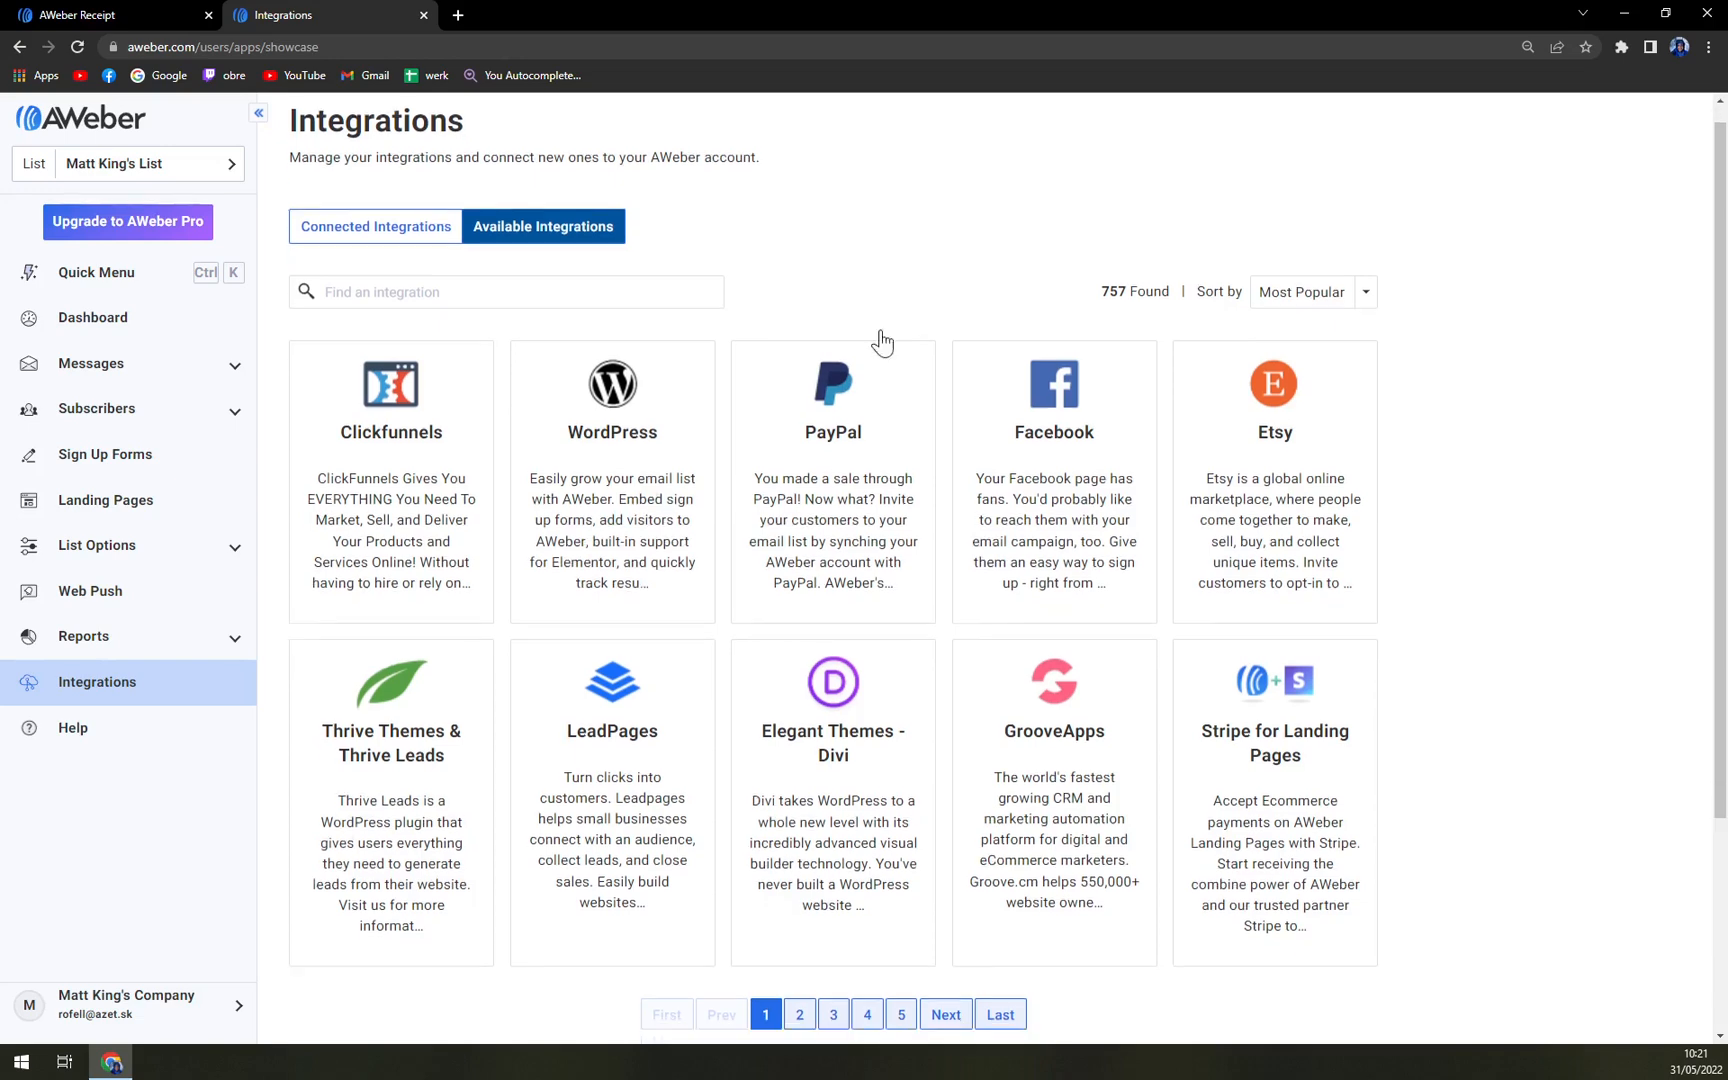
scroll(down, 3)
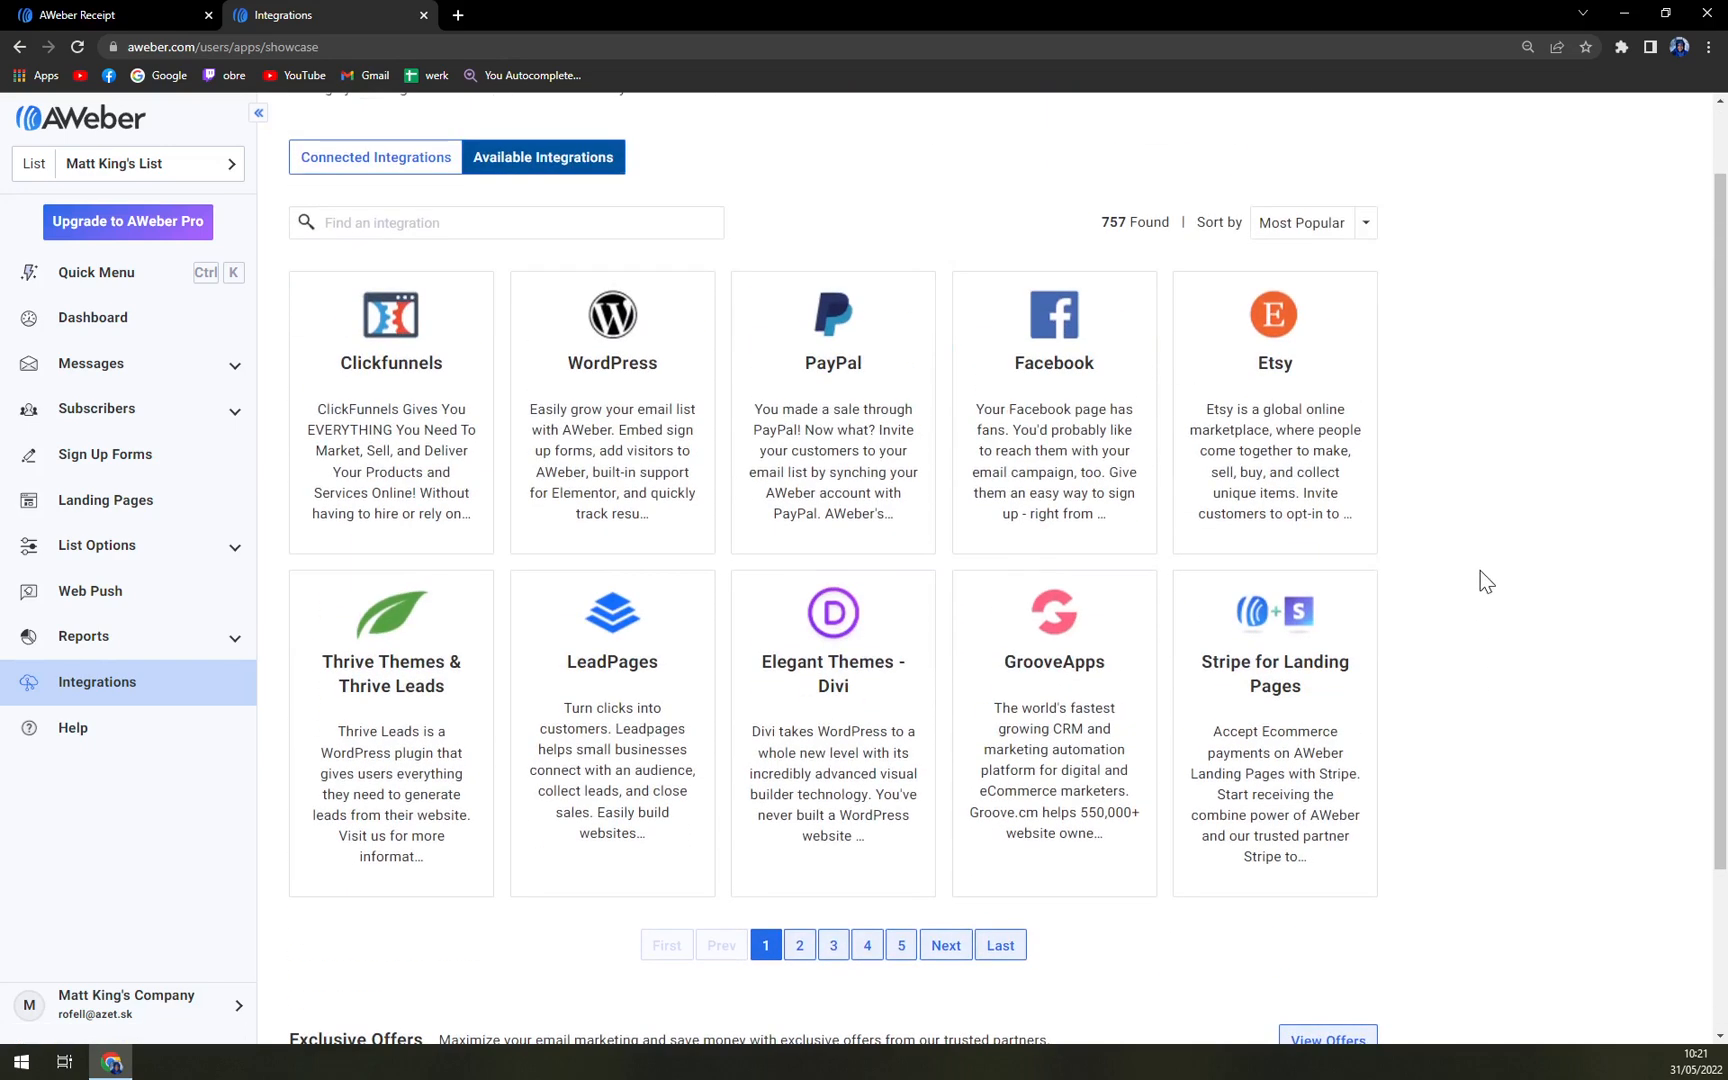
scroll(down, 3)
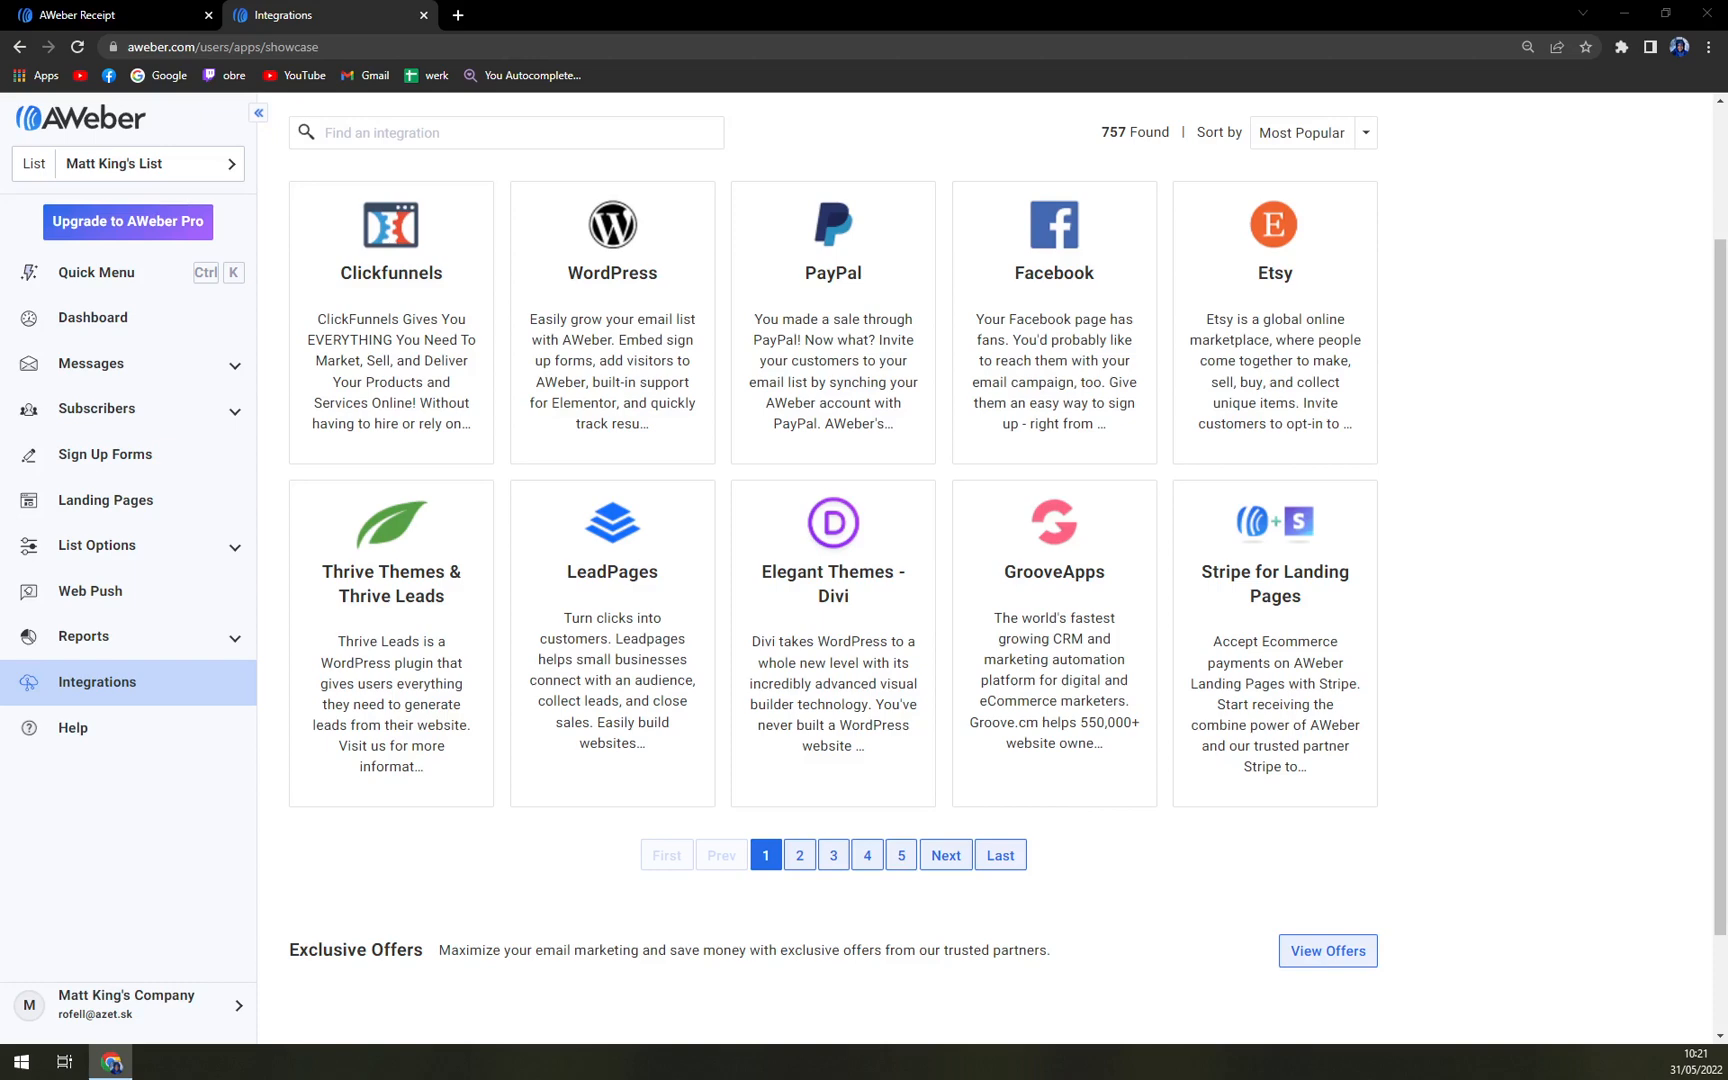
mouse_move(572, 432)
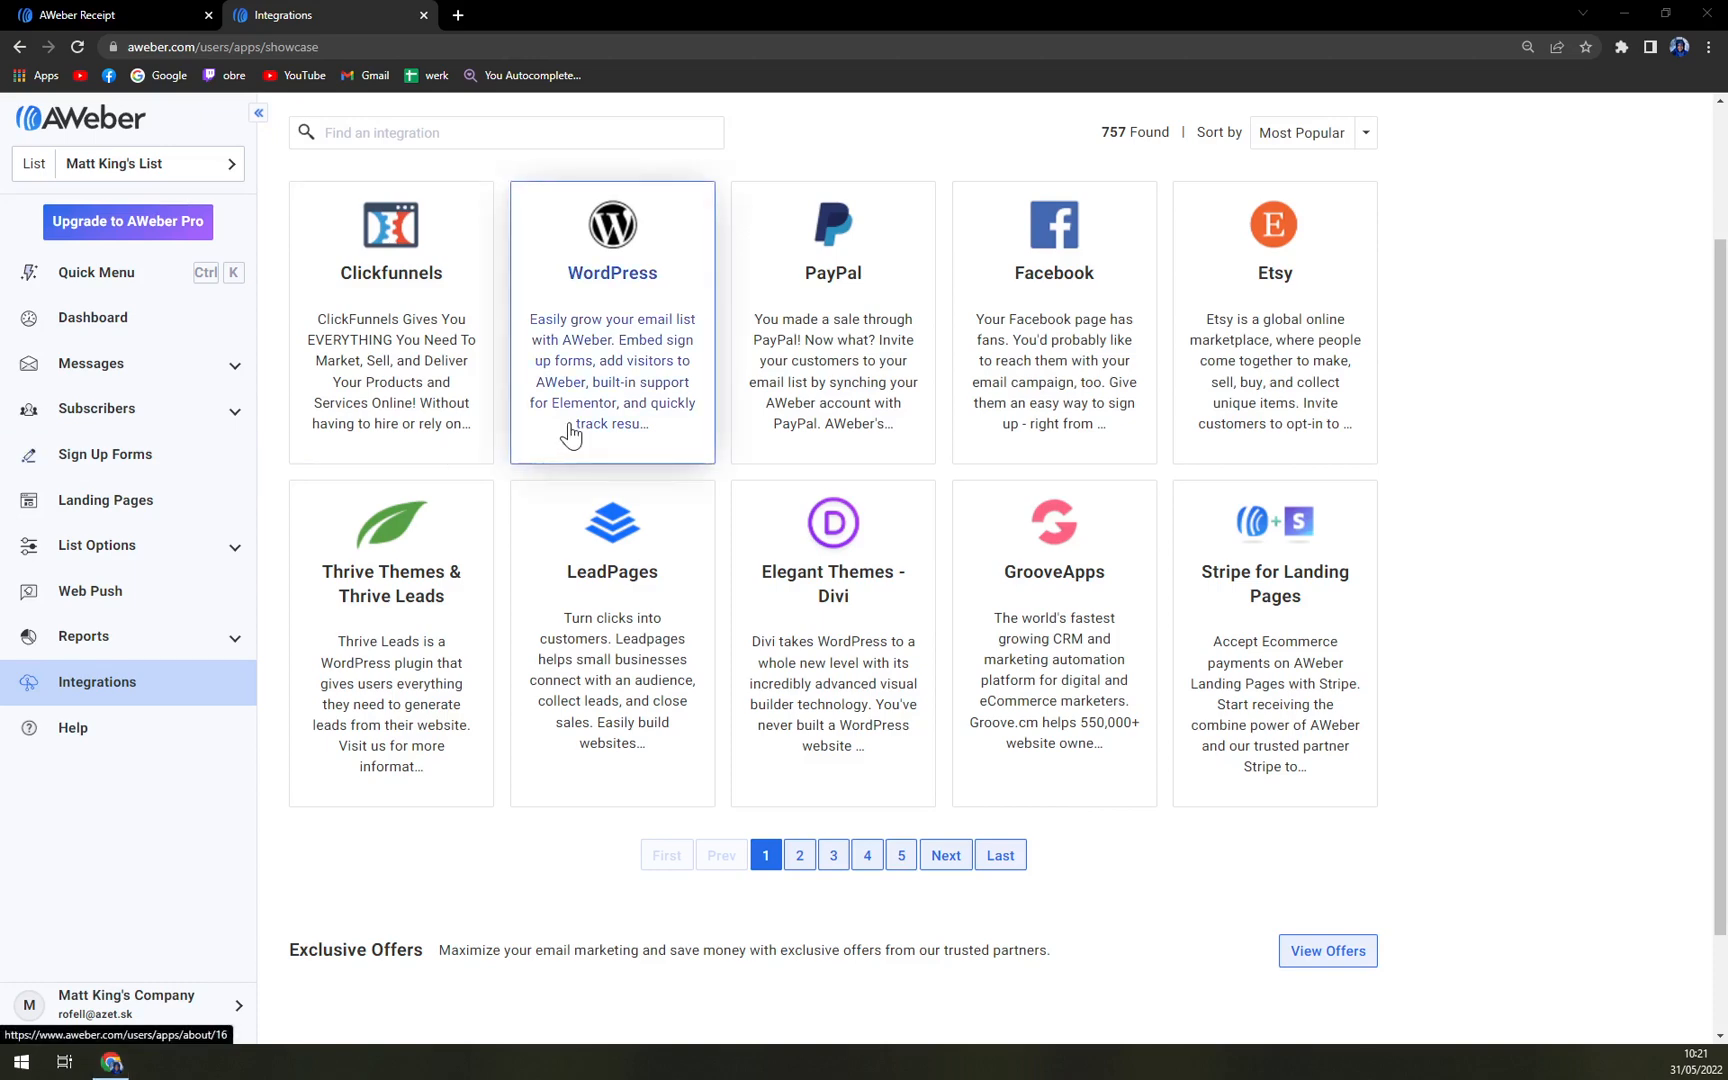